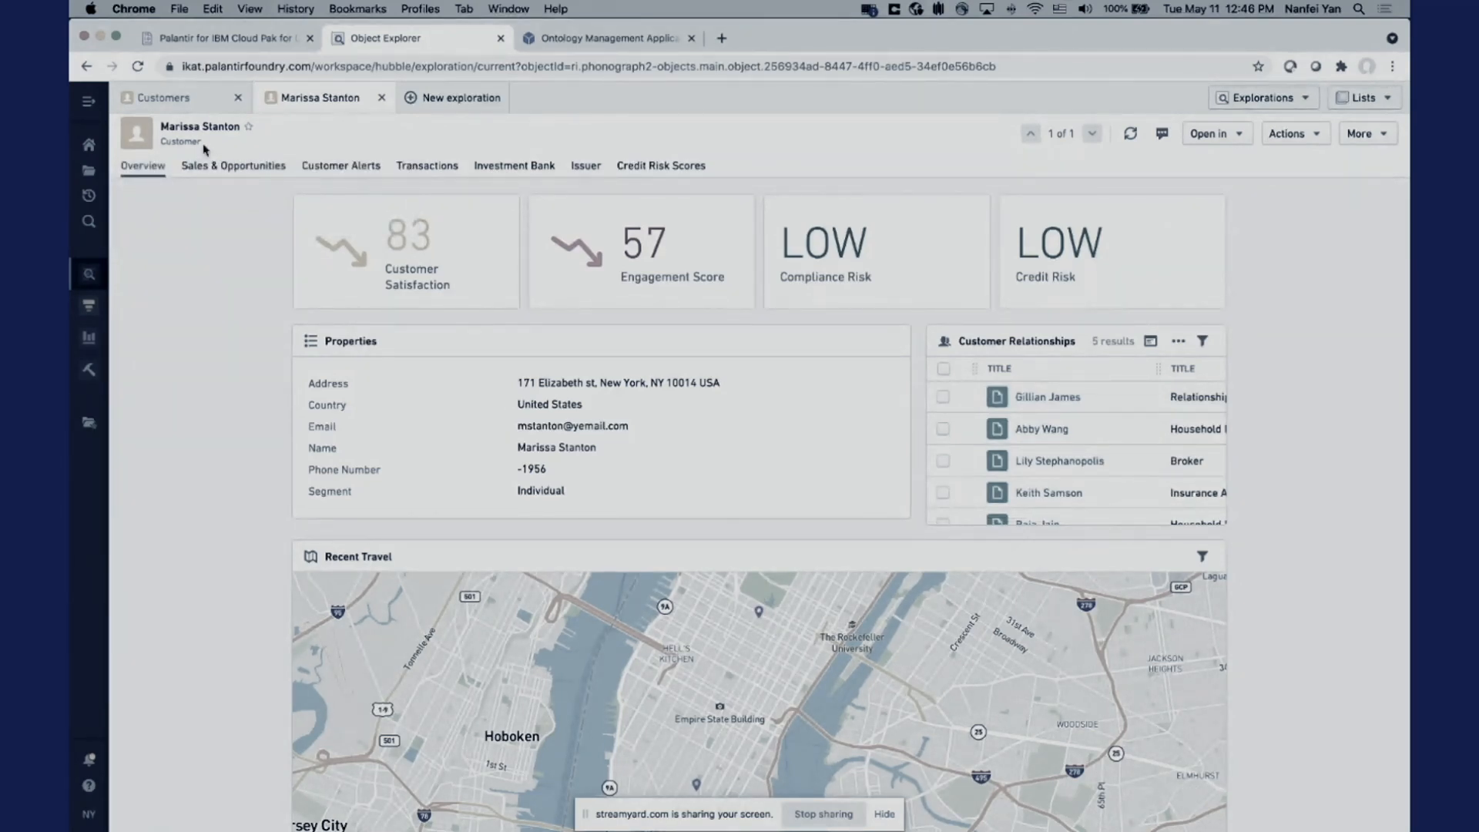
Share the Palantir for IBM Cloud Pak overview slide in the StreamYard window
{"action": "scroll", "scroll_direction": "down", "scroll_amount": 3}
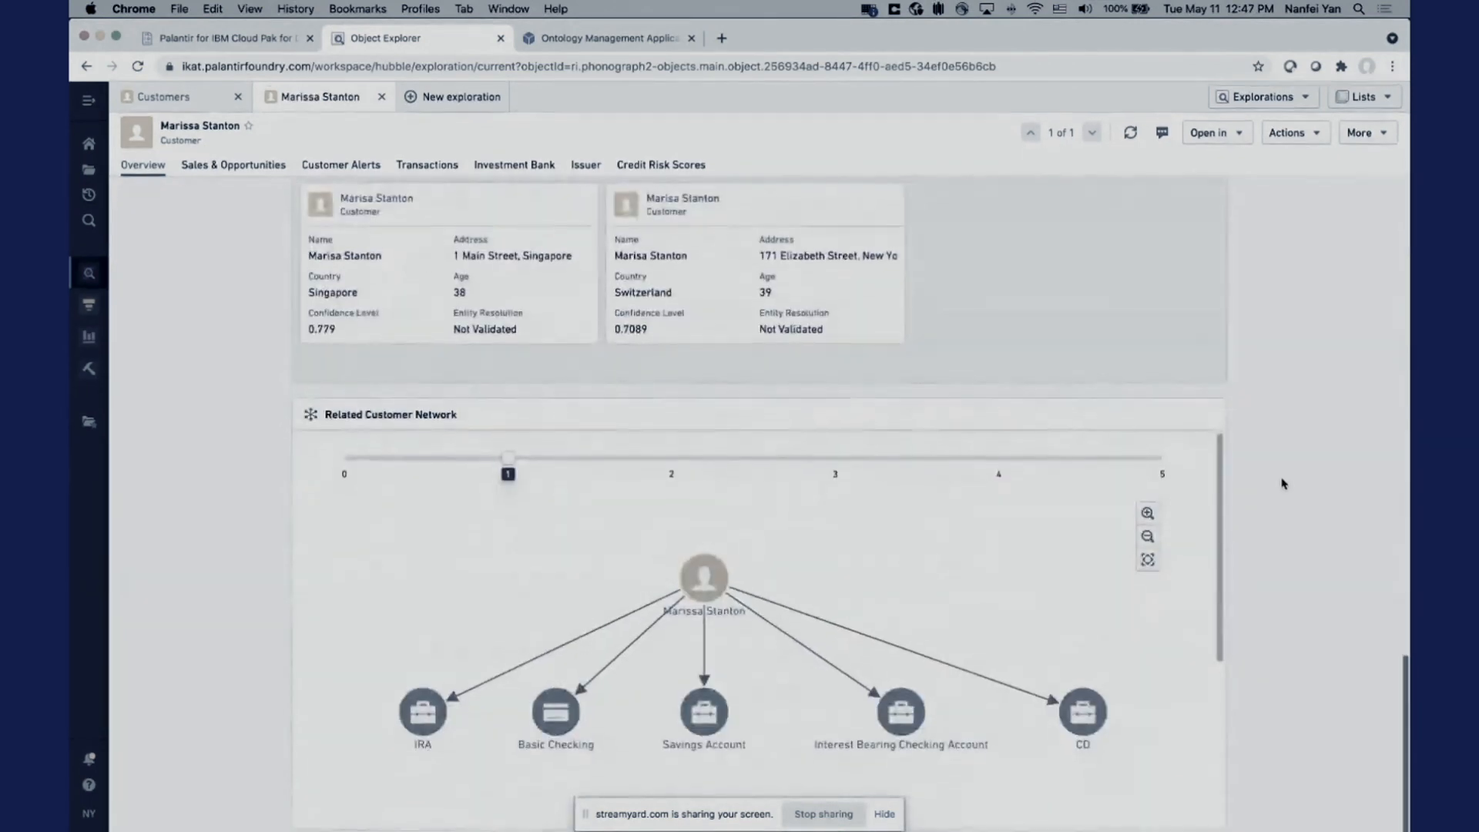
{"action": "mouse_move", "coordinate": [859, 755]}
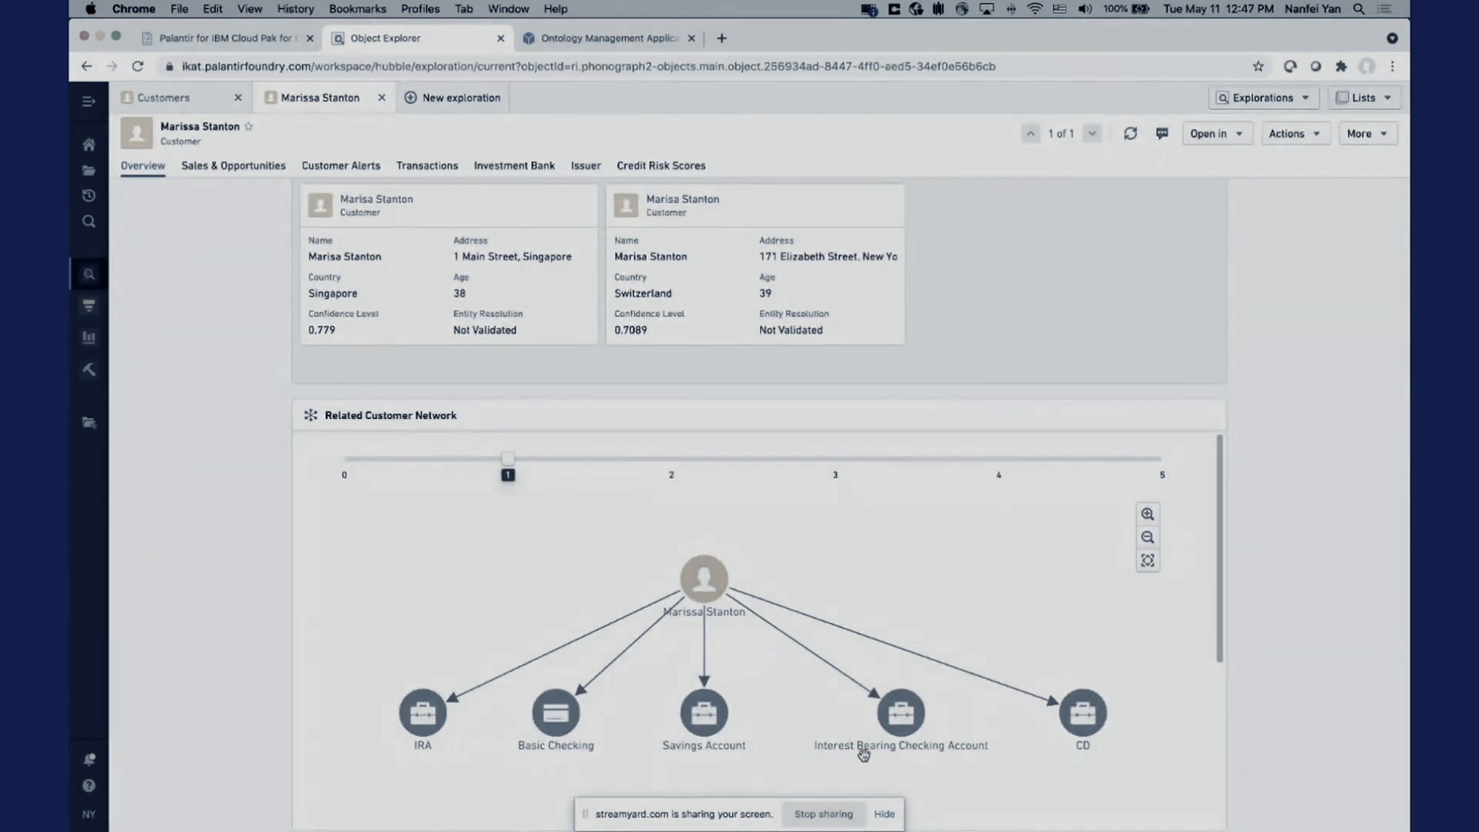
{"action": "mouse_move", "coordinate": [724, 624]}
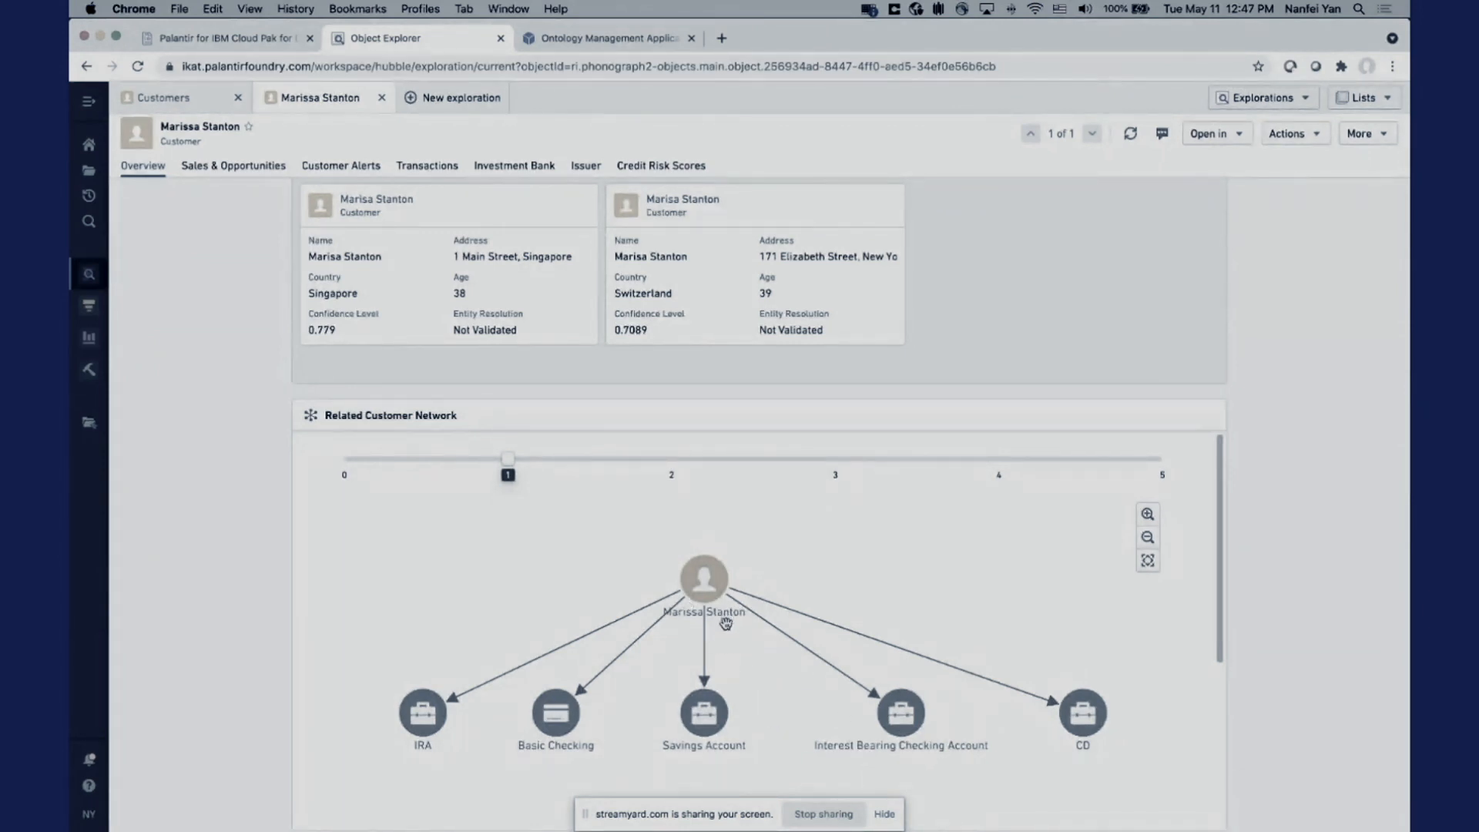
{"action": "mouse_move", "coordinate": [687, 644]}
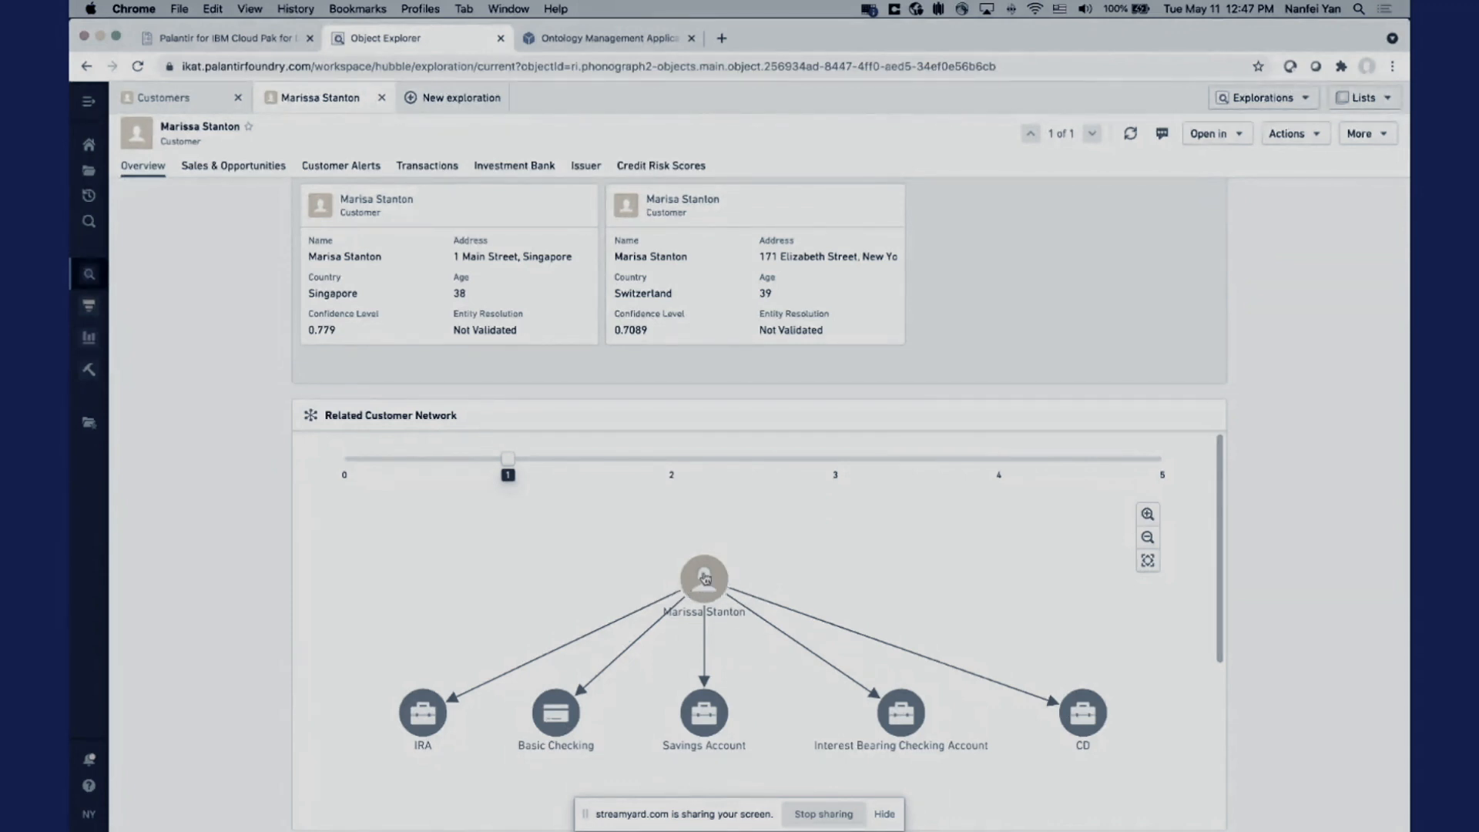
{"action": "mouse_move", "coordinate": [1066, 720]}
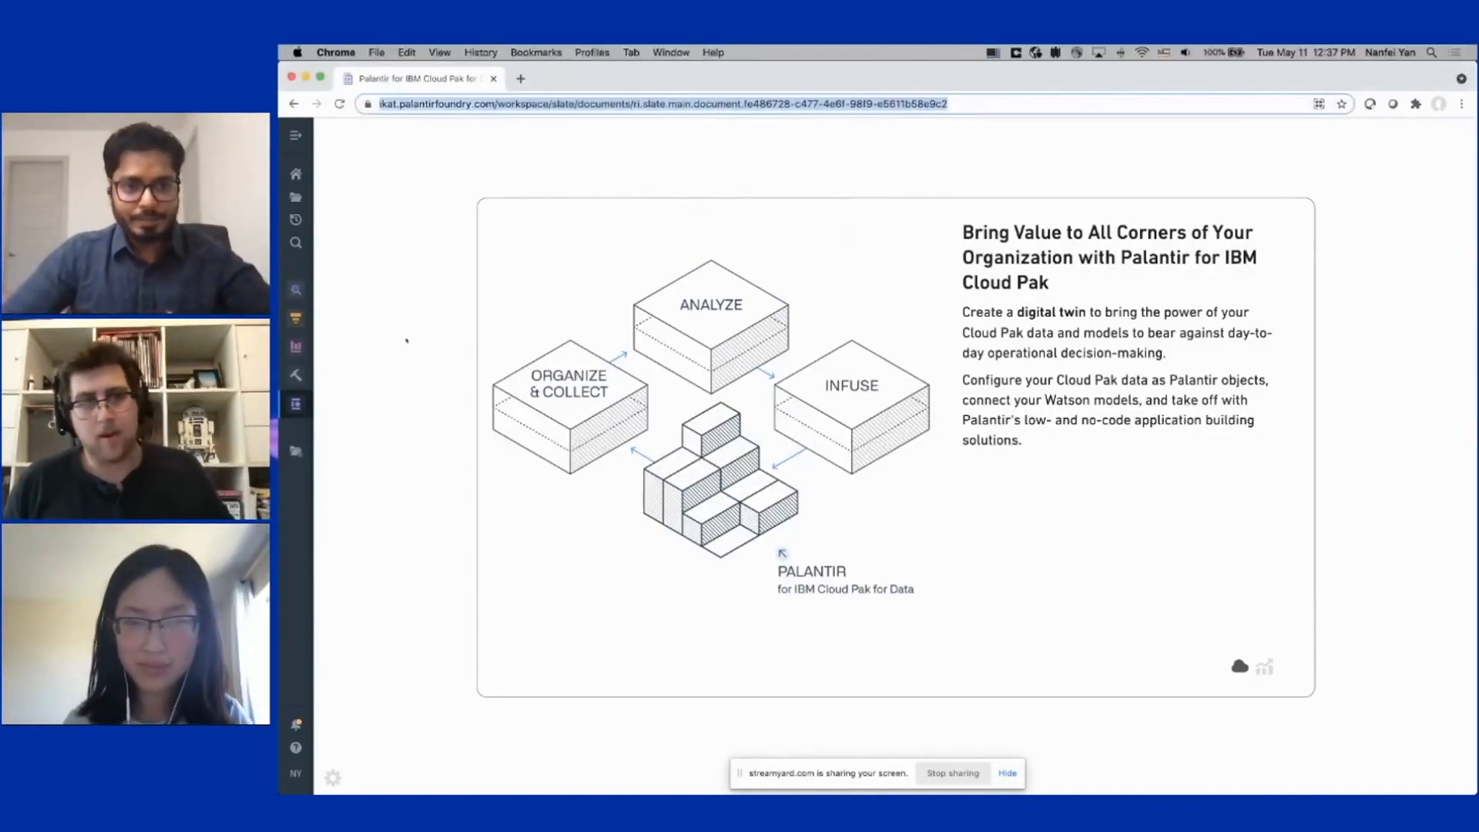
{"action": "mouse_move", "coordinate": [807, 169]}
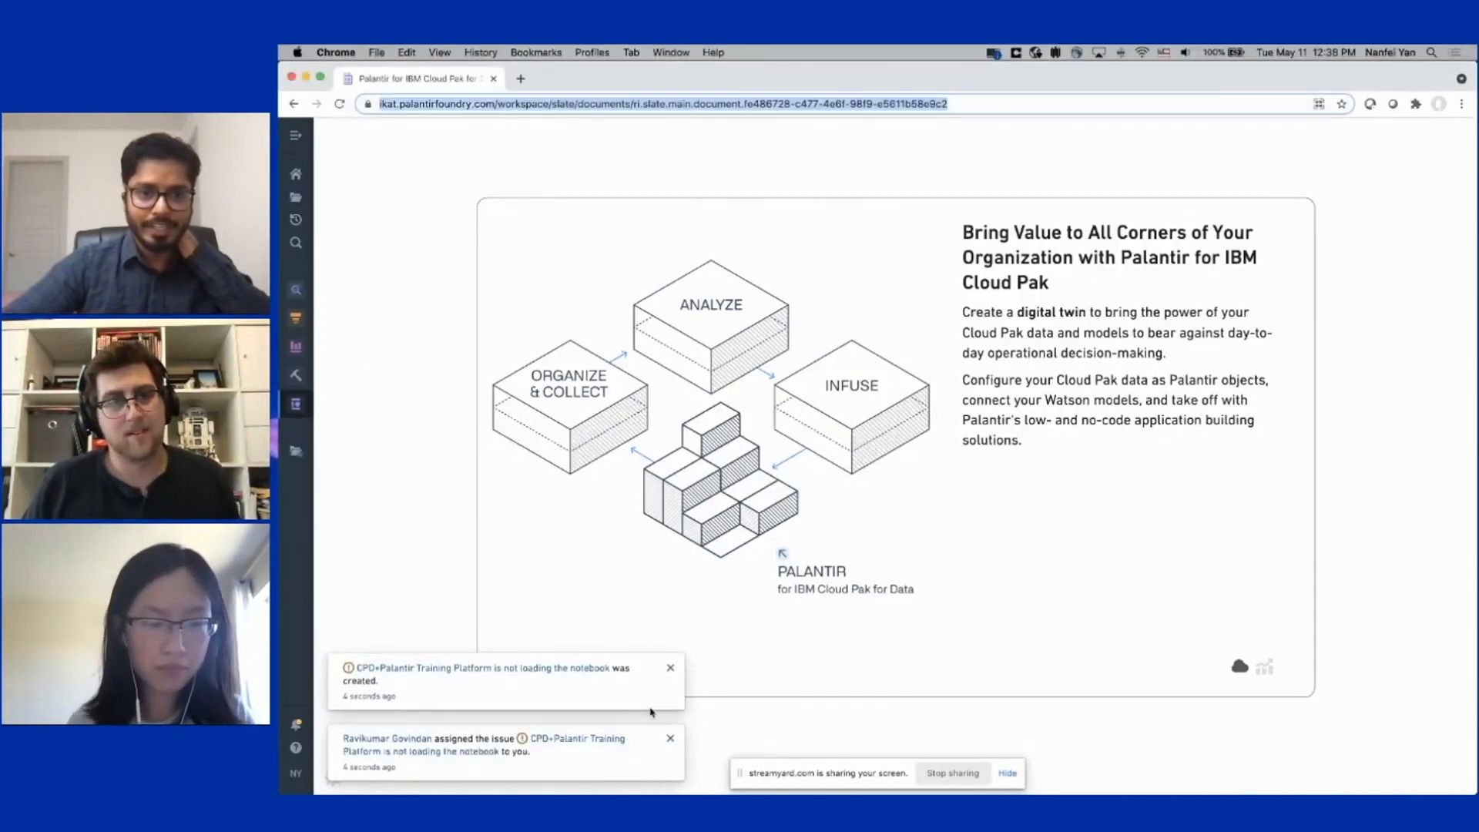
{"action": "left_click", "coordinate": [670, 667]}
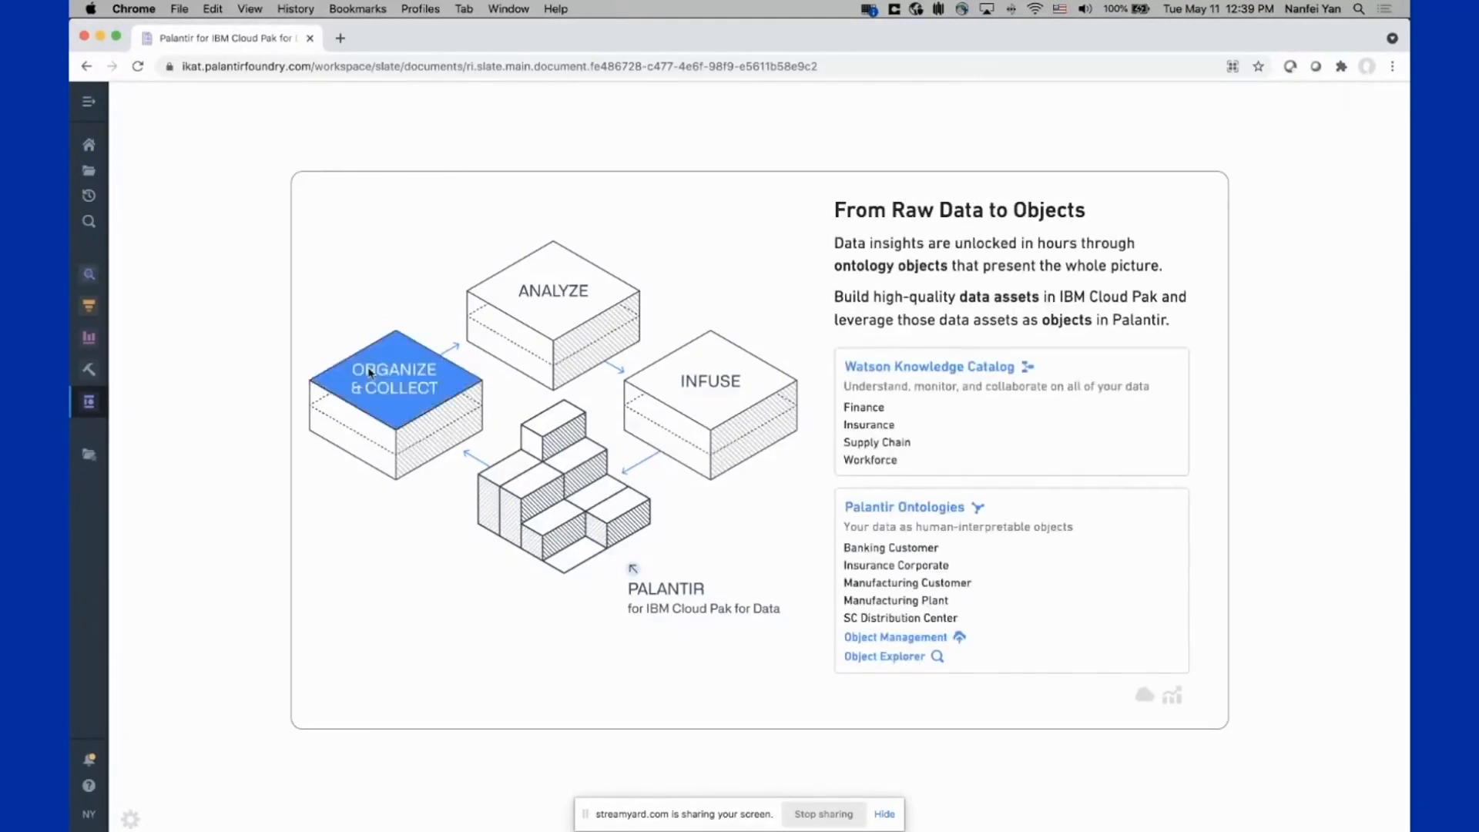
{"action": "mouse_move", "coordinate": [842, 661]}
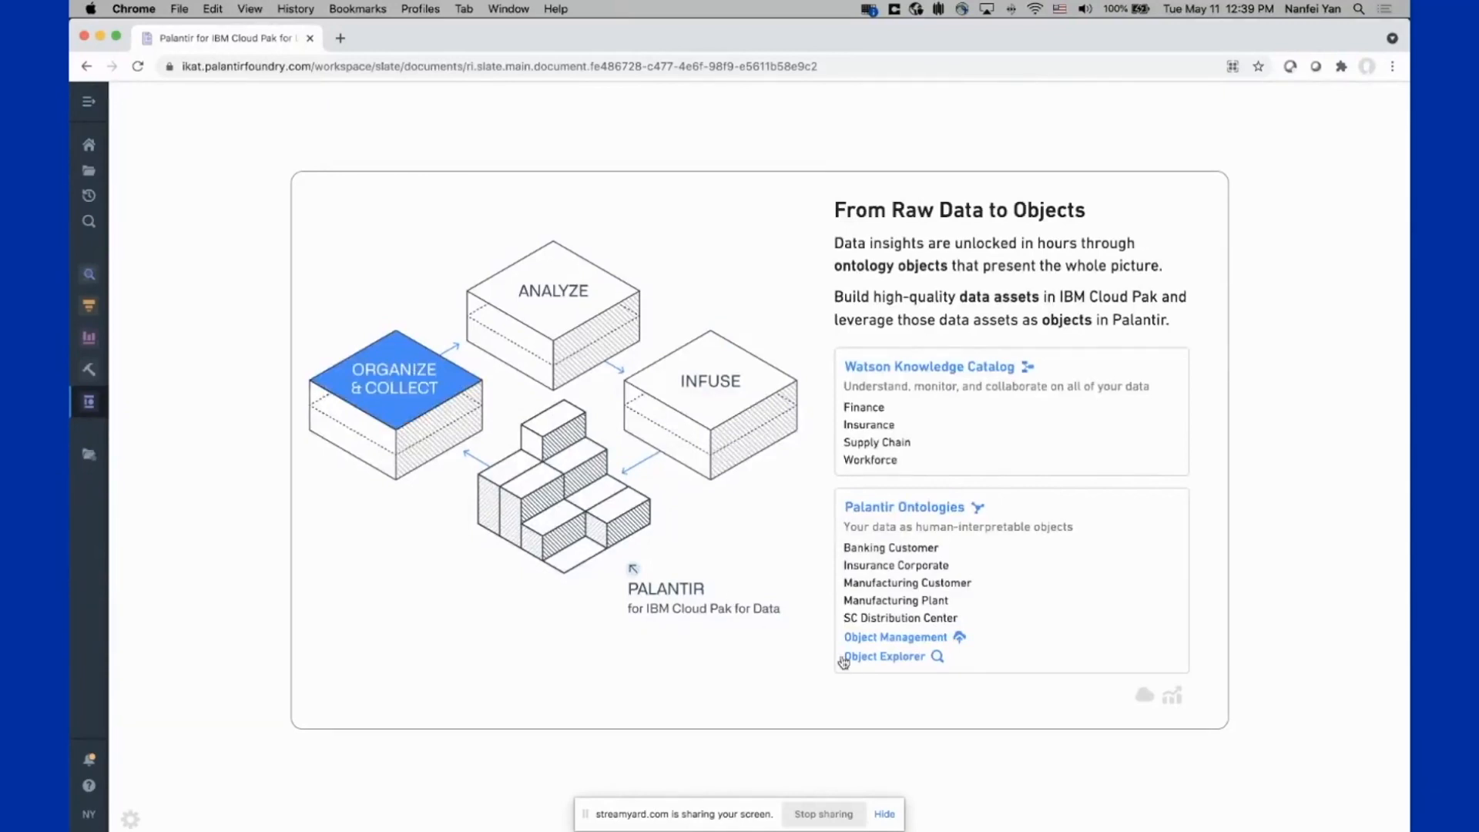
Launch the Ontology Management app from the Object Management link on the slide
{"action": "left_click", "coordinate": [339, 37]}
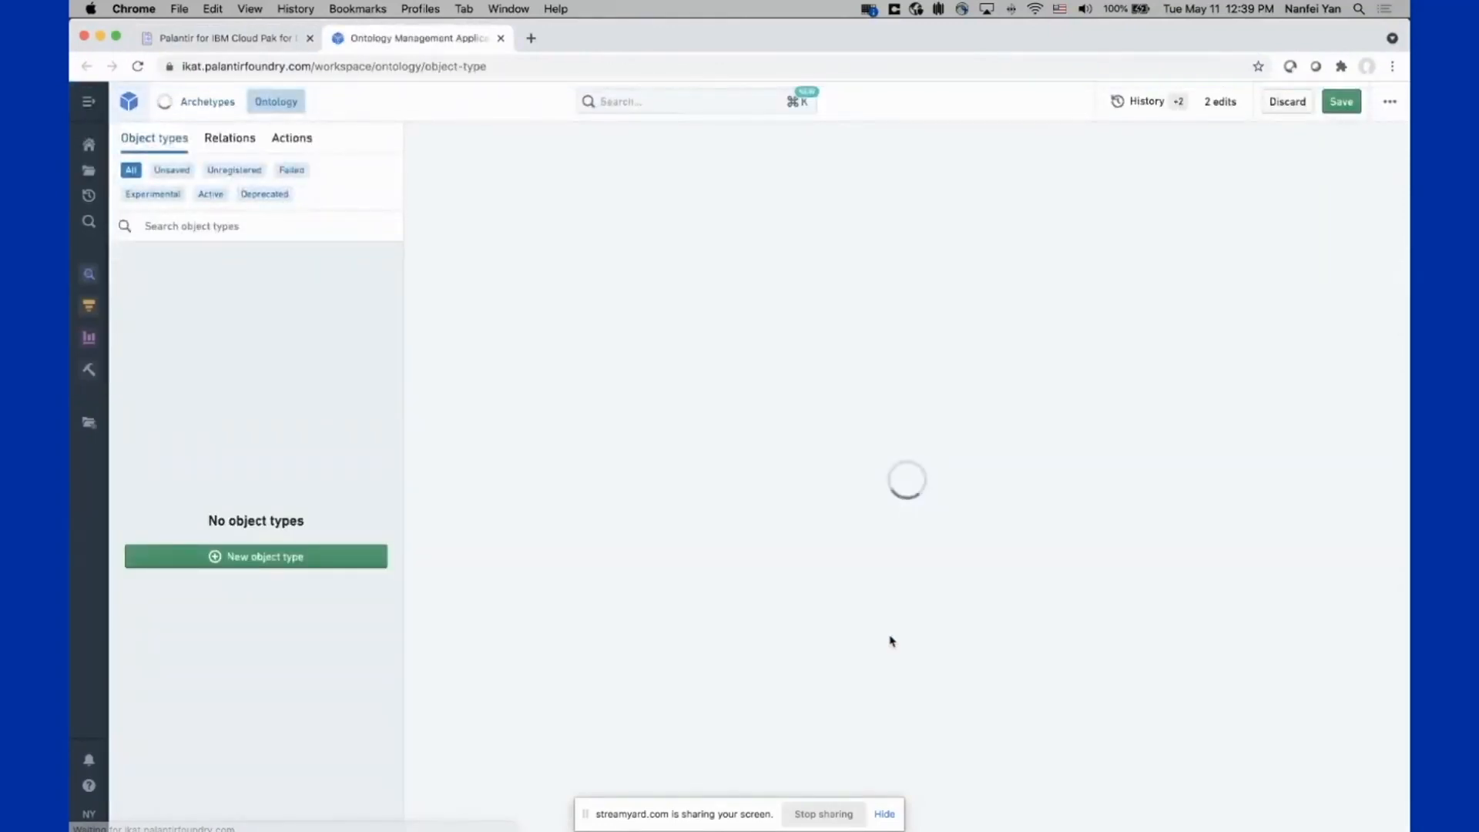
Filter object types by 'customer' and open the Customer object type overview
{"action": "type", "text": "customer"}
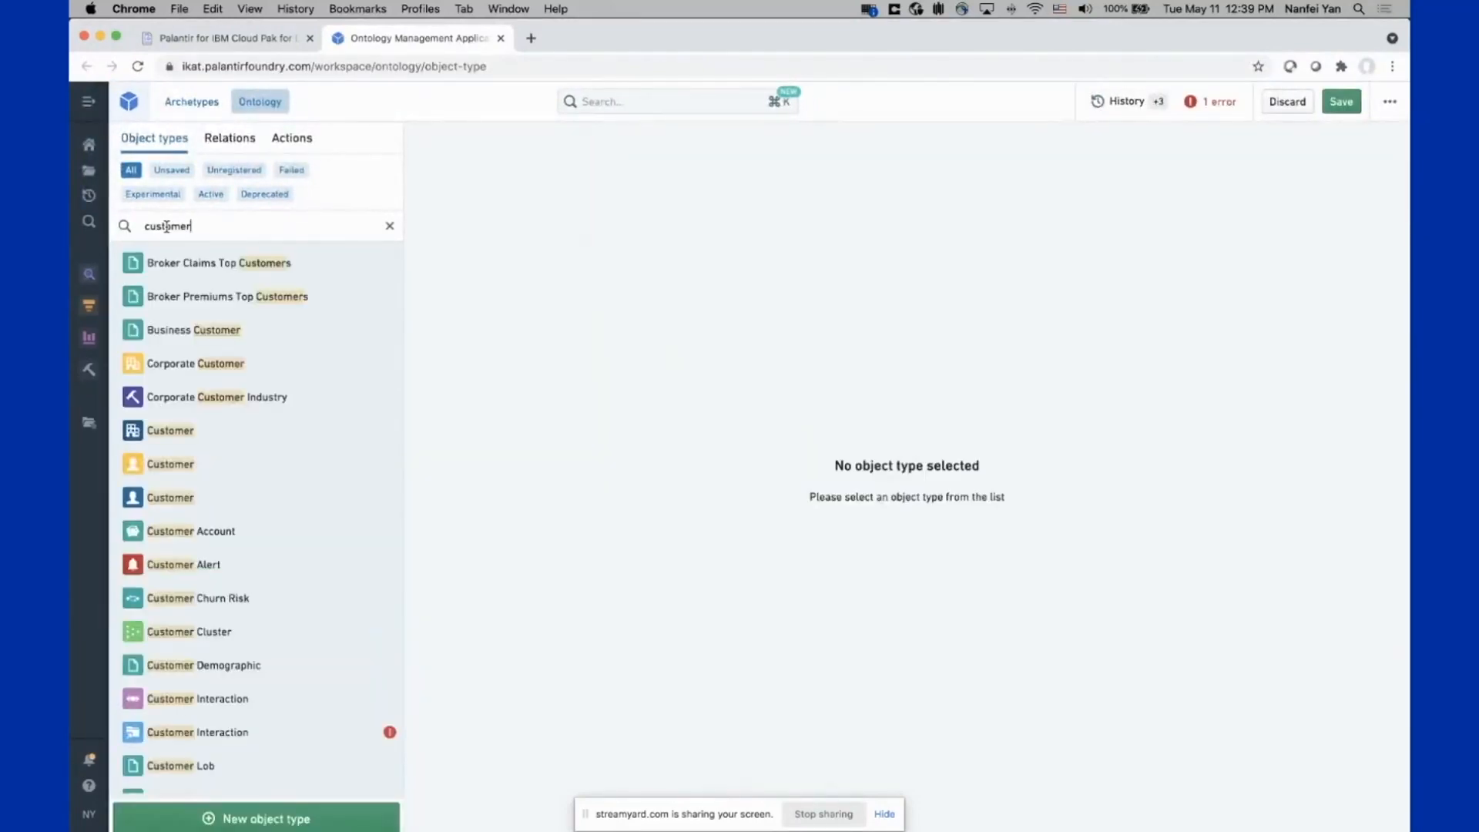
{"action": "mouse_move", "coordinate": [214, 468]}
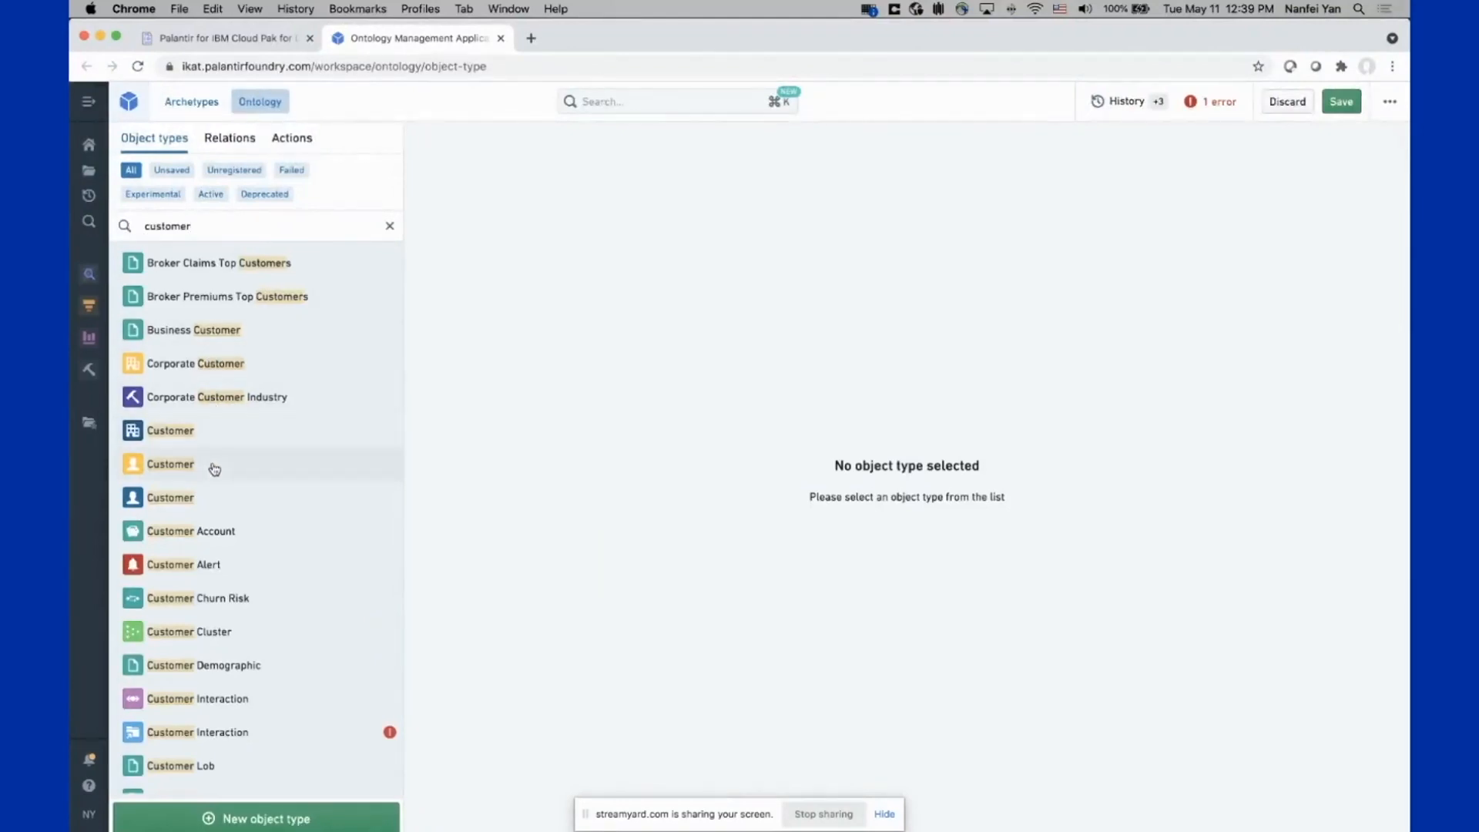
{"action": "left_click", "coordinate": [171, 463]}
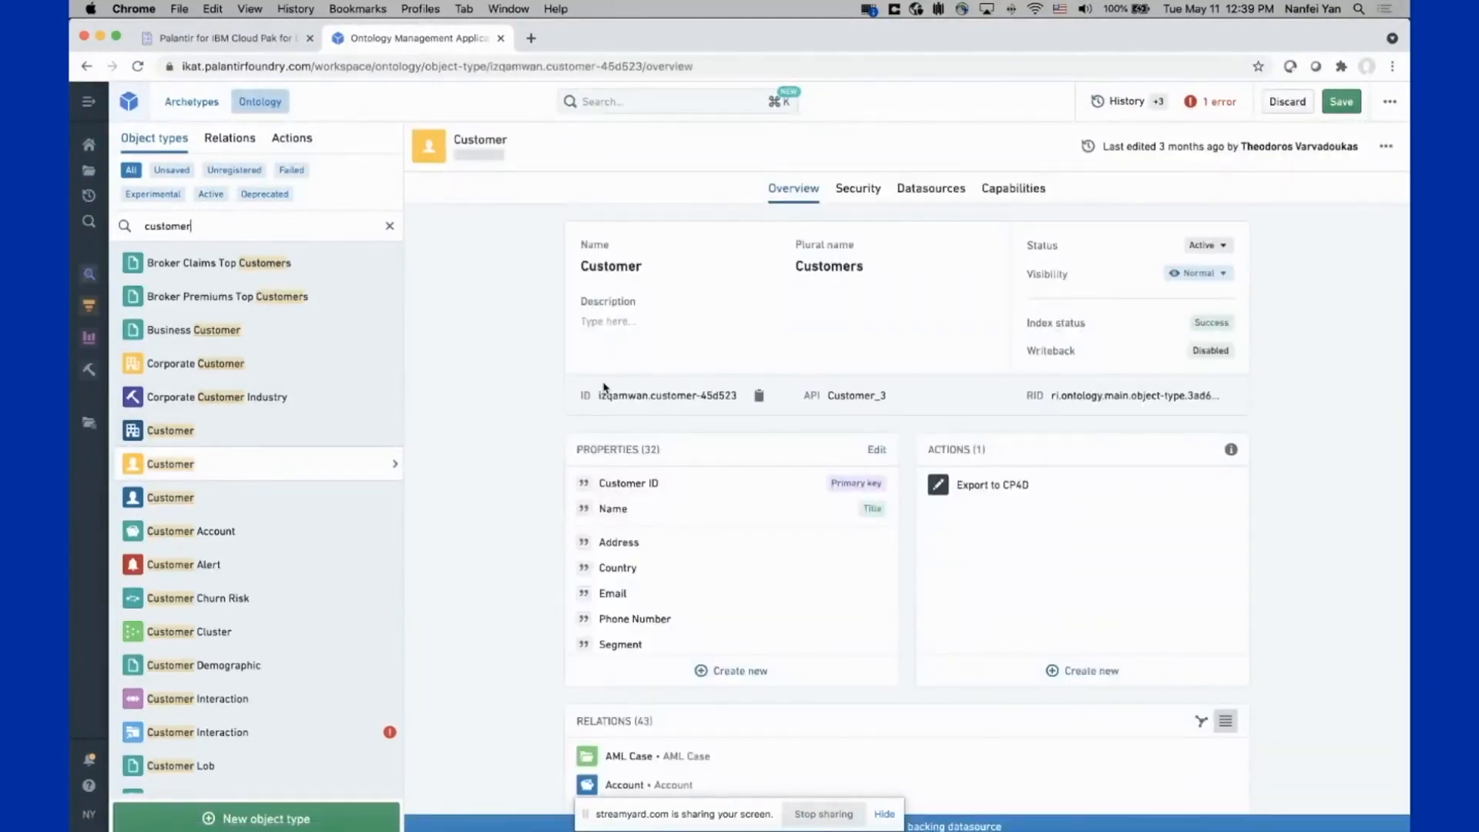
{"action": "mouse_move", "coordinate": [524, 394]}
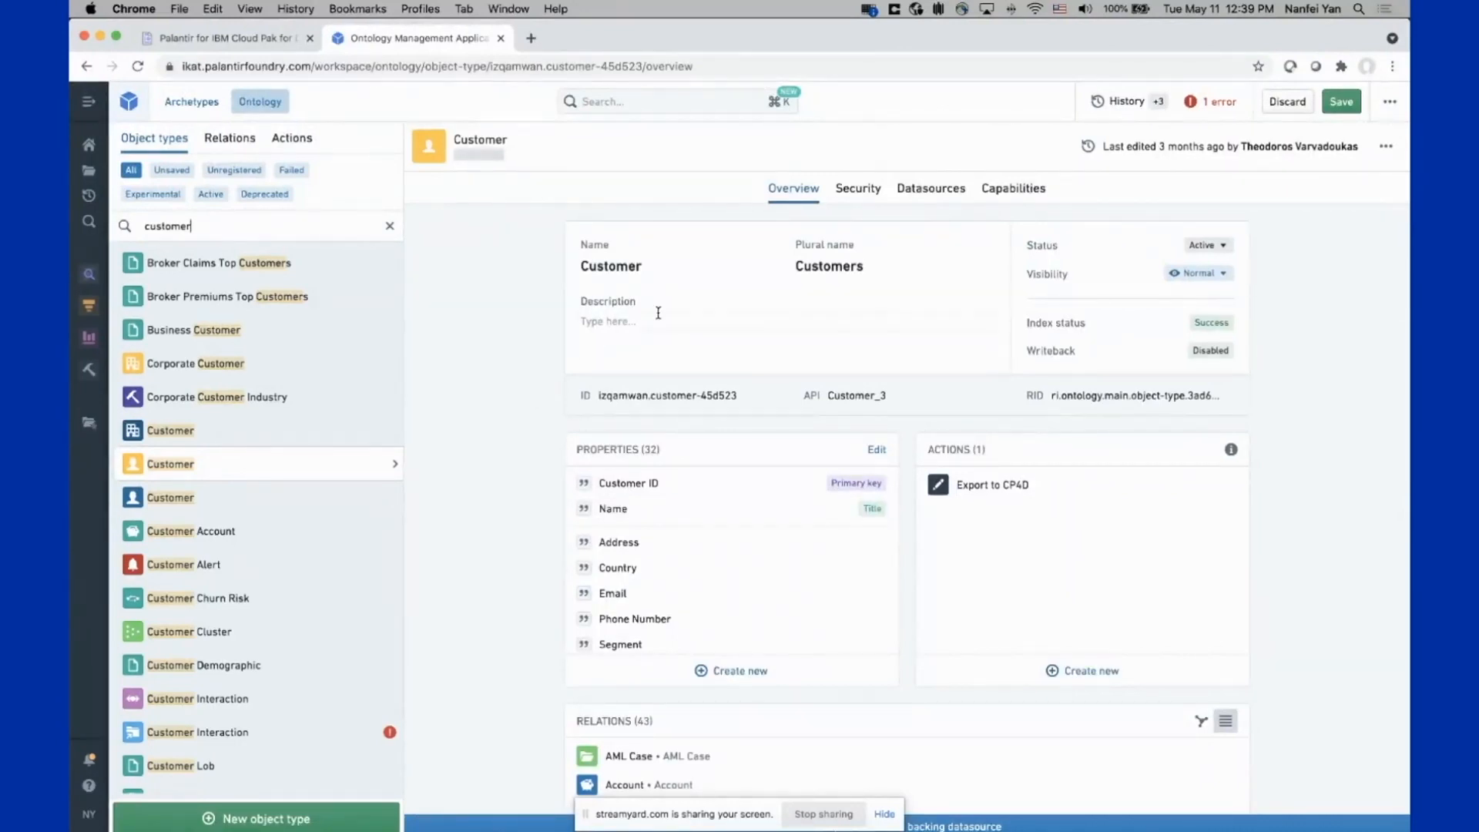
{"action": "mouse_move", "coordinate": [499, 291]}
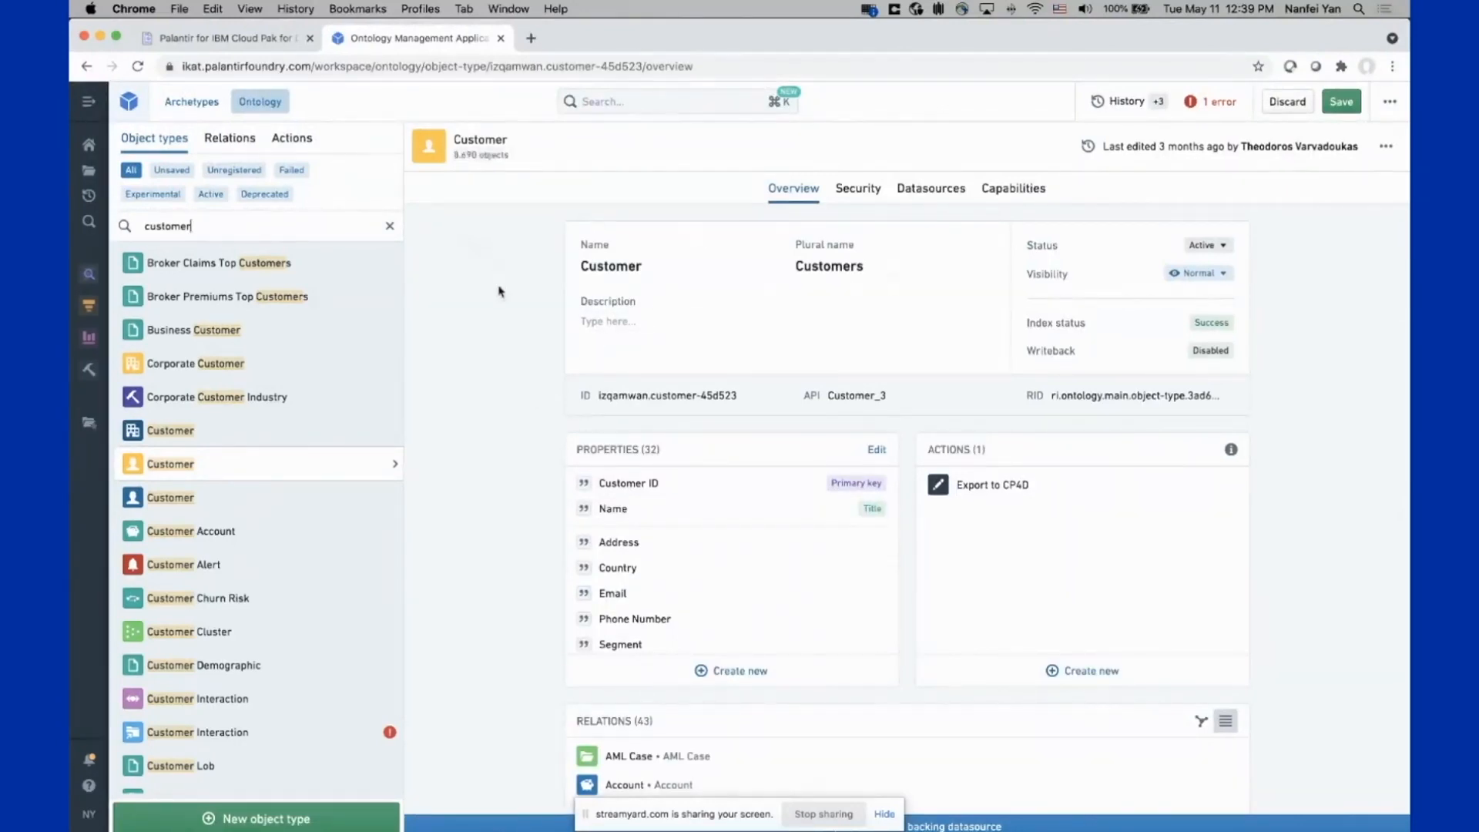
{"action": "mouse_move", "coordinate": [522, 304]}
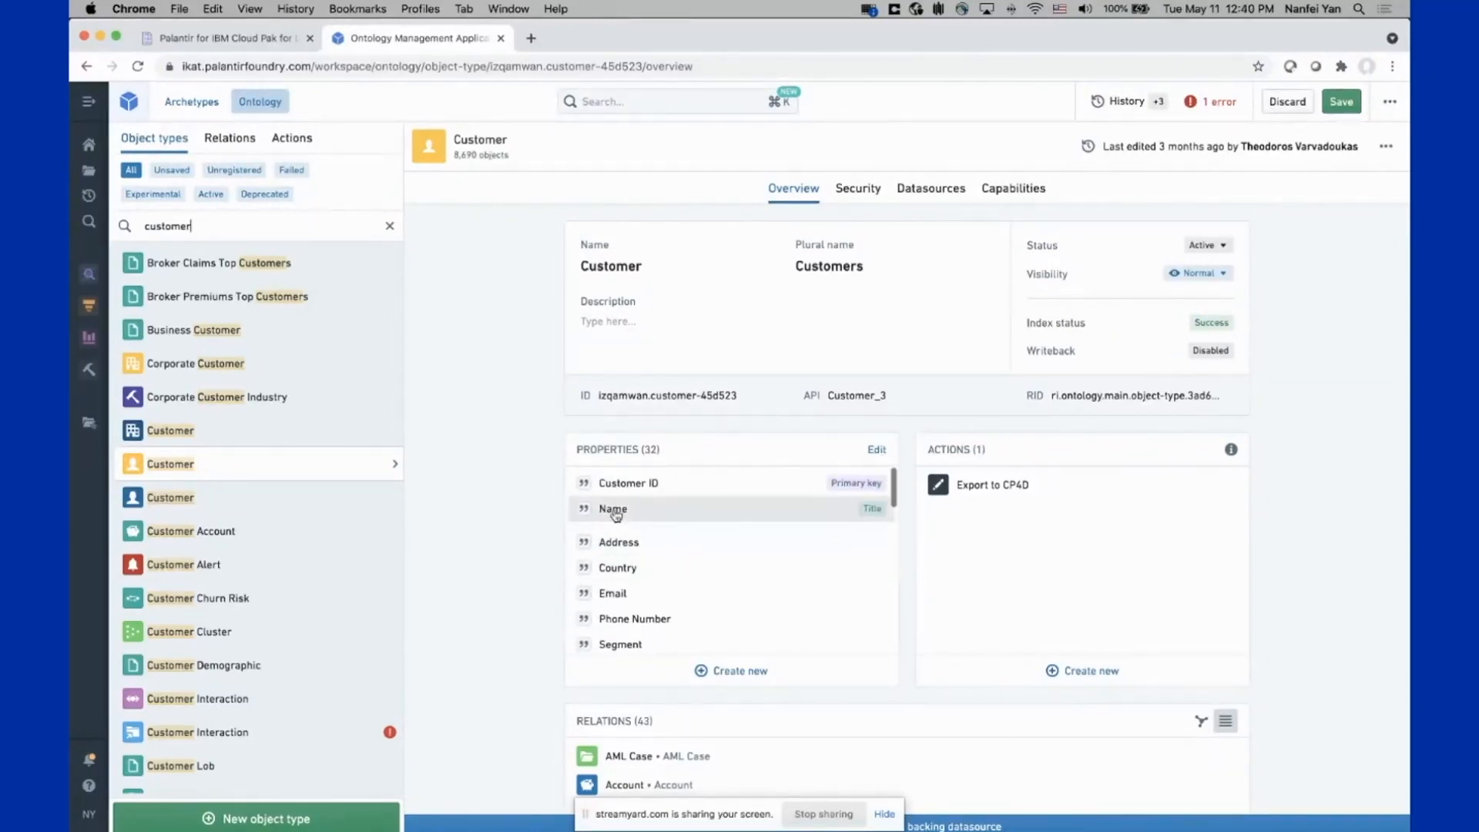
{"action": "mouse_move", "coordinate": [997, 284]}
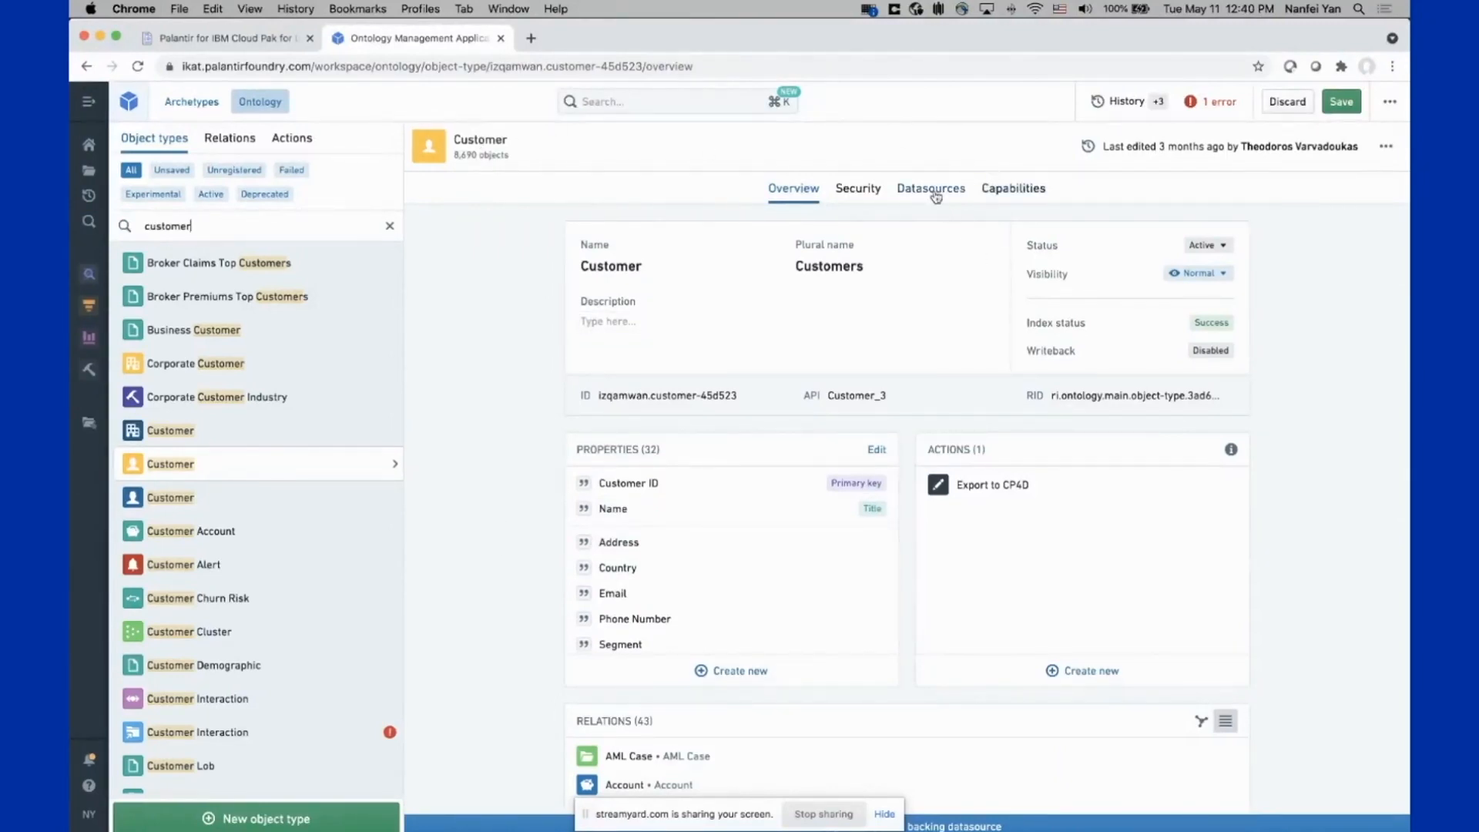
{"action": "left_click", "coordinate": [929, 188]}
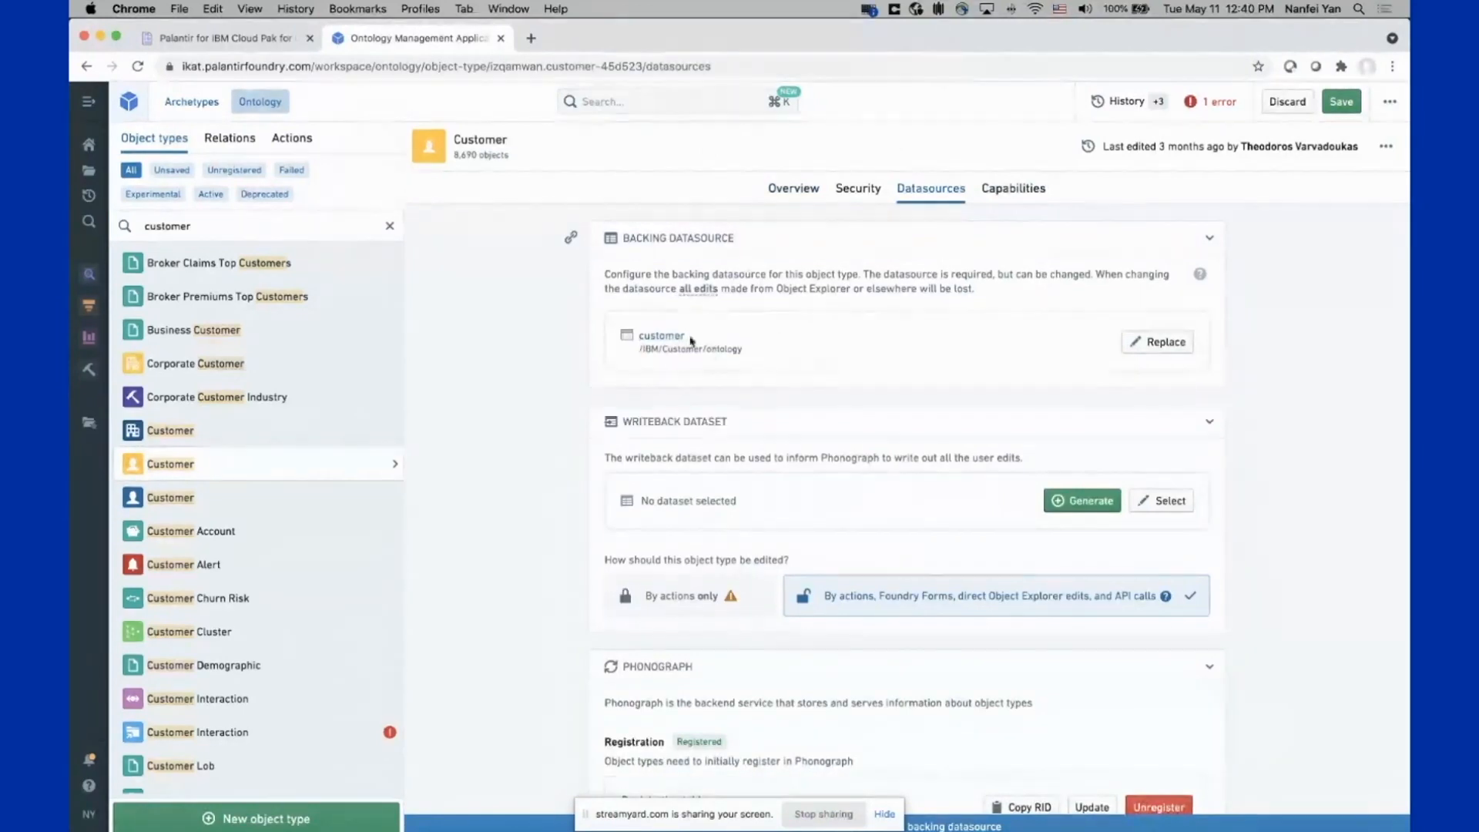
{"action": "mouse_move", "coordinate": [806, 198]}
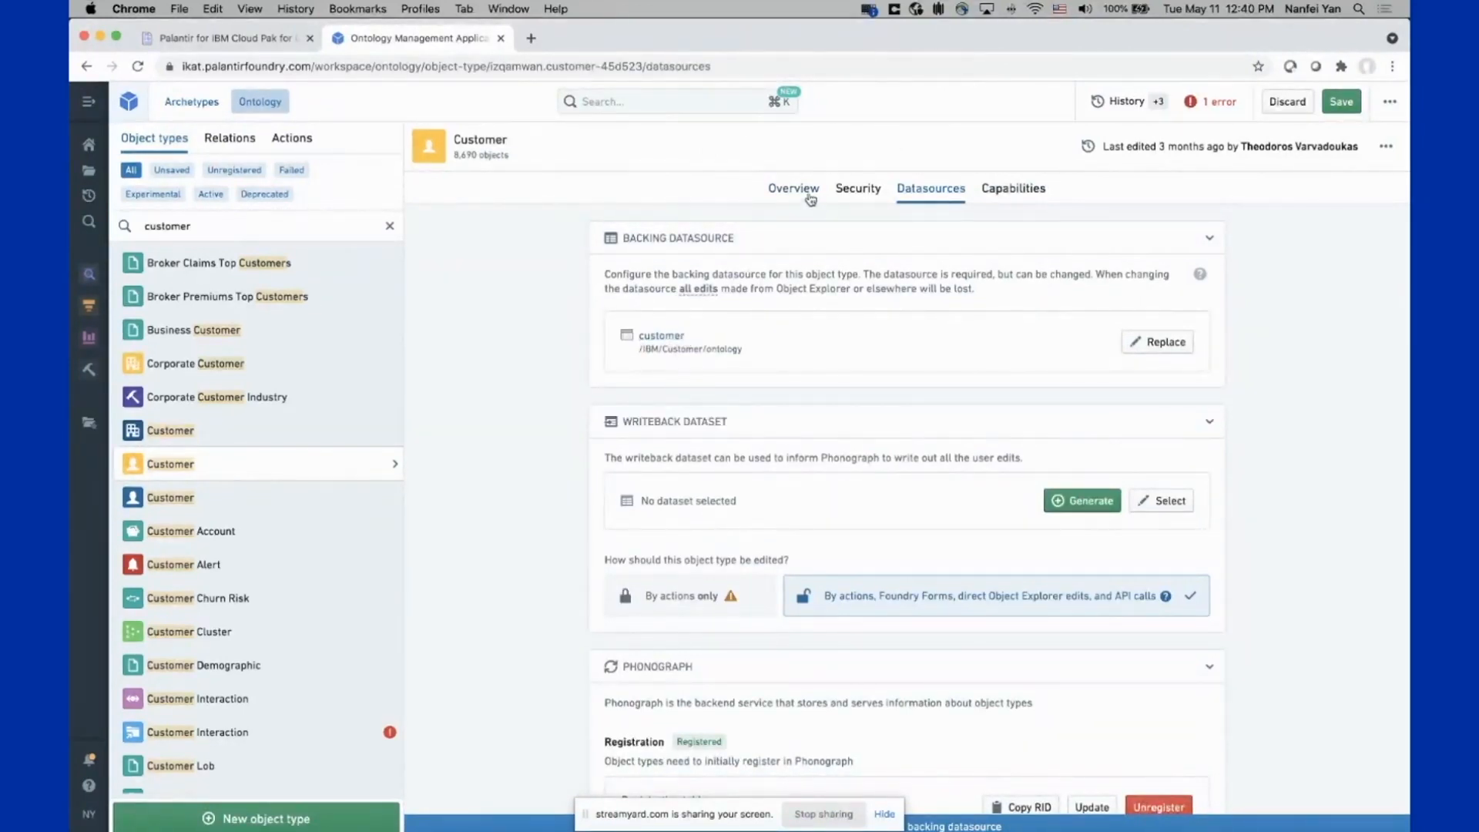
{"action": "left_click", "coordinate": [791, 188]}
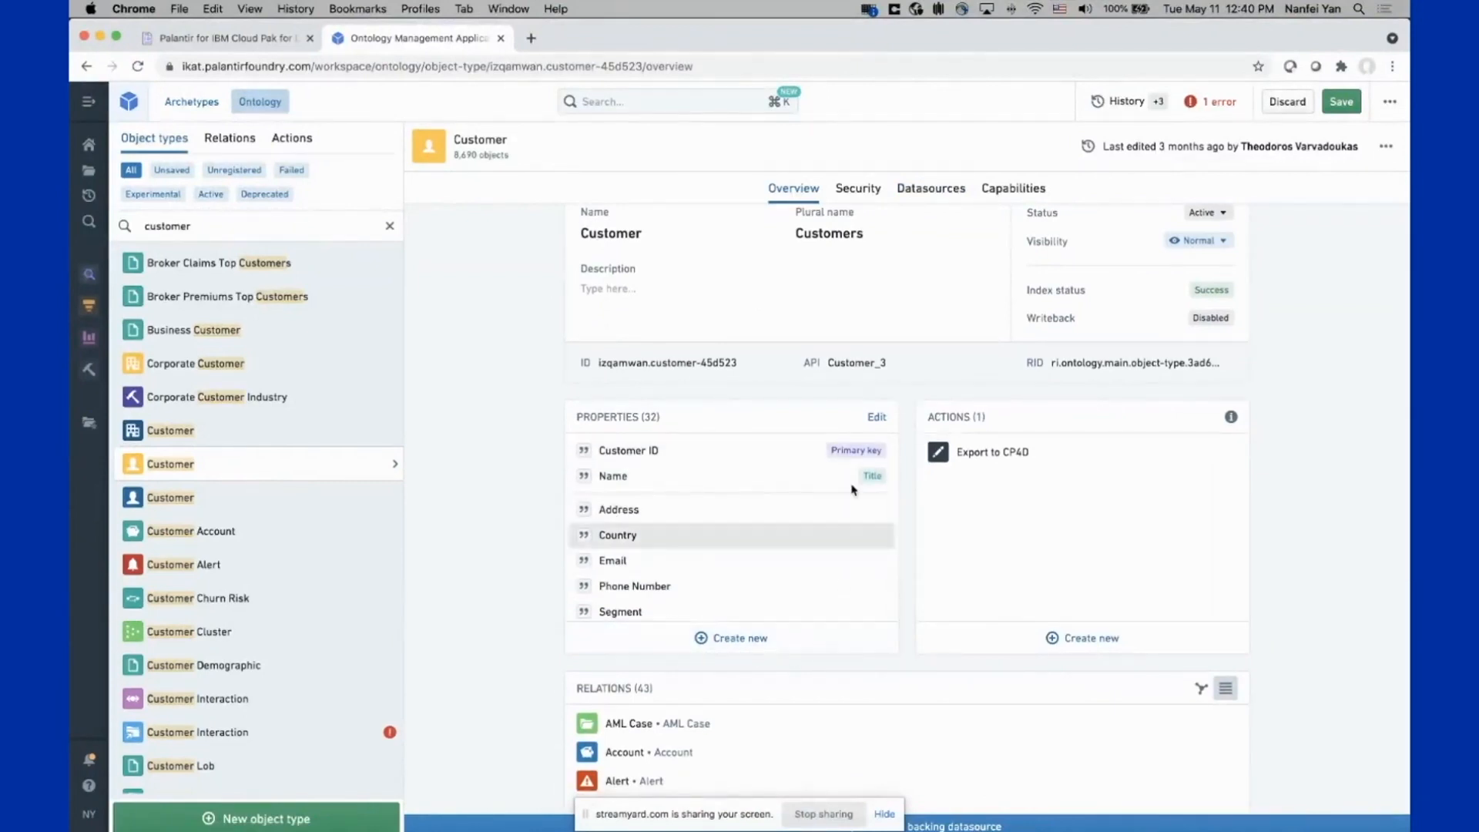
{"action": "mouse_move", "coordinate": [872, 435]}
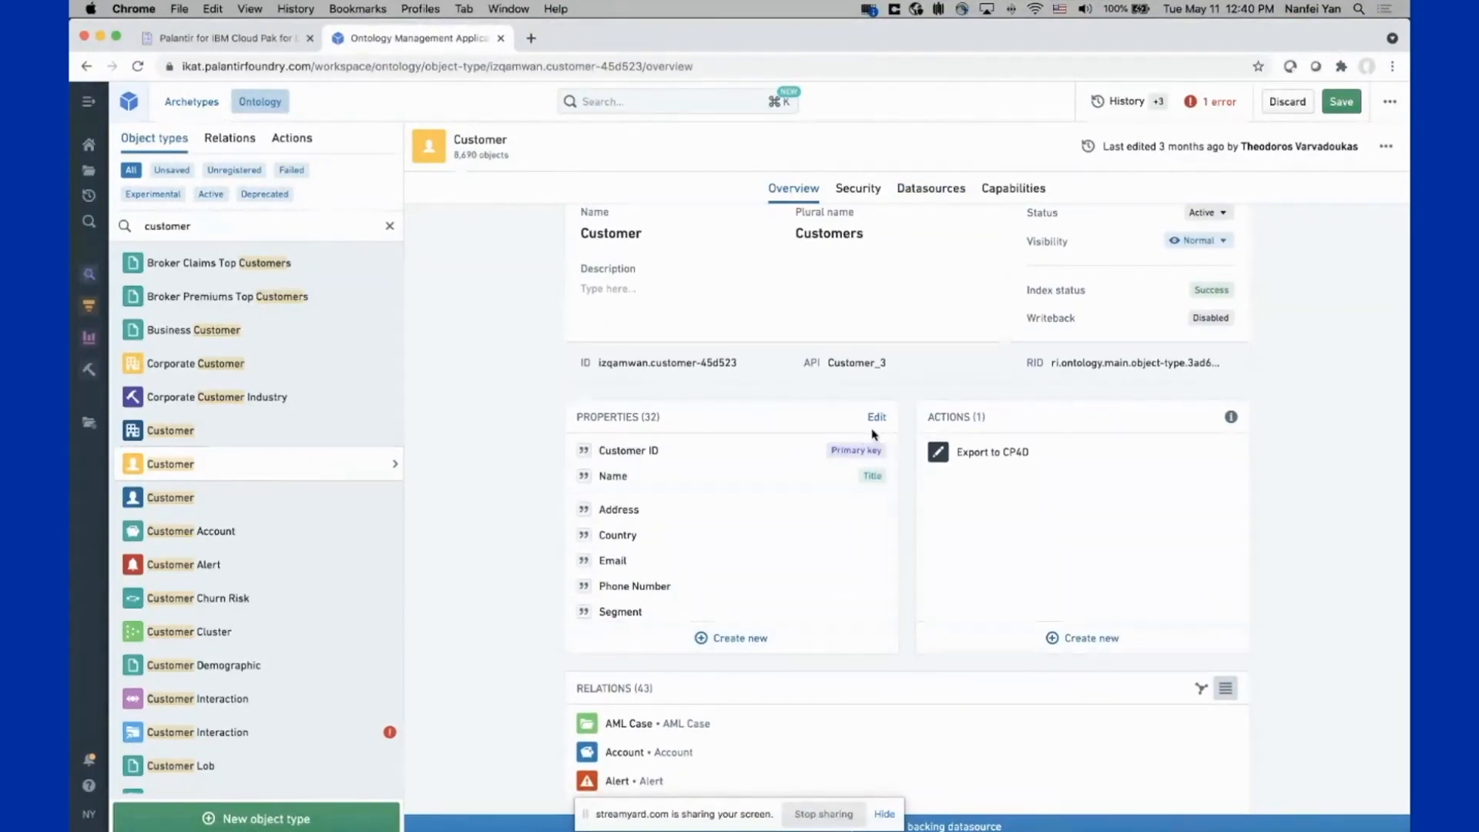
Open the Customer properties mapping and browse its columns
{"action": "left_click", "coordinate": [875, 417]}
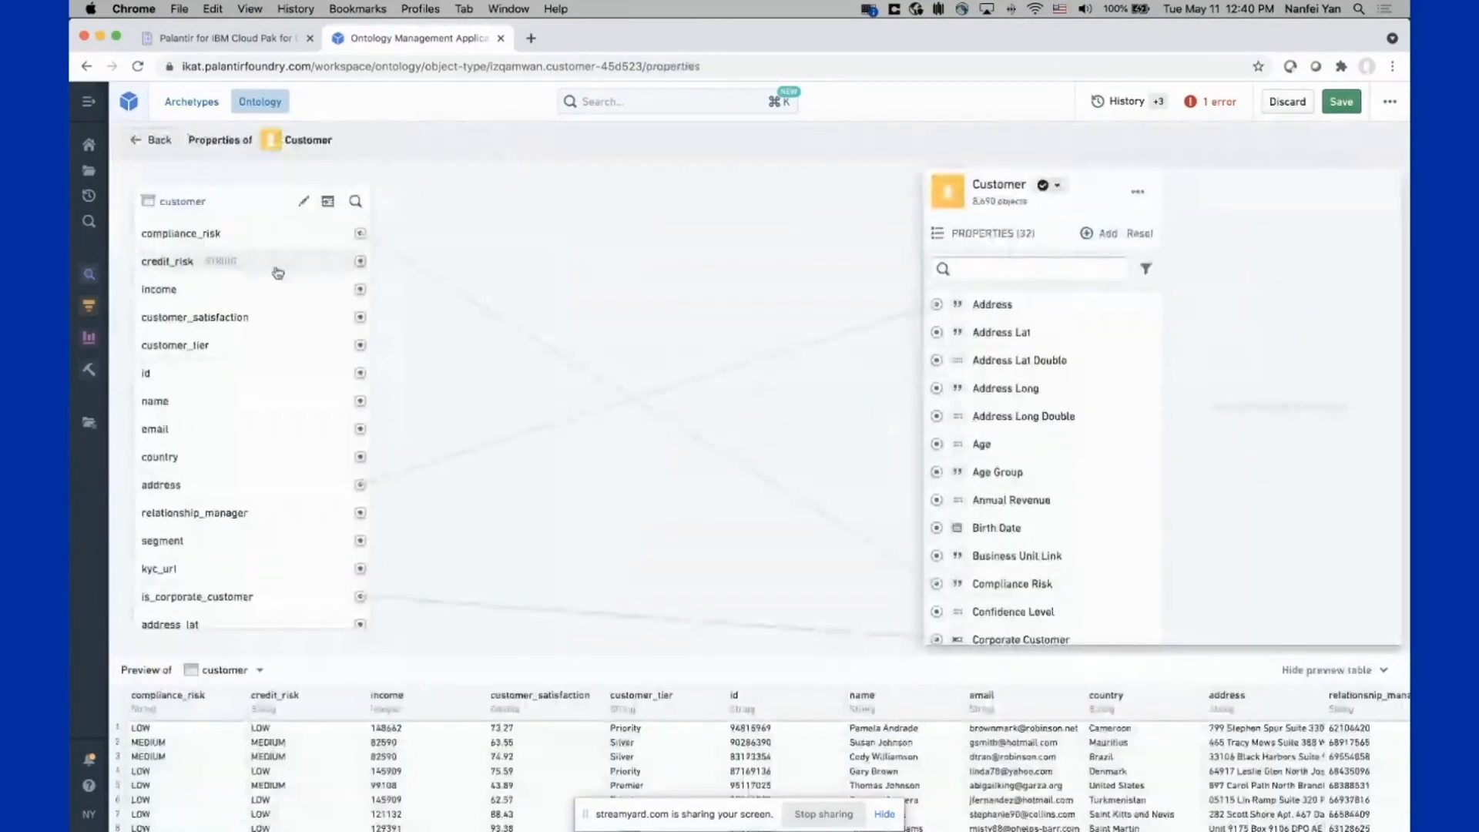
{"action": "scroll", "scroll_direction": "down", "scroll_amount": 3}
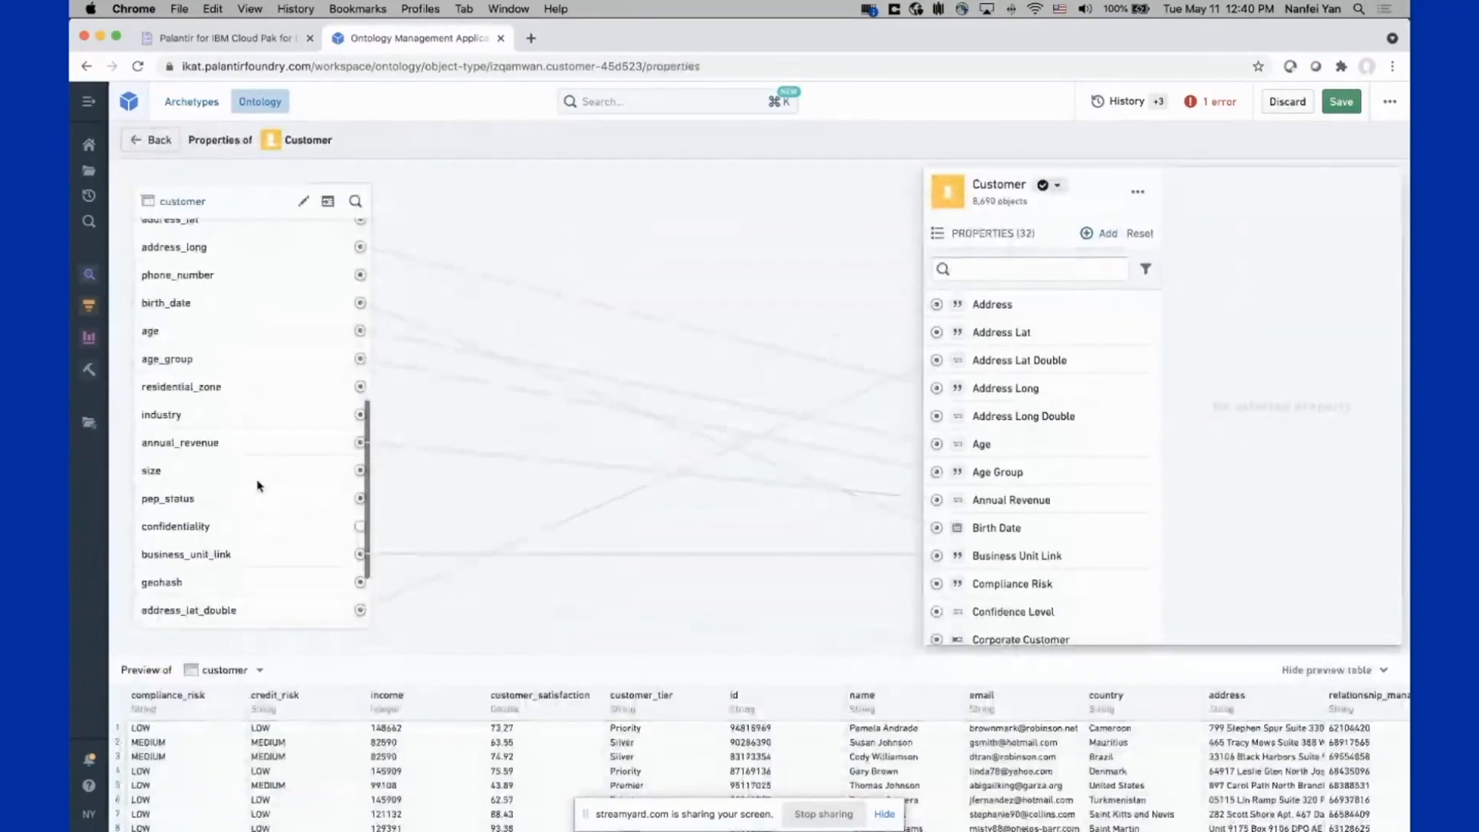
{"action": "scroll", "scroll_direction": "up", "scroll_amount": 3}
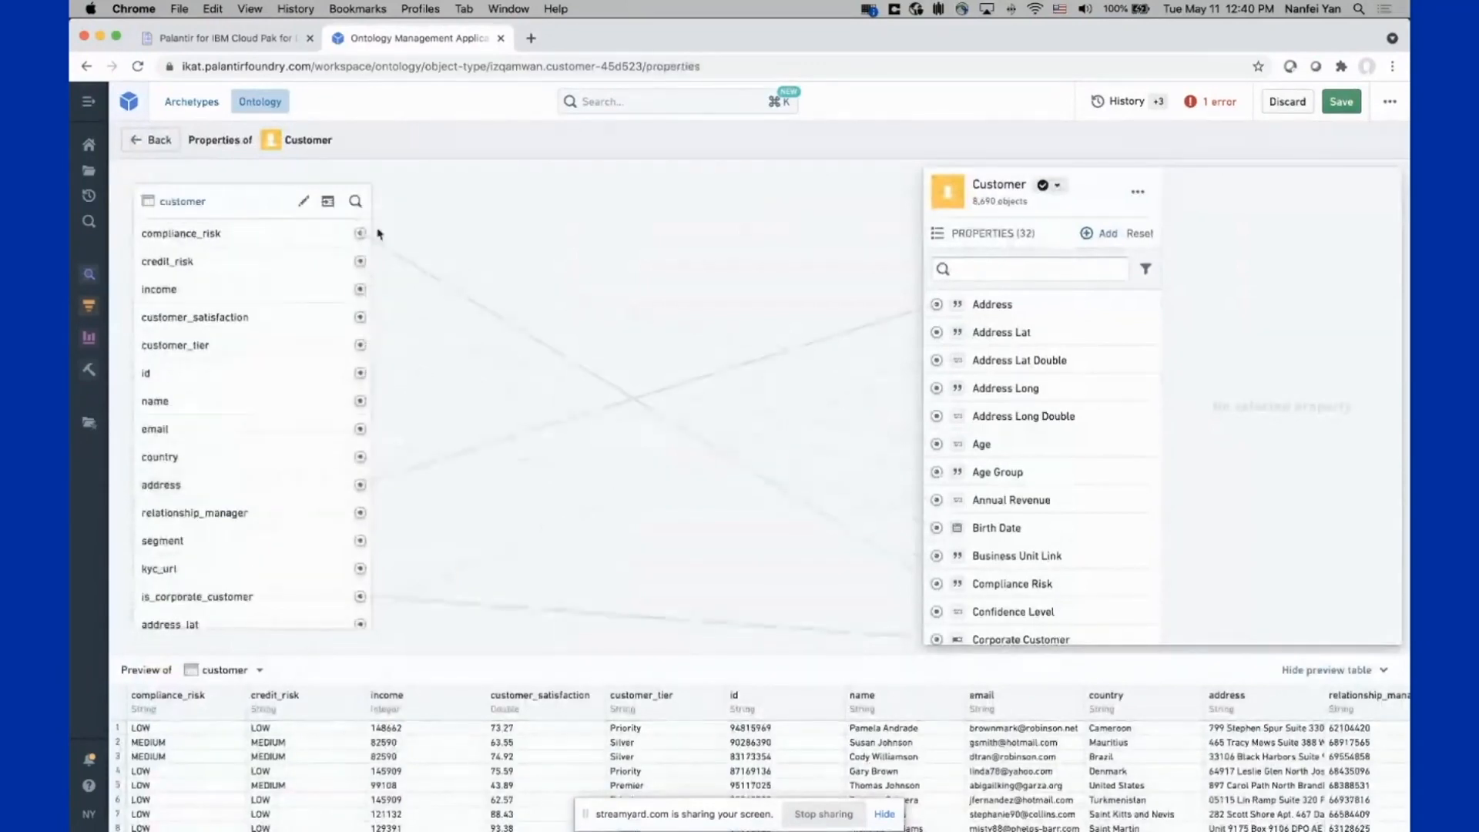
{"action": "scroll", "scroll_direction": "down", "scroll_amount": 3}
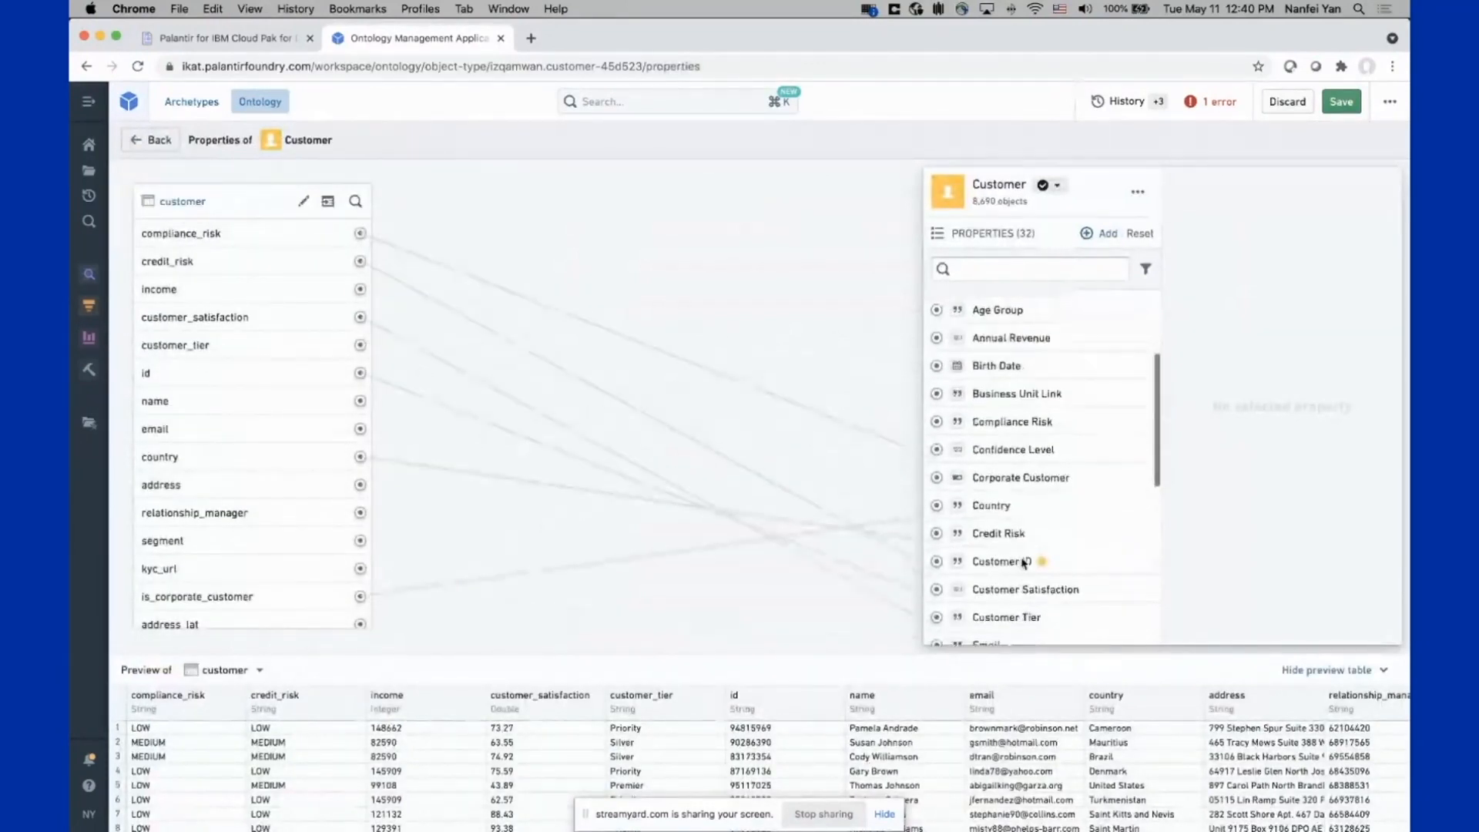
{"action": "scroll", "scroll_direction": "down", "scroll_amount": 3}
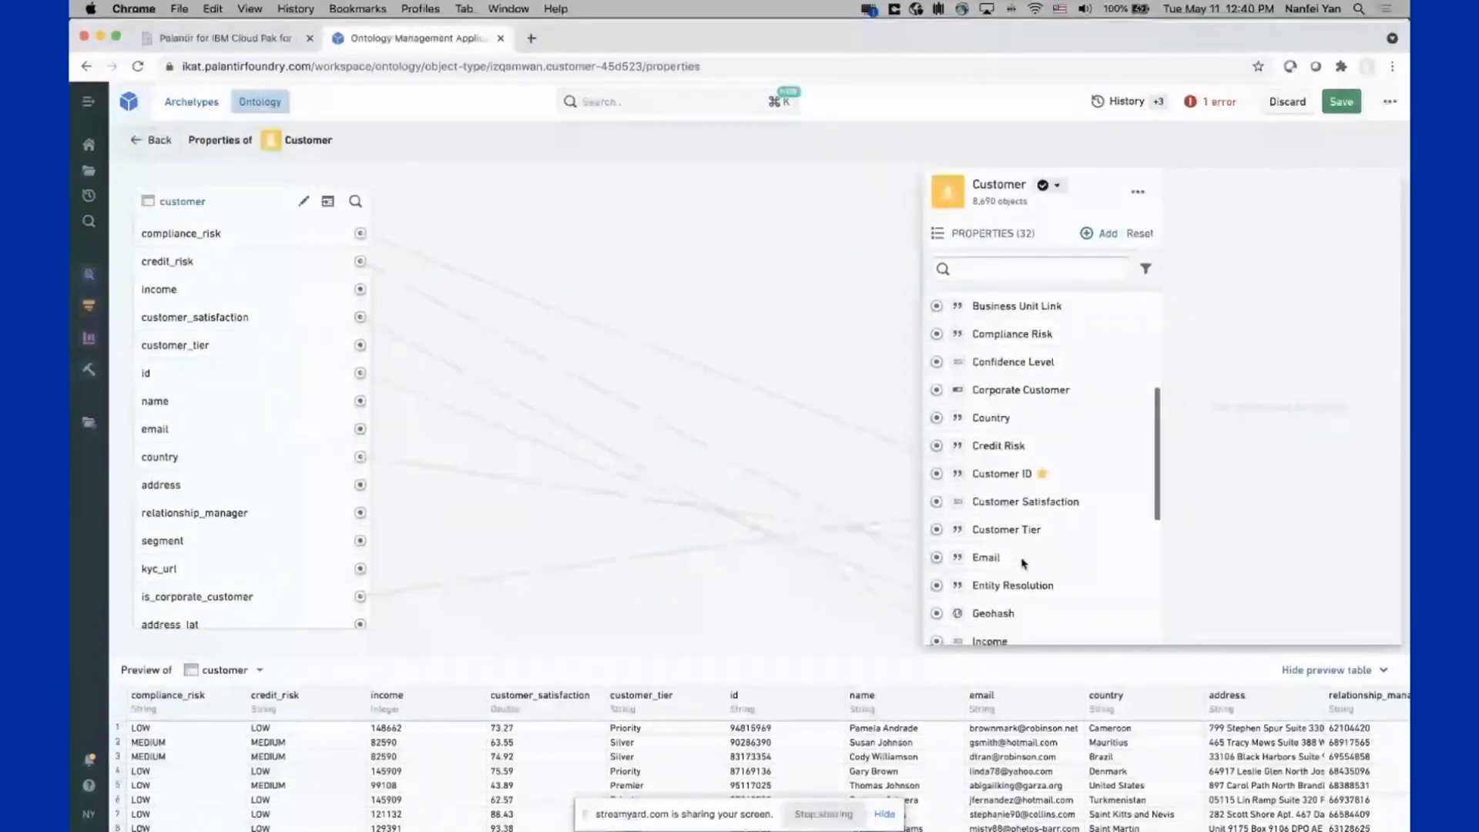
{"action": "scroll", "scroll_direction": "up", "scroll_amount": 3}
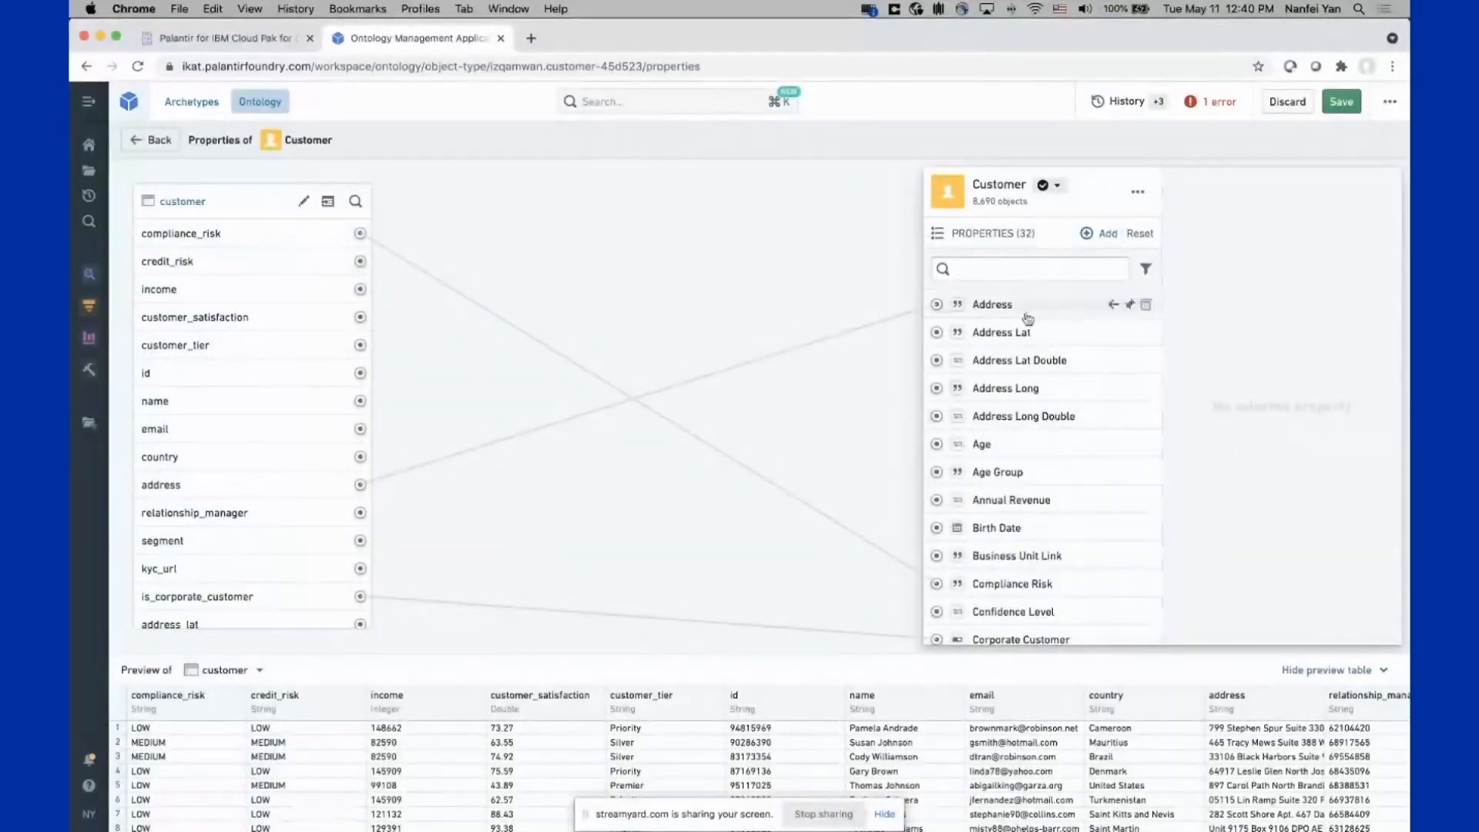
Select the Address property and view its type classes and render hints
{"action": "left_click", "coordinate": [990, 303]}
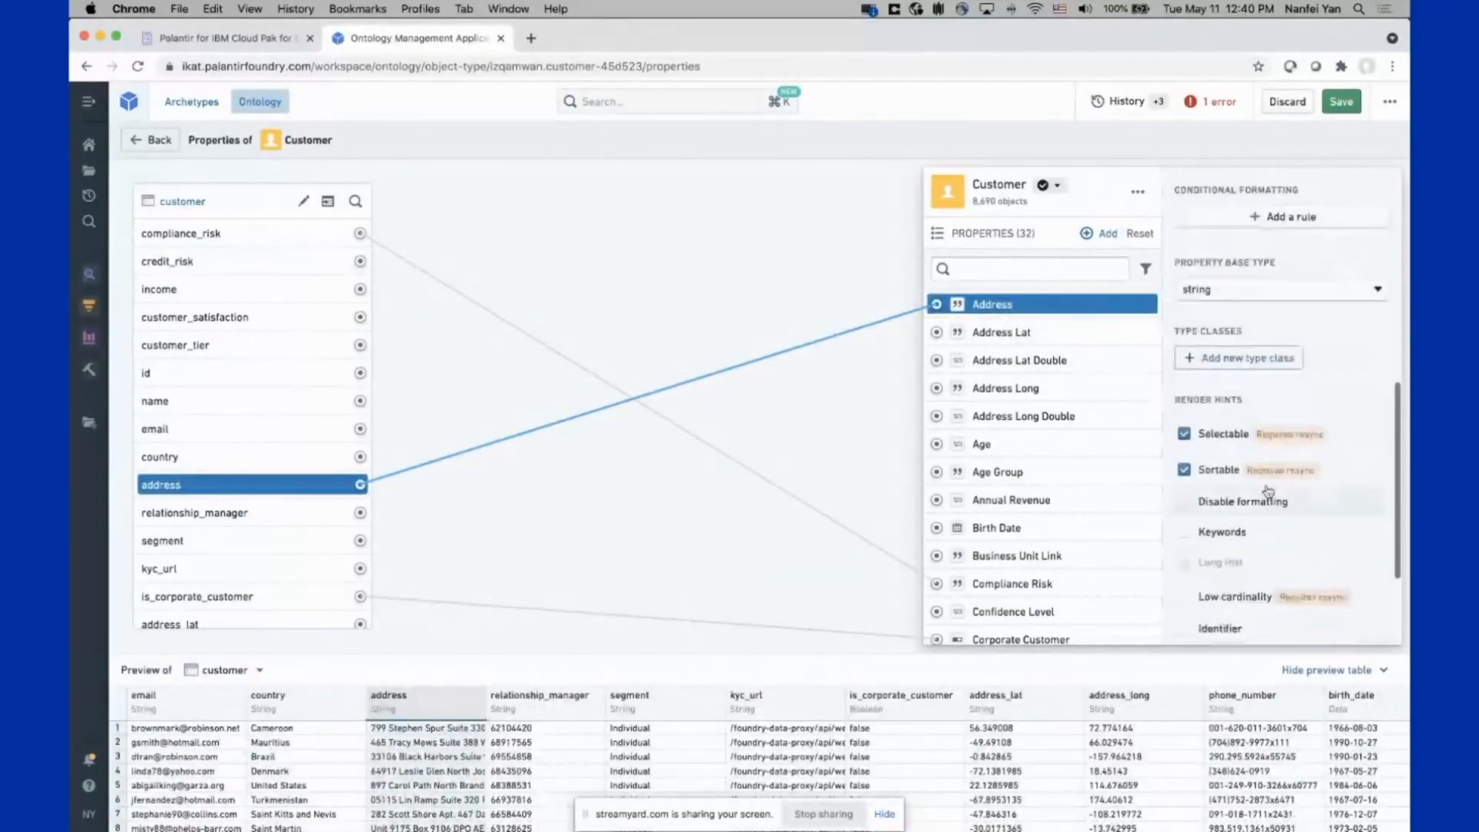
{"action": "scroll", "scroll_direction": "down", "scroll_amount": 3}
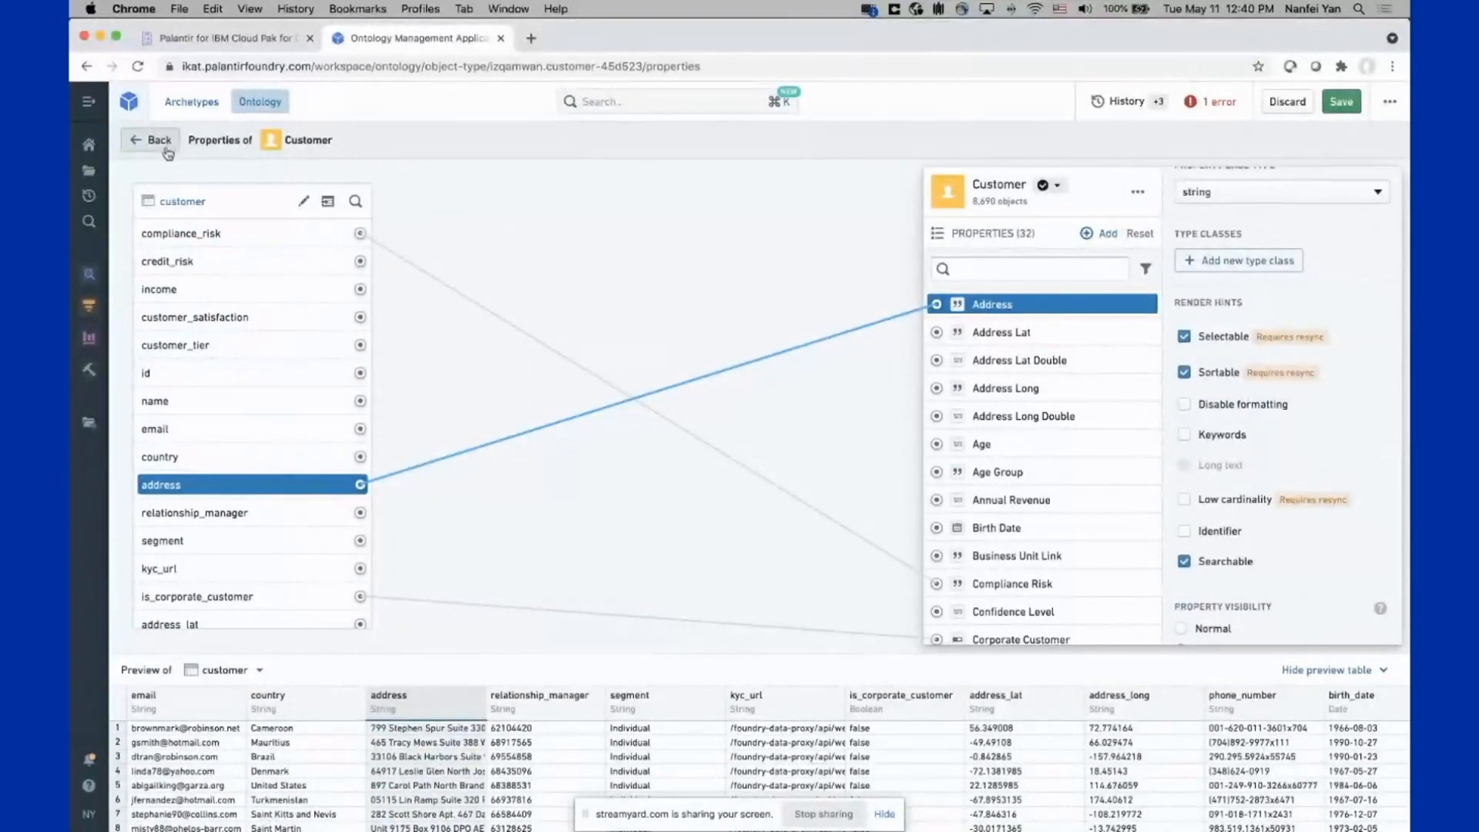
Go back to the Customer overview and review its properties, actions and 43 relations
{"action": "left_click", "coordinate": [152, 140]}
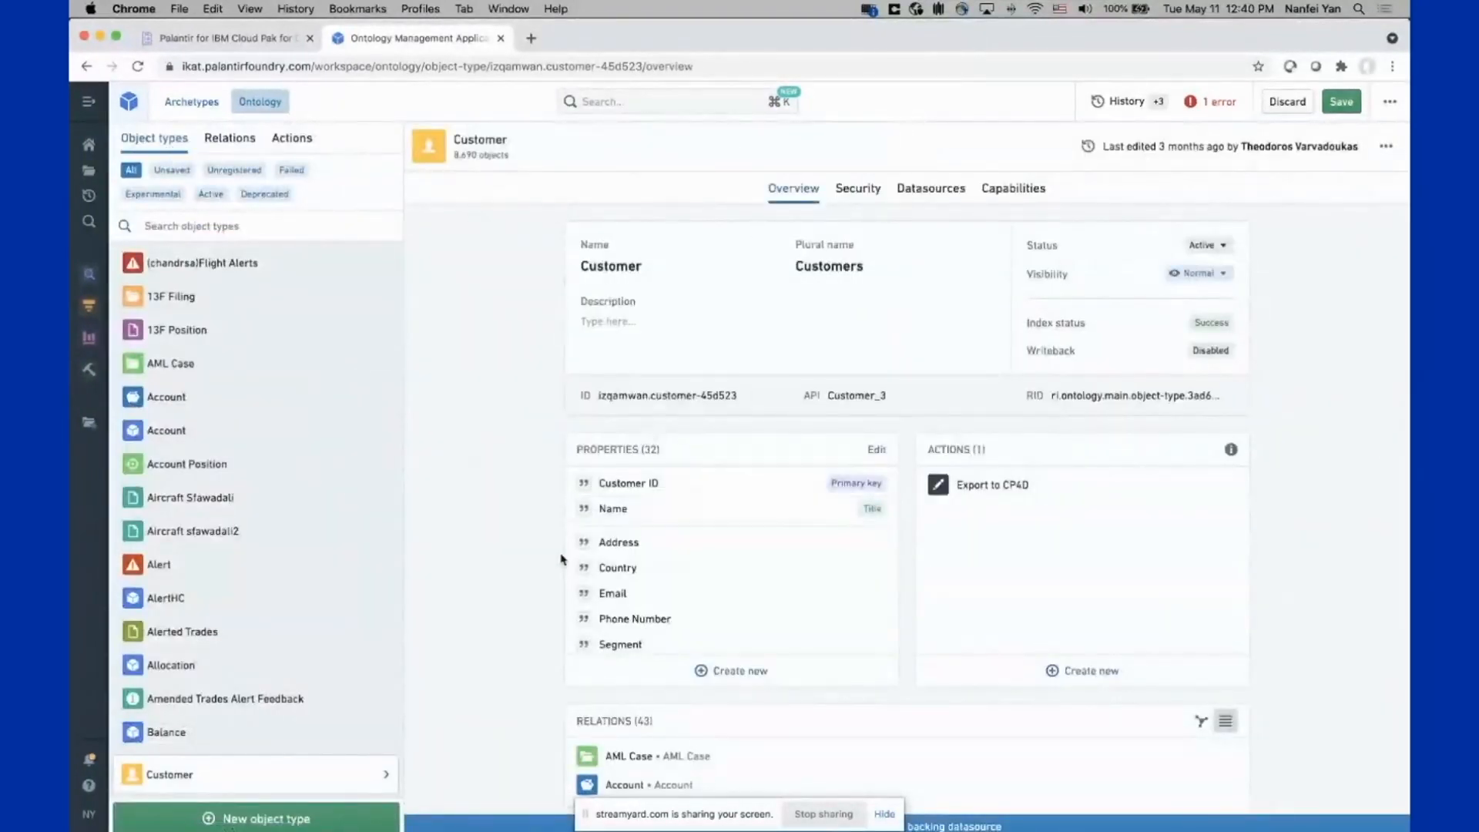
{"action": "scroll", "scroll_direction": "down", "scroll_amount": 3}
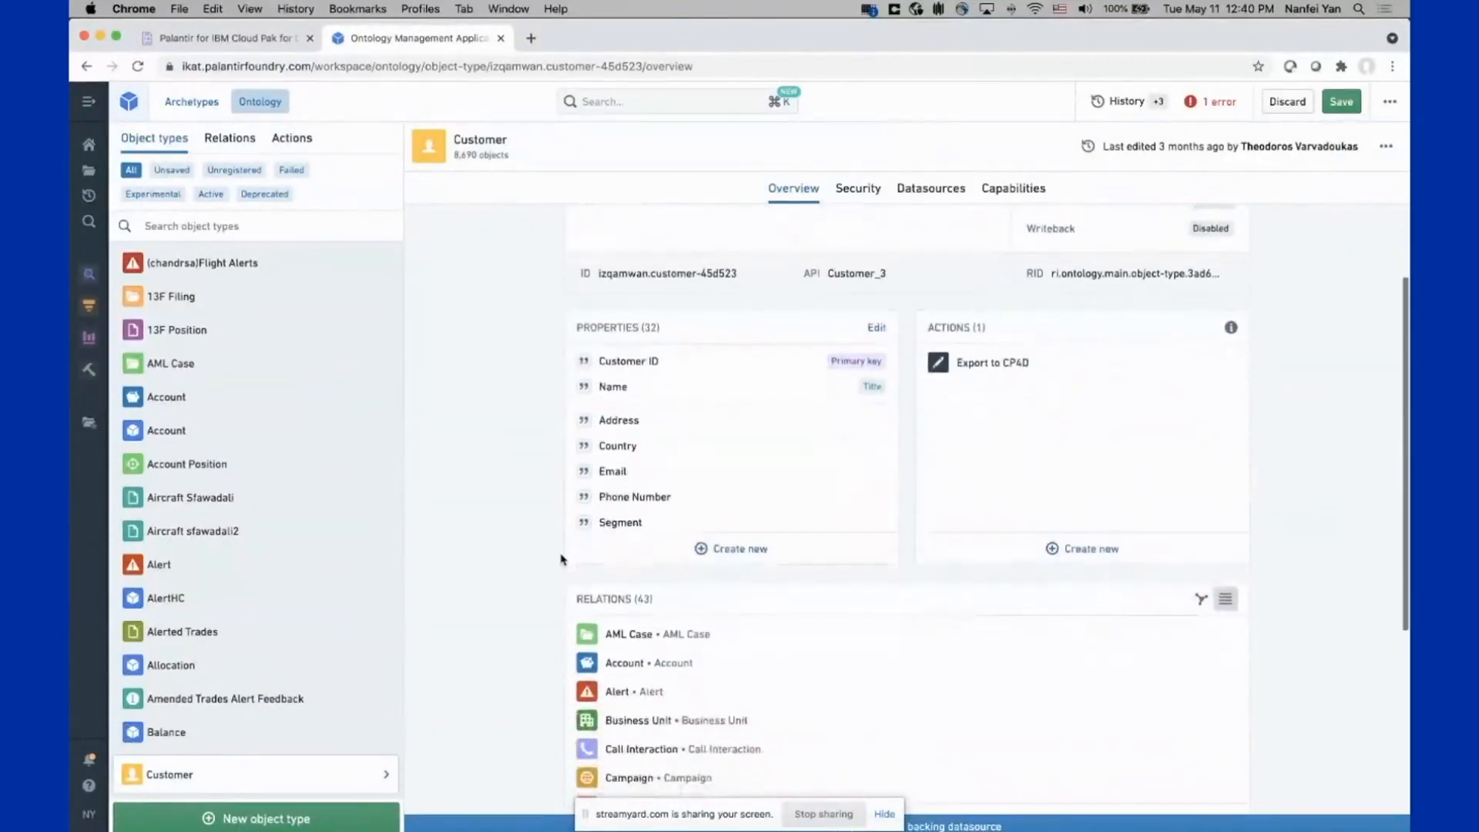
{"action": "scroll", "scroll_direction": "down", "scroll_amount": 3}
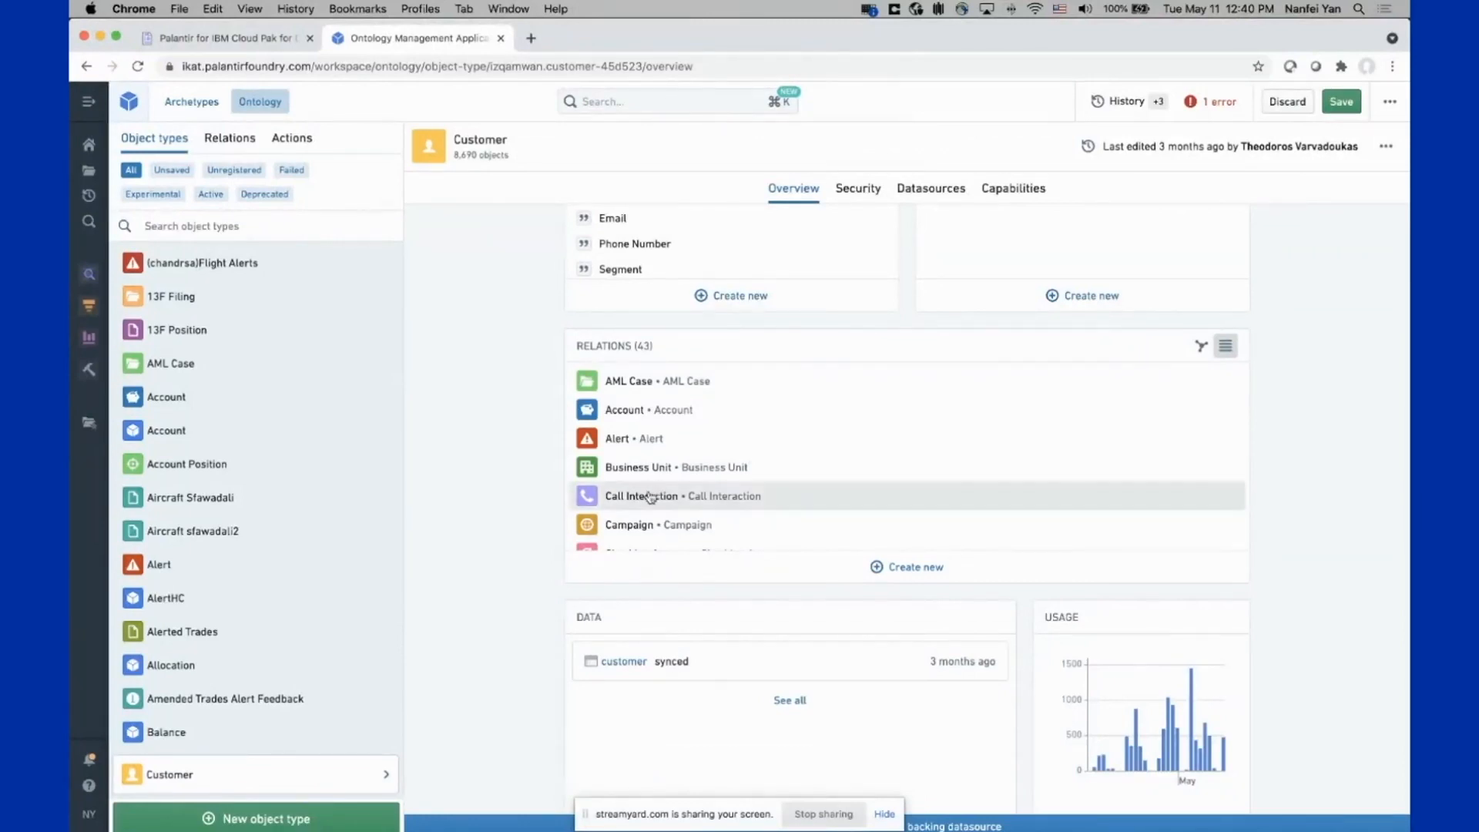
{"action": "mouse_move", "coordinate": [677, 425]}
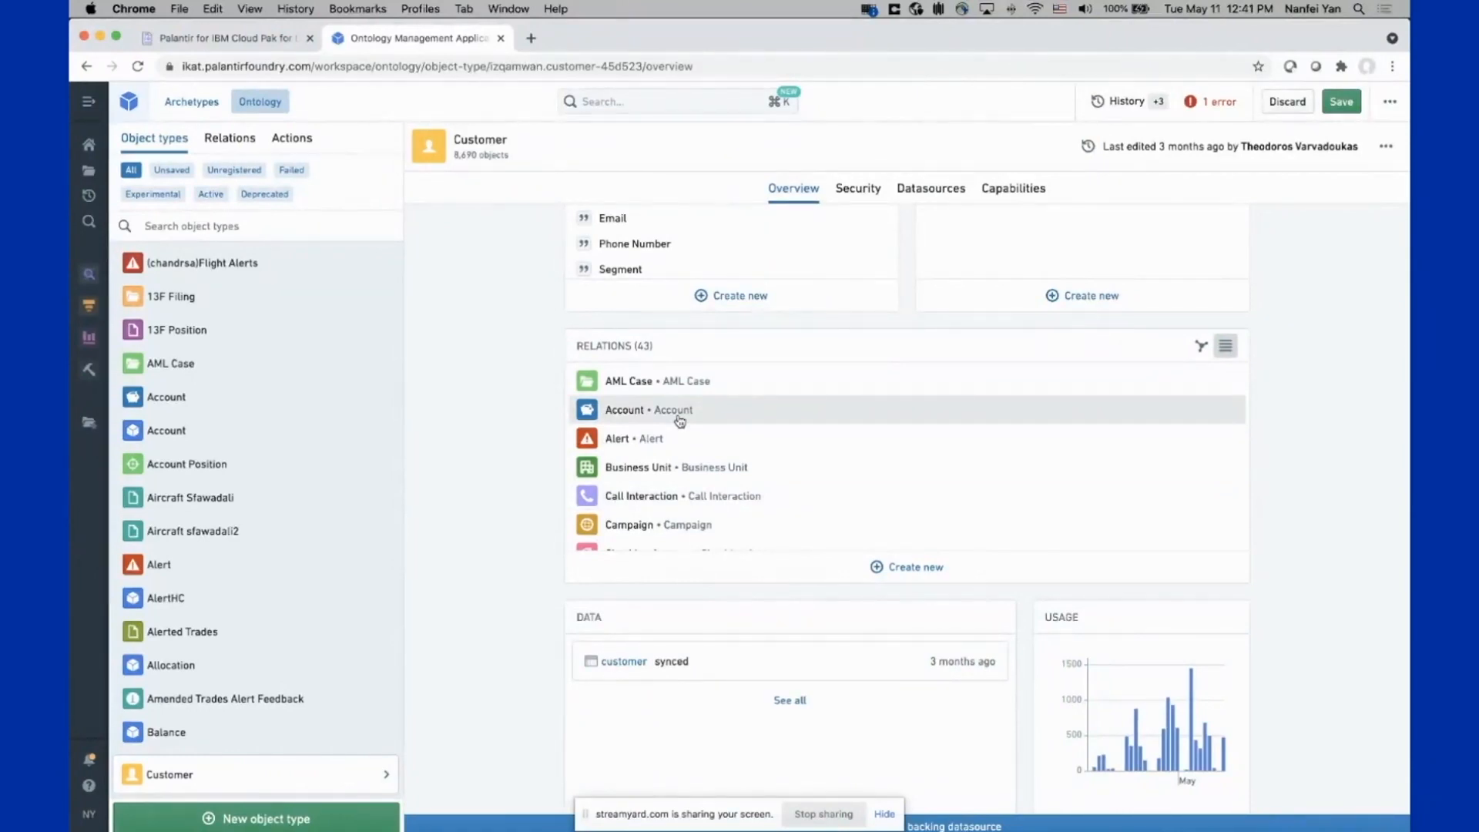
{"action": "mouse_move", "coordinate": [639, 453]}
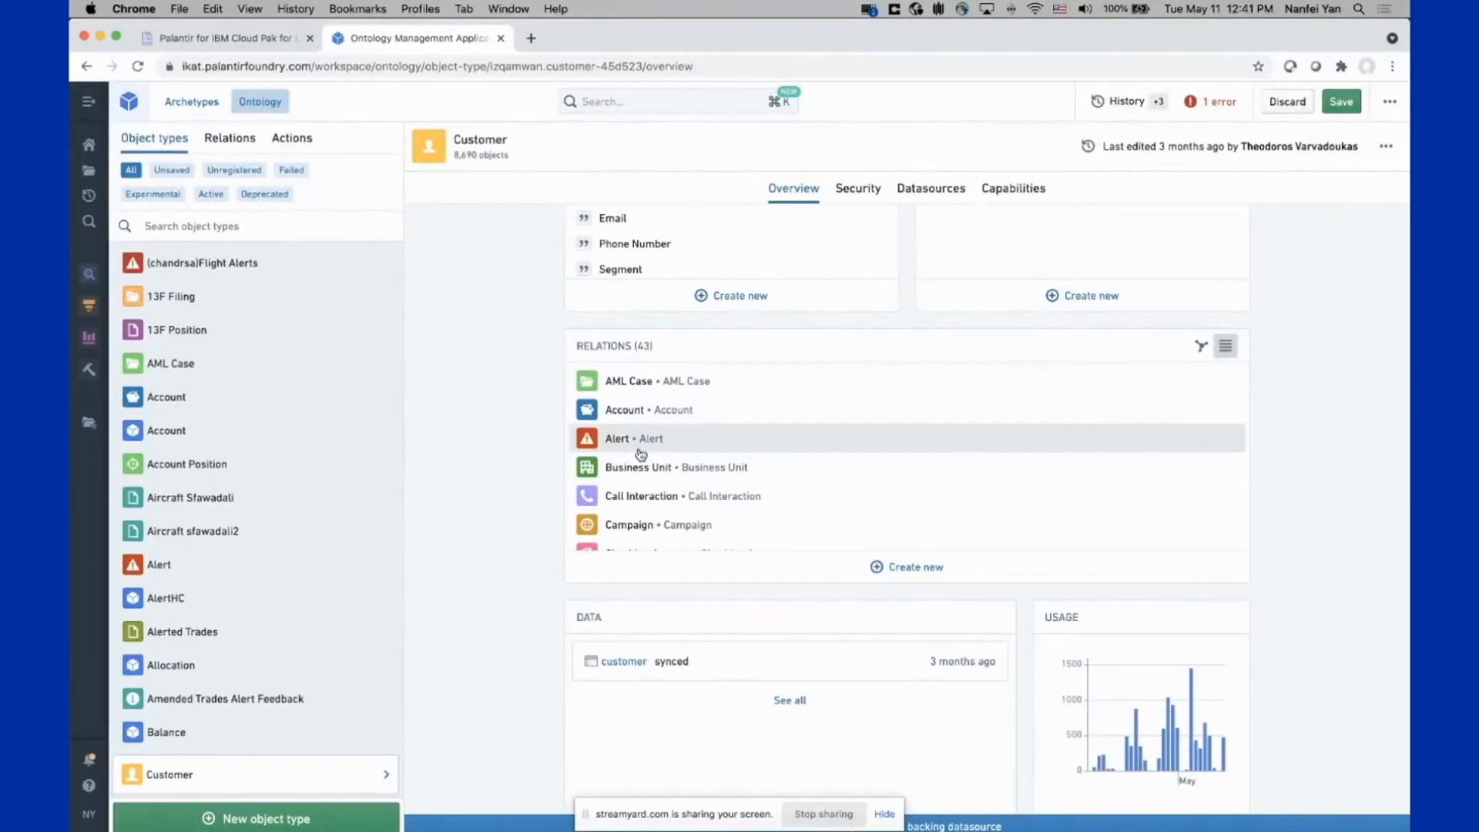
{"action": "scroll", "scroll_direction": "down", "scroll_amount": 3}
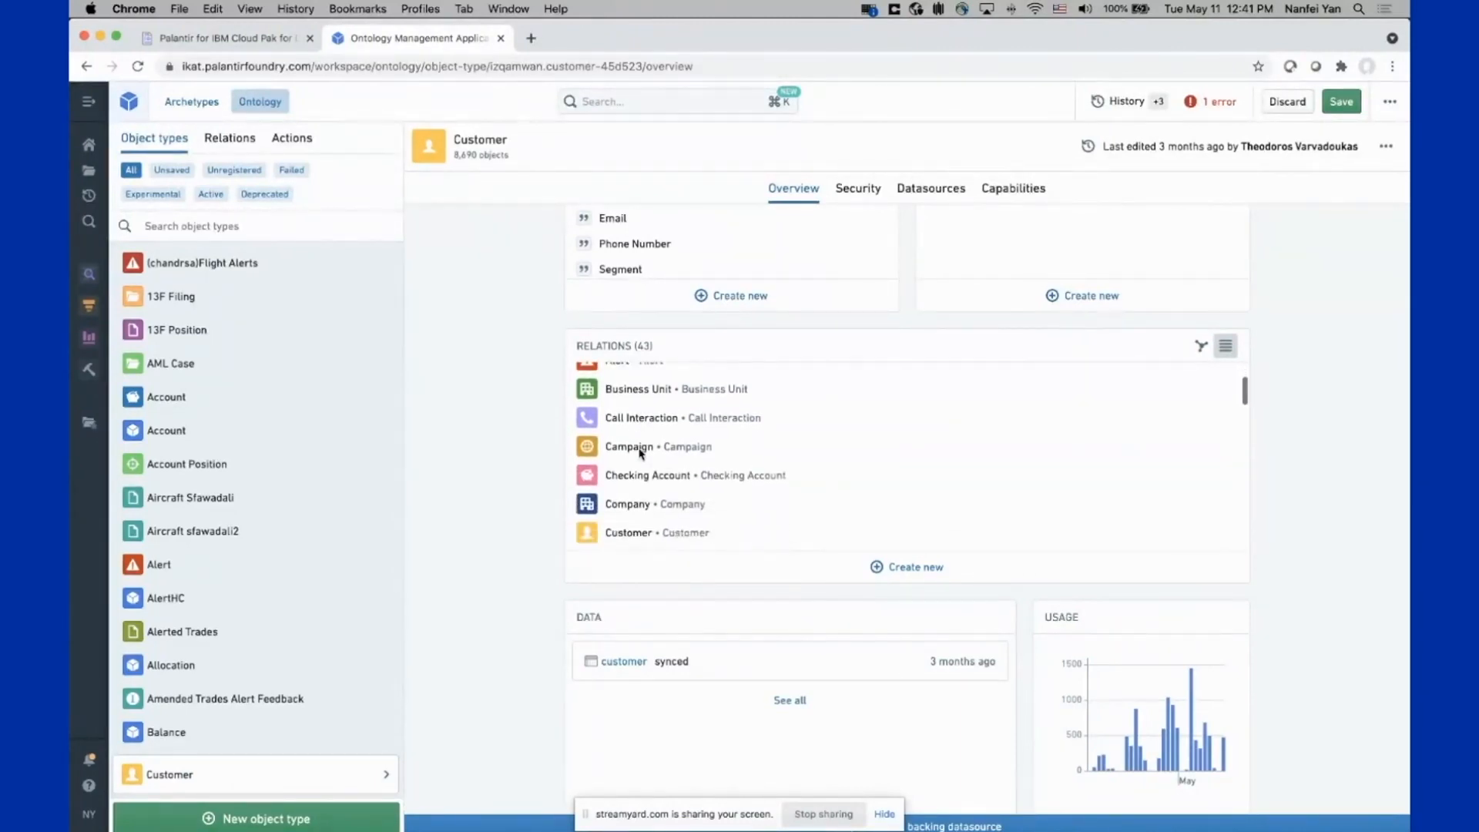
{"action": "scroll", "scroll_direction": "down", "scroll_amount": 3}
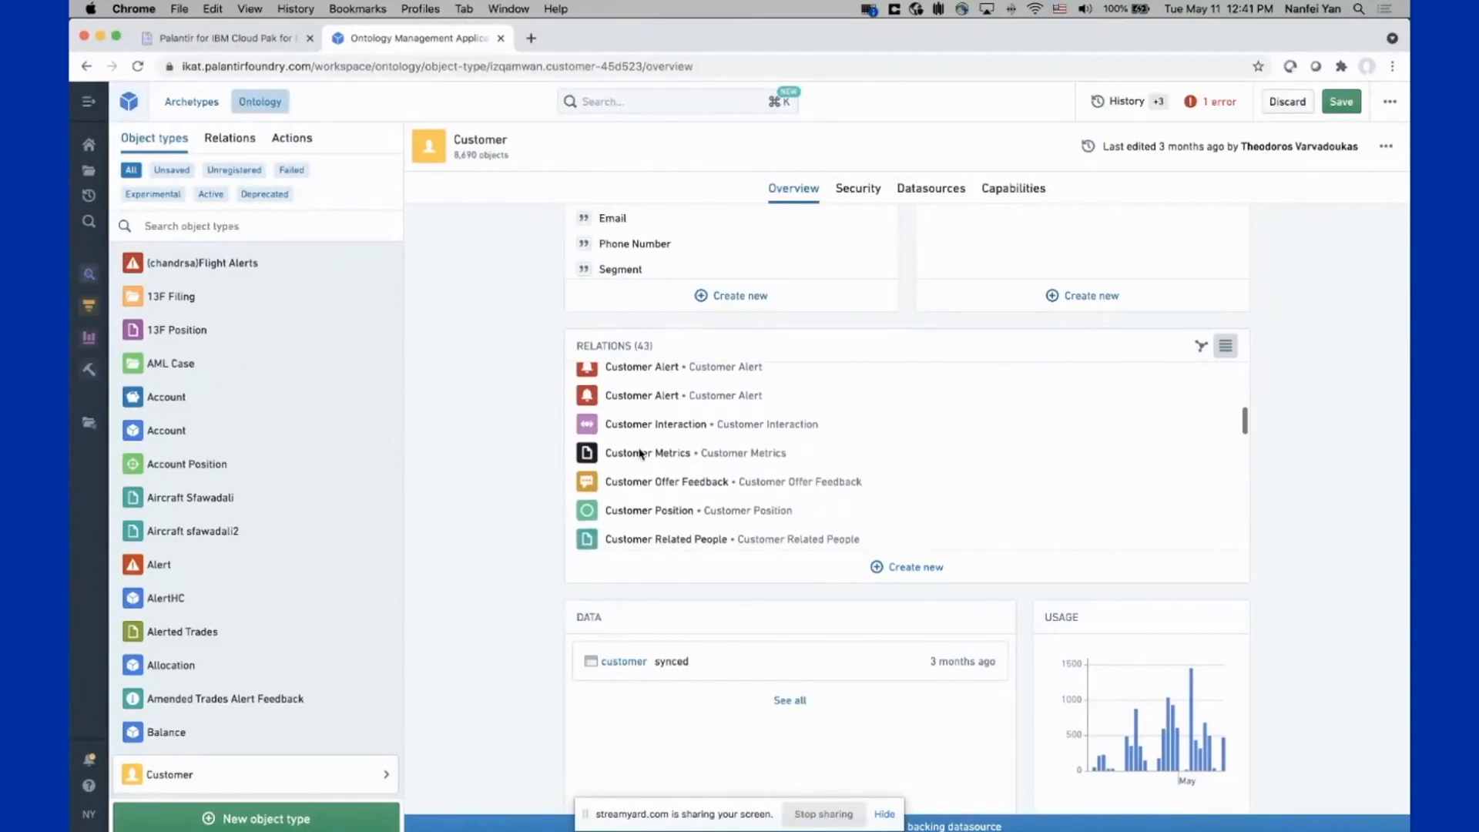
{"action": "scroll", "scroll_direction": "down", "scroll_amount": 3}
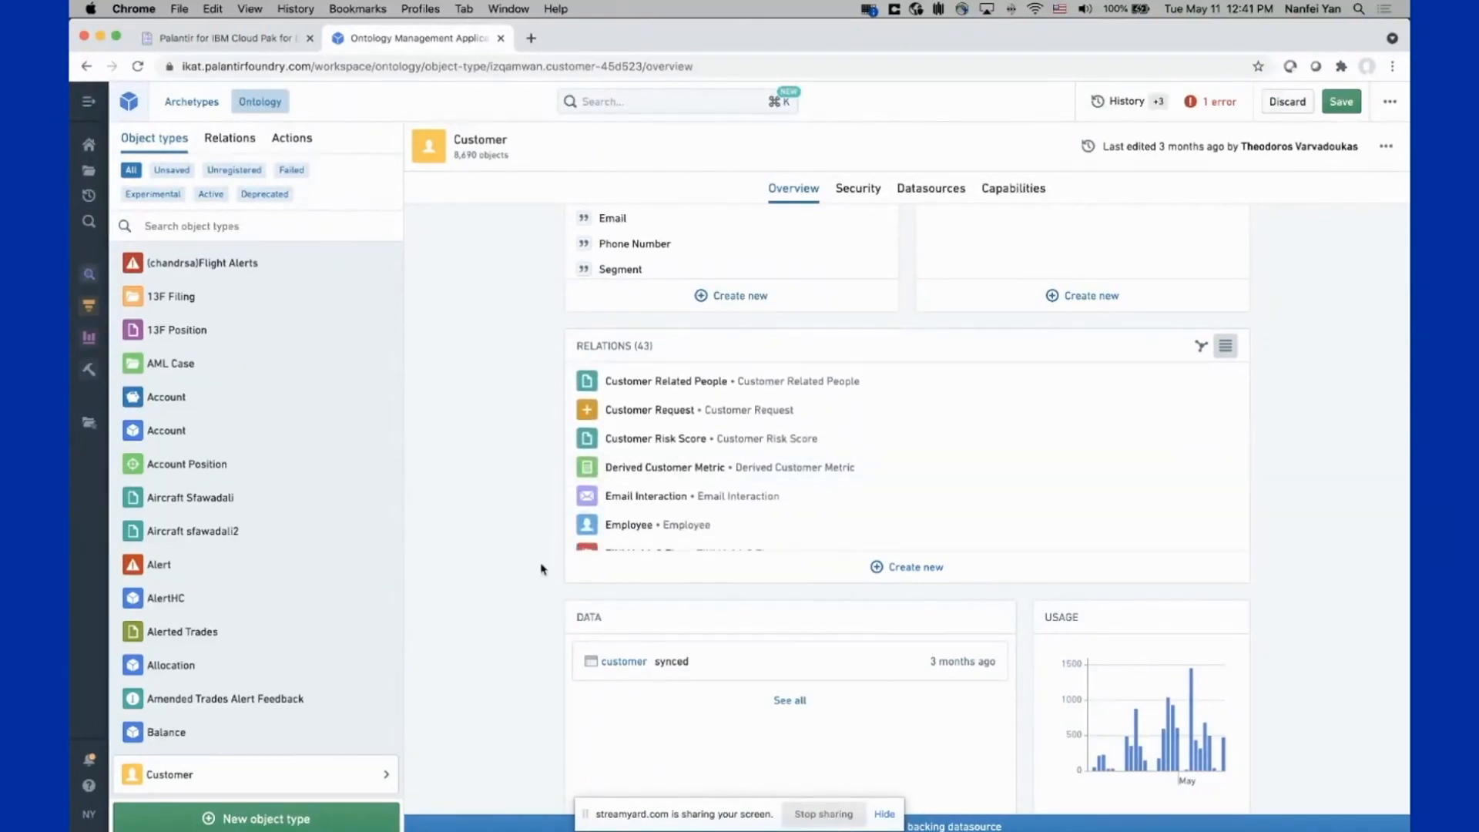
{"action": "scroll", "scroll_direction": "up", "scroll_amount": 3}
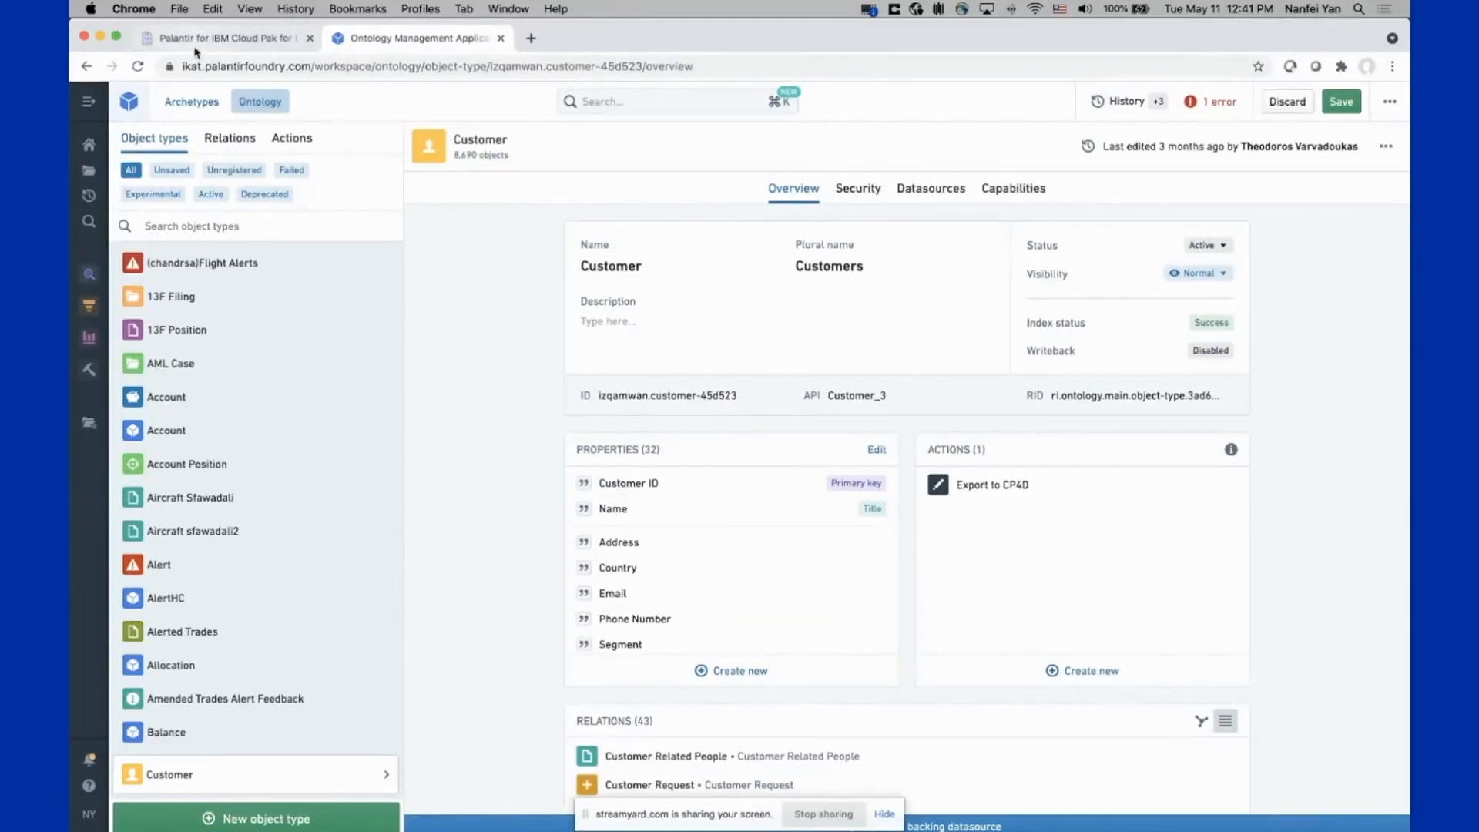
Launch Object Explorer from the link on the summary slide
{"action": "left_click", "coordinate": [227, 37]}
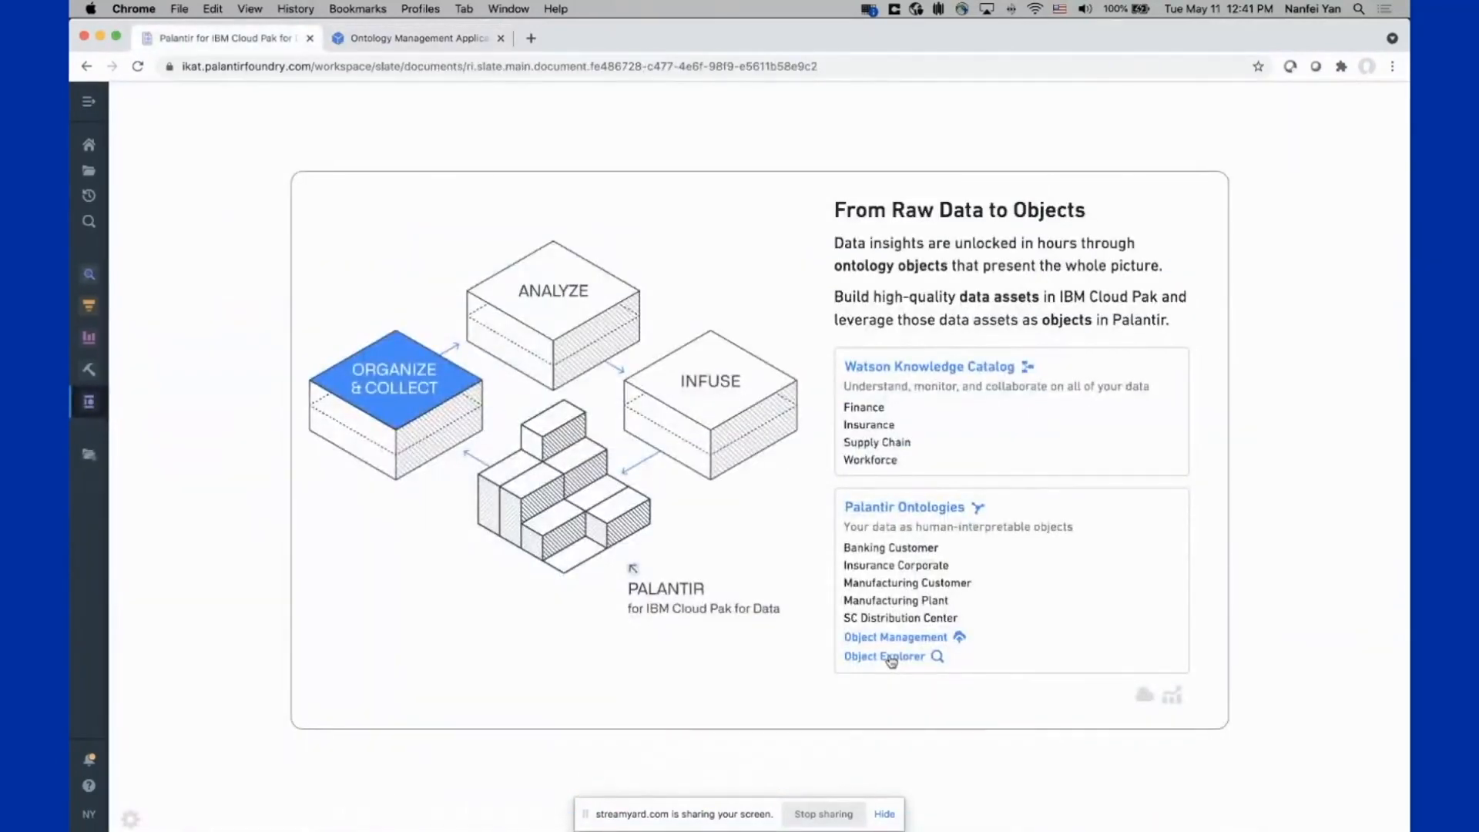
{"action": "left_click", "coordinate": [883, 656]}
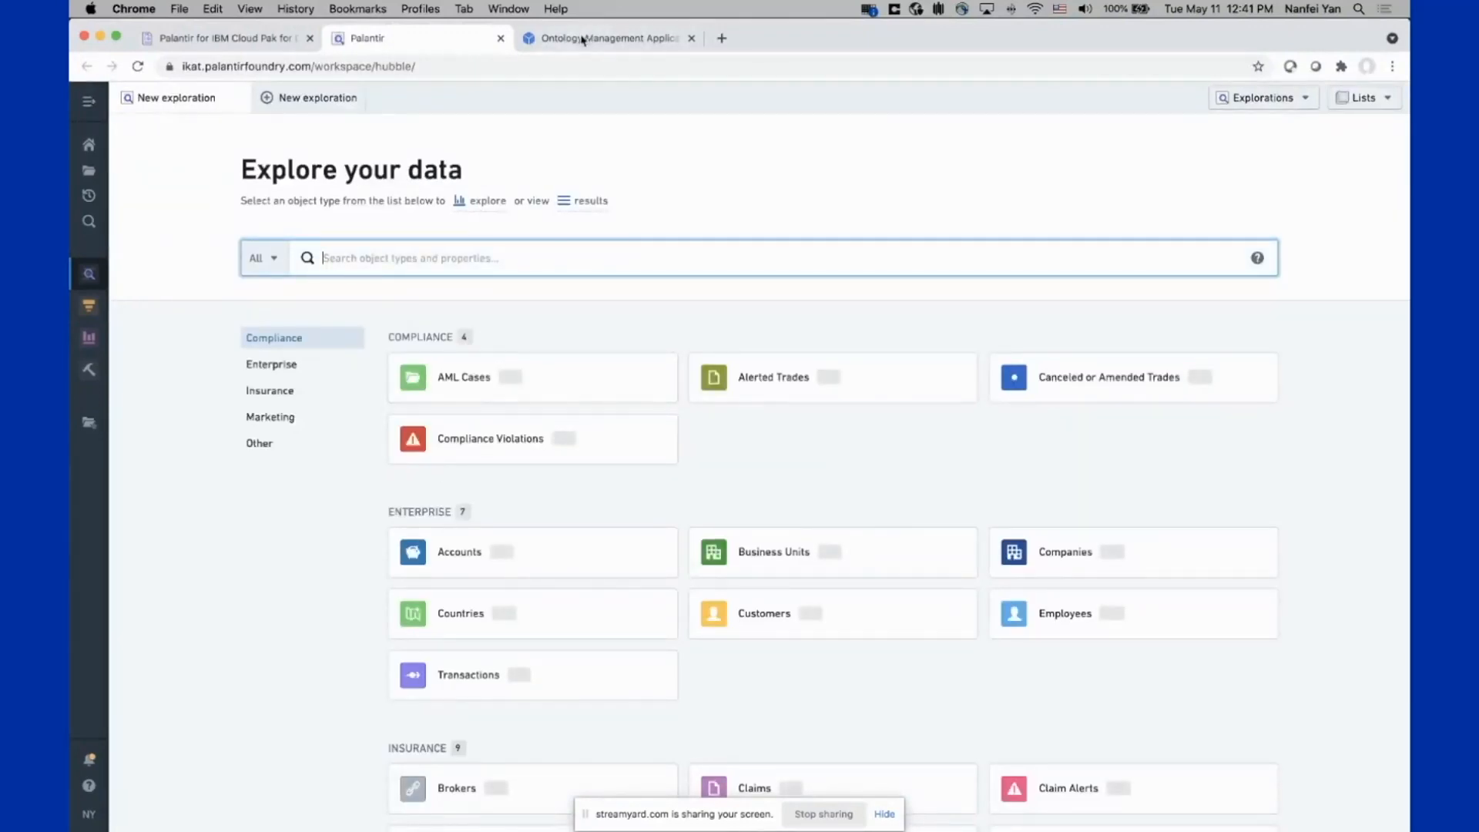
View the Explore your data page with object counts, then return to the Customer overview
{"action": "left_click", "coordinate": [609, 36]}
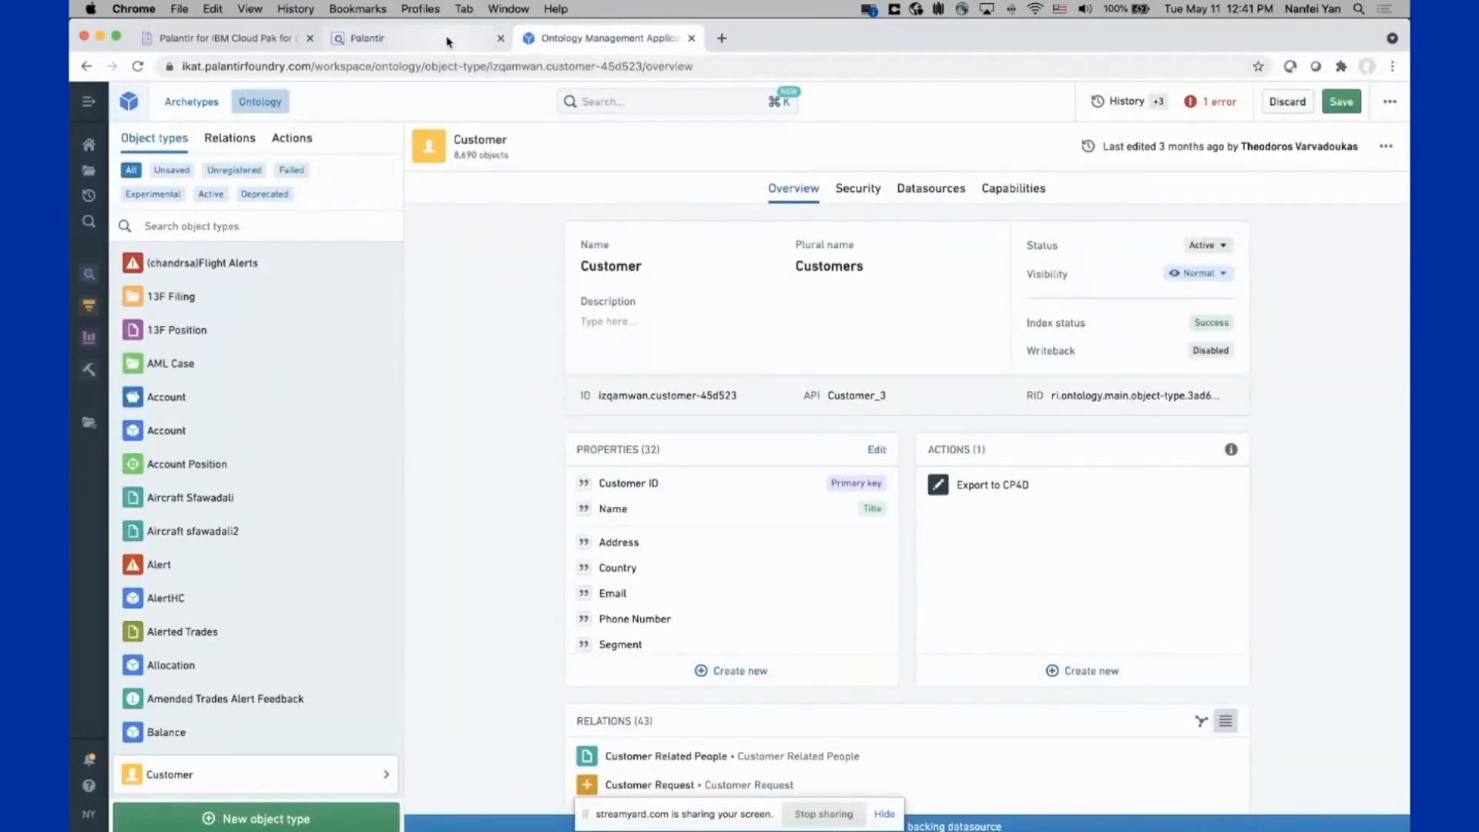
{"action": "left_click", "coordinate": [89, 274]}
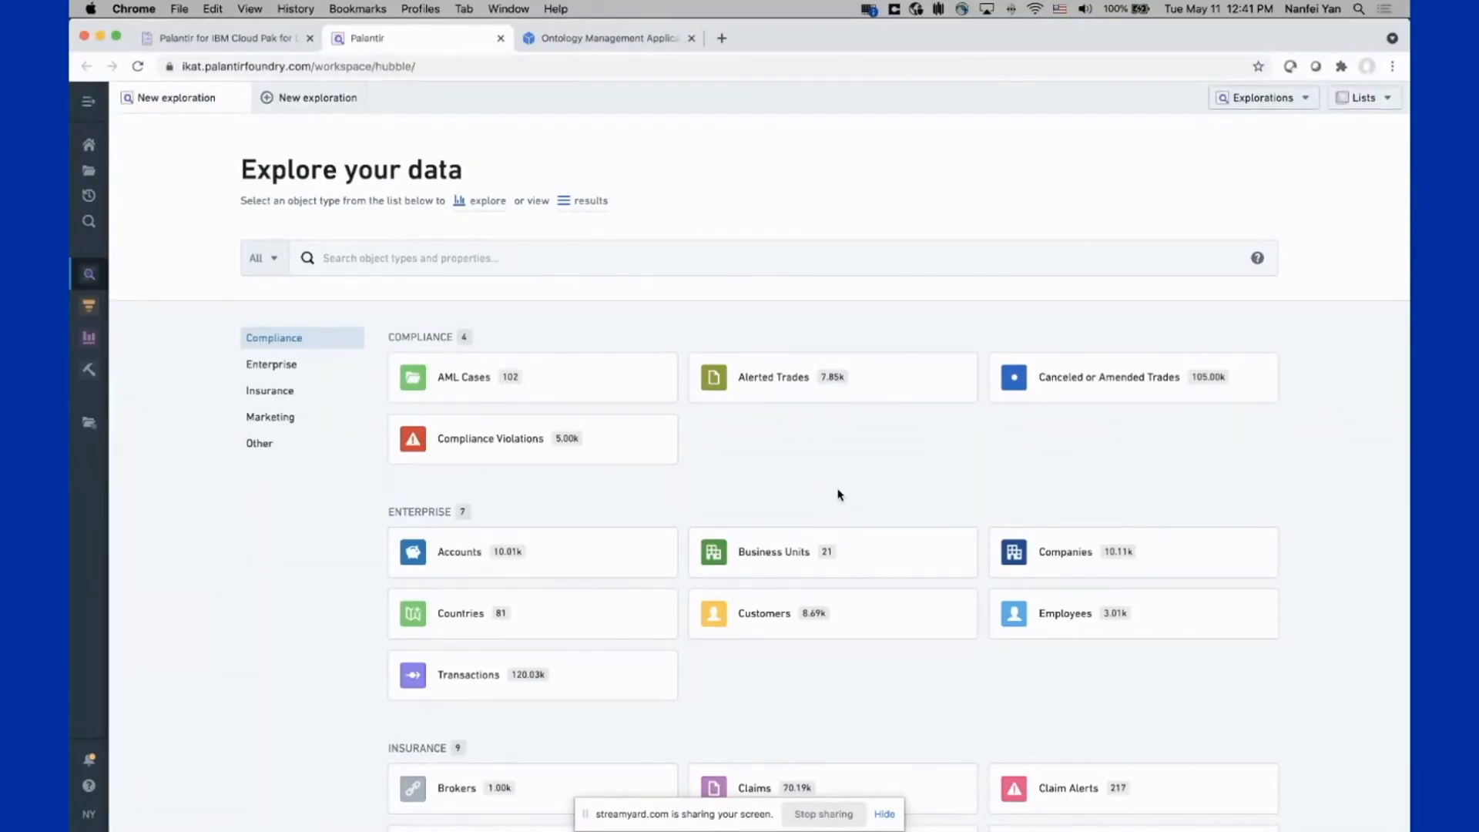
{"action": "mouse_move", "coordinate": [779, 209]}
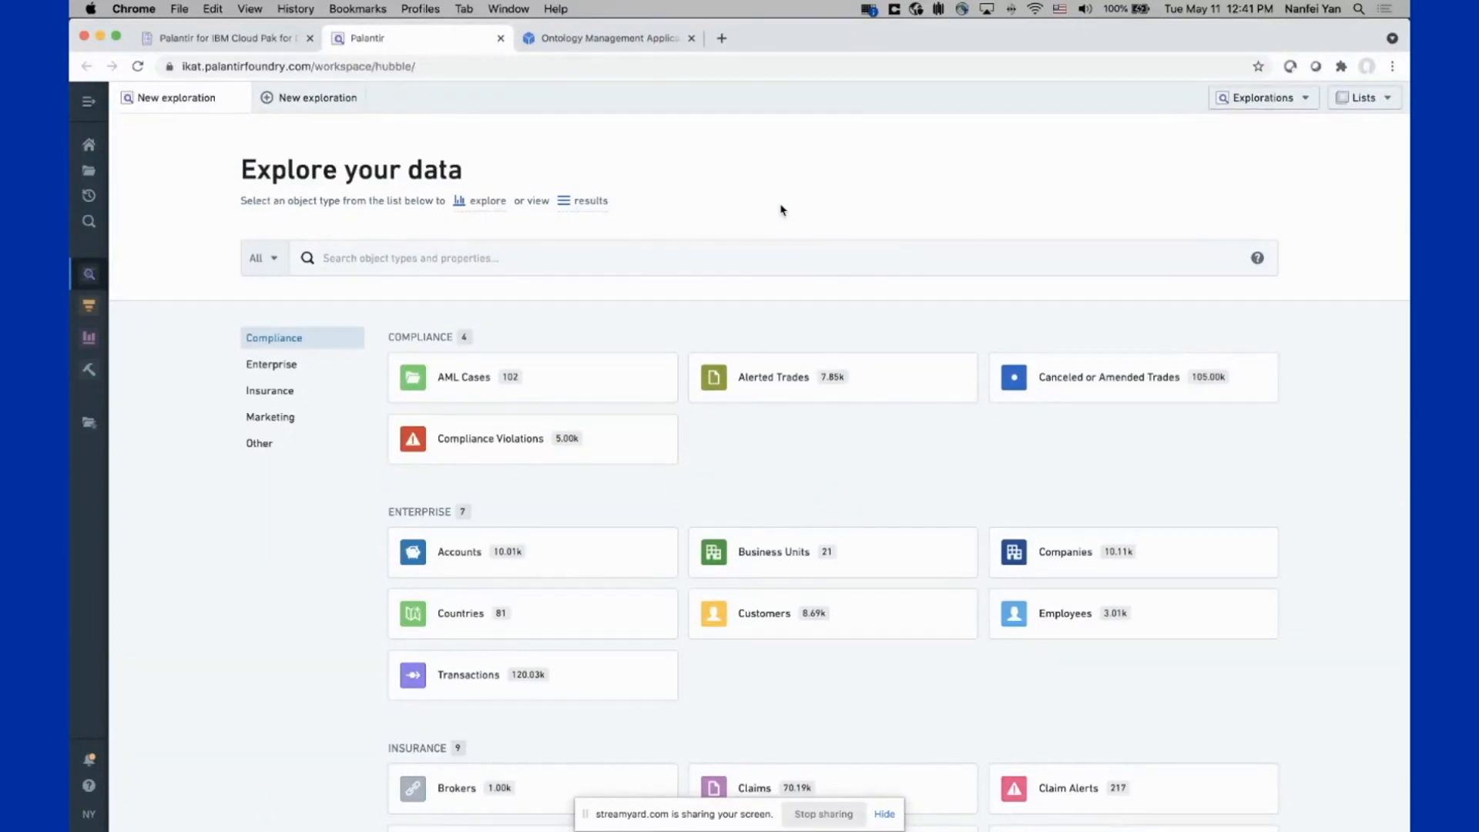
{"action": "mouse_move", "coordinate": [608, 37]}
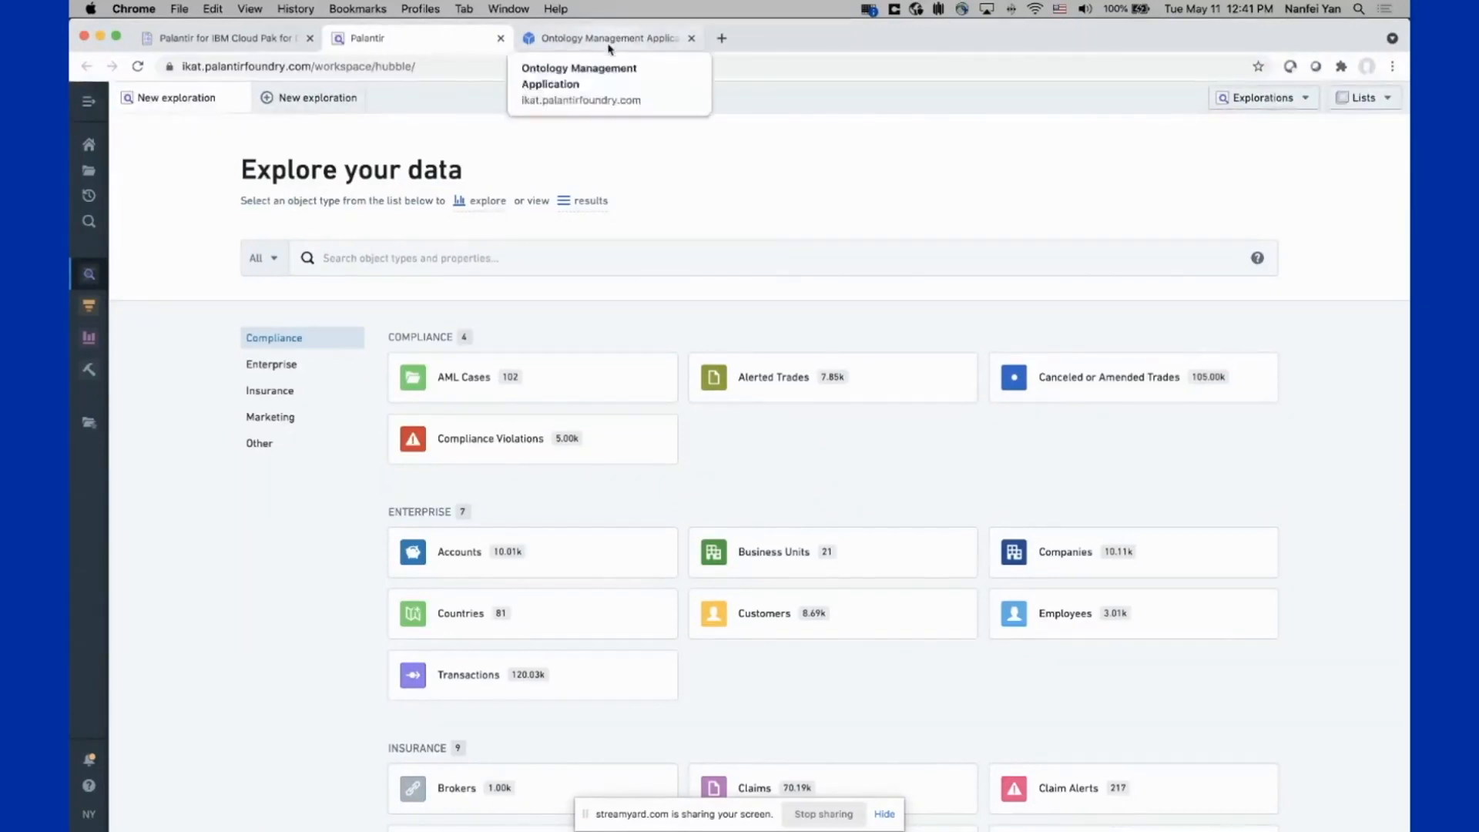
{"action": "left_click", "coordinate": [599, 37]}
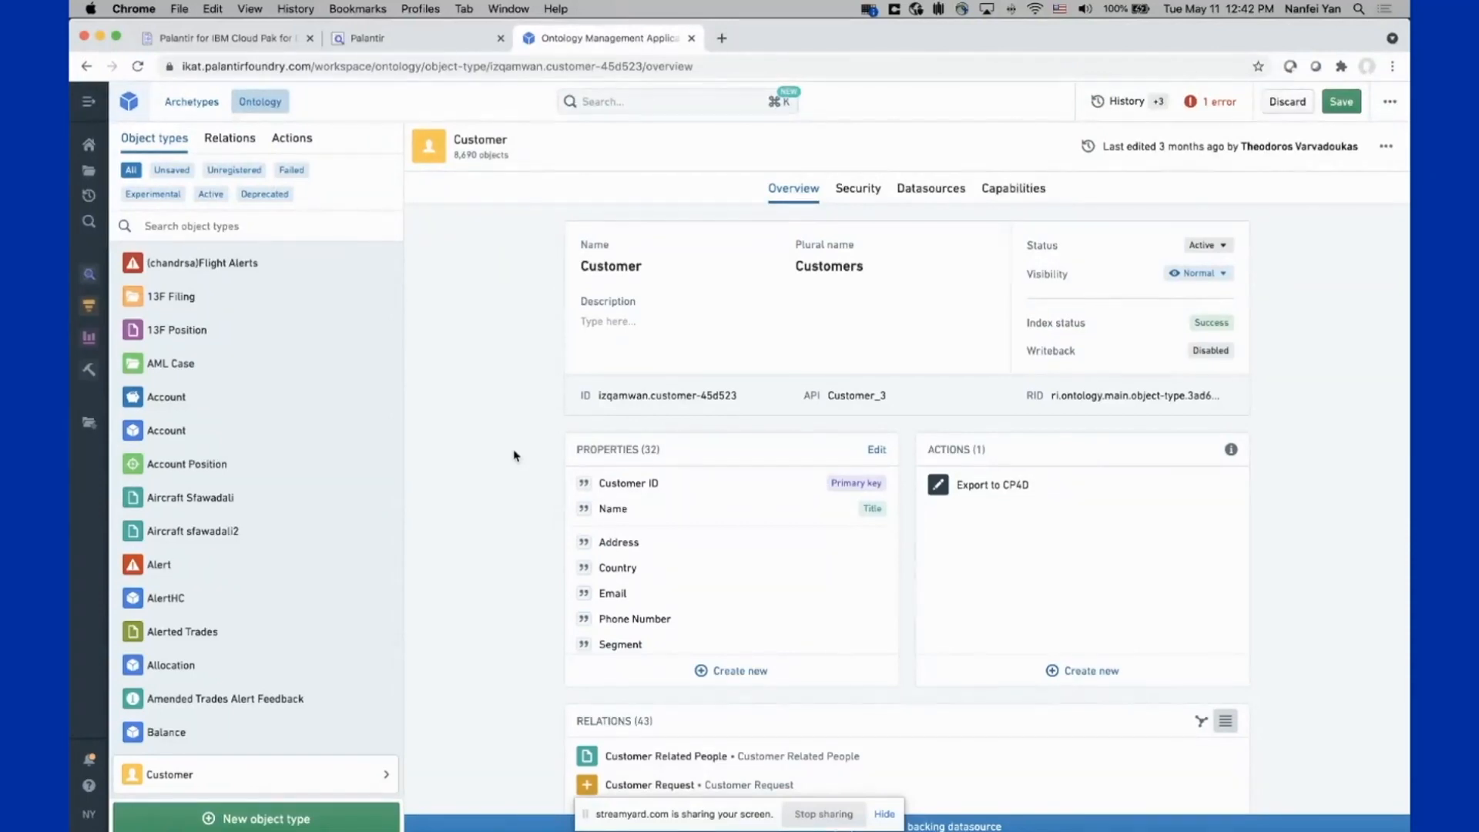
{"action": "mouse_move", "coordinate": [230, 137]}
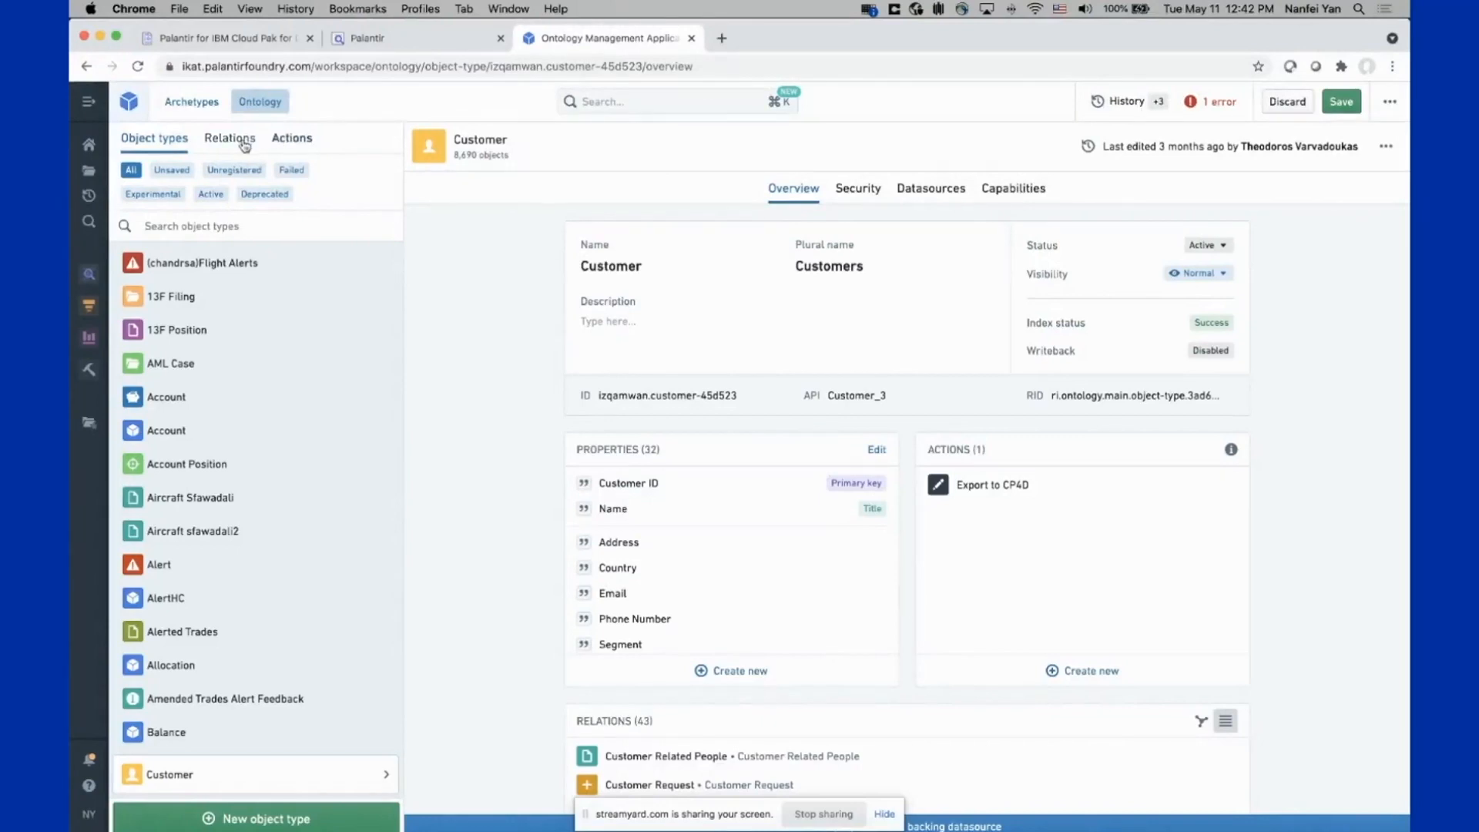
Find the Customers → Campaigns relation and view its many-to-many general settings
{"action": "left_click", "coordinate": [230, 137]}
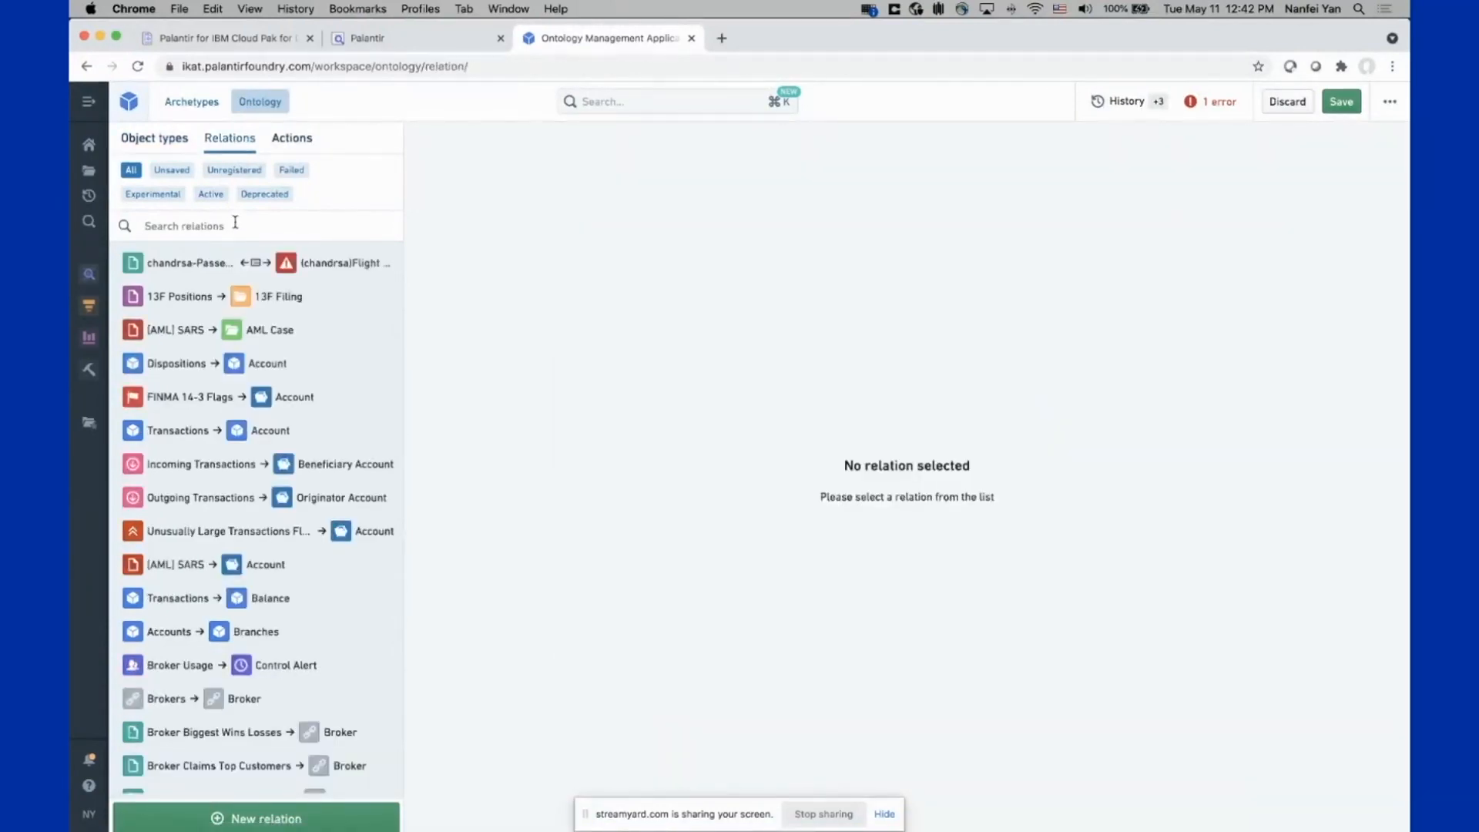
{"action": "type", "text": "customer"}
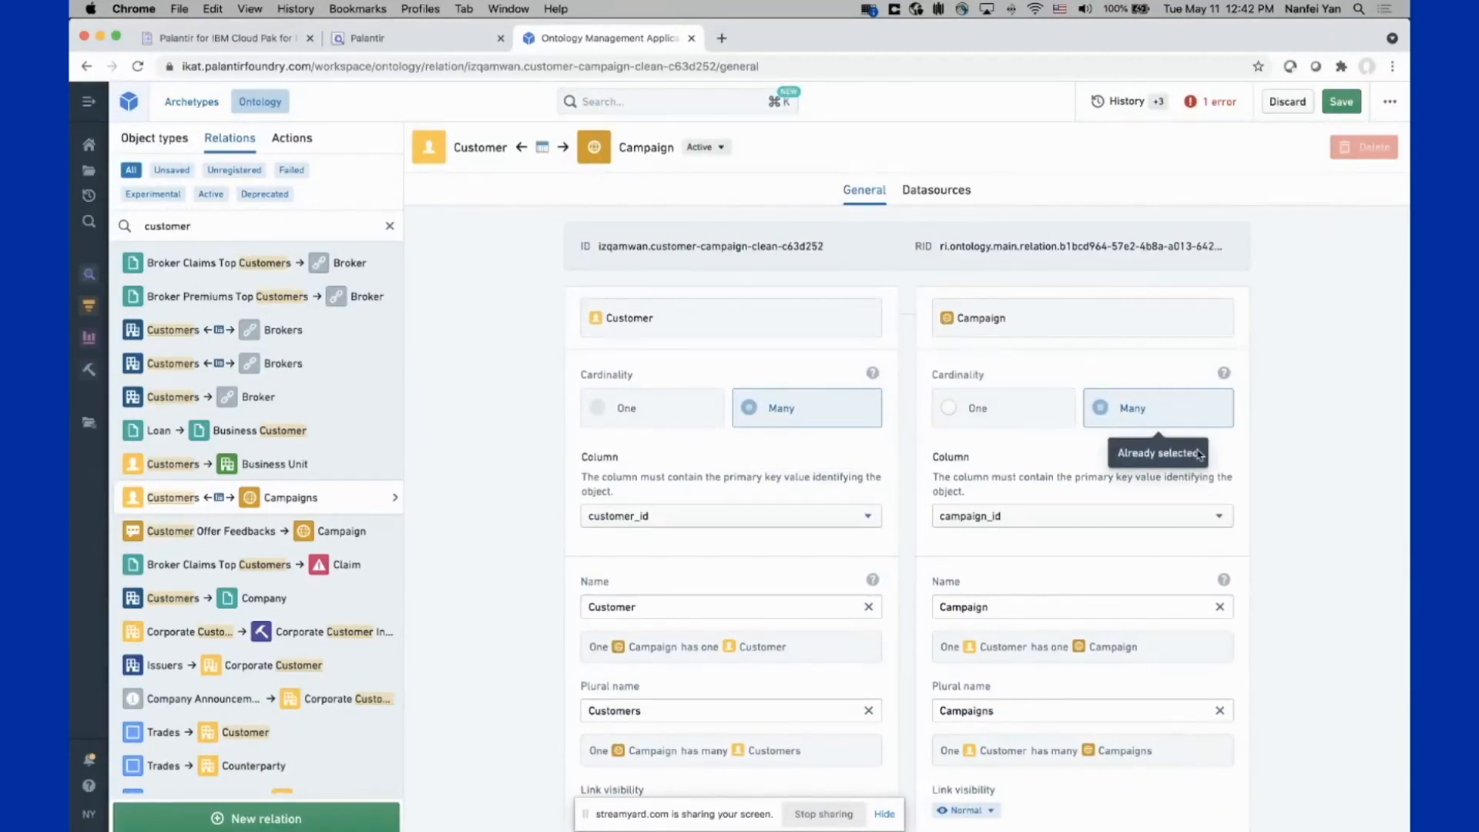
{"action": "scroll", "scroll_direction": "down", "scroll_amount": 3}
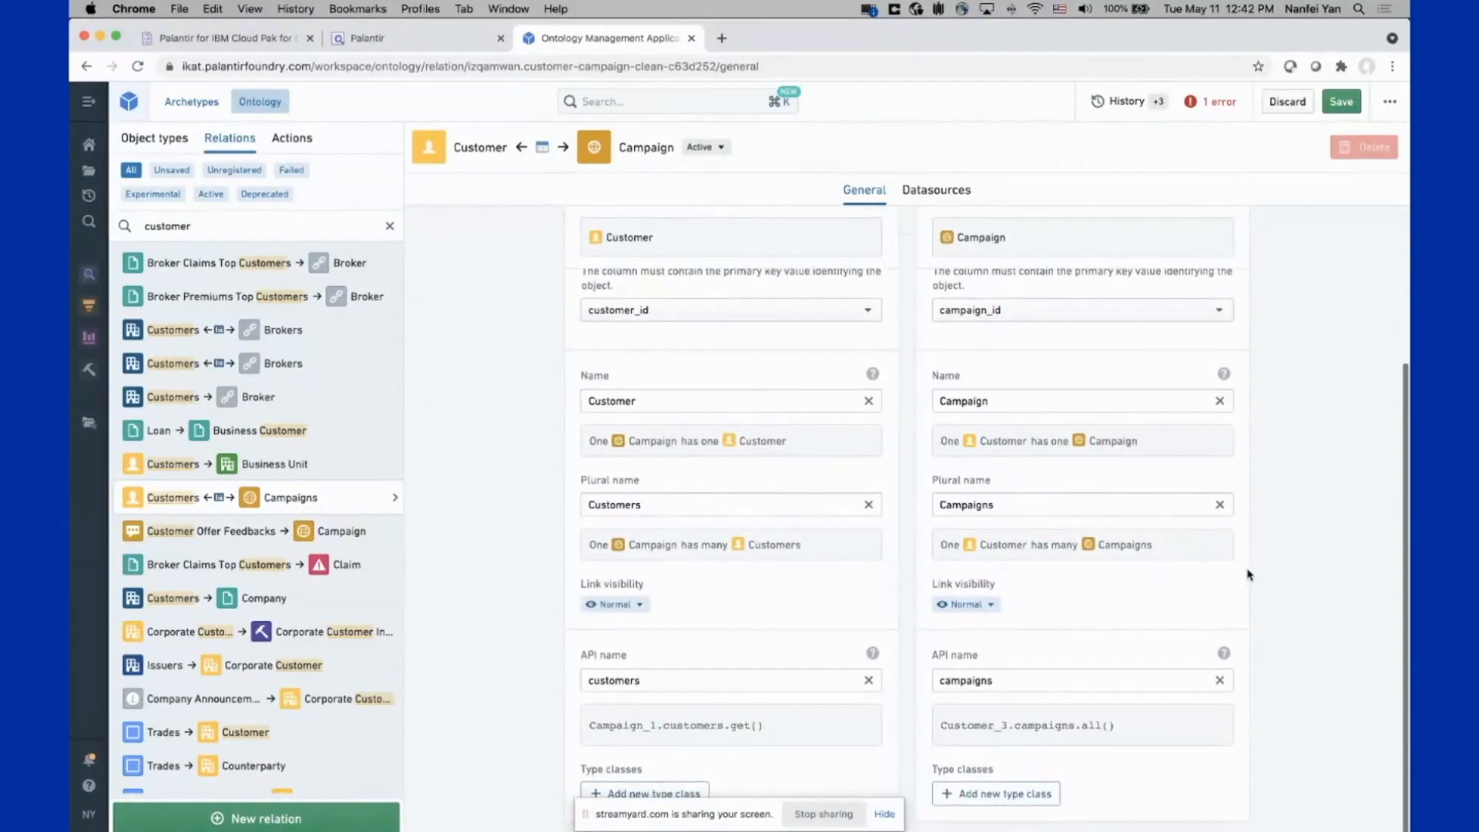
{"action": "mouse_move", "coordinate": [1216, 539]}
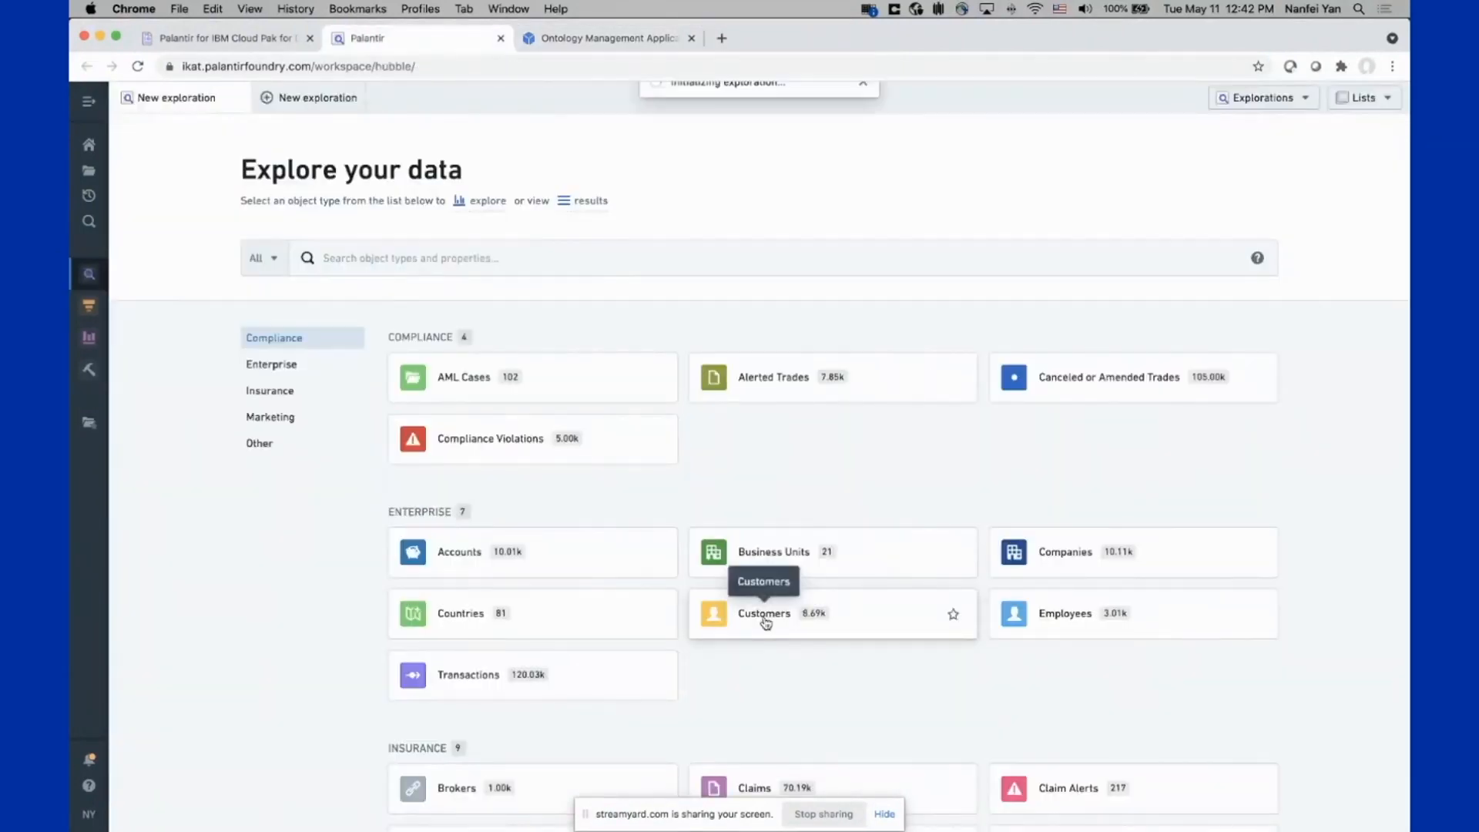
{"action": "mouse_move", "coordinate": [738, 390]}
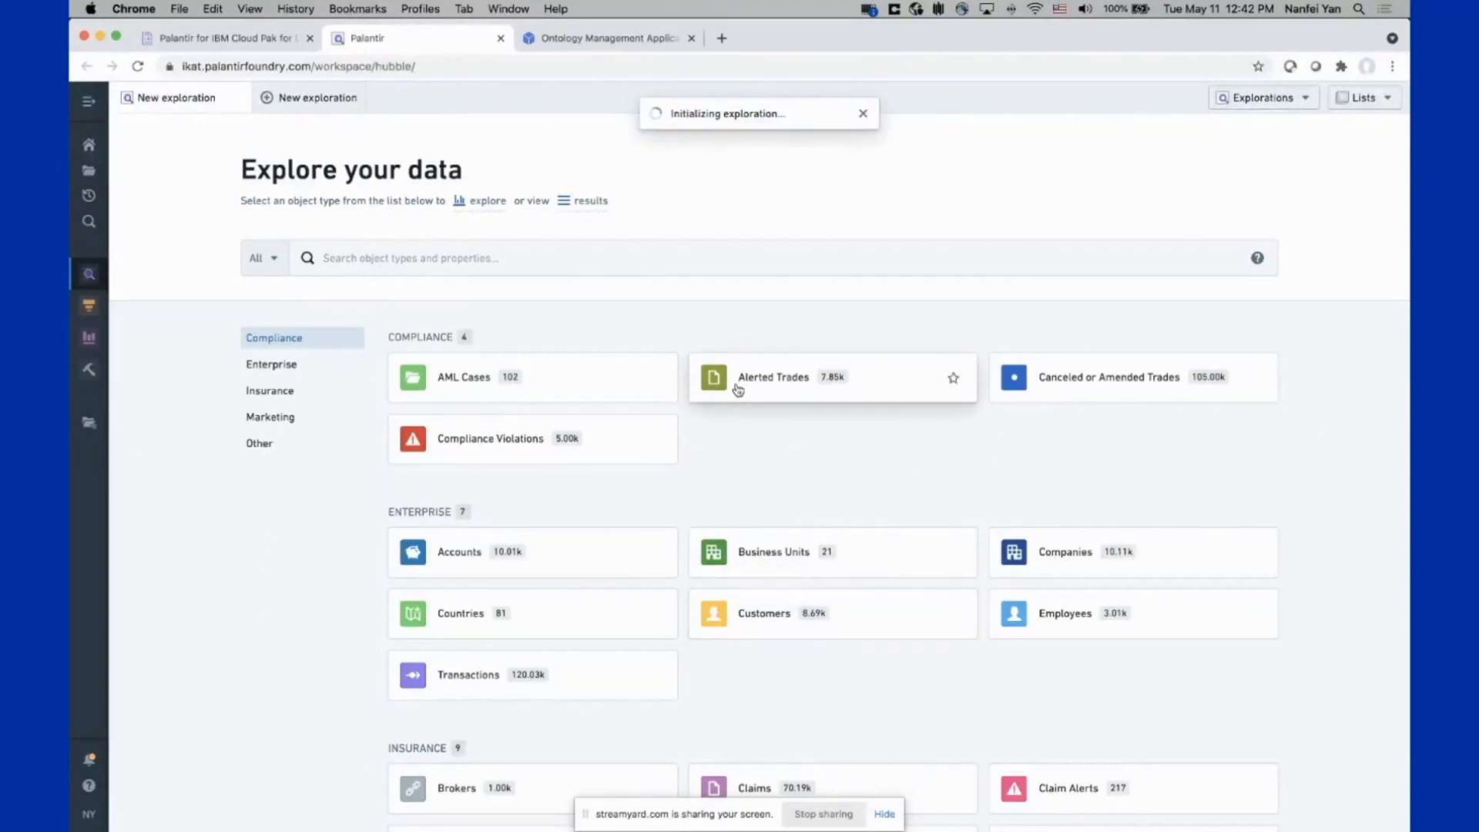
Start a Customers exploration and browse the tier, in-person meeting and retail transaction charts
{"action": "left_click", "coordinate": [764, 613]}
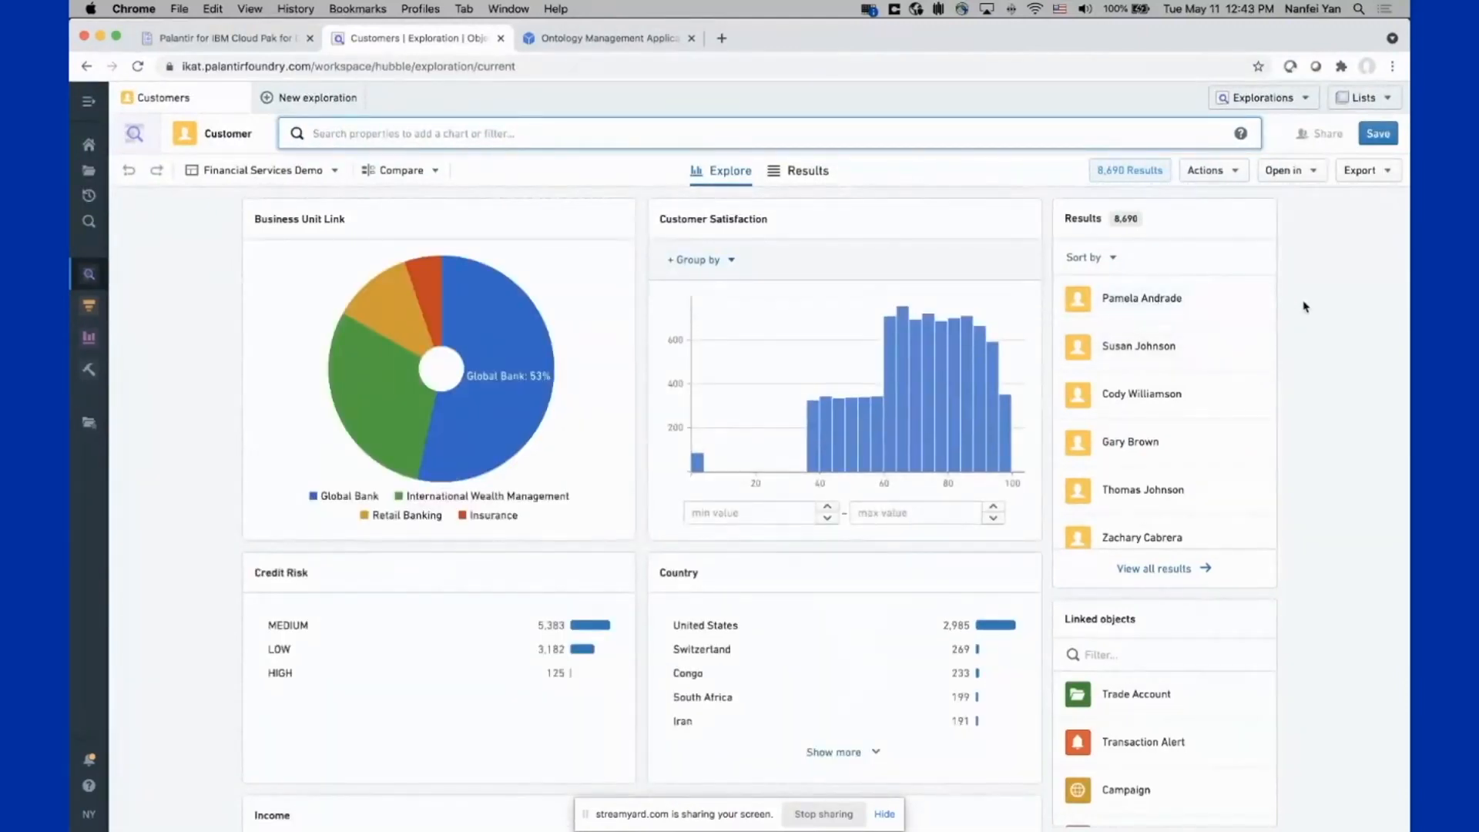
{"action": "mouse_move", "coordinate": [1032, 233]}
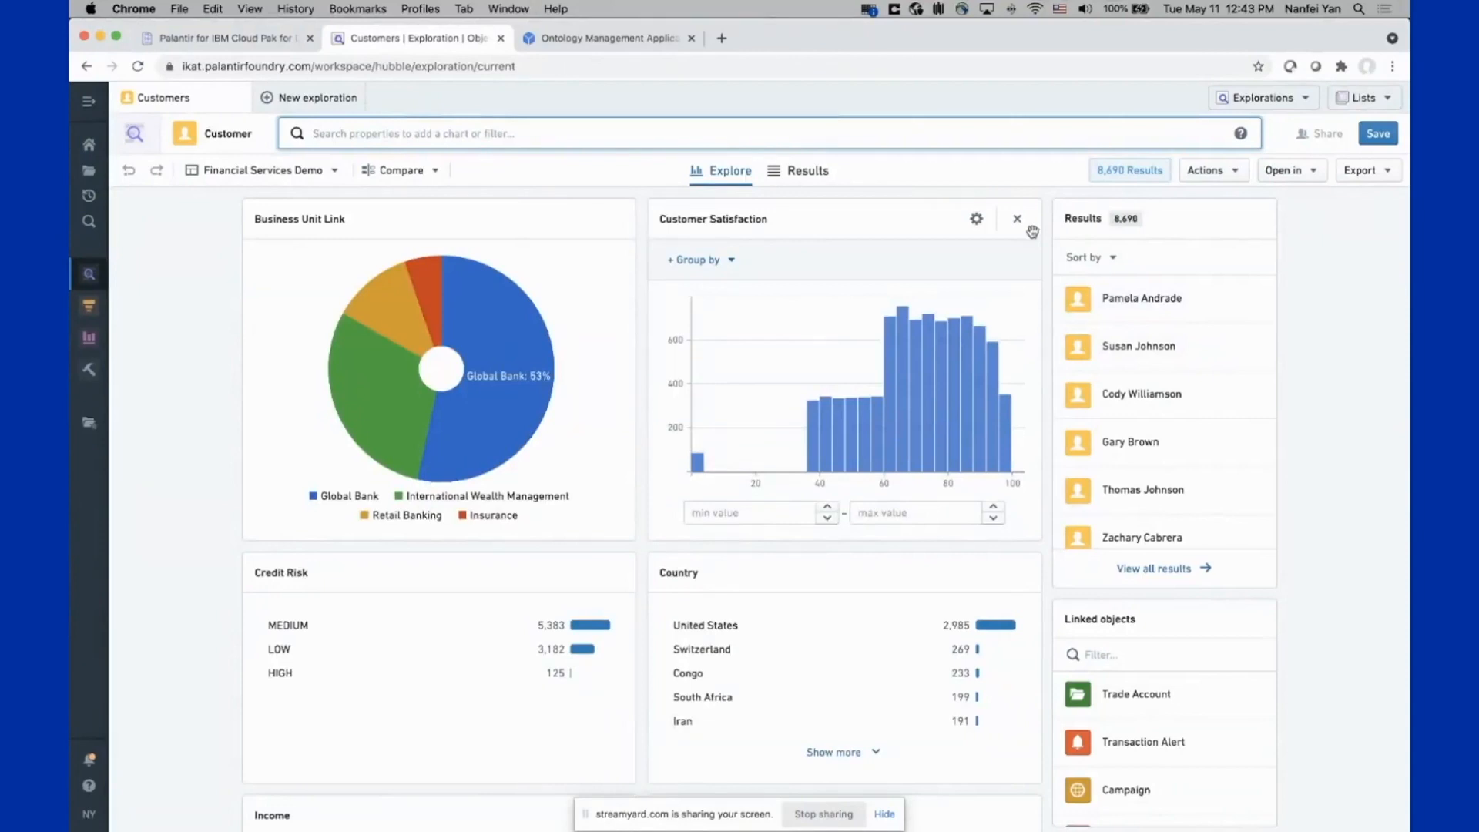
{"action": "mouse_move", "coordinate": [644, 179]}
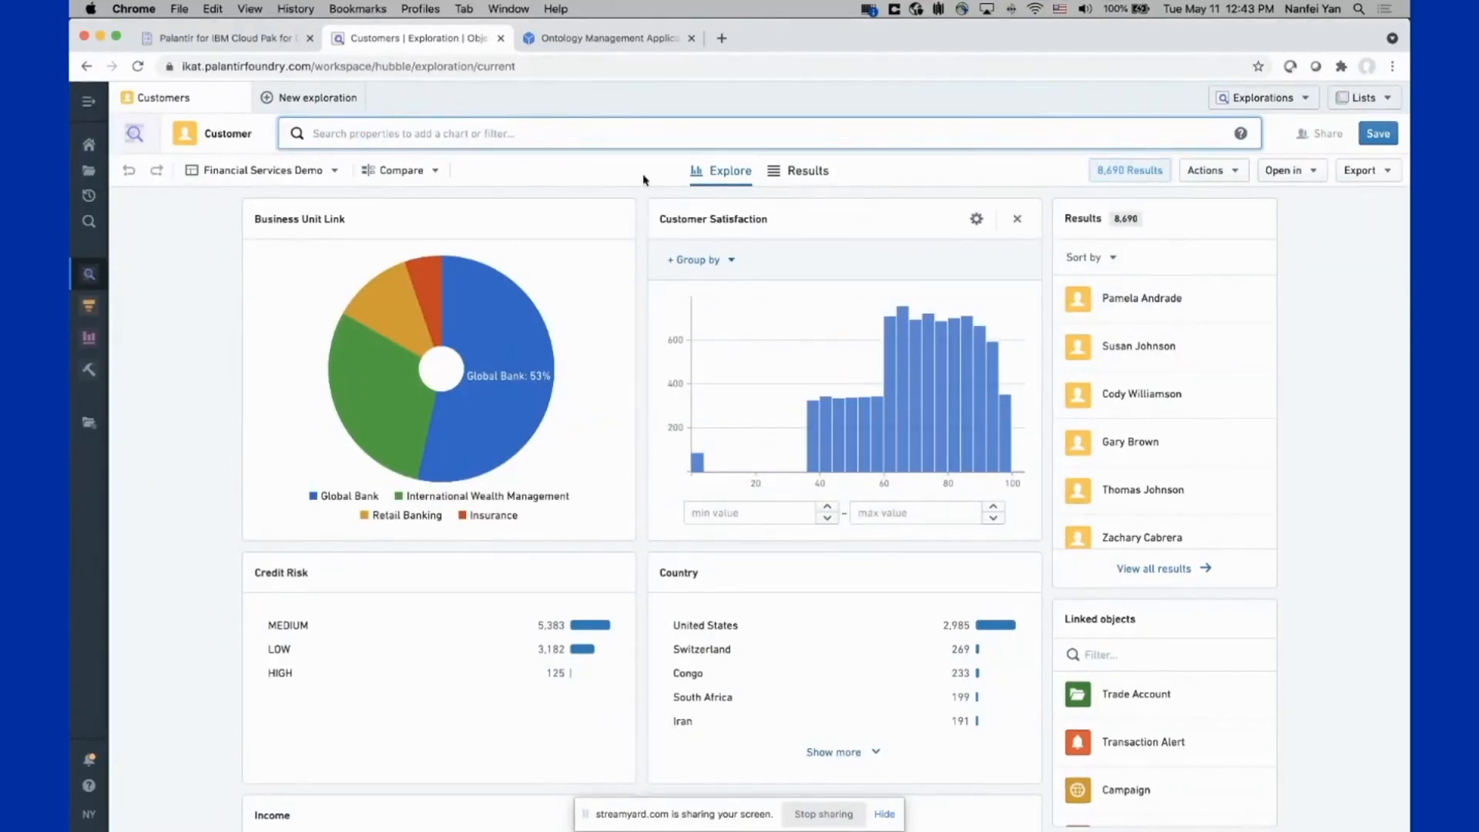
{"action": "scroll", "scroll_direction": "down", "scroll_amount": 3}
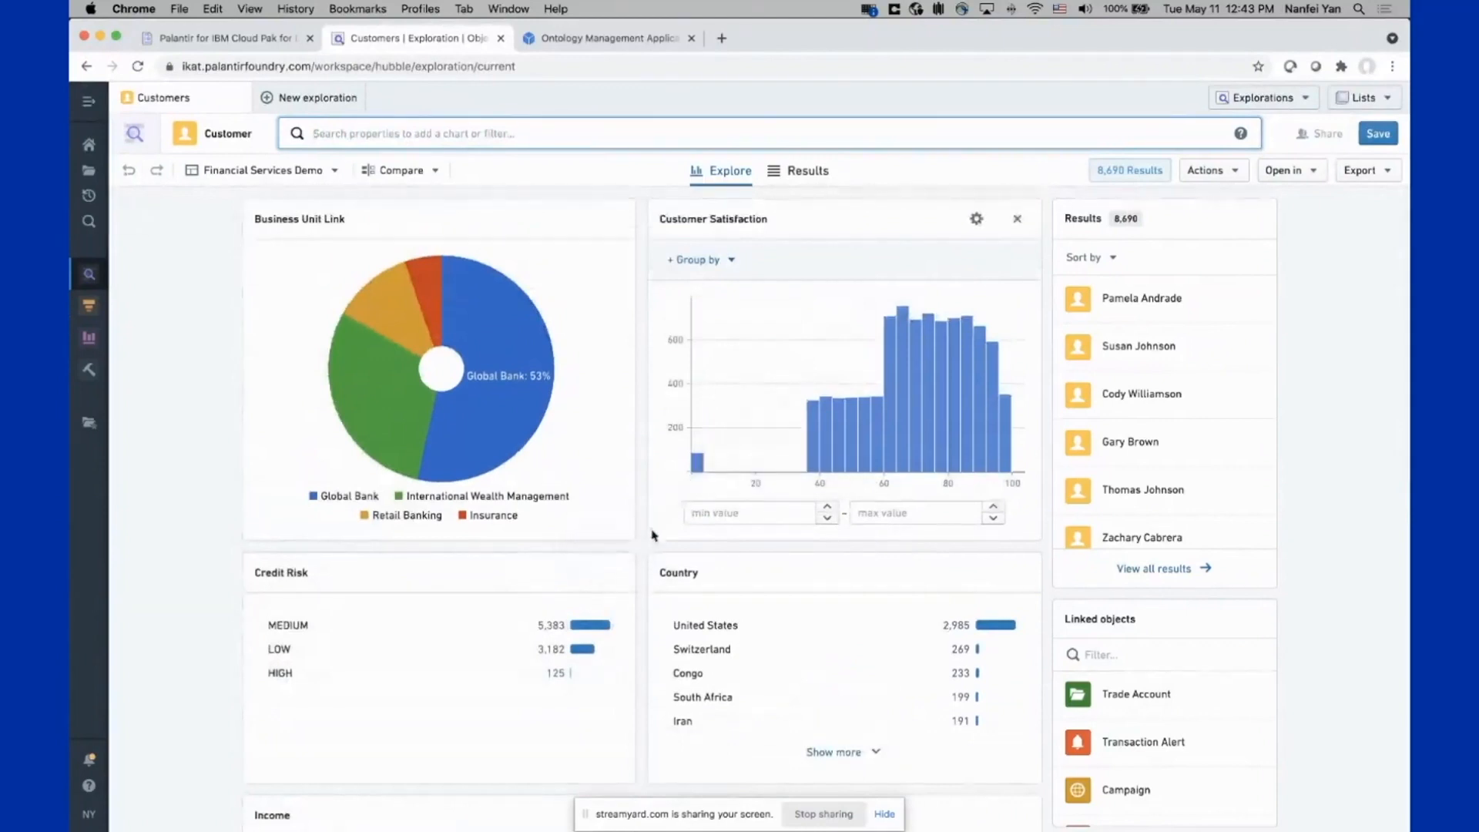
{"action": "mouse_move", "coordinate": [830, 425]}
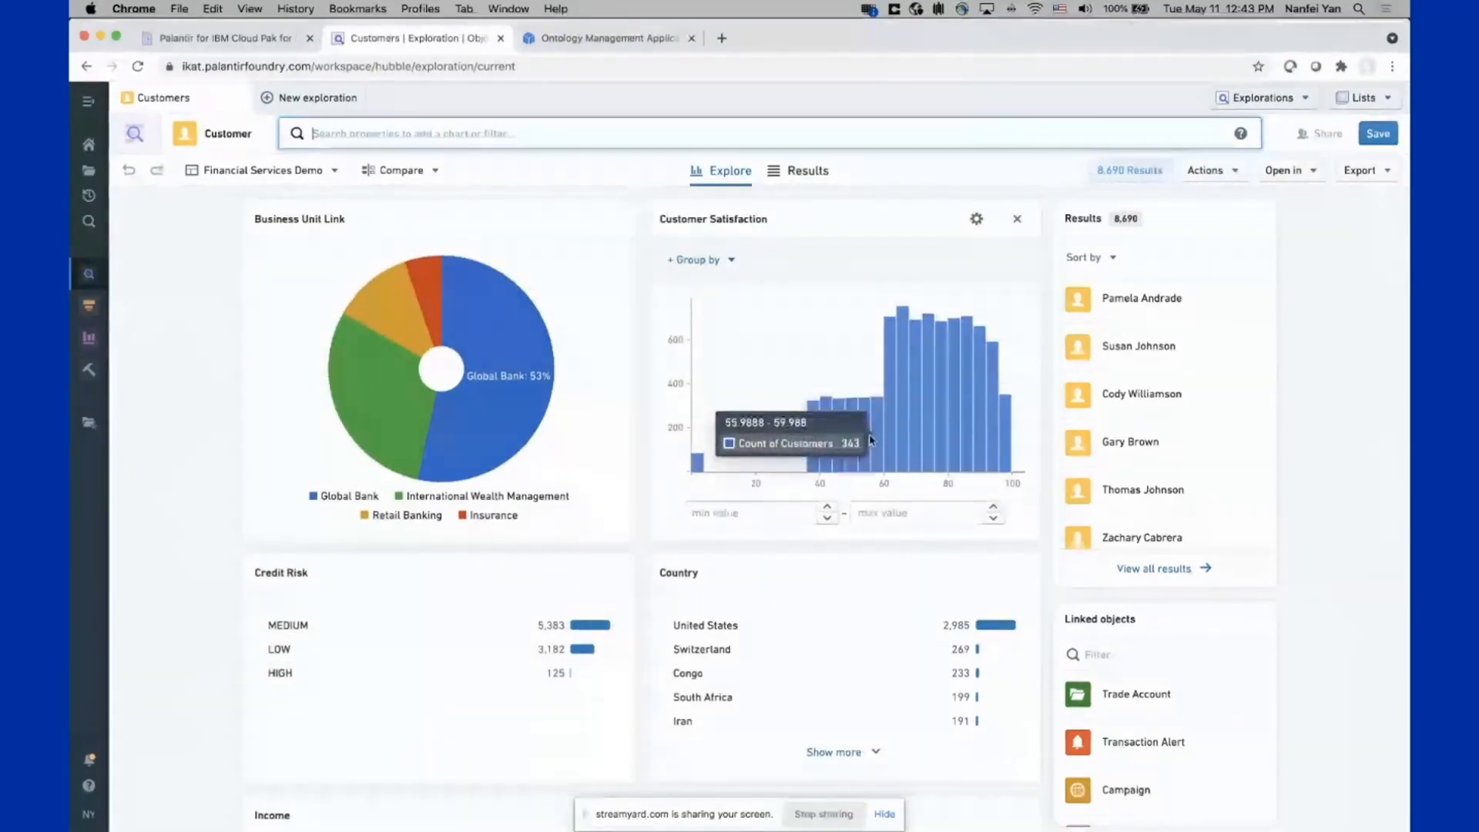
{"action": "scroll", "scroll_direction": "down", "scroll_amount": 3}
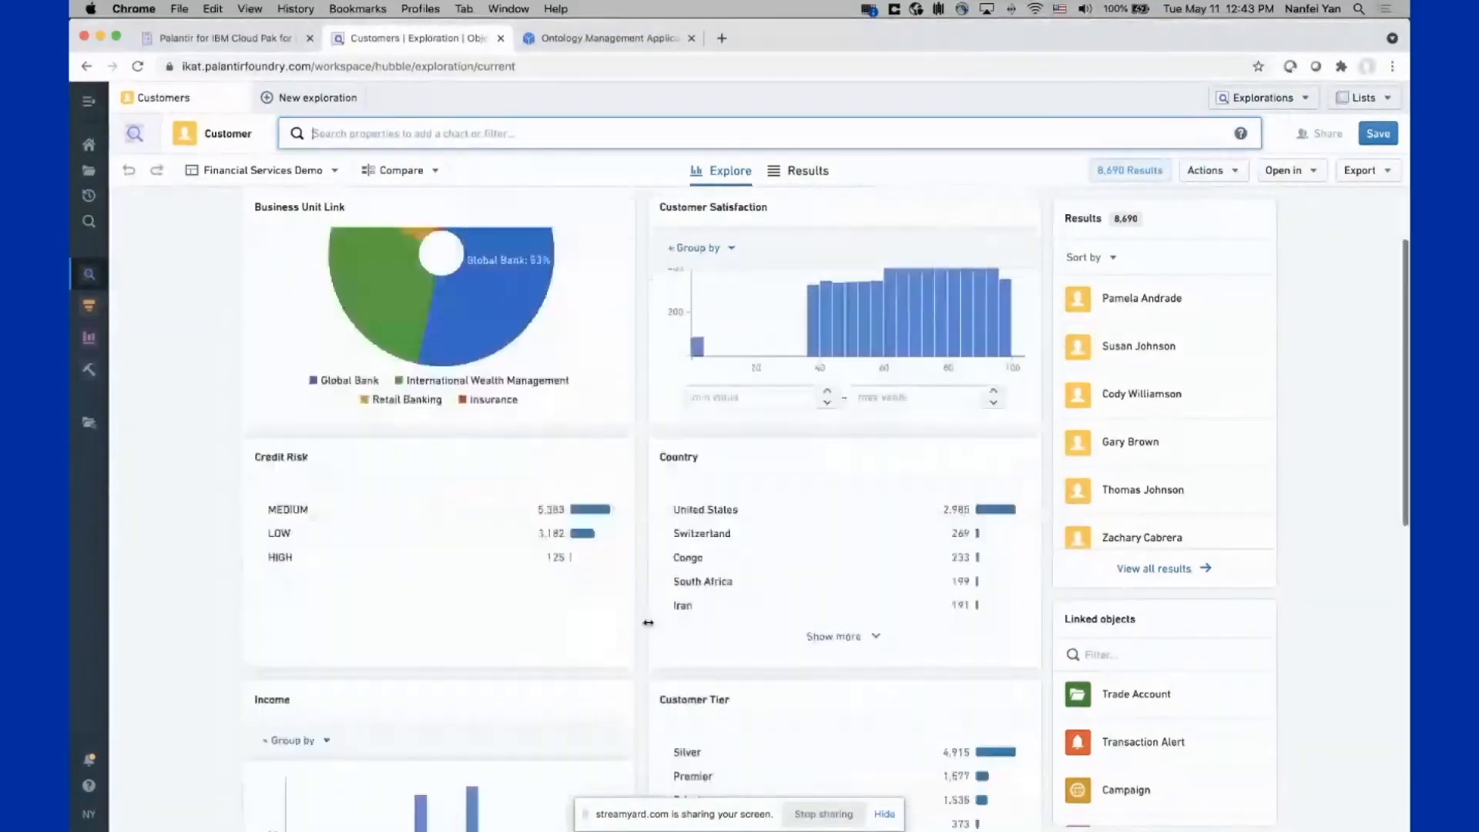
{"action": "scroll", "scroll_direction": "down", "scroll_amount": 3}
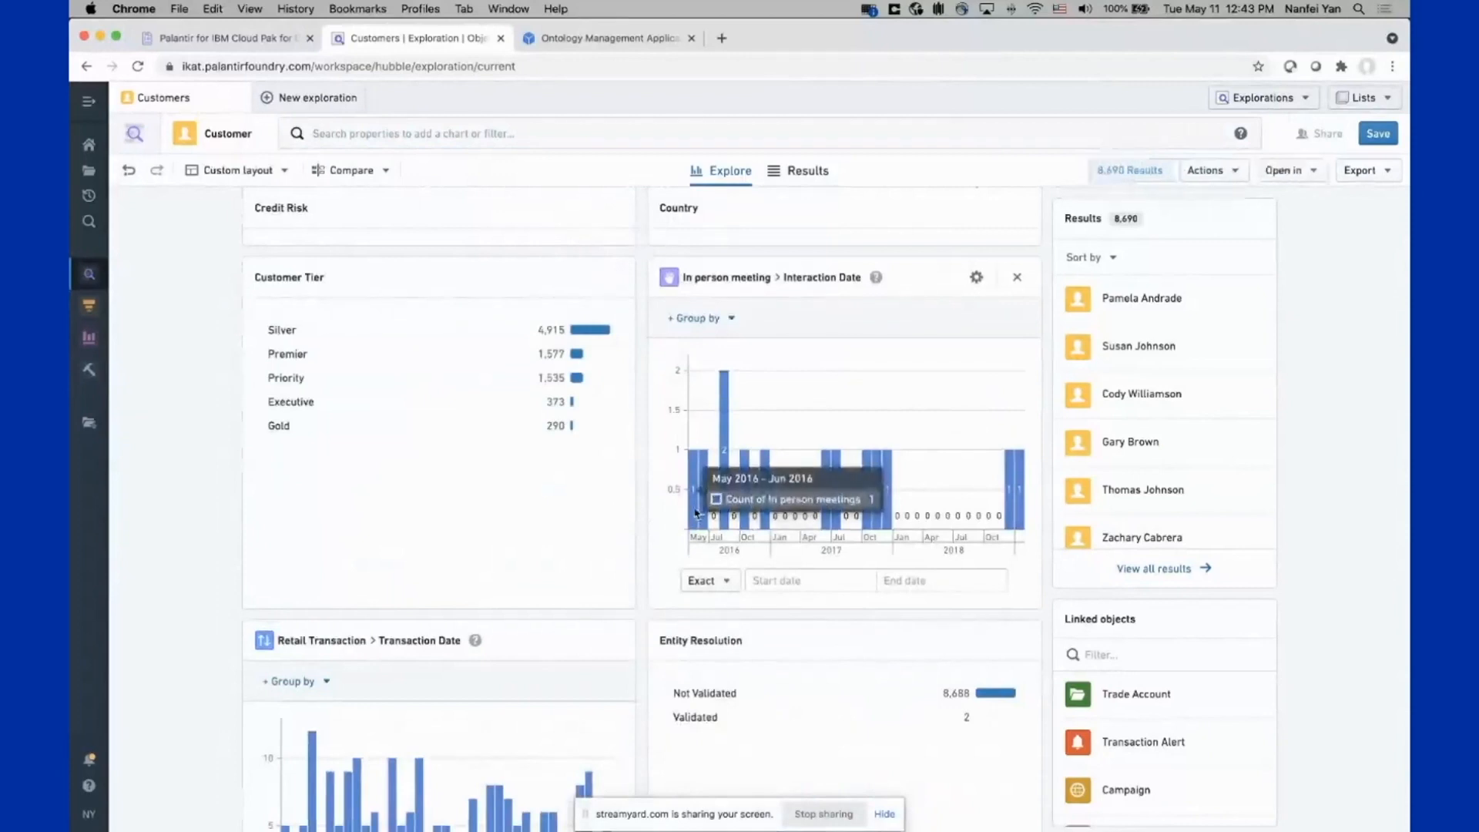
{"action": "mouse_move", "coordinate": [631, 559]}
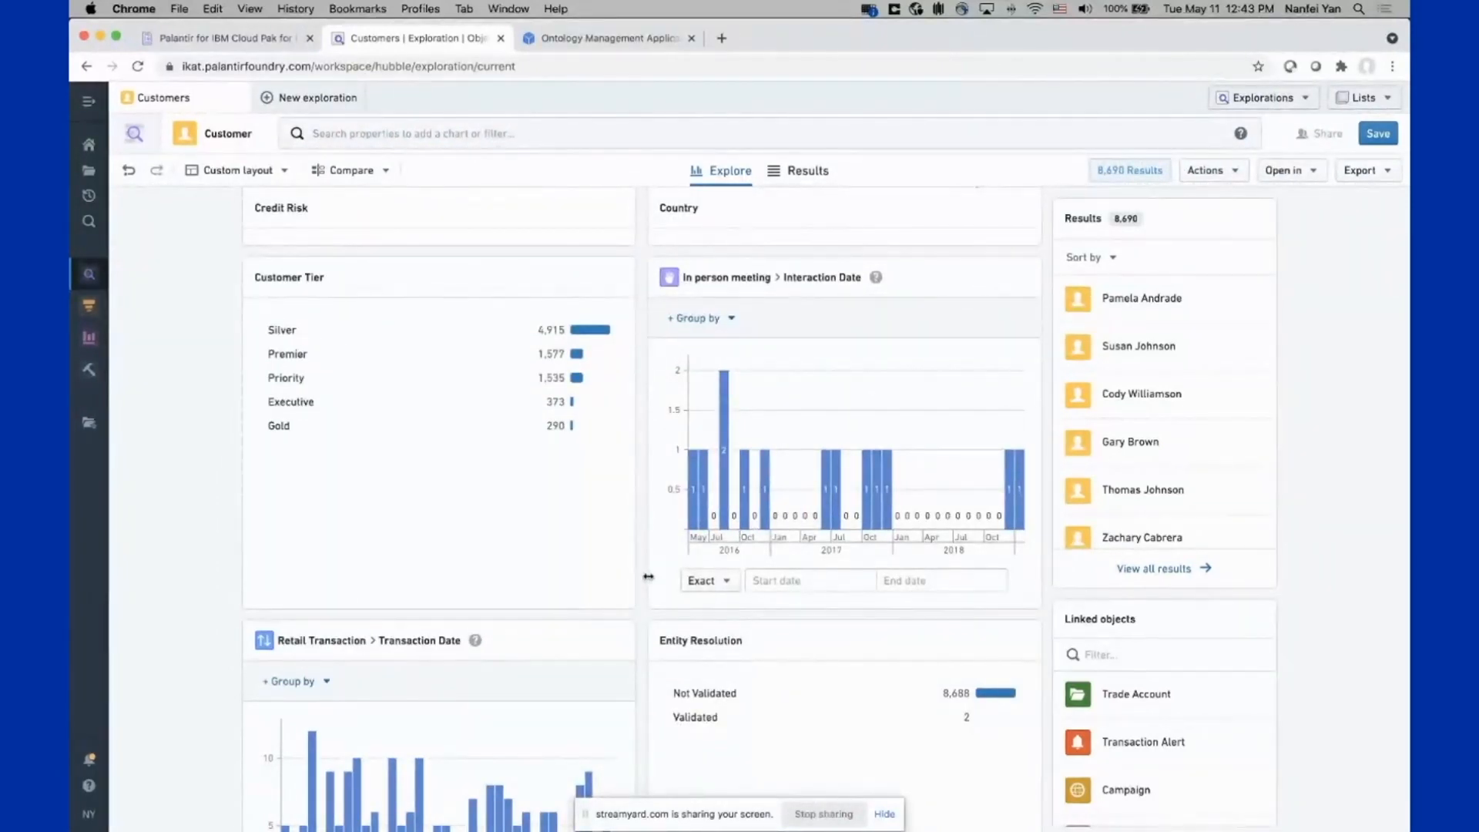
{"action": "scroll", "scroll_direction": "down", "scroll_amount": 3}
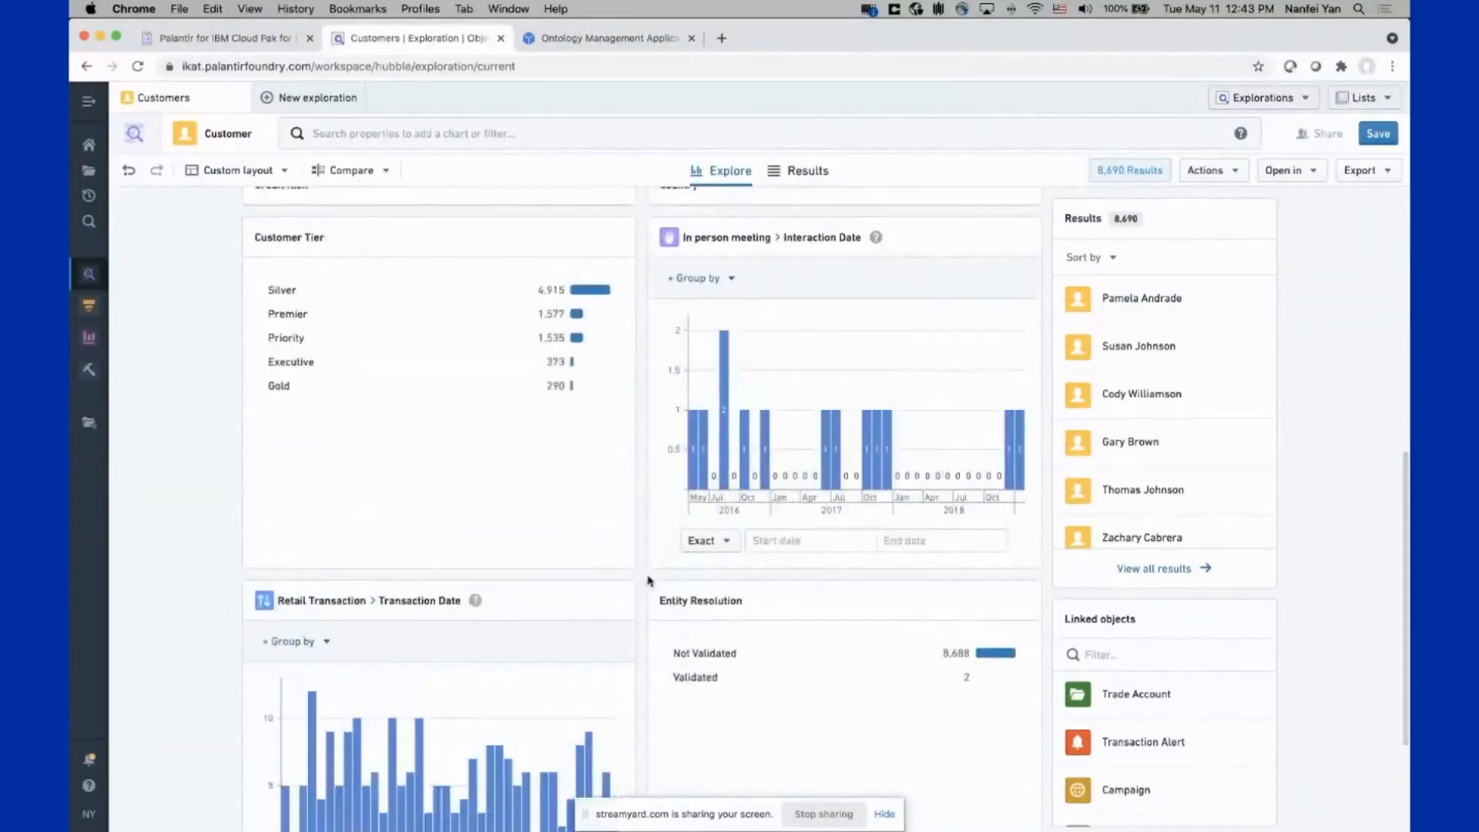
{"action": "mouse_move", "coordinate": [787, 238]}
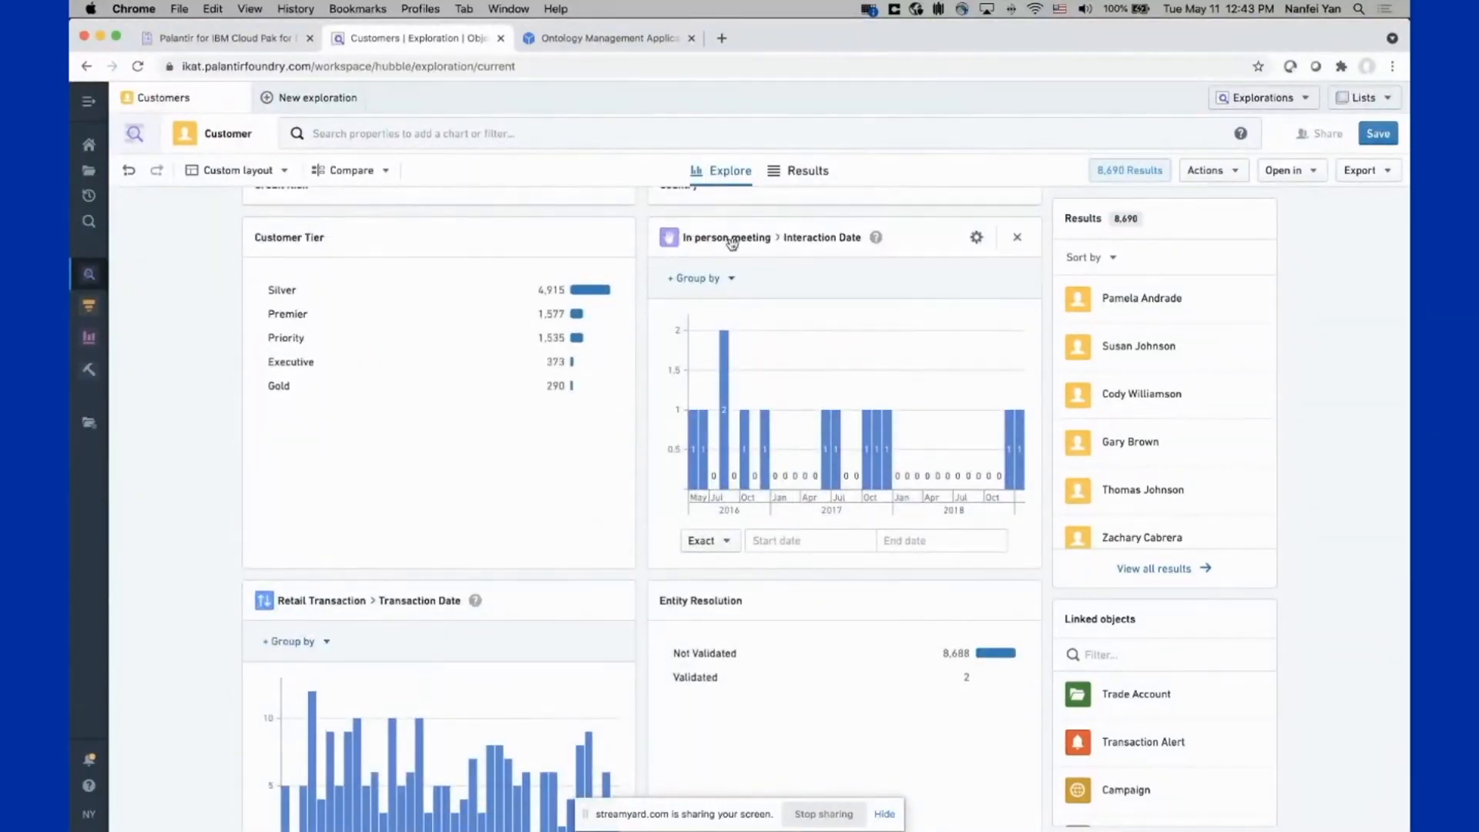
{"action": "mouse_move", "coordinate": [745, 251]}
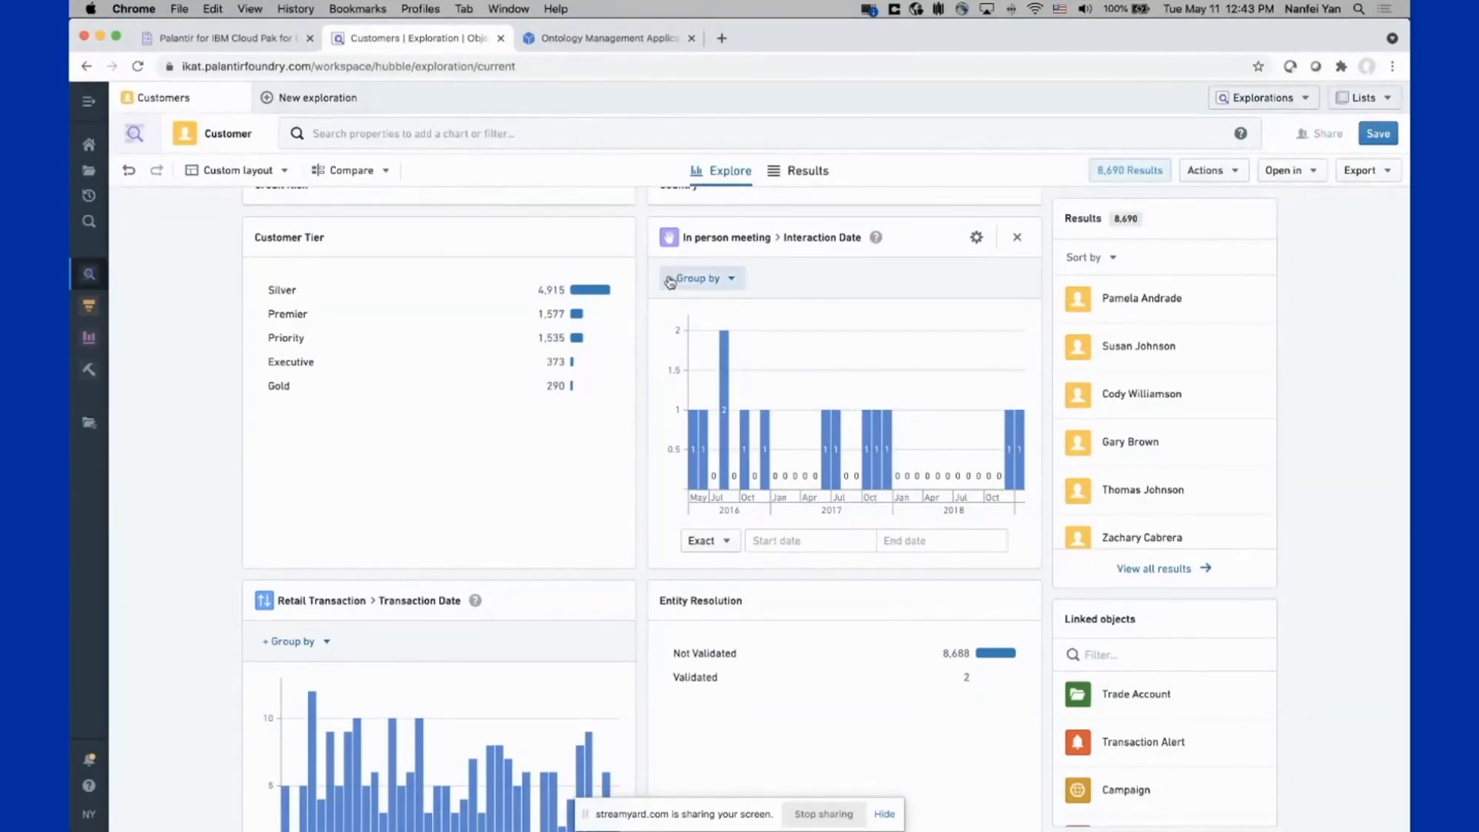
{"action": "scroll", "scroll_direction": "down", "scroll_amount": 3}
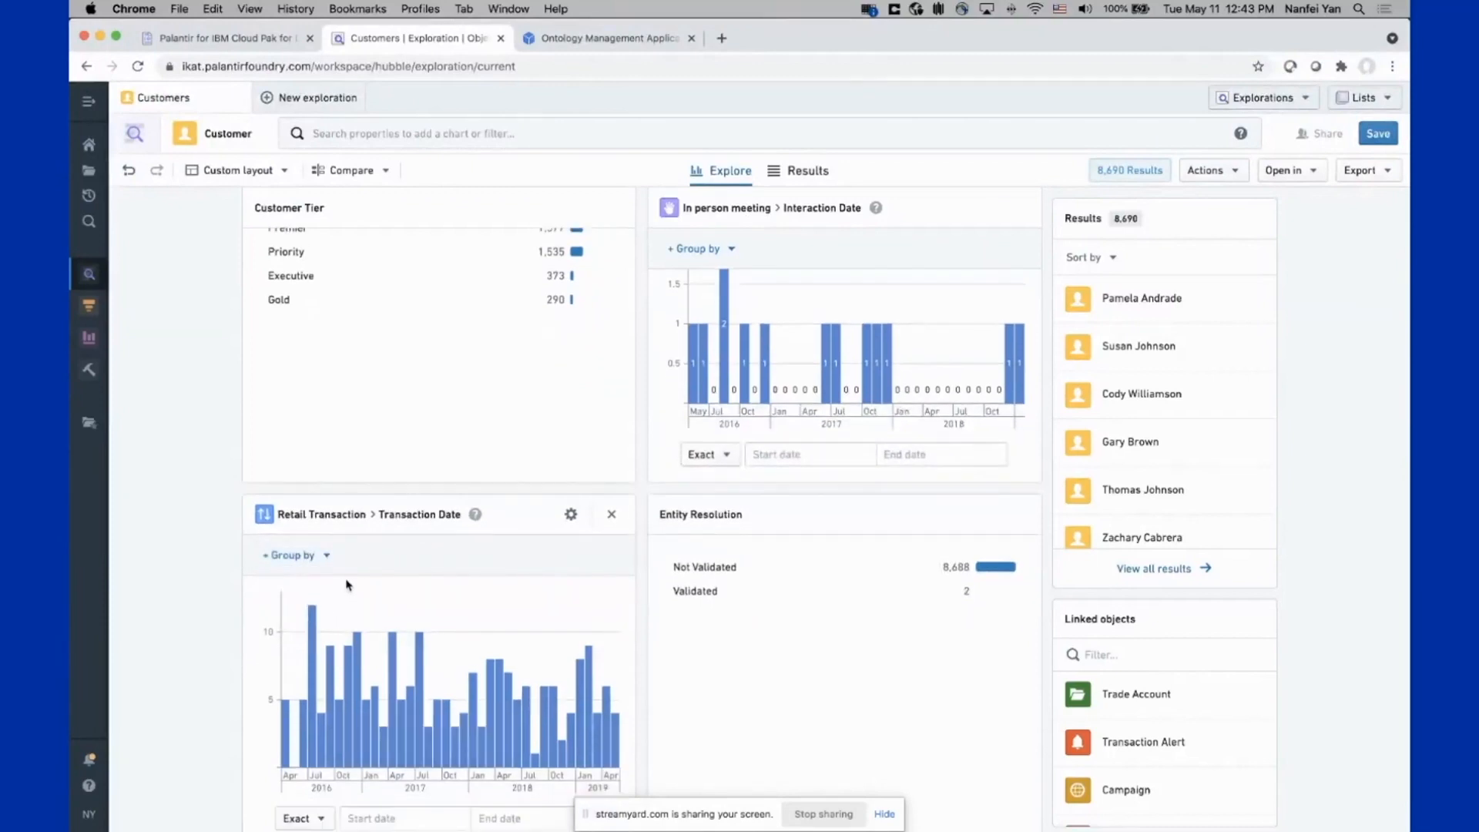
{"action": "scroll", "scroll_direction": "up", "scroll_amount": 3}
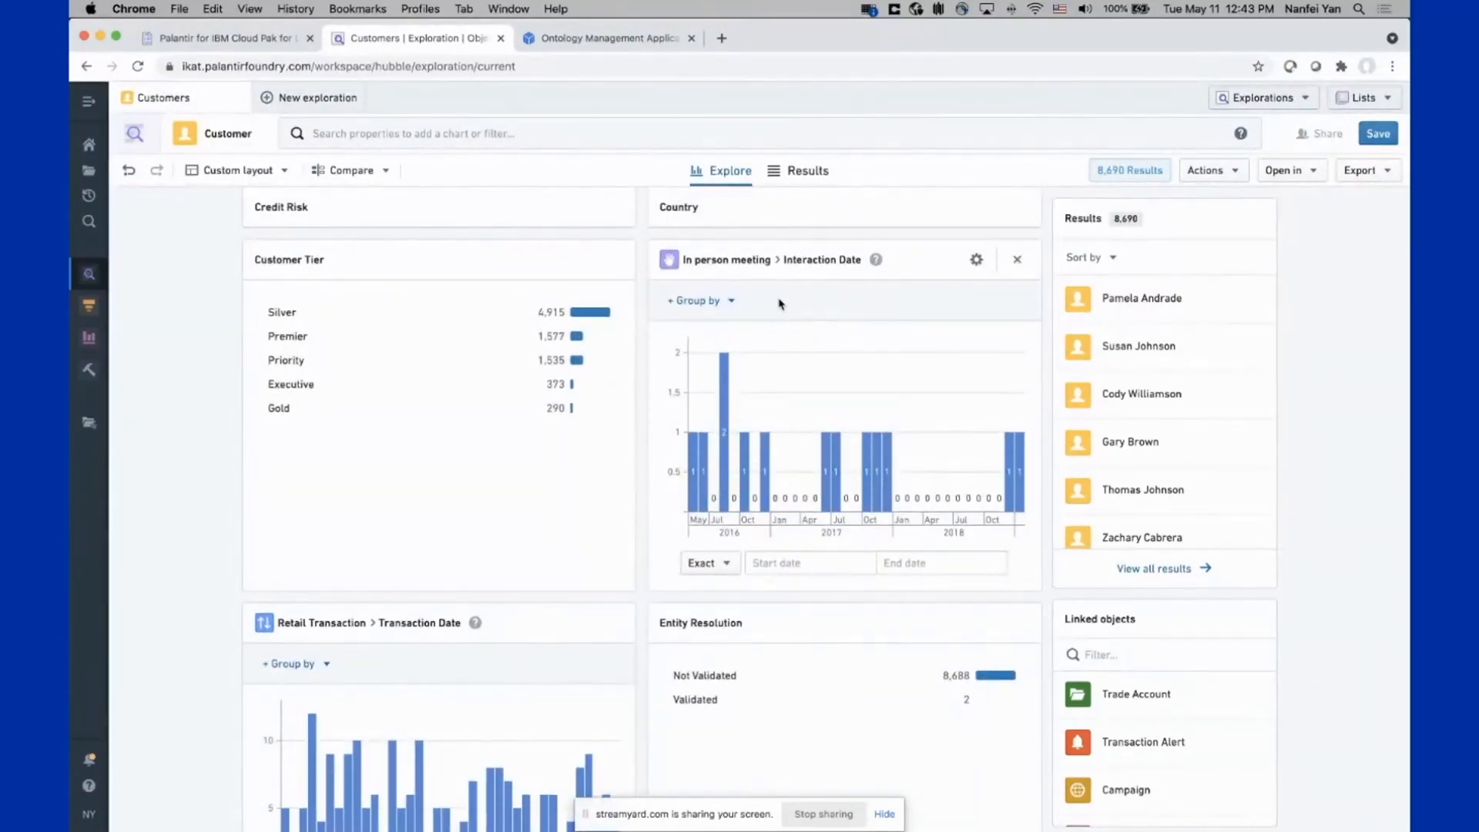
{"action": "scroll", "scroll_direction": "down", "scroll_amount": 3}
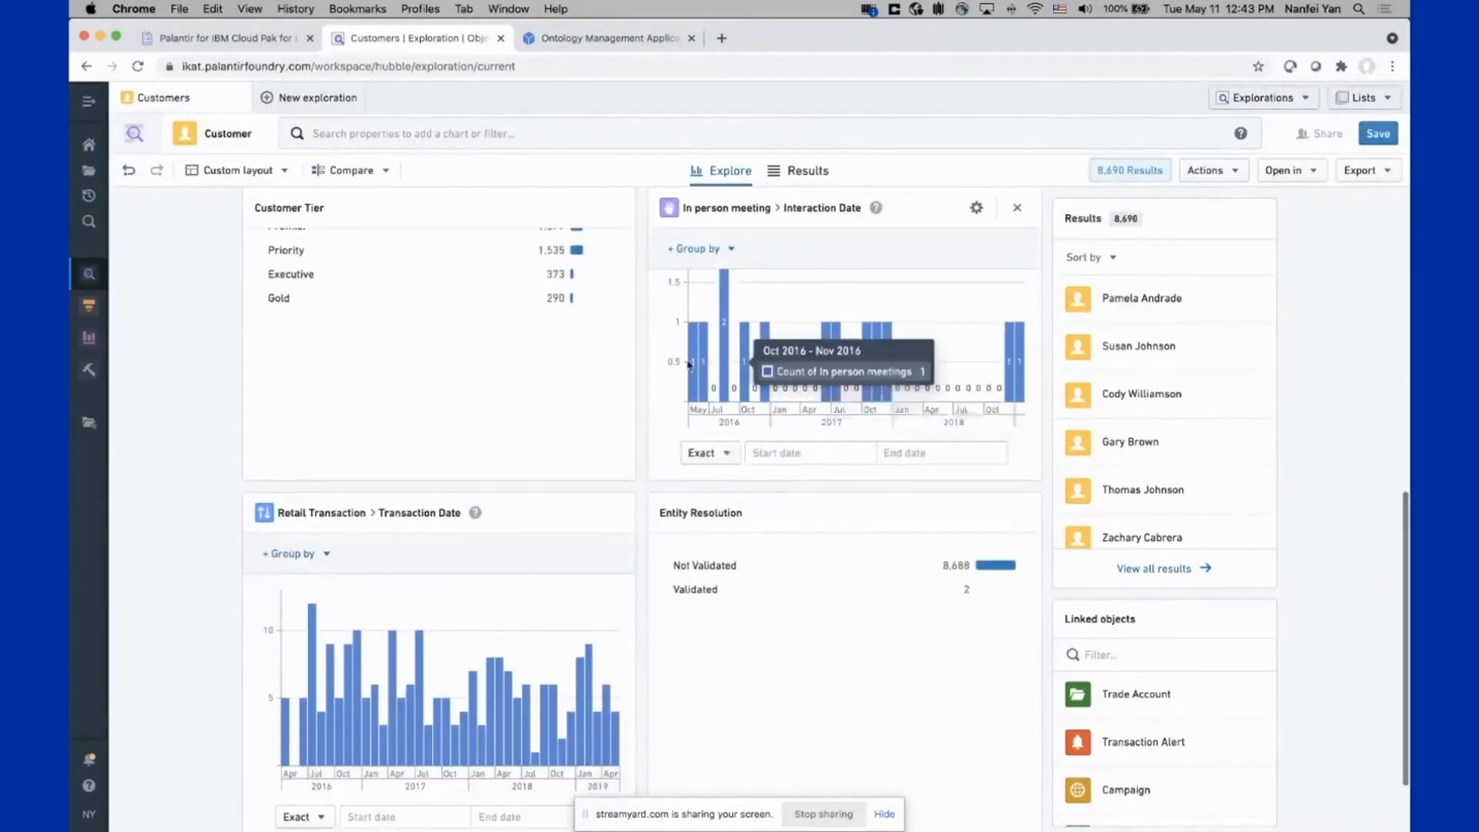
{"action": "mouse_move", "coordinate": [527, 624]}
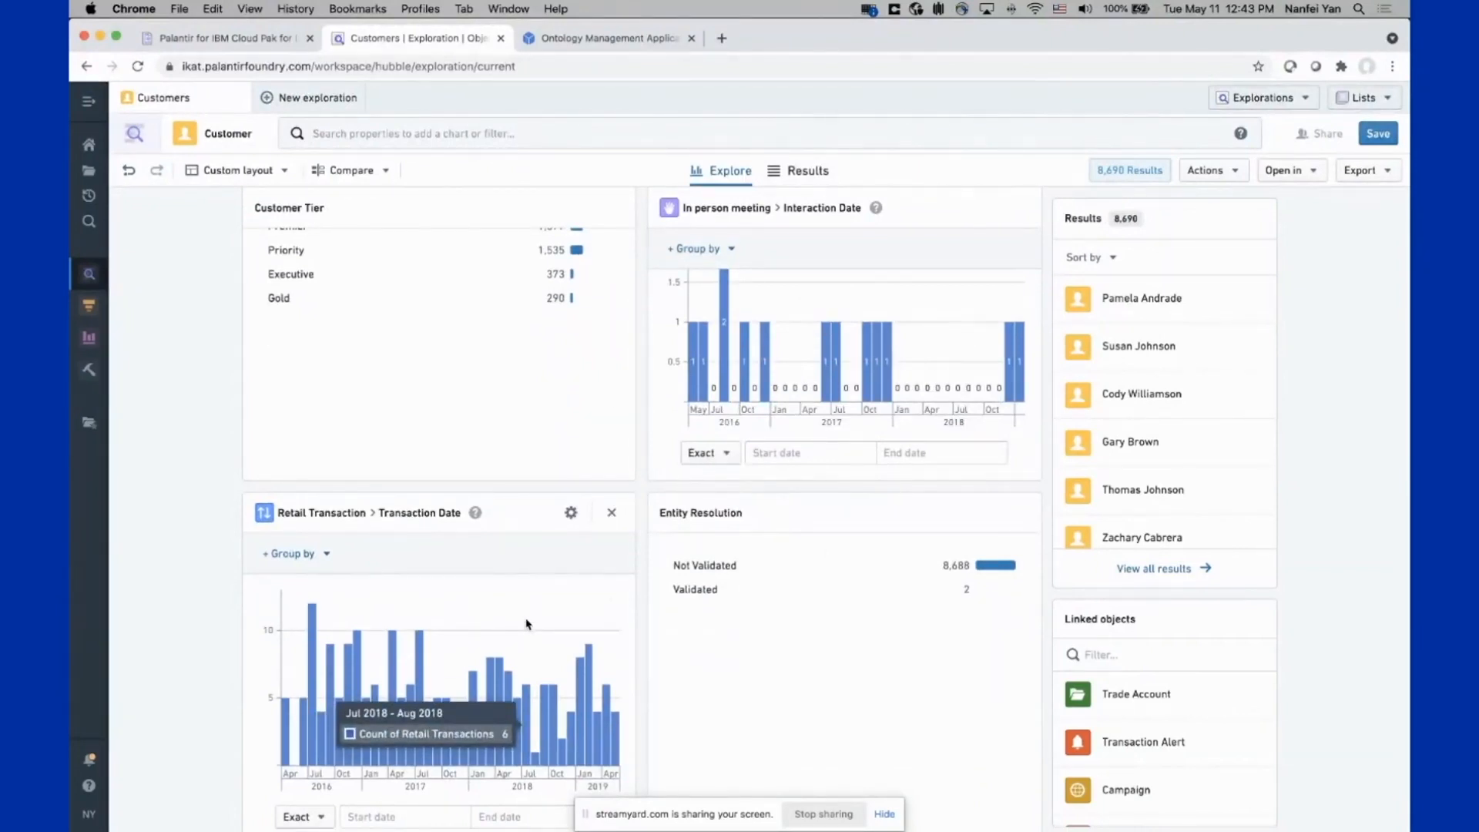
{"action": "mouse_move", "coordinate": [1330, 423]}
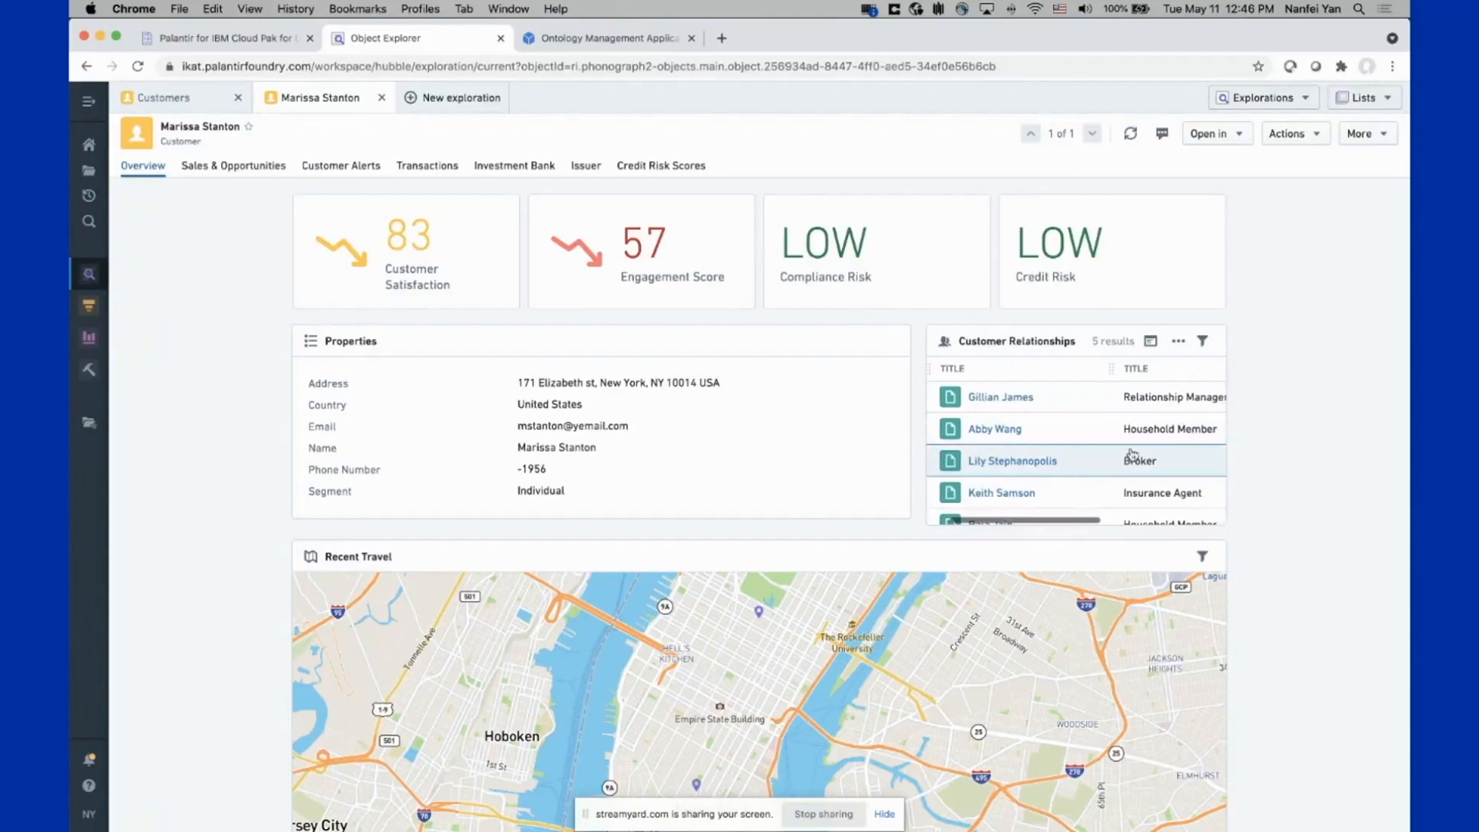
{"action": "scroll", "scroll_direction": "right", "scroll_amount": 3}
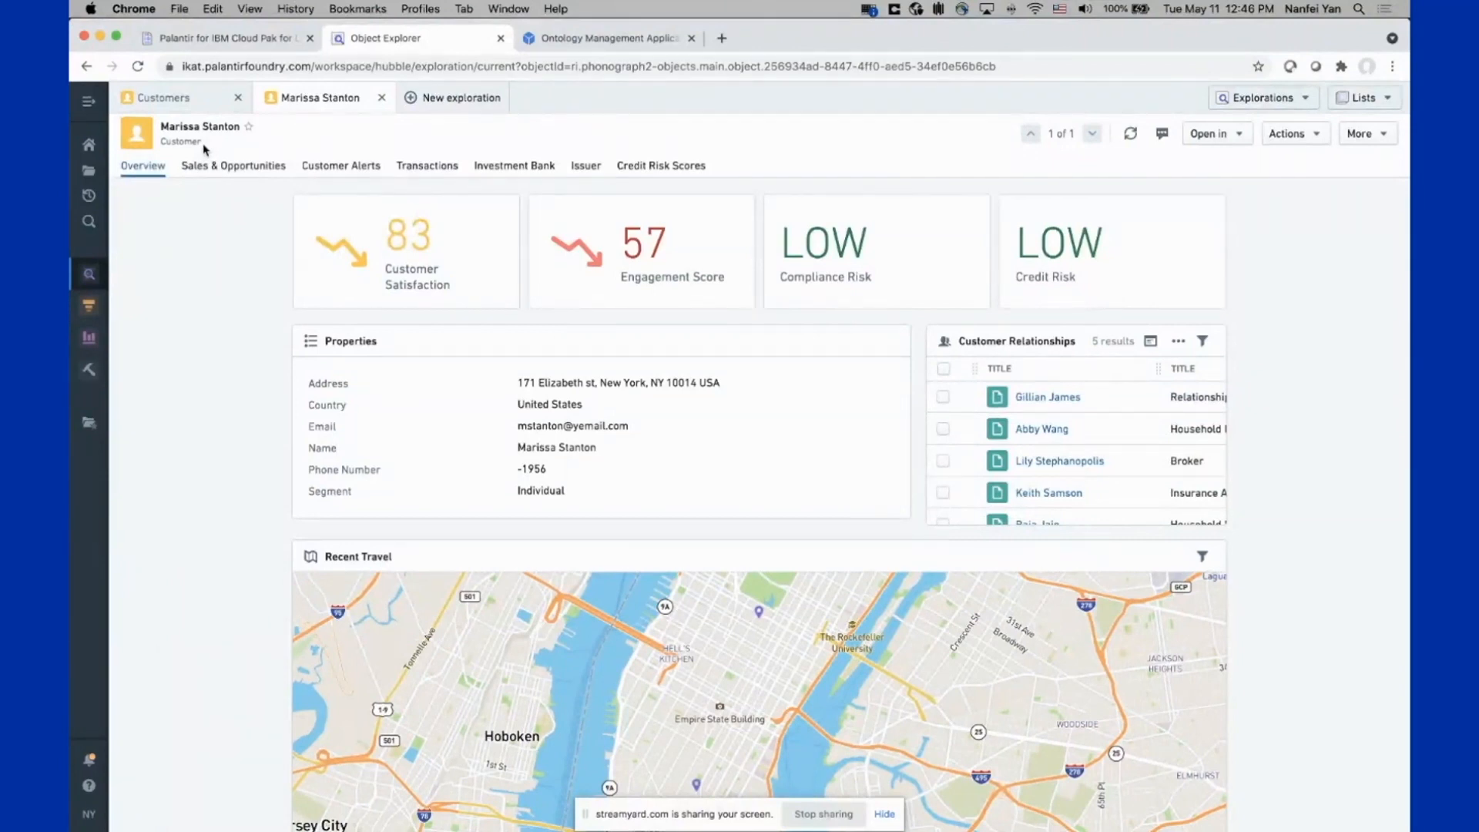
{"action": "scroll", "scroll_direction": "down", "scroll_amount": 3}
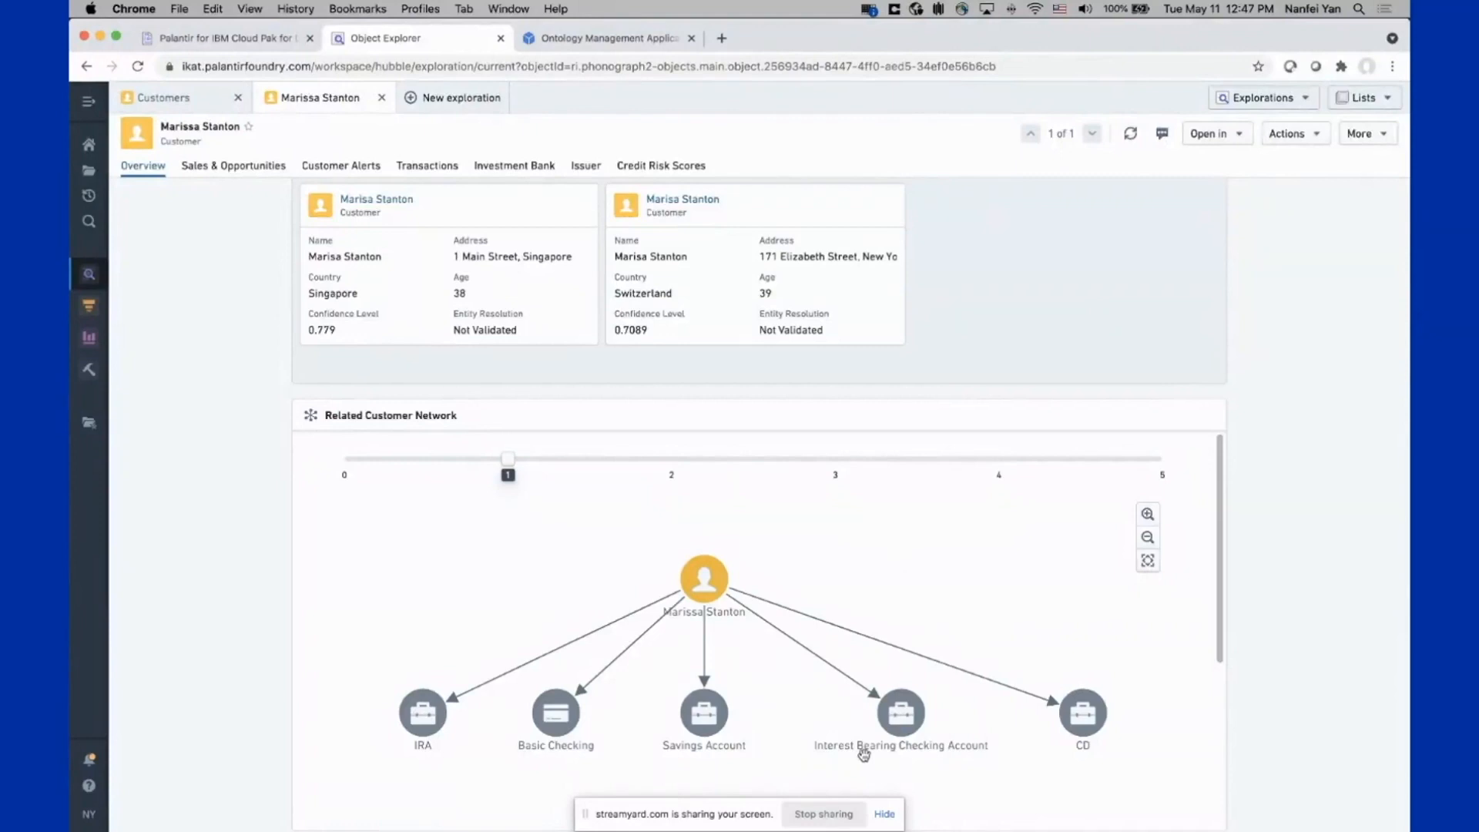
{"action": "mouse_move", "coordinate": [726, 624]}
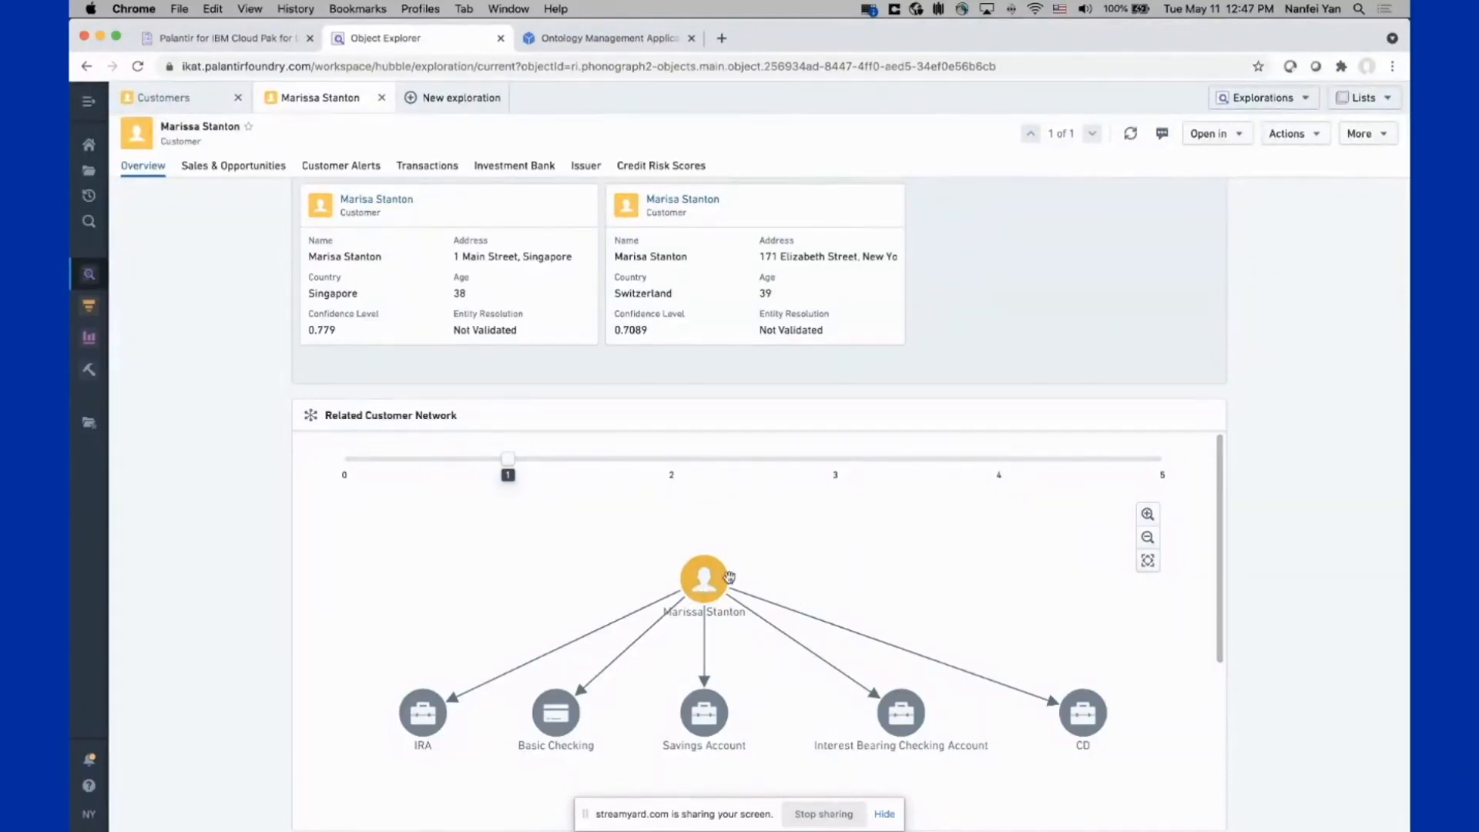
{"action": "mouse_move", "coordinate": [832, 721]}
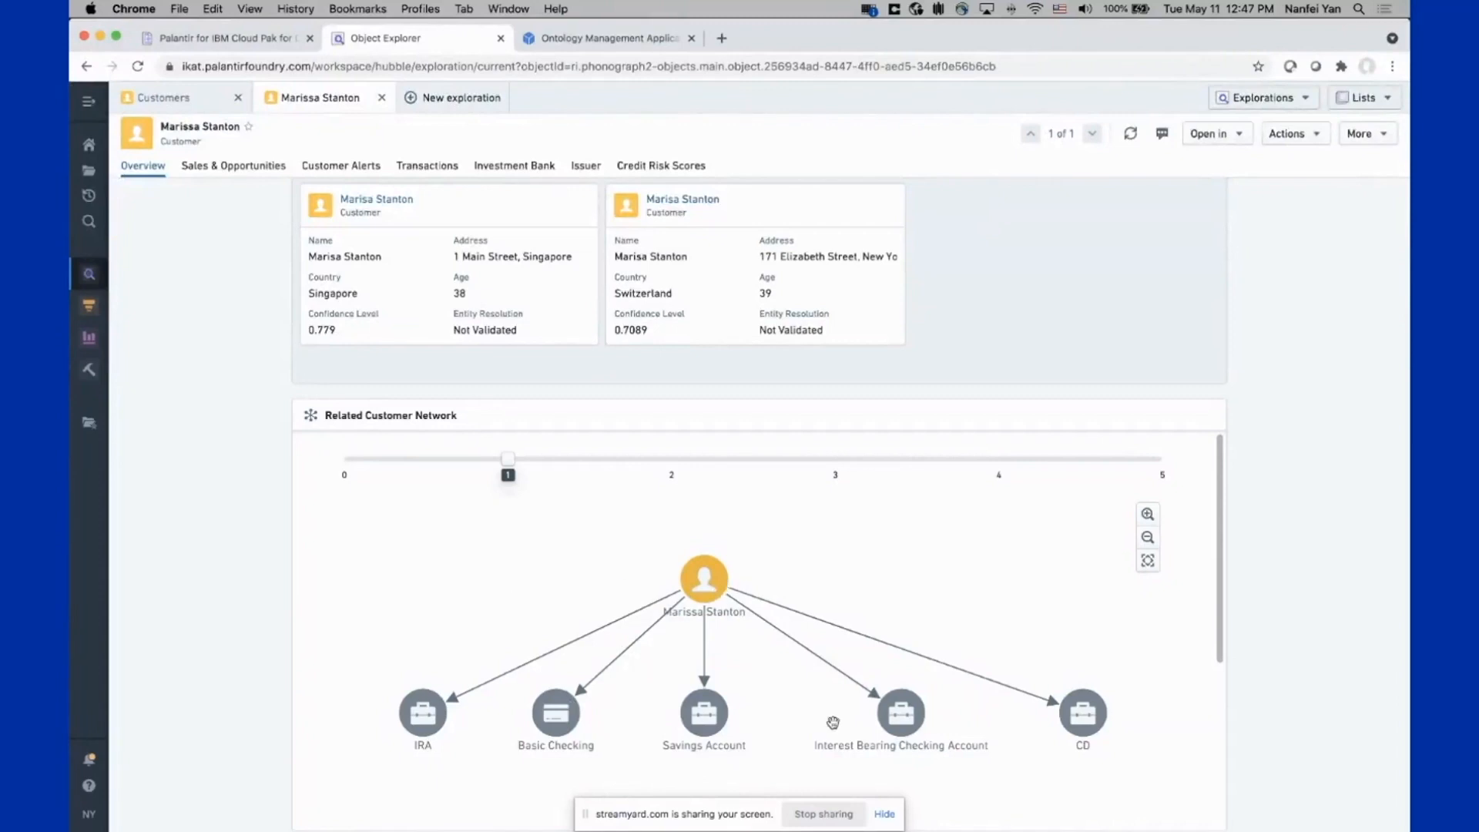
{"action": "mouse_move", "coordinate": [1066, 719]}
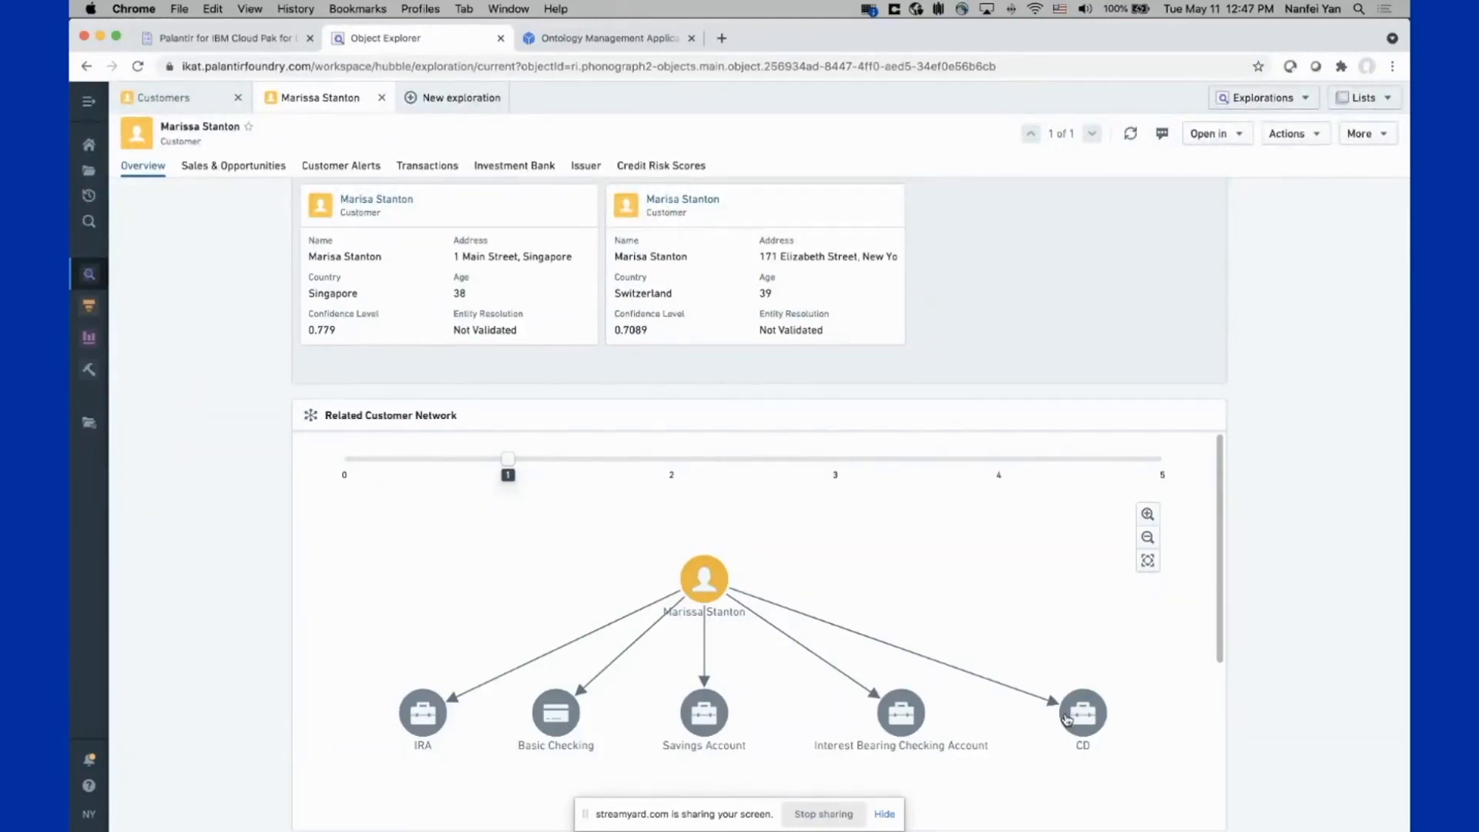
{"action": "mouse_move", "coordinate": [1405, 621]}
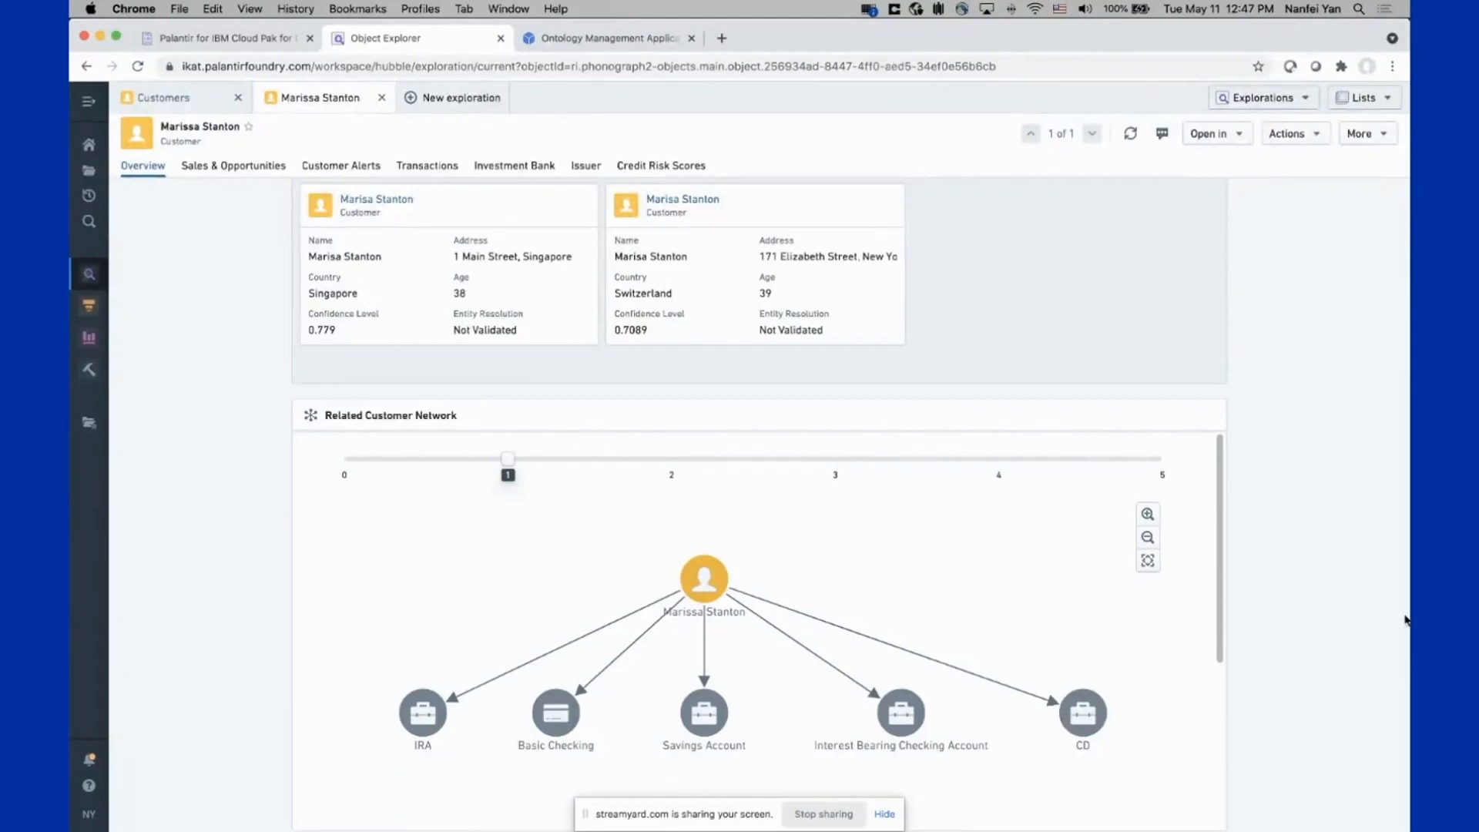
{"action": "mouse_move", "coordinate": [1363, 560]}
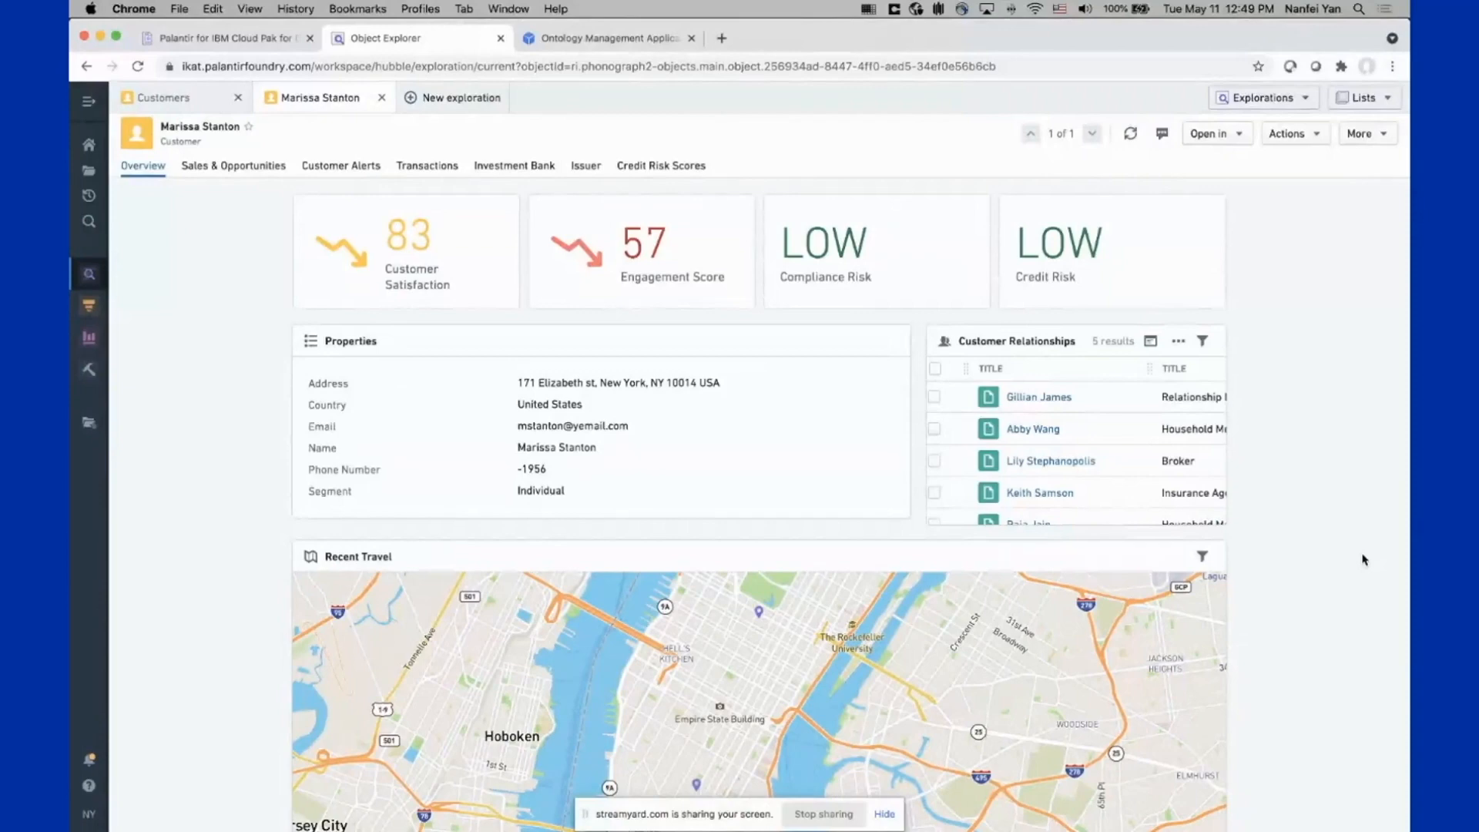
Show the customer's Sales & Opportunities with four offers and the prefilled feedback form
{"action": "left_click", "coordinate": [233, 165]}
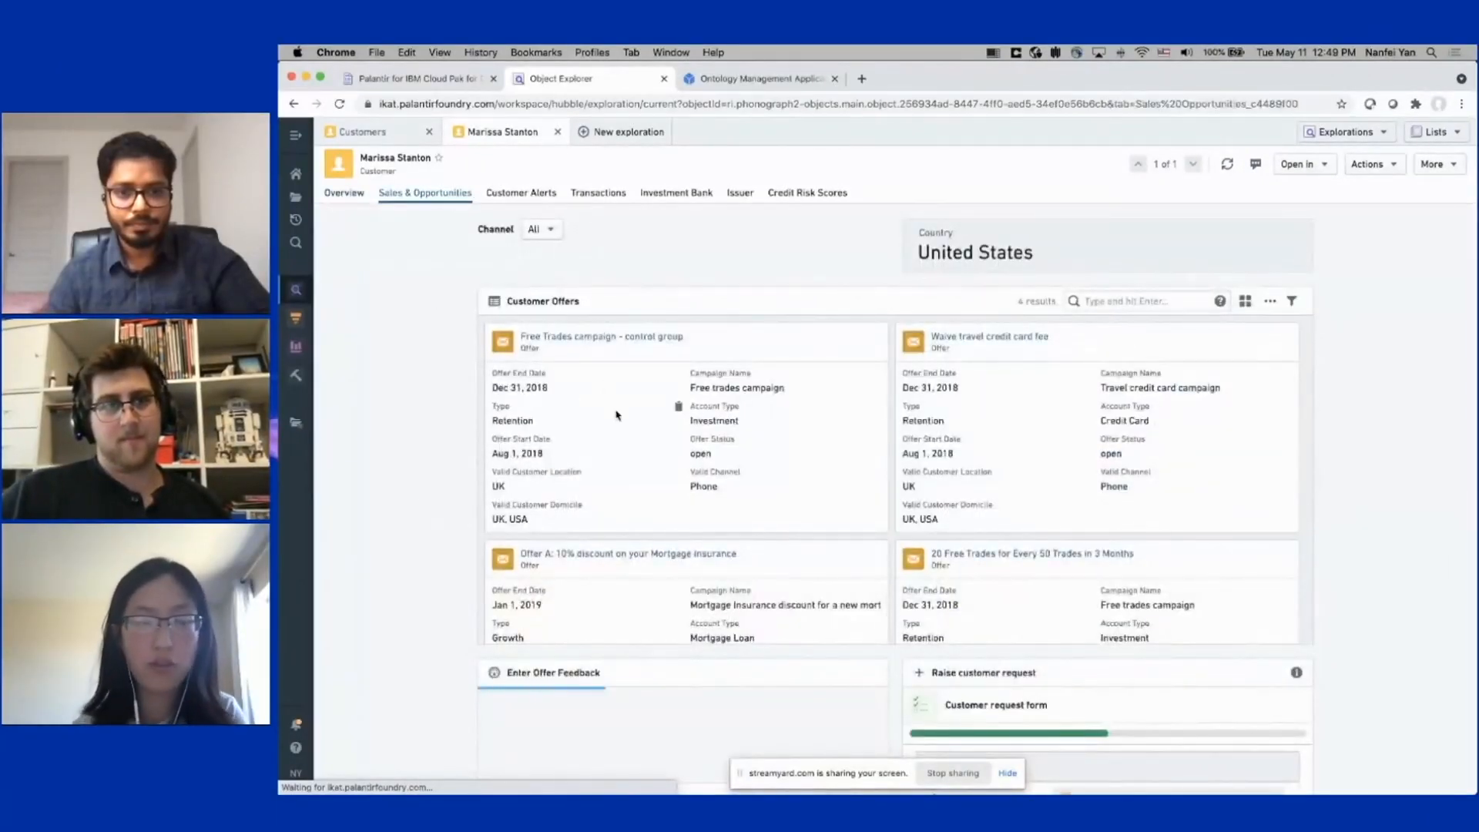
{"action": "left_click", "coordinate": [552, 674]}
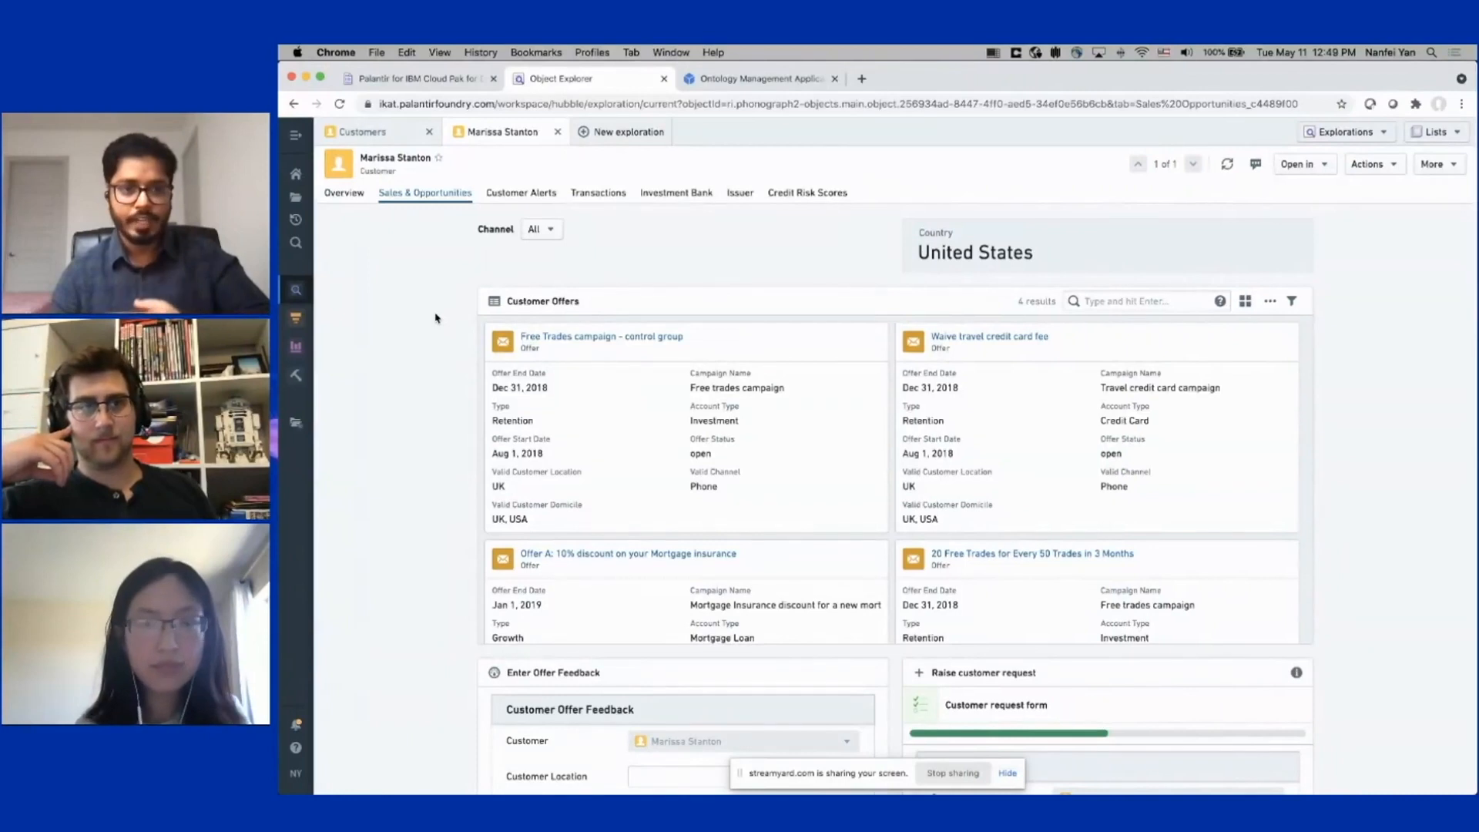
{"action": "mouse_move", "coordinate": [376, 293]}
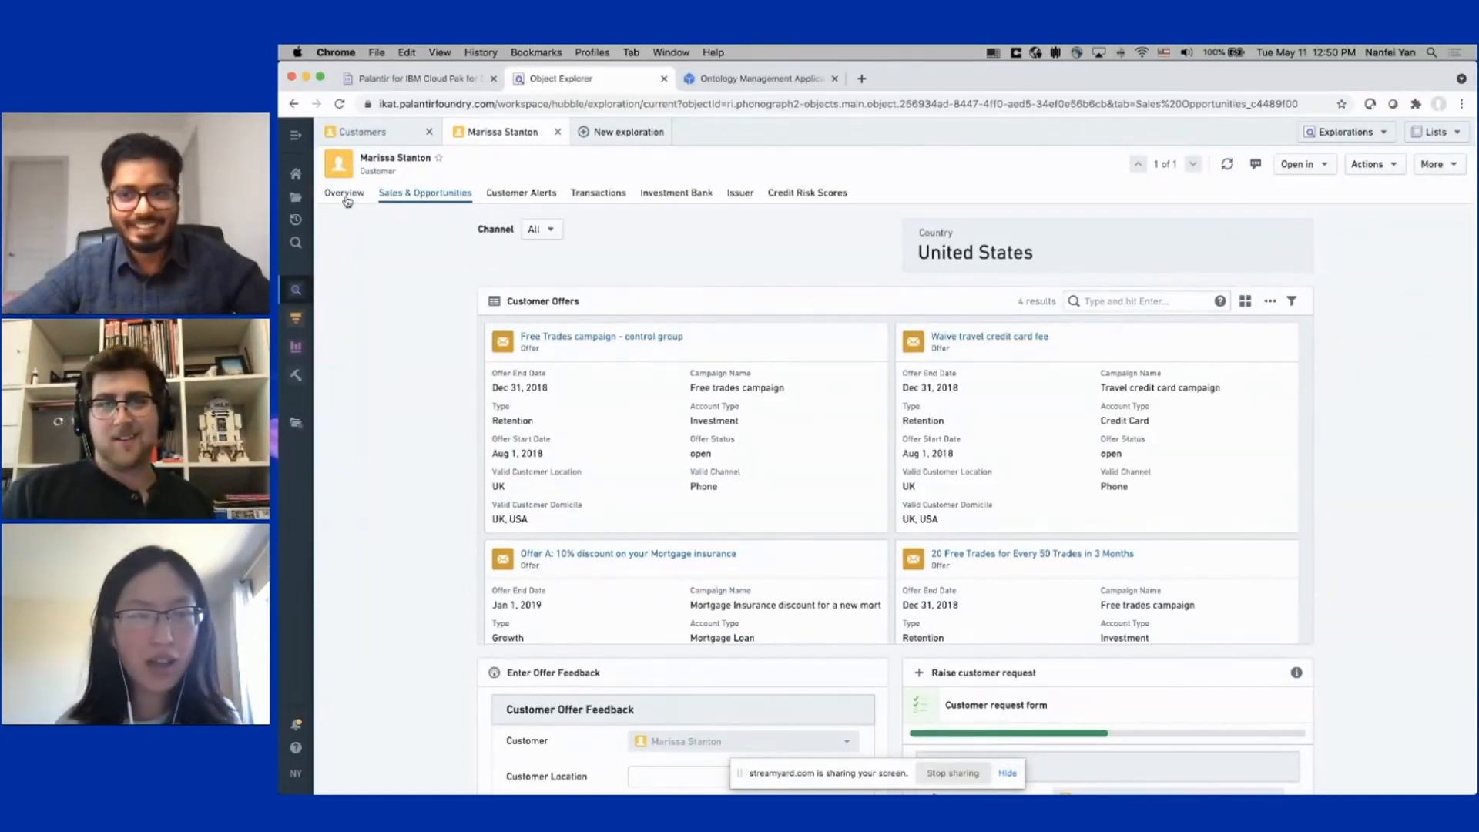
Return to the customer's Overview and enter edit mode for the customer object view
{"action": "left_click", "coordinate": [343, 193]}
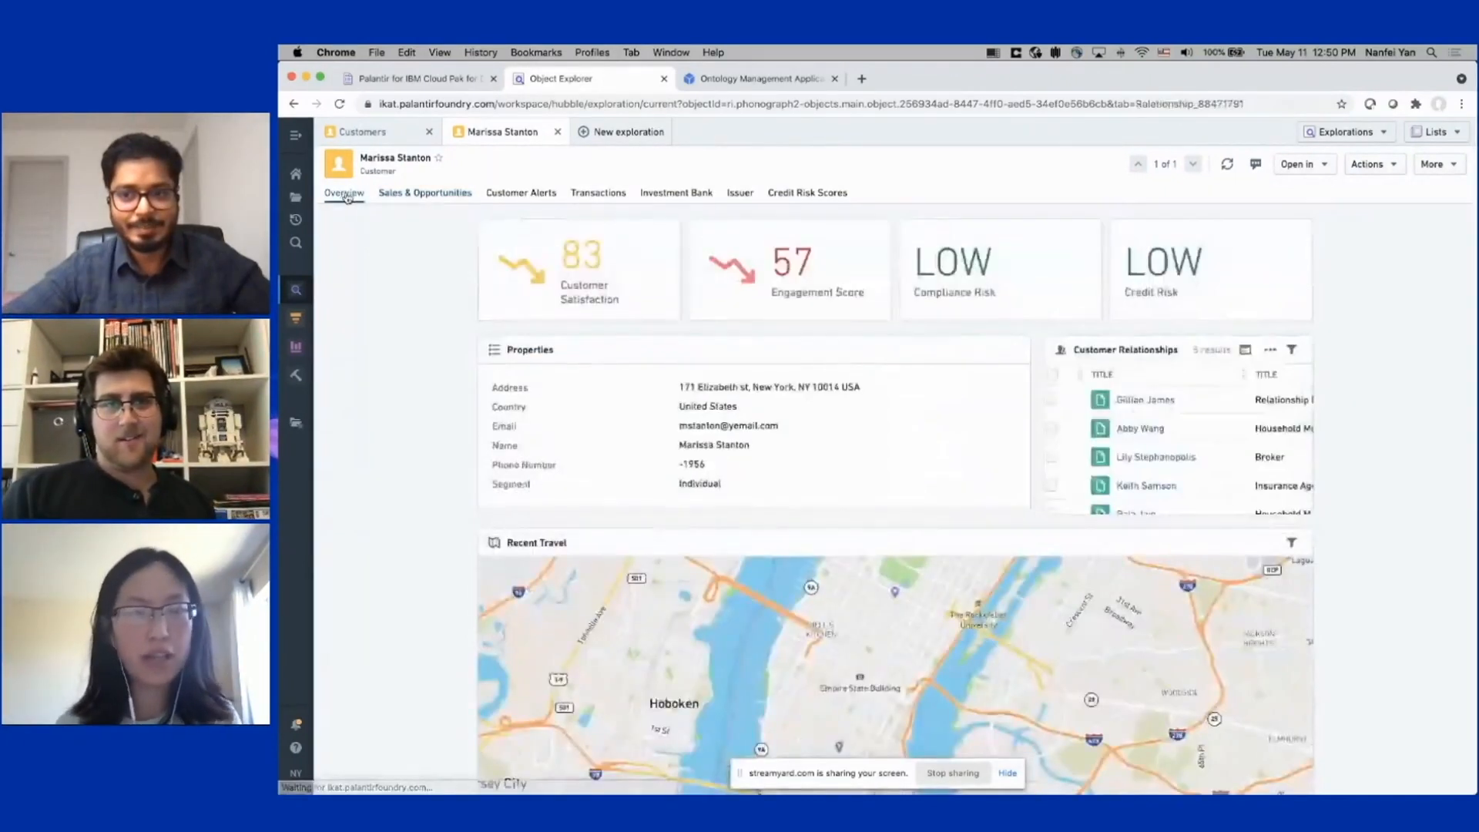
{"action": "left_click", "coordinate": [1432, 163]}
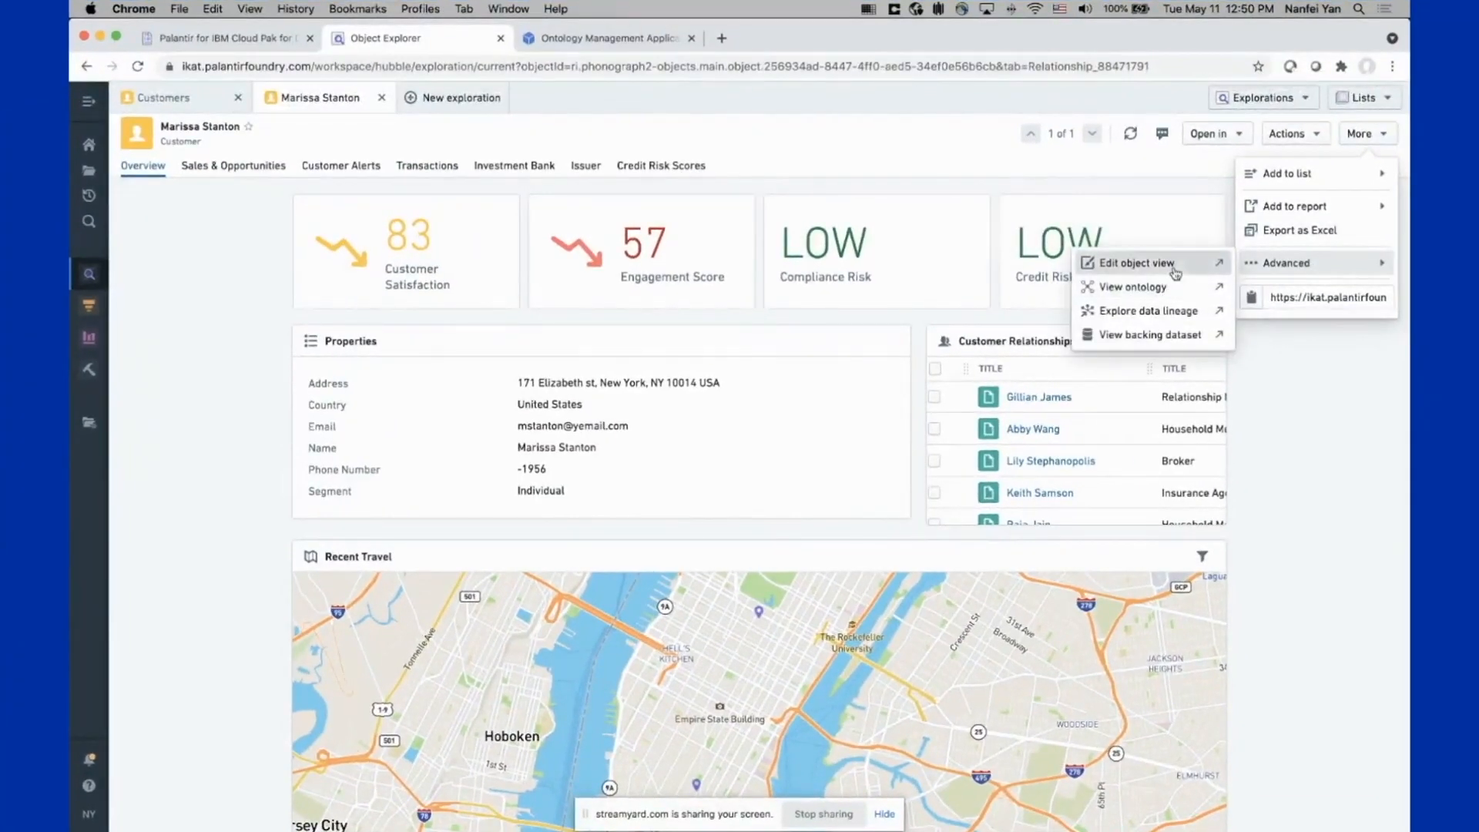
{"action": "left_click", "coordinate": [1139, 261]}
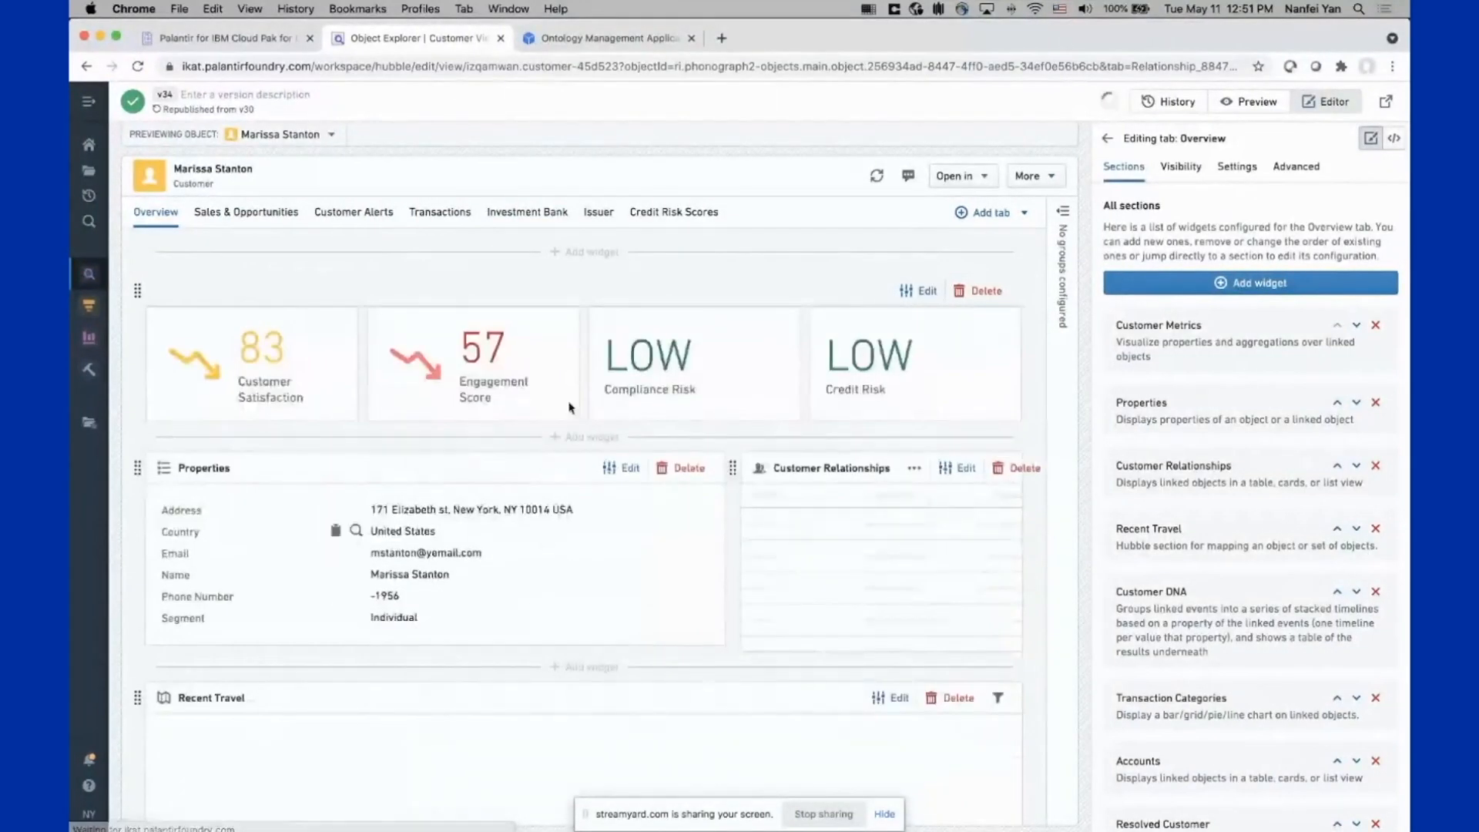
{"action": "left_click", "coordinate": [923, 291]}
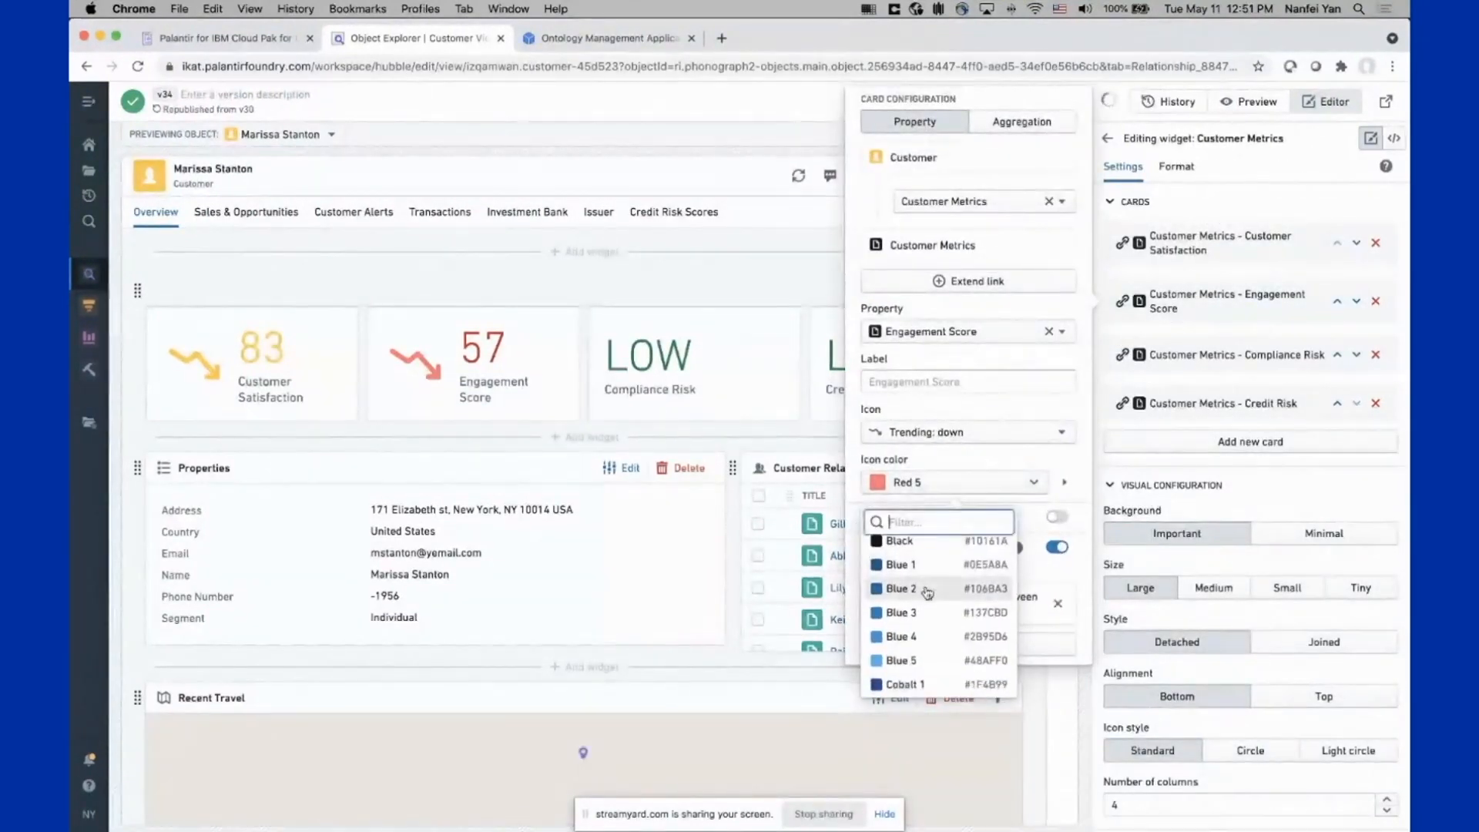
{"action": "left_click", "coordinate": [898, 659]}
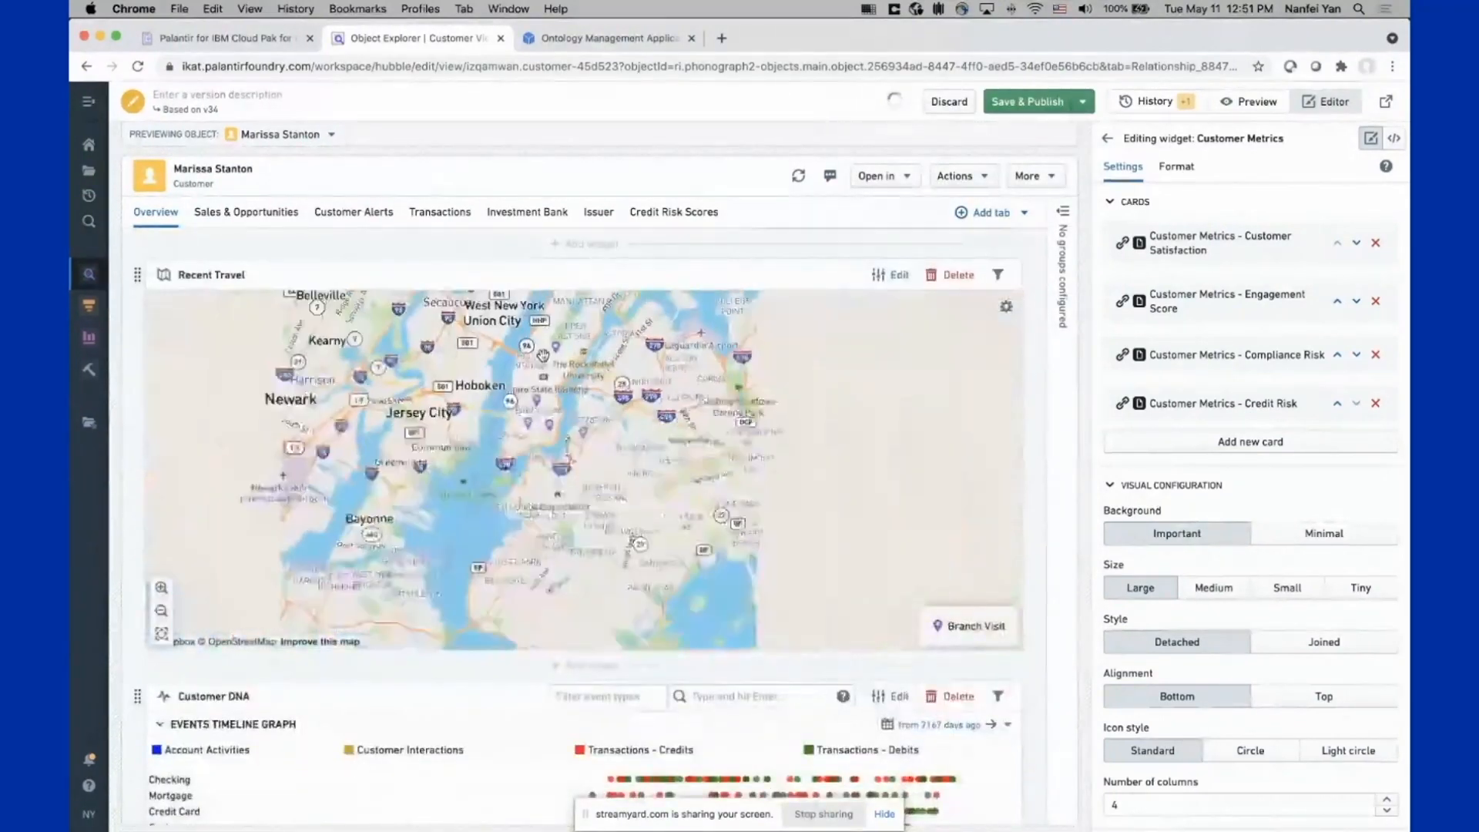
{"action": "scroll", "scroll_direction": "down", "scroll_amount": 3}
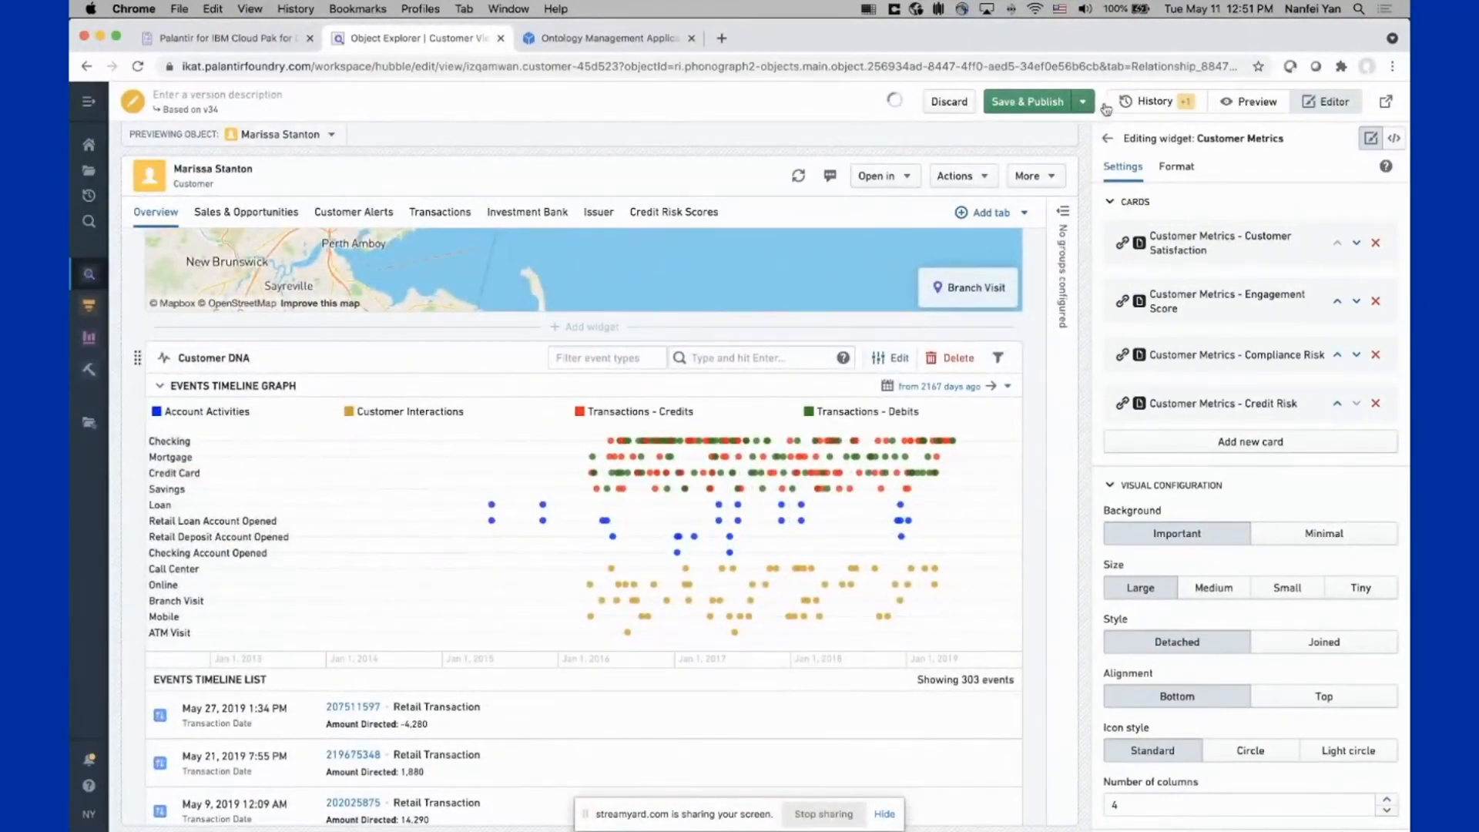
{"action": "mouse_move", "coordinate": [1003, 493]}
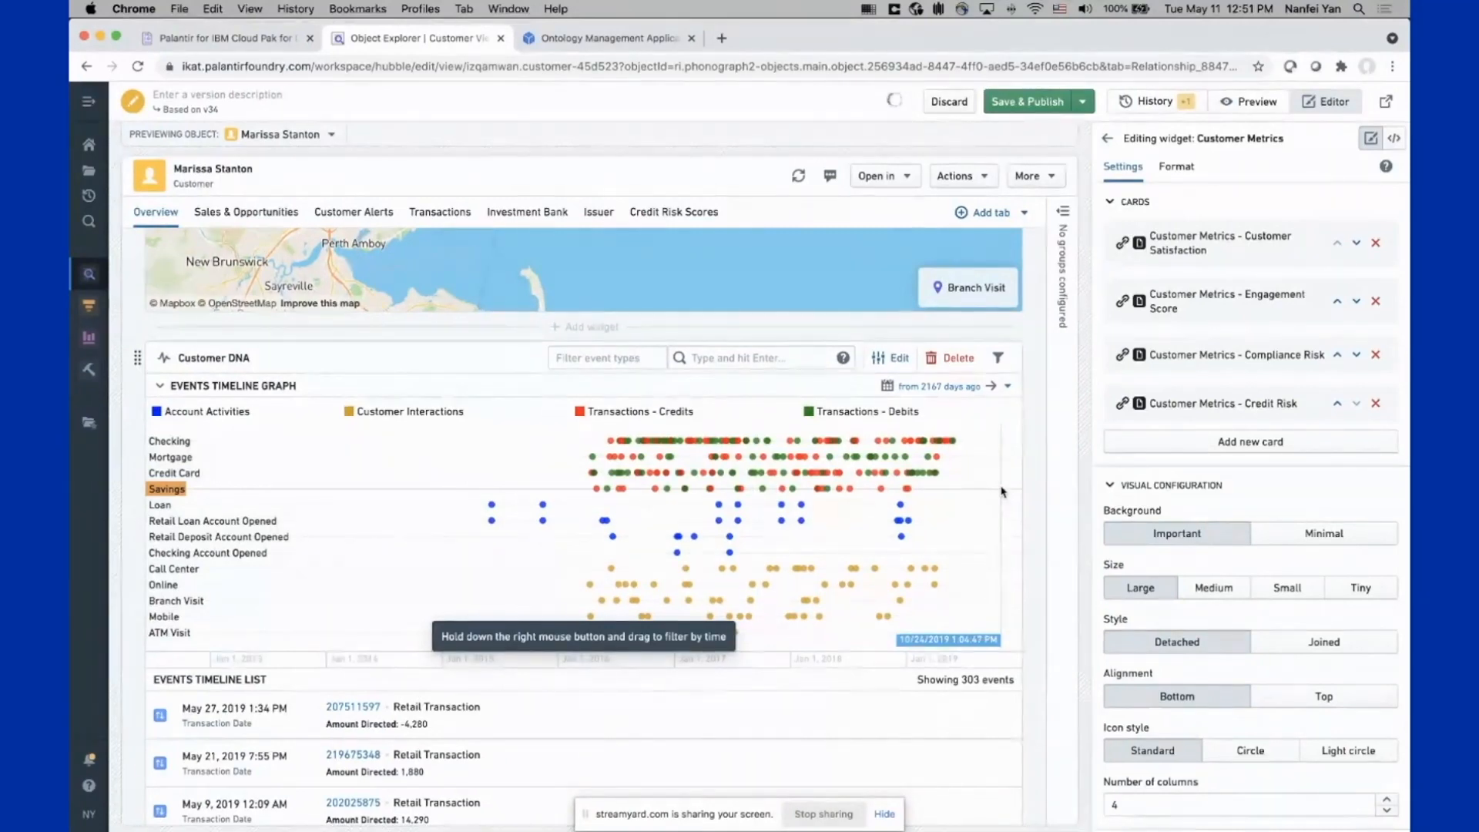
{"action": "scroll", "scroll_direction": "up", "scroll_amount": 3}
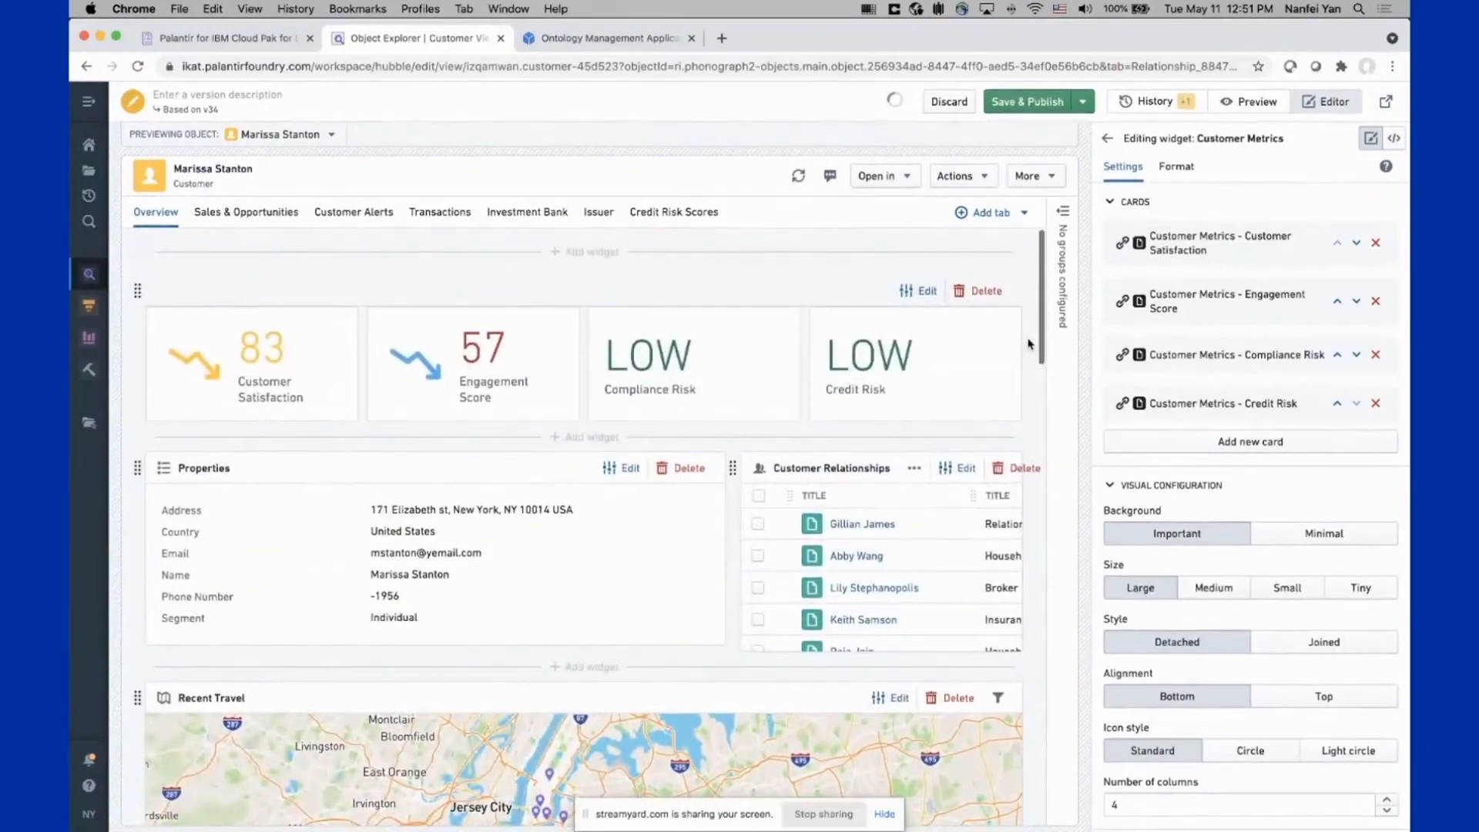
{"action": "mouse_move", "coordinate": [472, 191]}
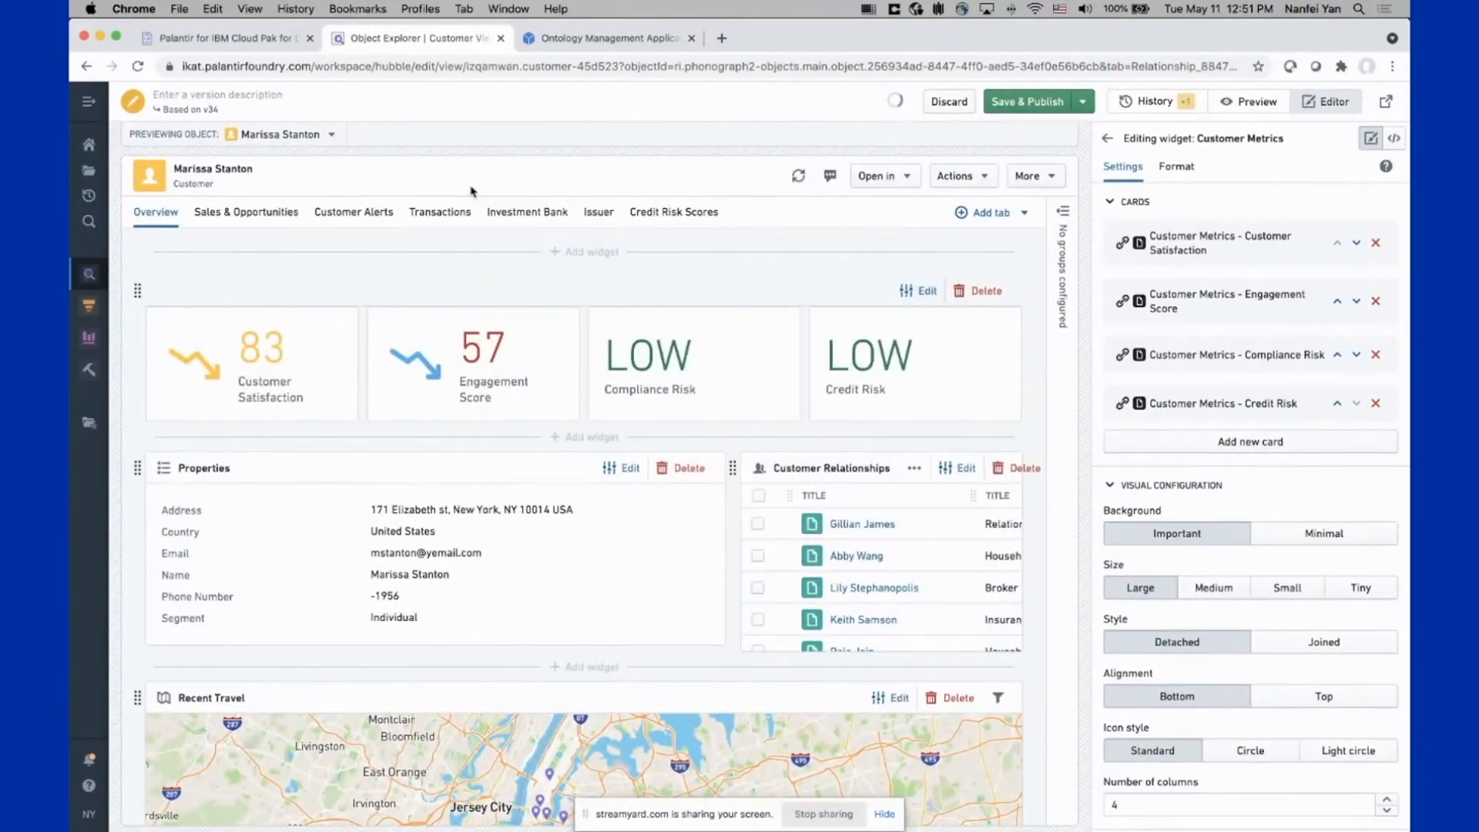
Bring back the From Raw Data to Objects overview slide
{"action": "left_click", "coordinate": [227, 39]}
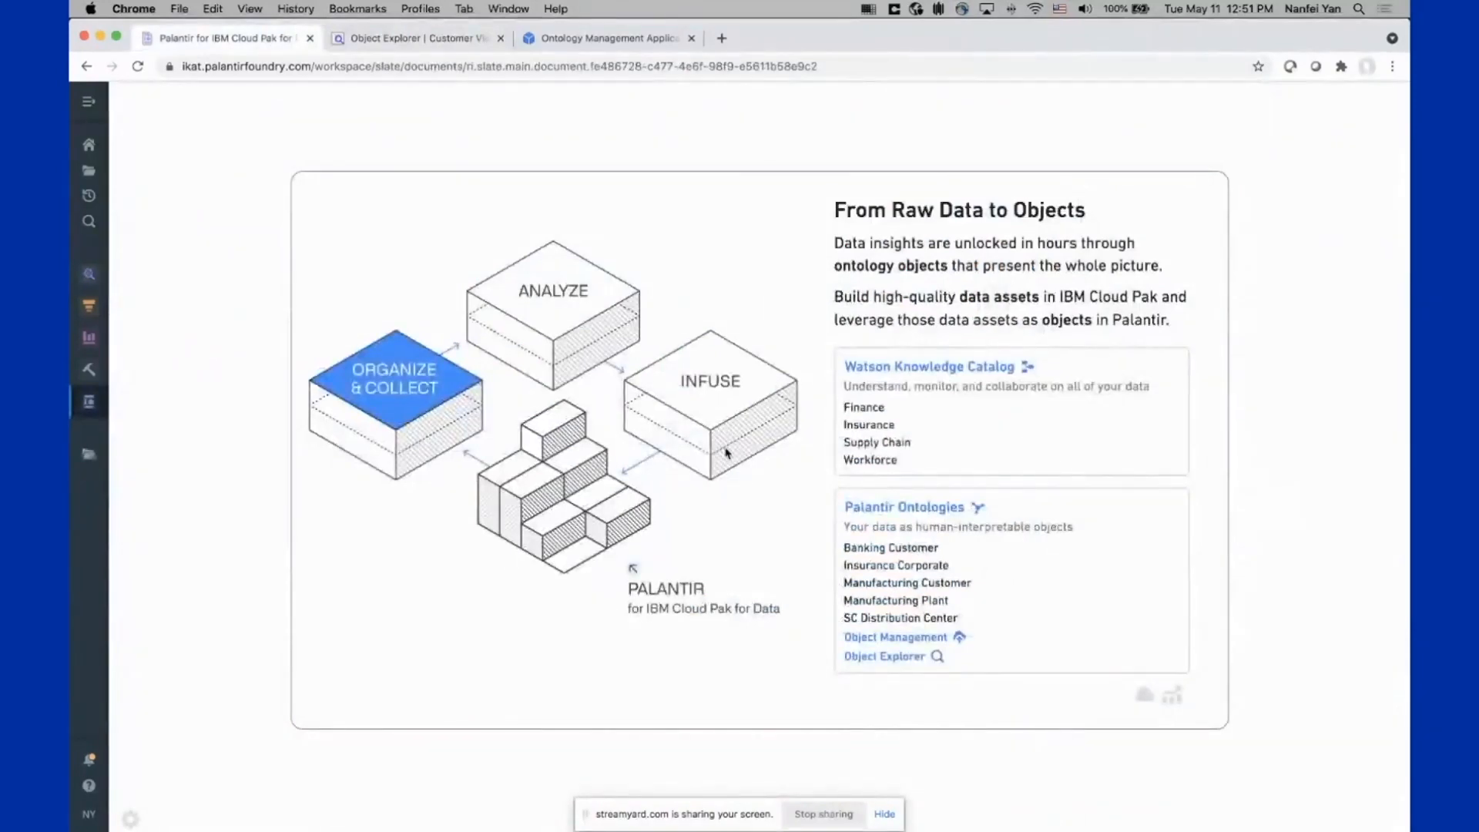
{"action": "mouse_move", "coordinate": [716, 396]}
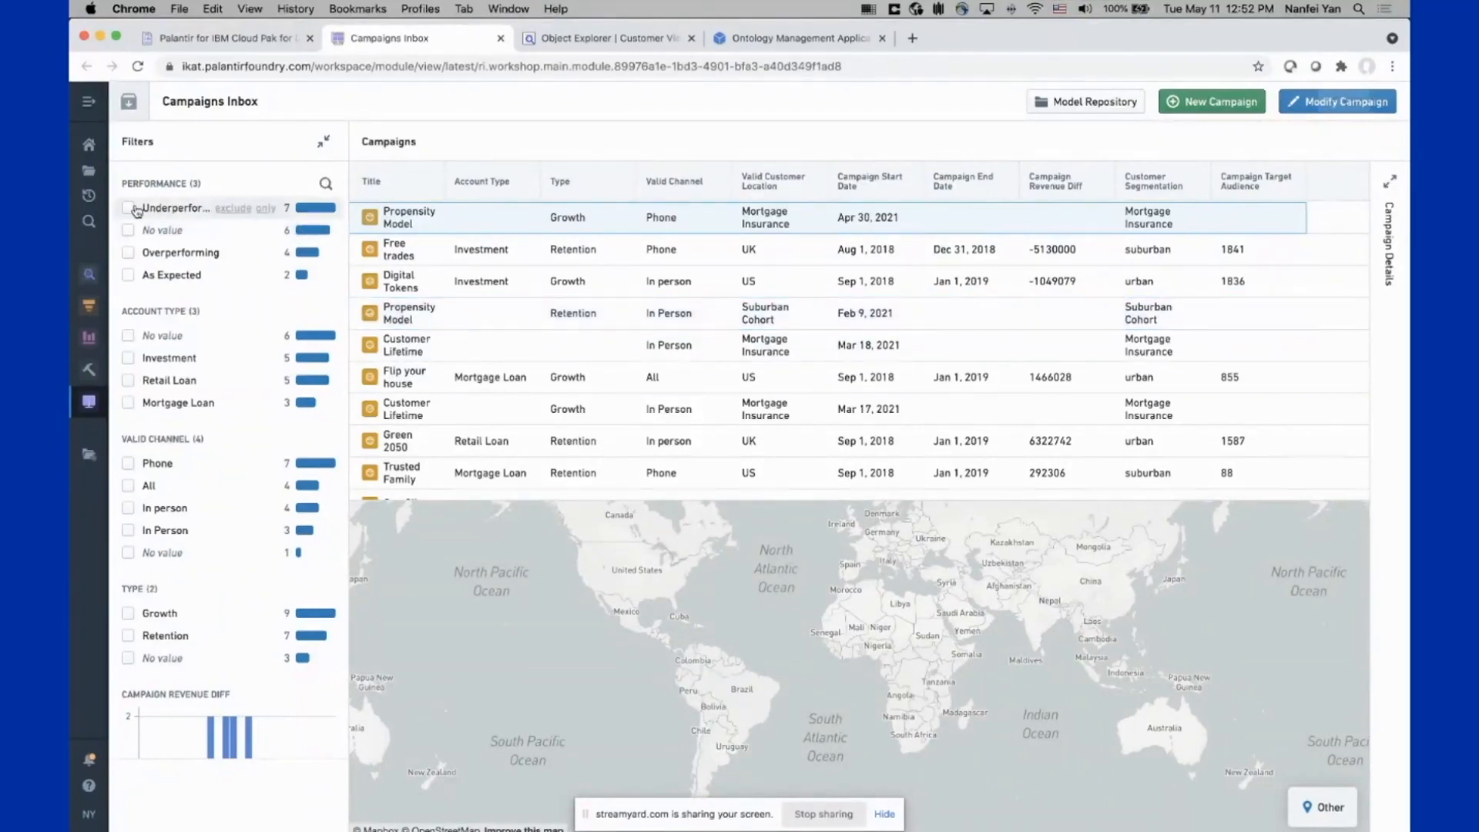
Filter campaigns to Underperforming and Mortgage Loan, then expand the Campaign Details panel for the remaining campaign
{"action": "left_click", "coordinate": [128, 208]}
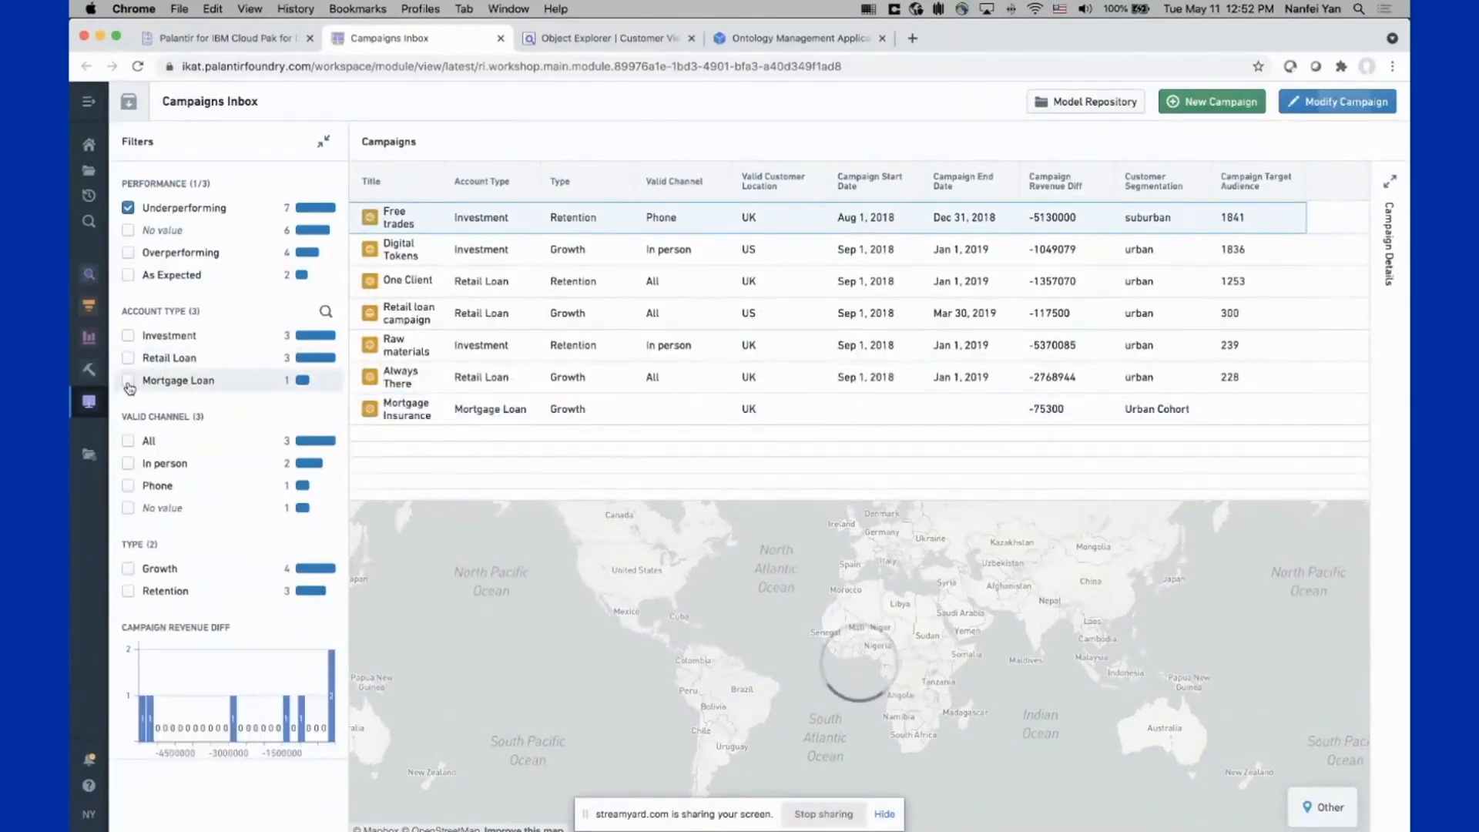
{"action": "left_click", "coordinate": [128, 381]}
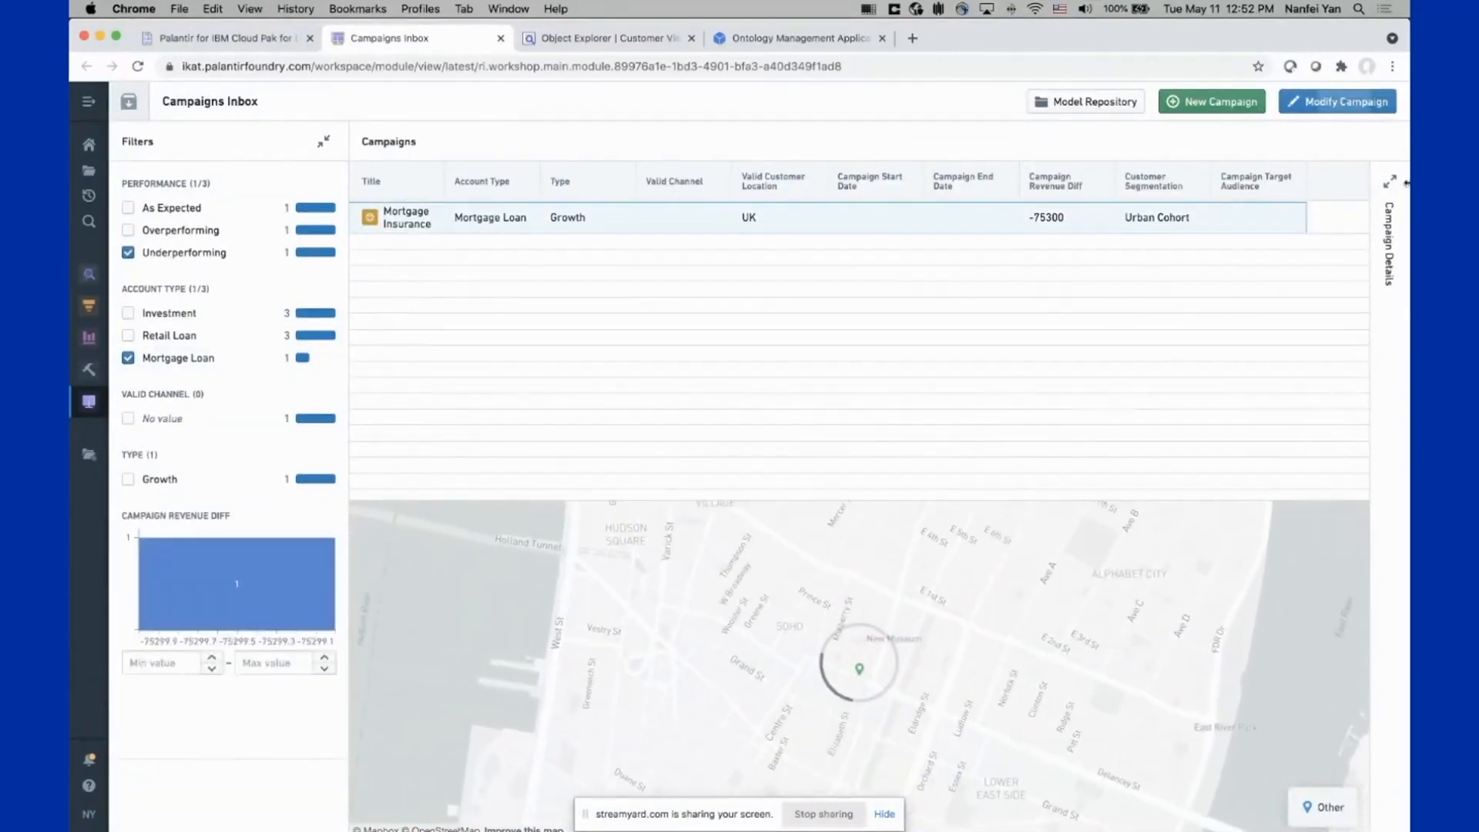
{"action": "left_click", "coordinate": [1387, 181]}
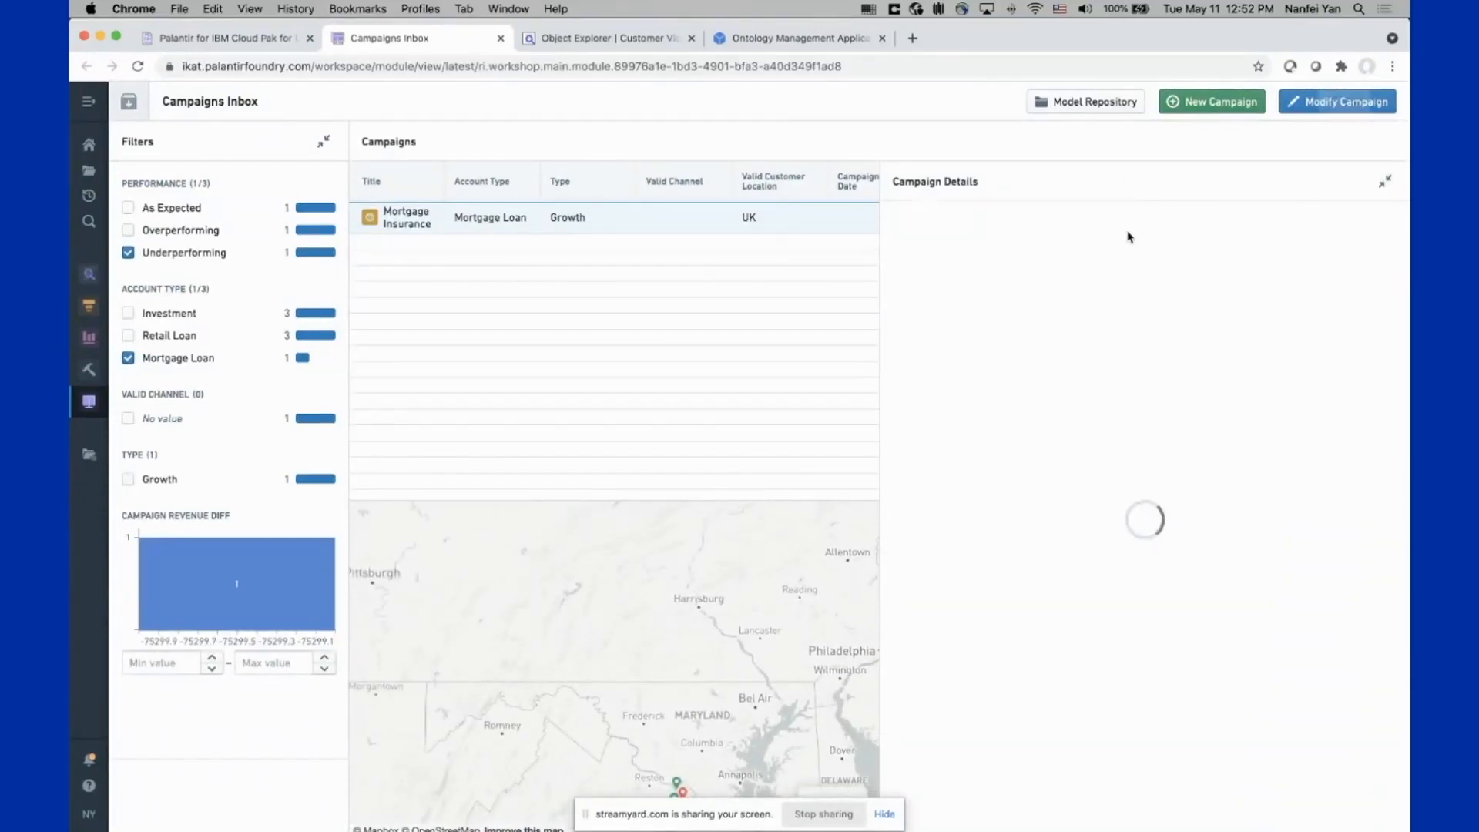
{"action": "mouse_move", "coordinate": [919, 329]}
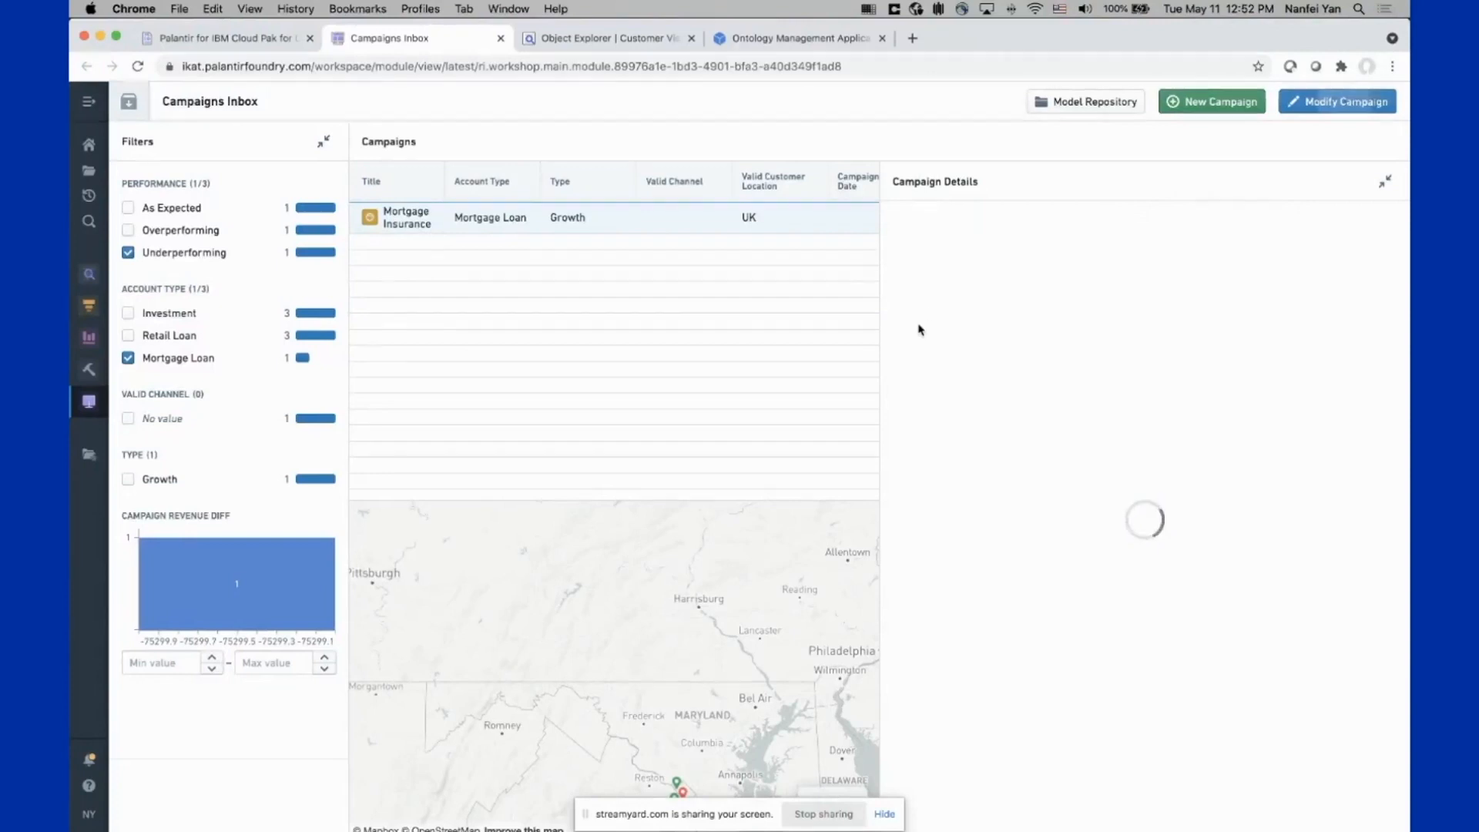
Load the Mortgage Insurance campaign's Revenue Tracker chart and launch the Modify Campaign form
{"action": "left_click", "coordinate": [405, 217]}
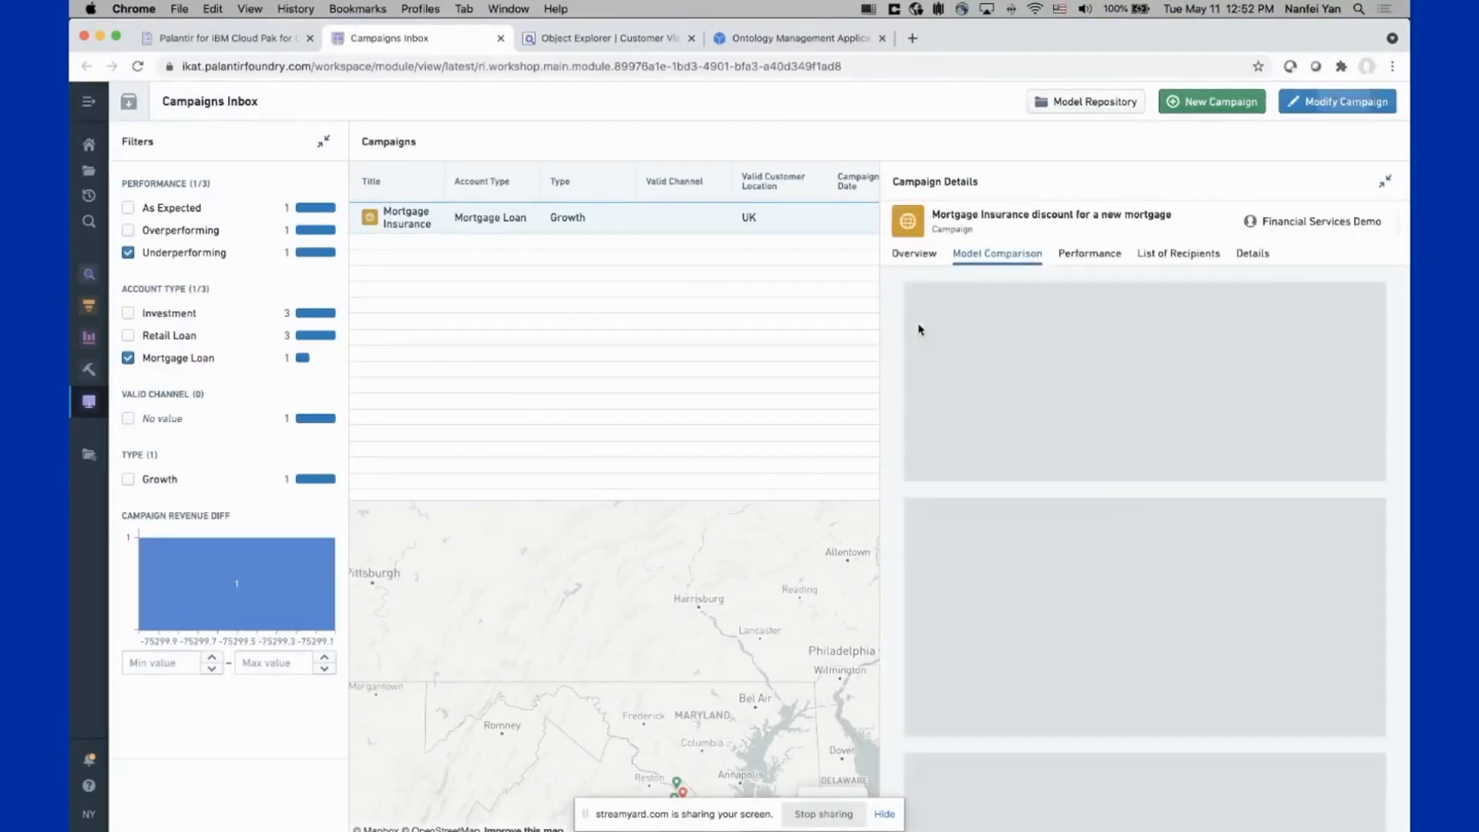
{"action": "mouse_move", "coordinate": [821, 356]}
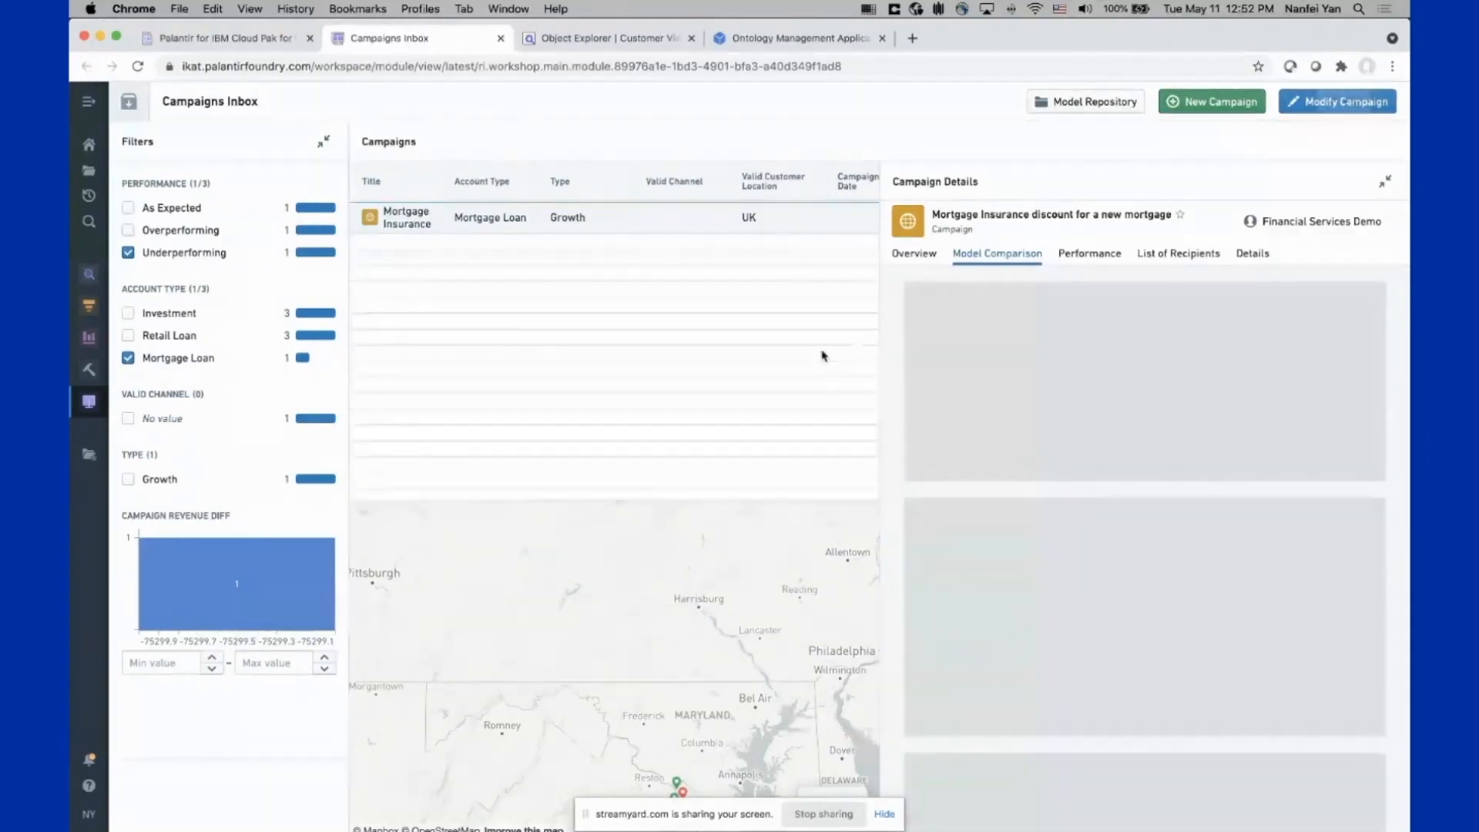
{"action": "left_click", "coordinate": [996, 253]}
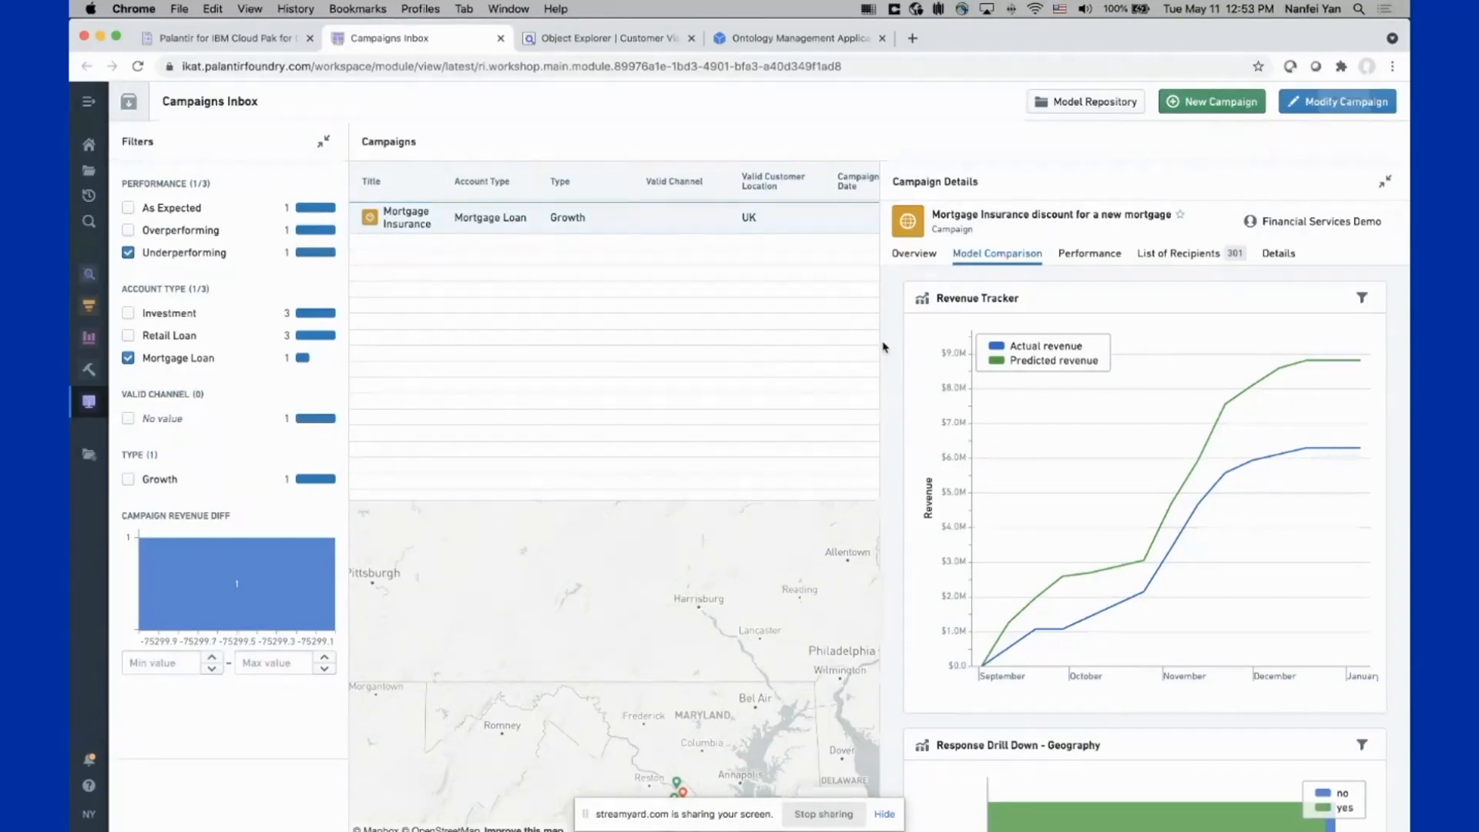
{"action": "mouse_move", "coordinate": [776, 117]}
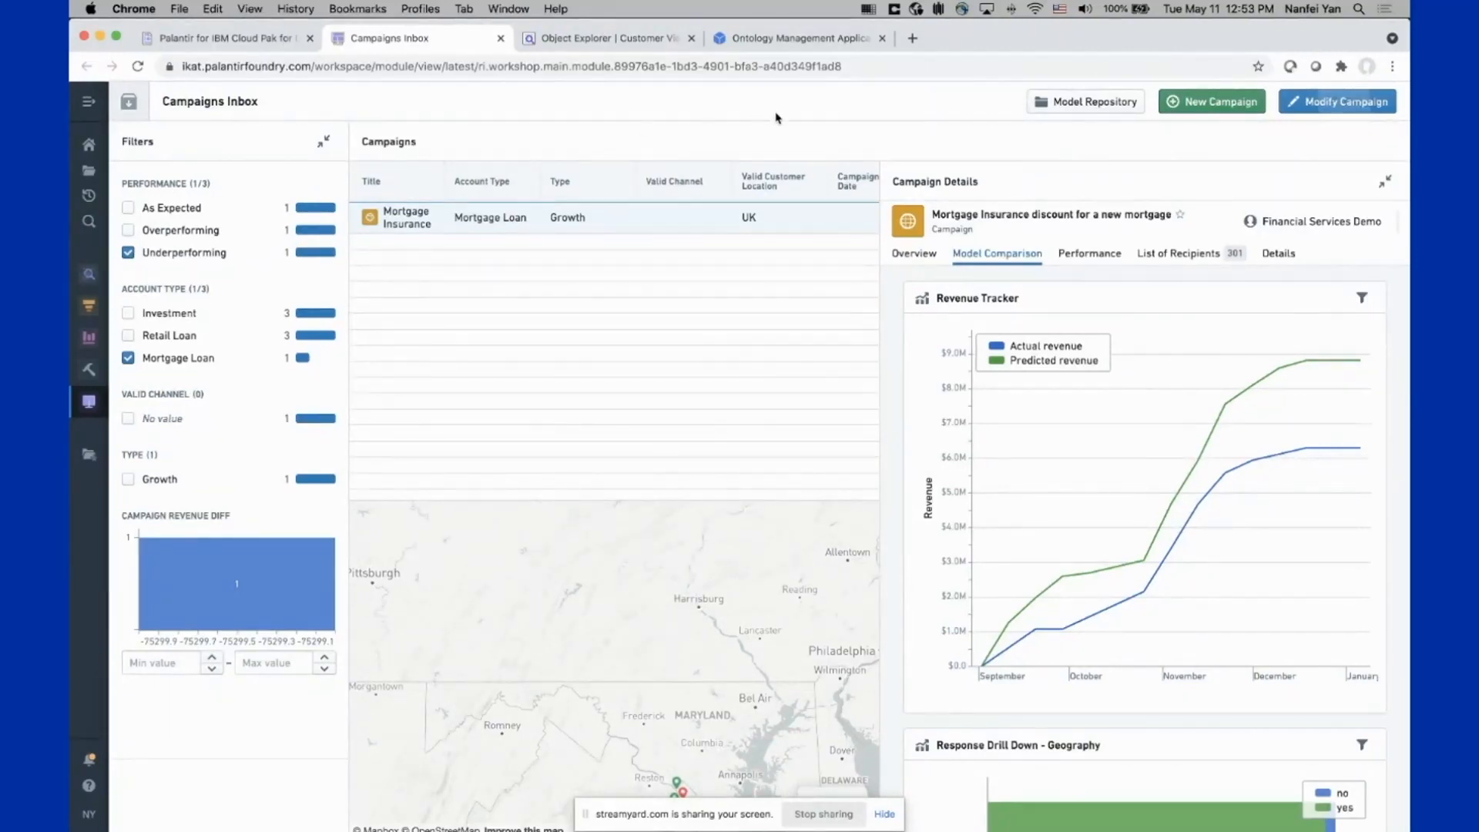
{"action": "mouse_move", "coordinate": [1216, 194]}
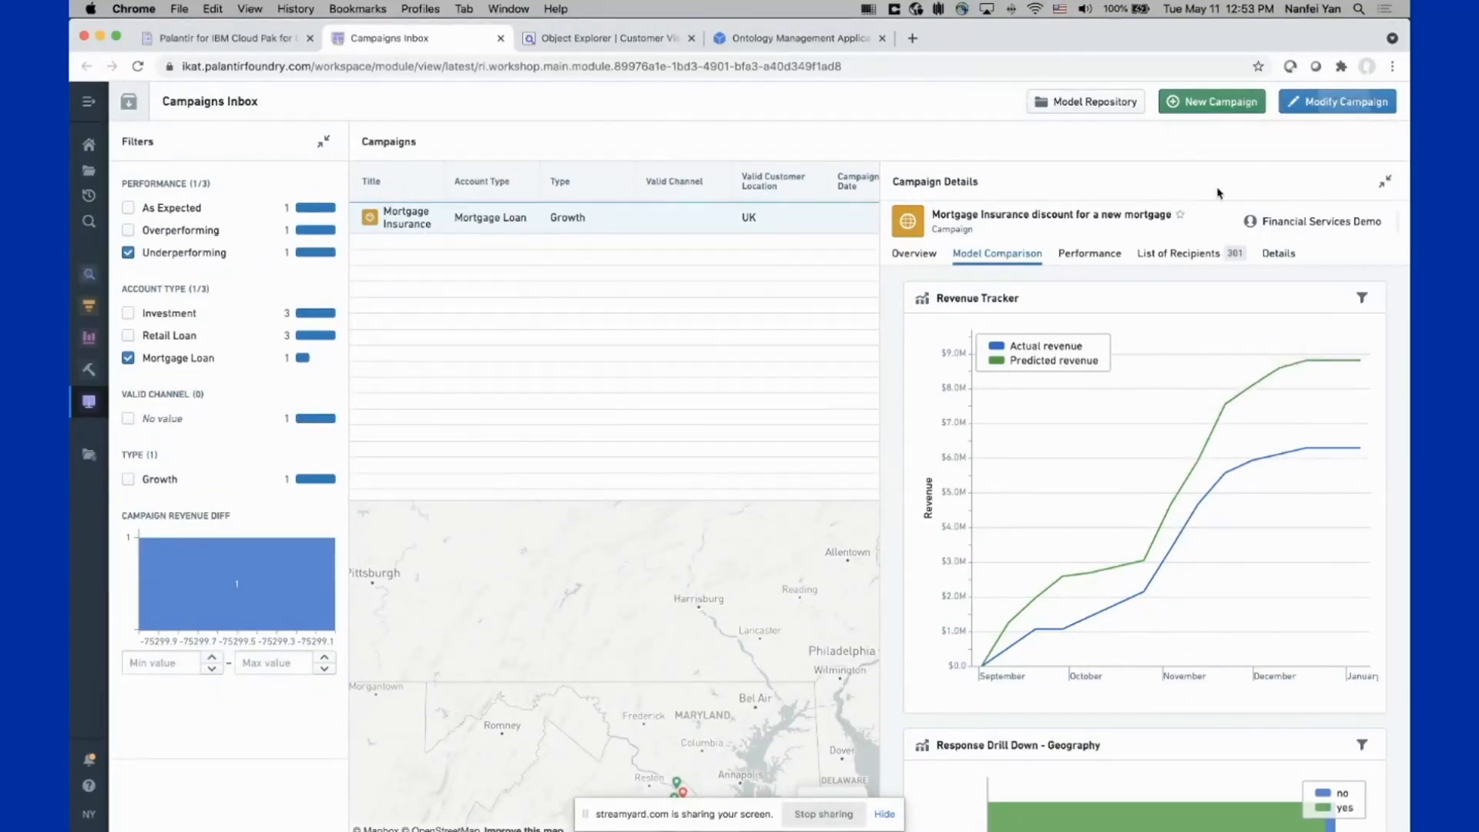
{"action": "mouse_move", "coordinate": [1229, 170]}
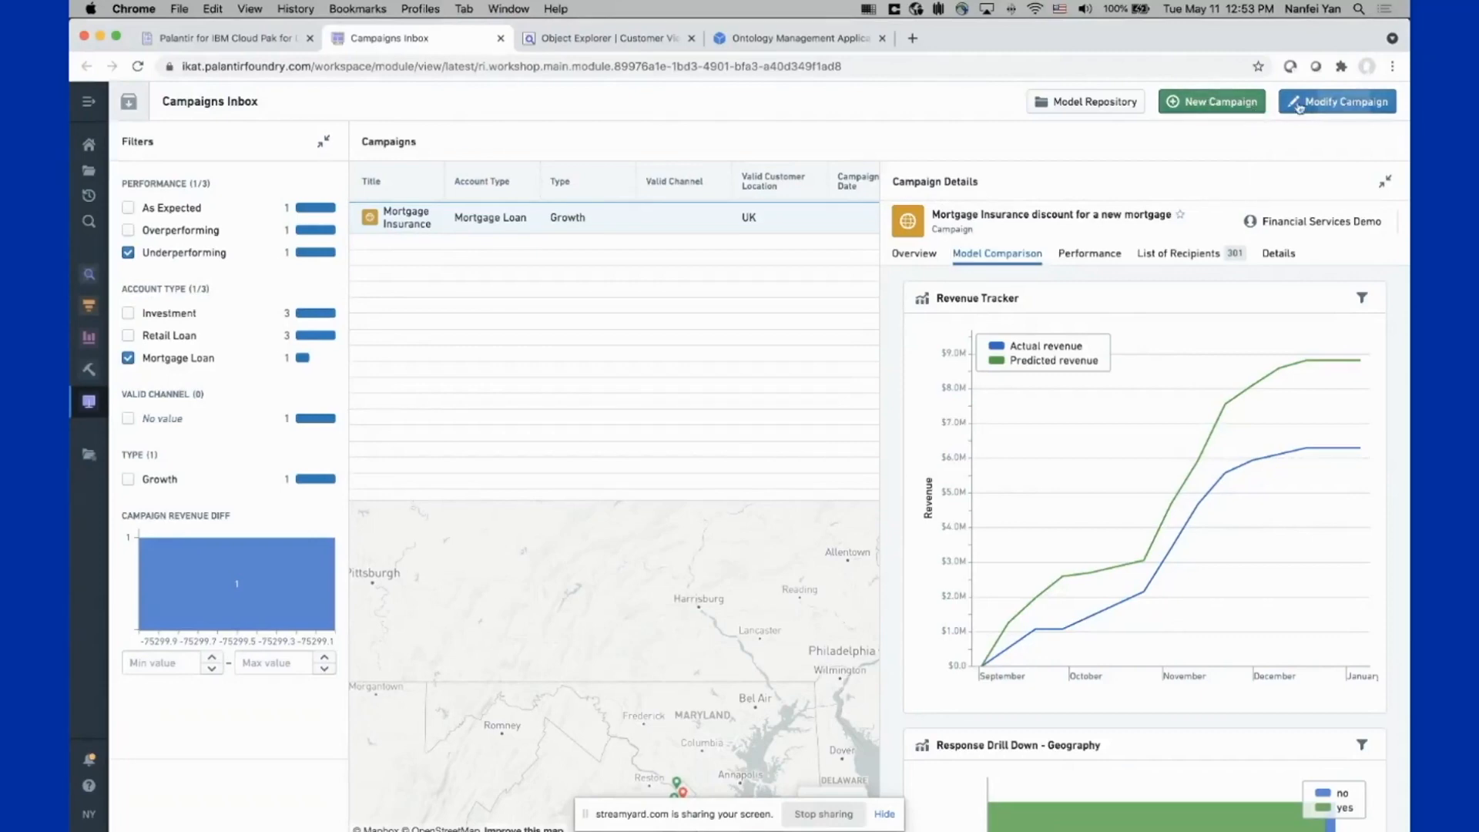
{"action": "mouse_move", "coordinate": [1225, 123]}
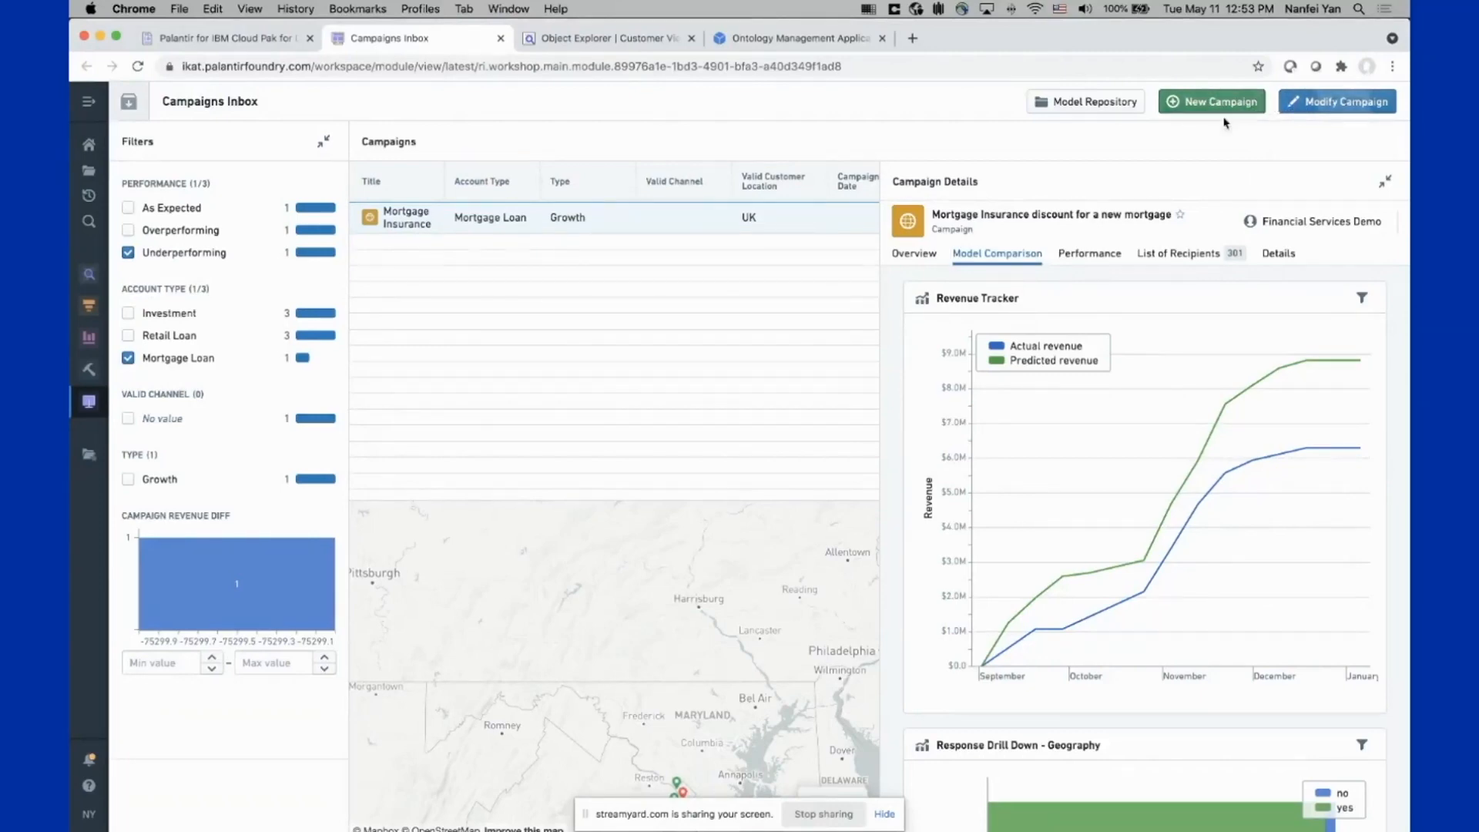
{"action": "left_click", "coordinate": [1336, 102]}
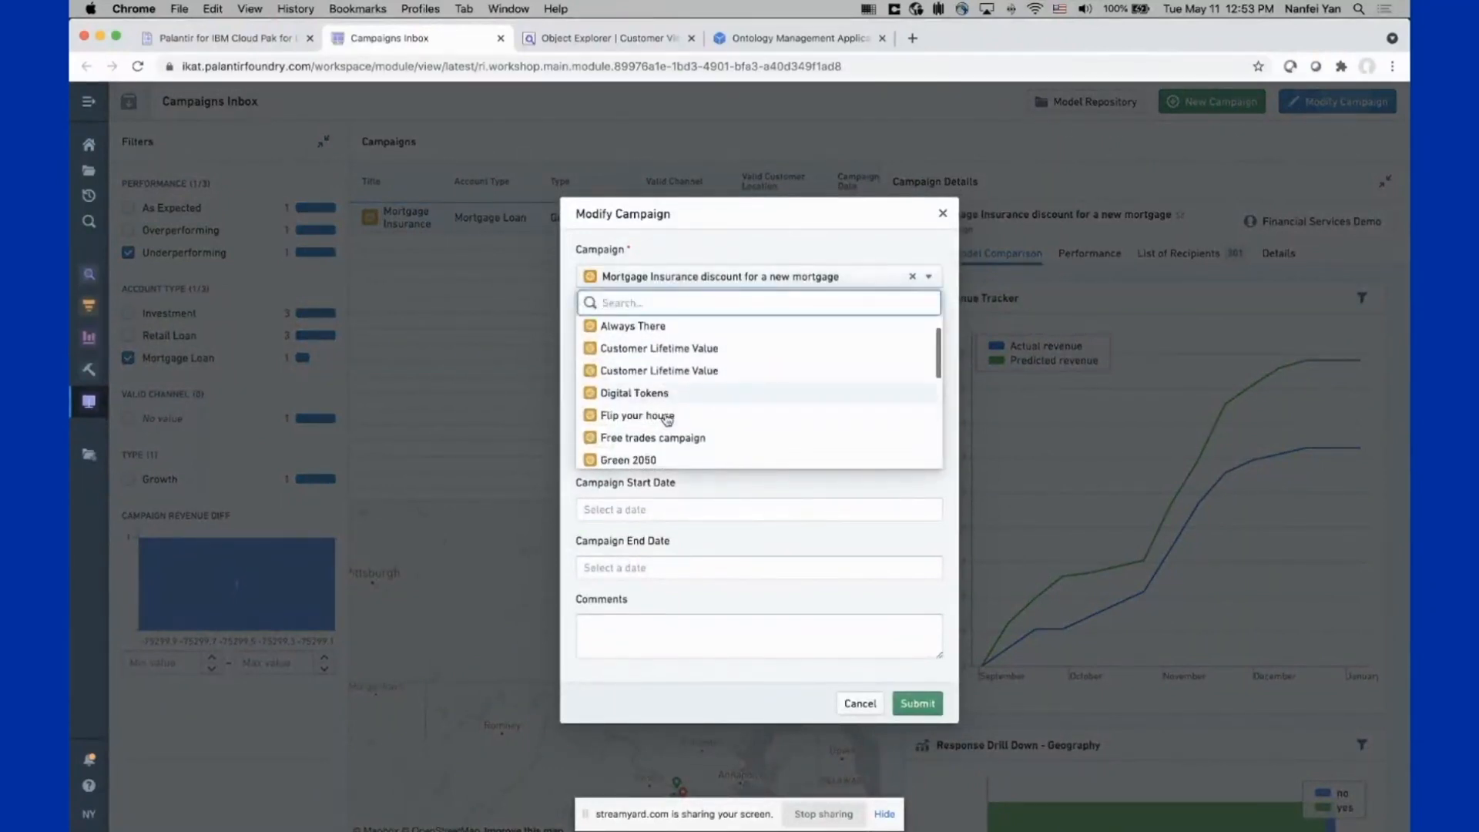
{"action": "scroll", "scroll_direction": "down", "scroll_amount": 3}
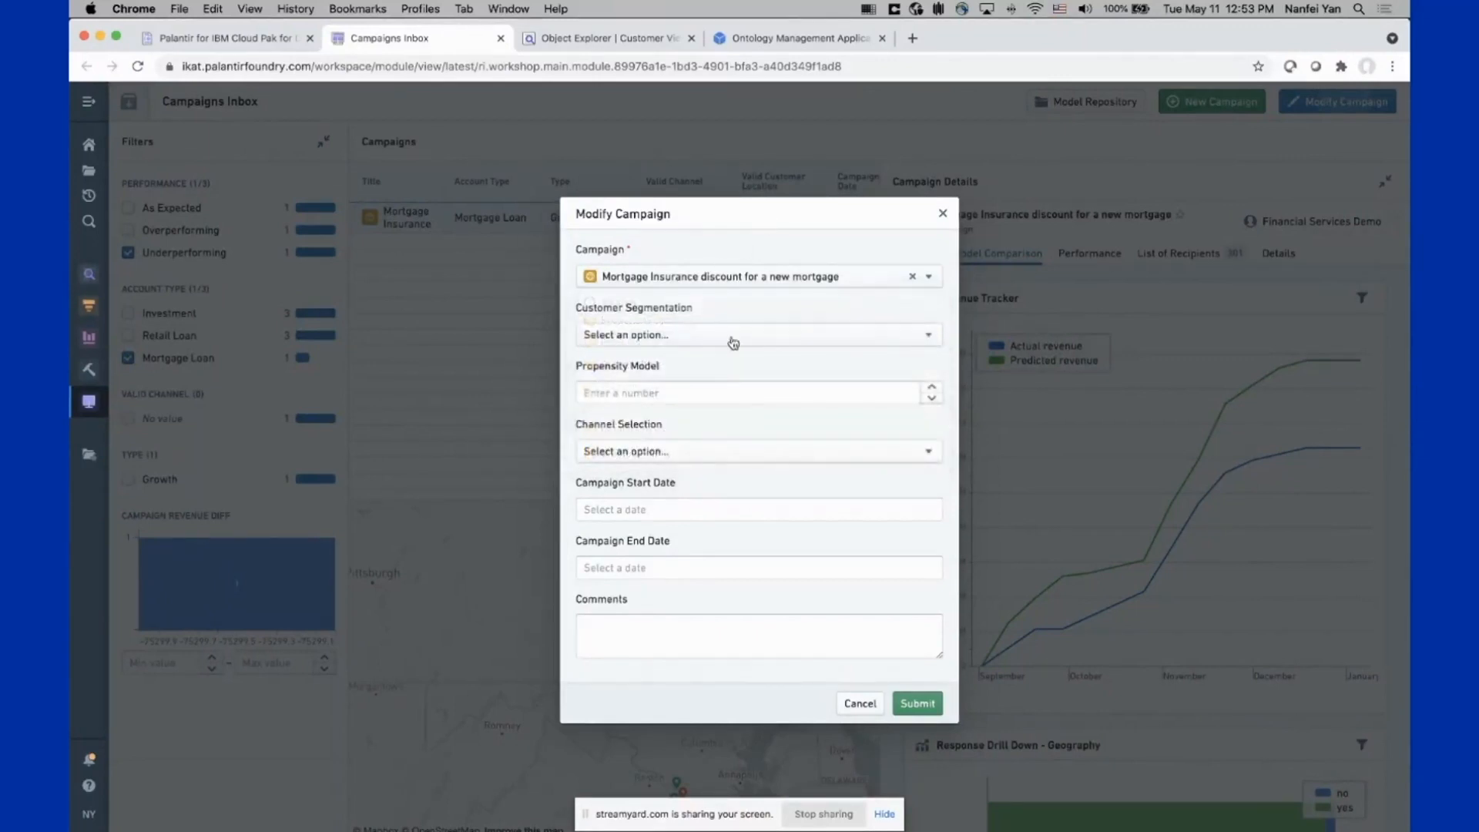
{"action": "mouse_move", "coordinate": [703, 413]}
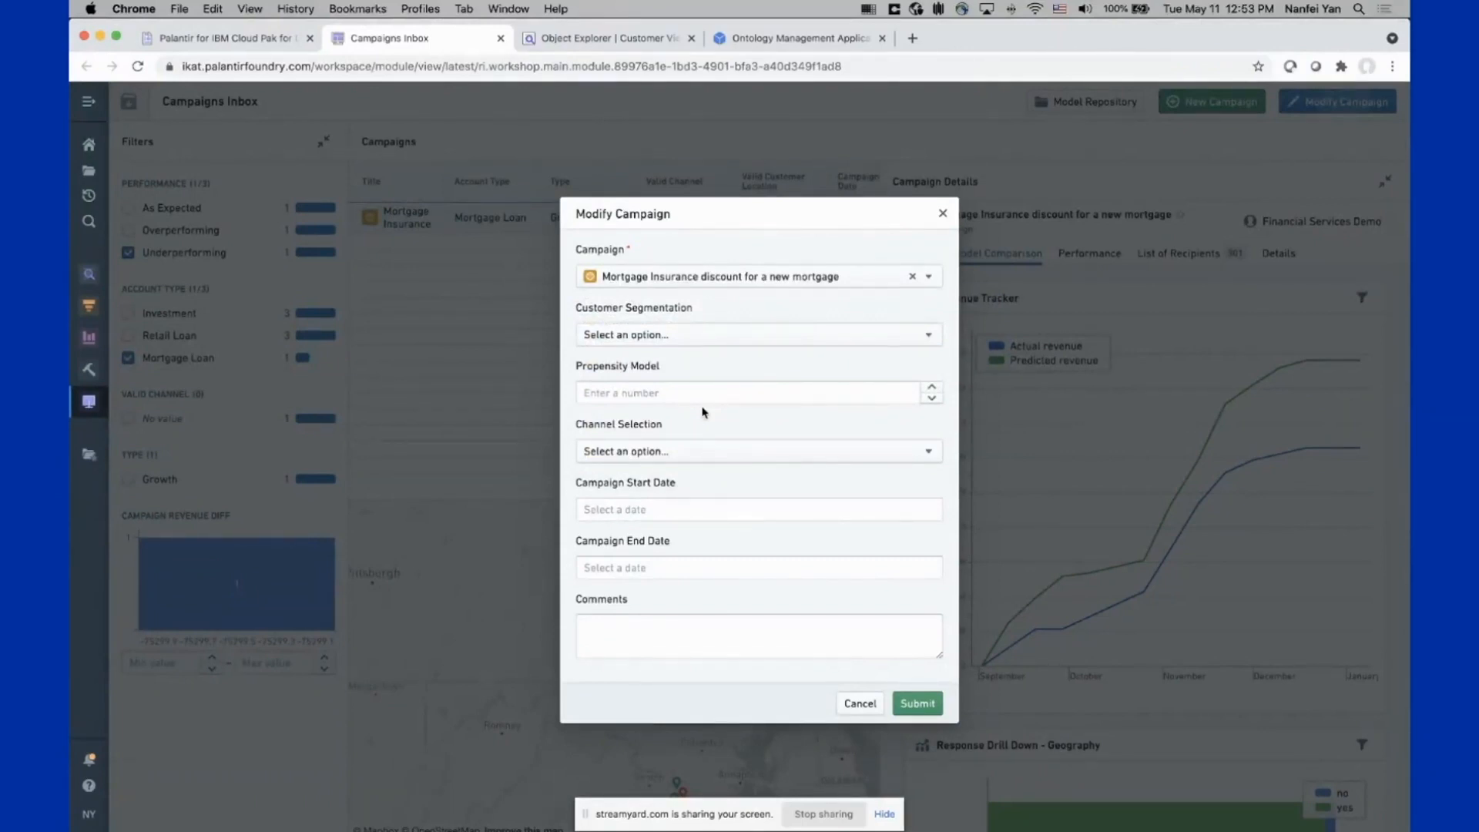
{"action": "mouse_move", "coordinate": [651, 323]}
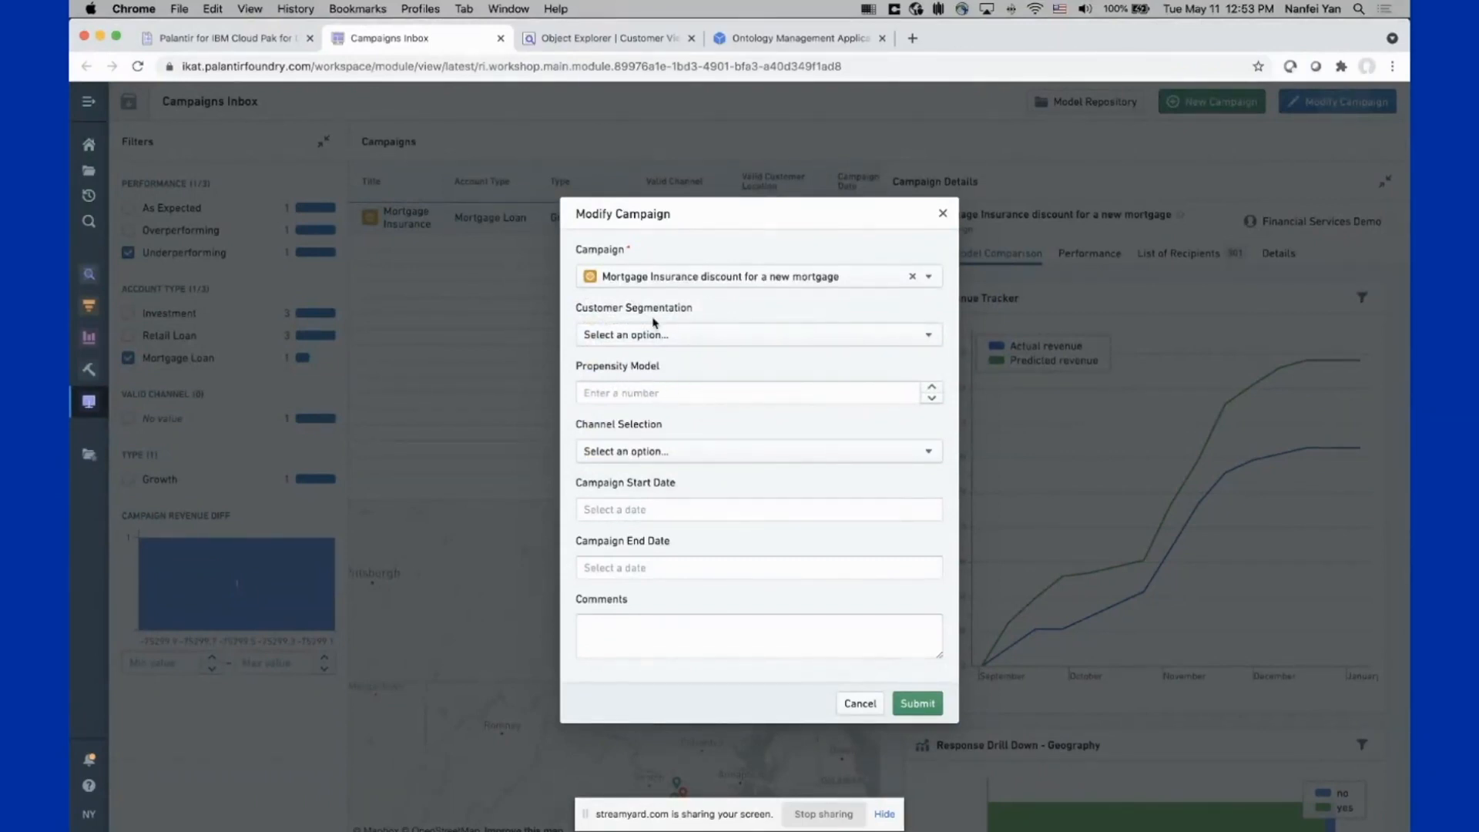
{"action": "mouse_move", "coordinate": [693, 142]}
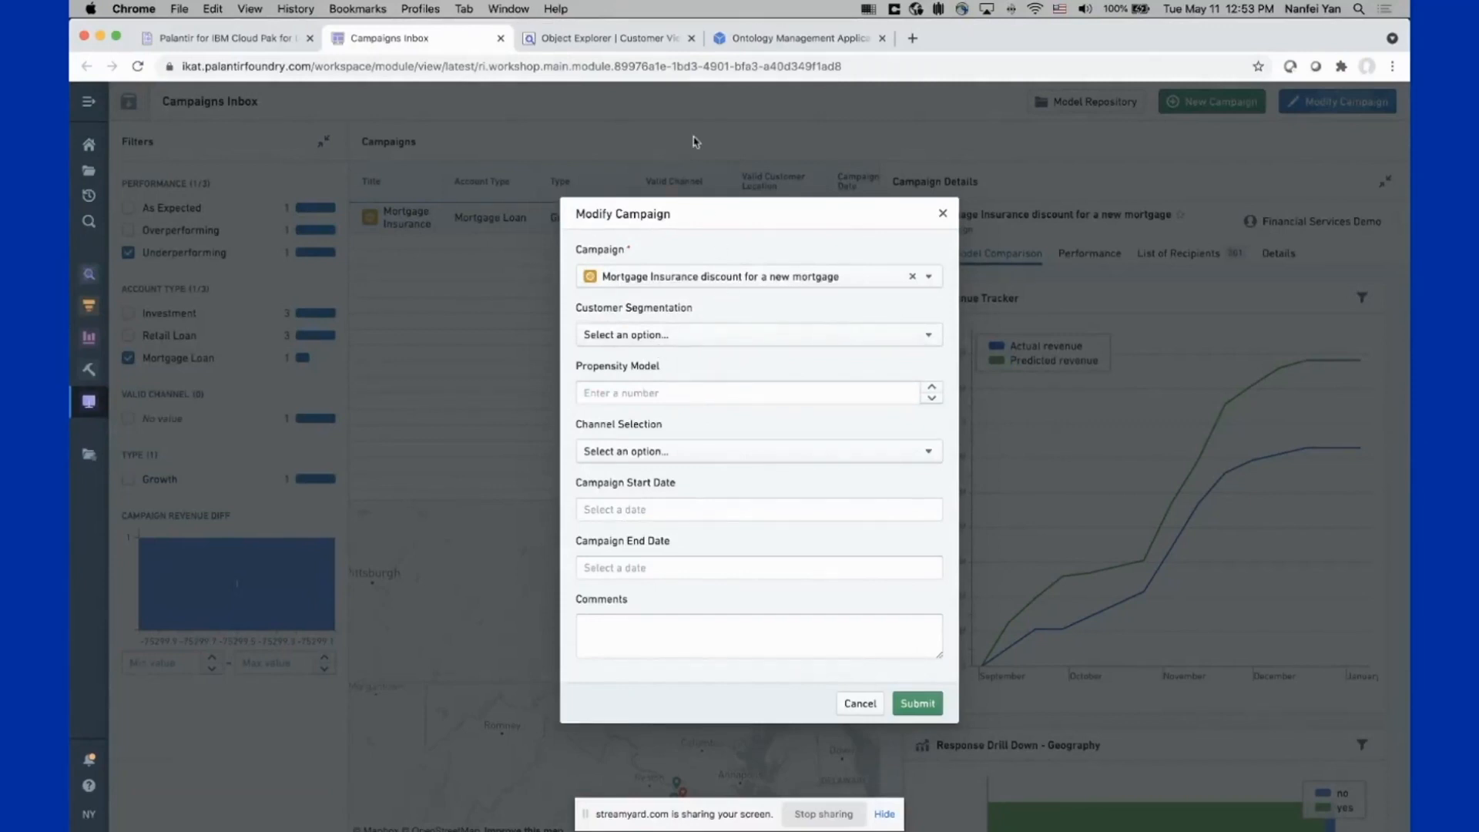
{"action": "mouse_move", "coordinate": [681, 187]}
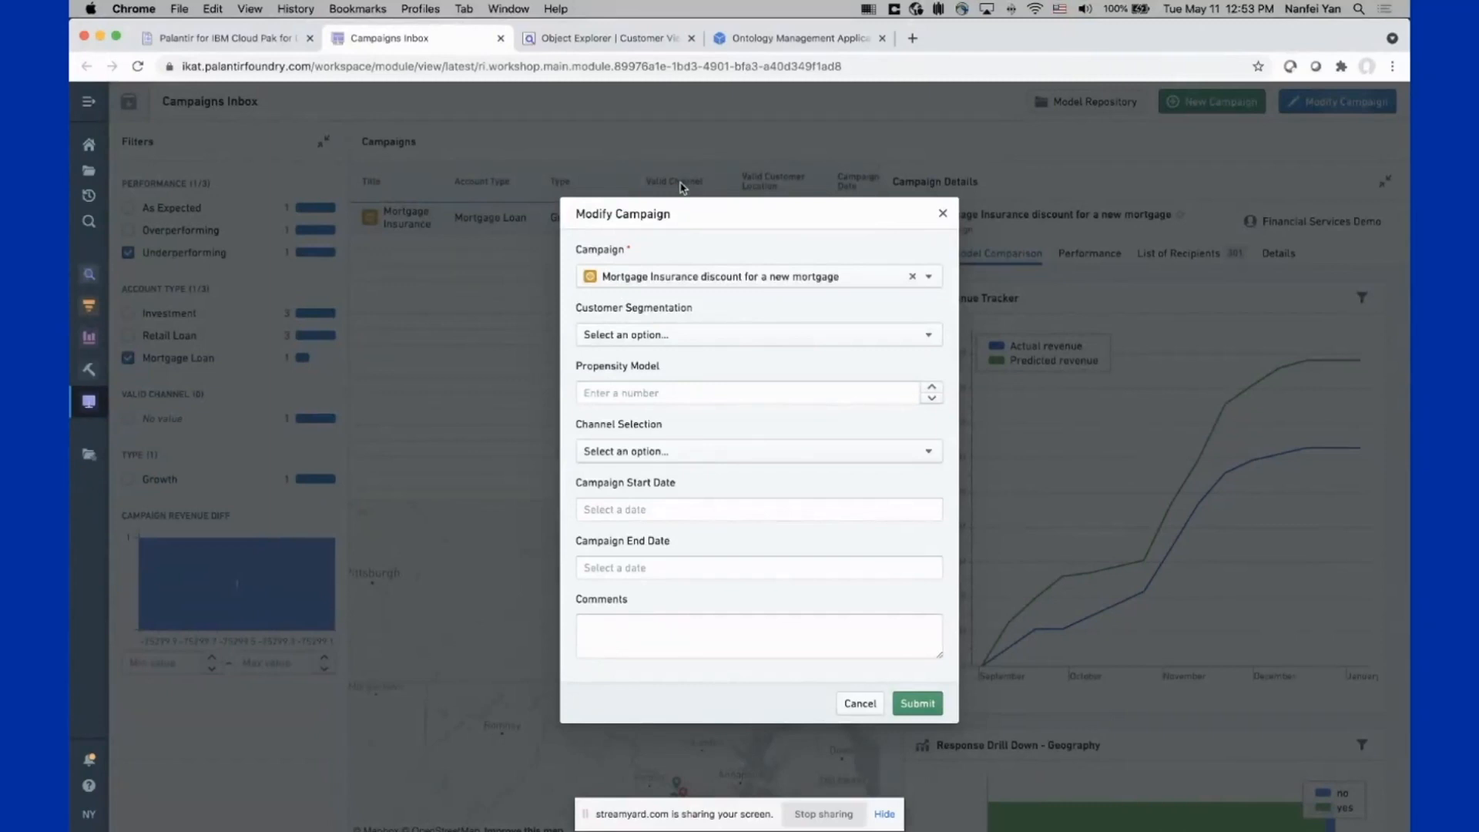
{"action": "mouse_move", "coordinate": [726, 67]}
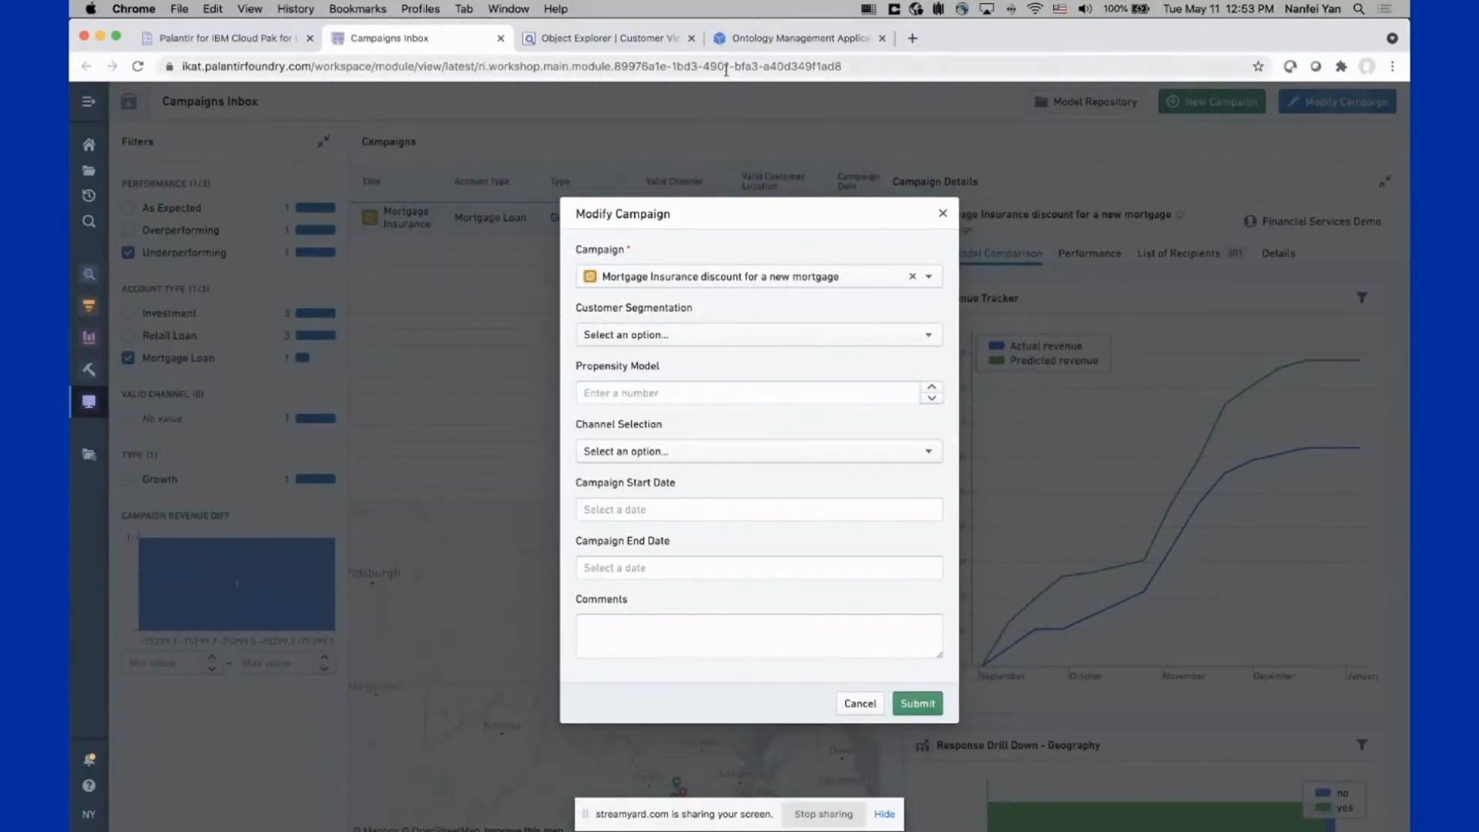
In Ontology Manager's campaign actions, glance at New Campaign and settle on Modify Campaign's General settings
{"action": "left_click", "coordinate": [796, 37]}
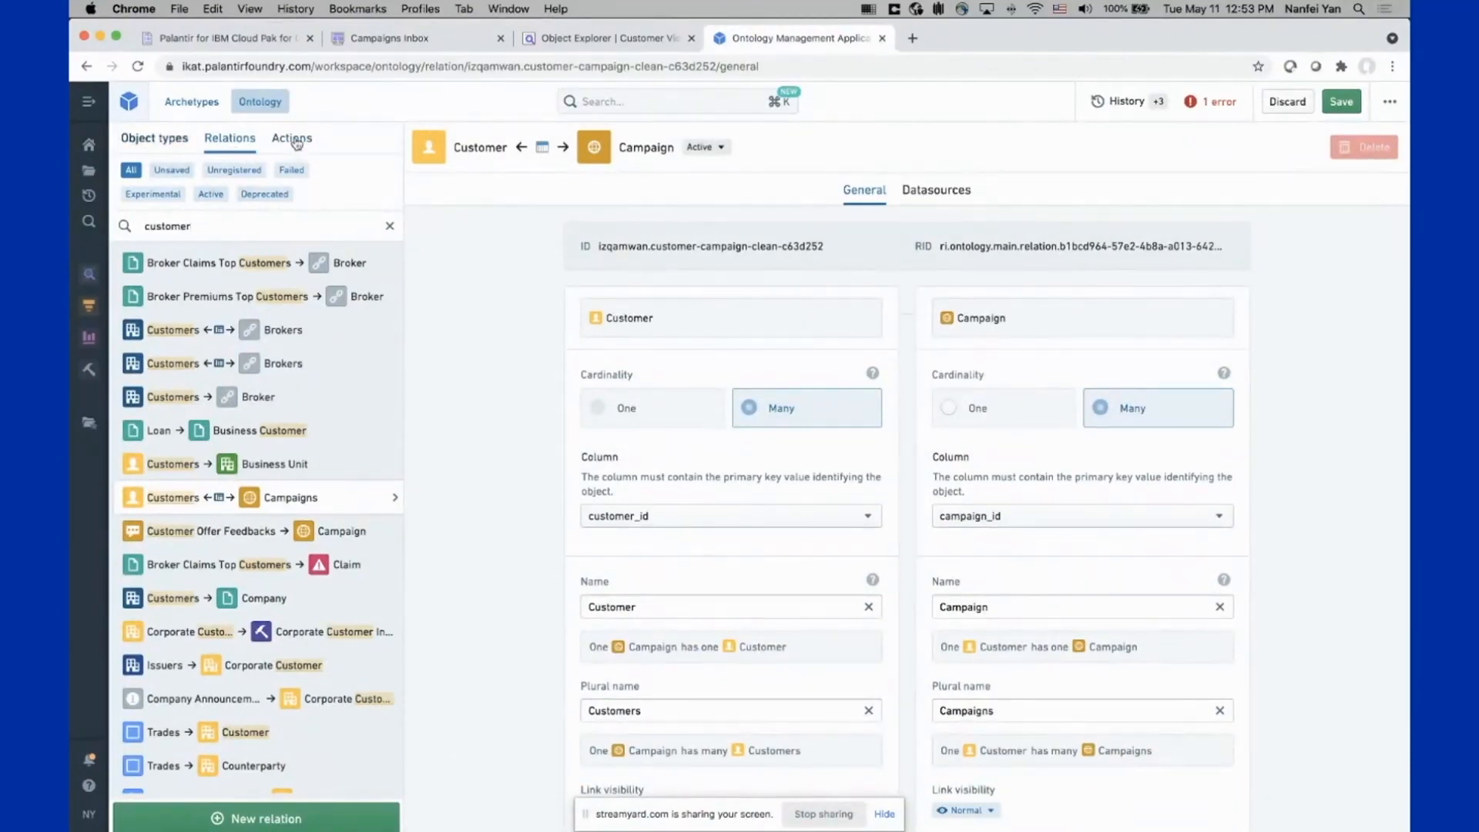
{"action": "left_click", "coordinate": [291, 137]}
{"action": "type", "text": "campaign"}
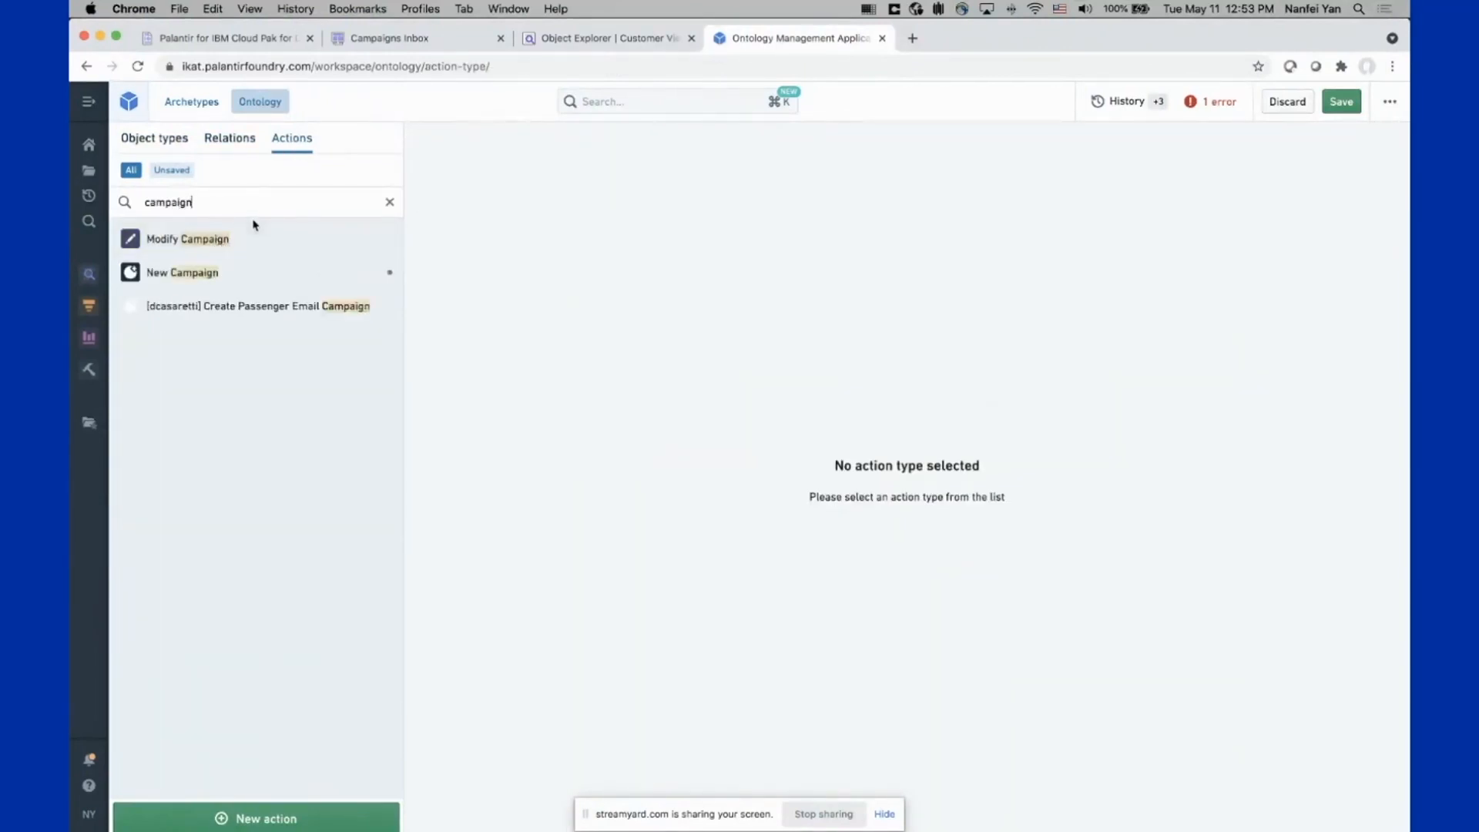
{"action": "left_click", "coordinate": [186, 239]}
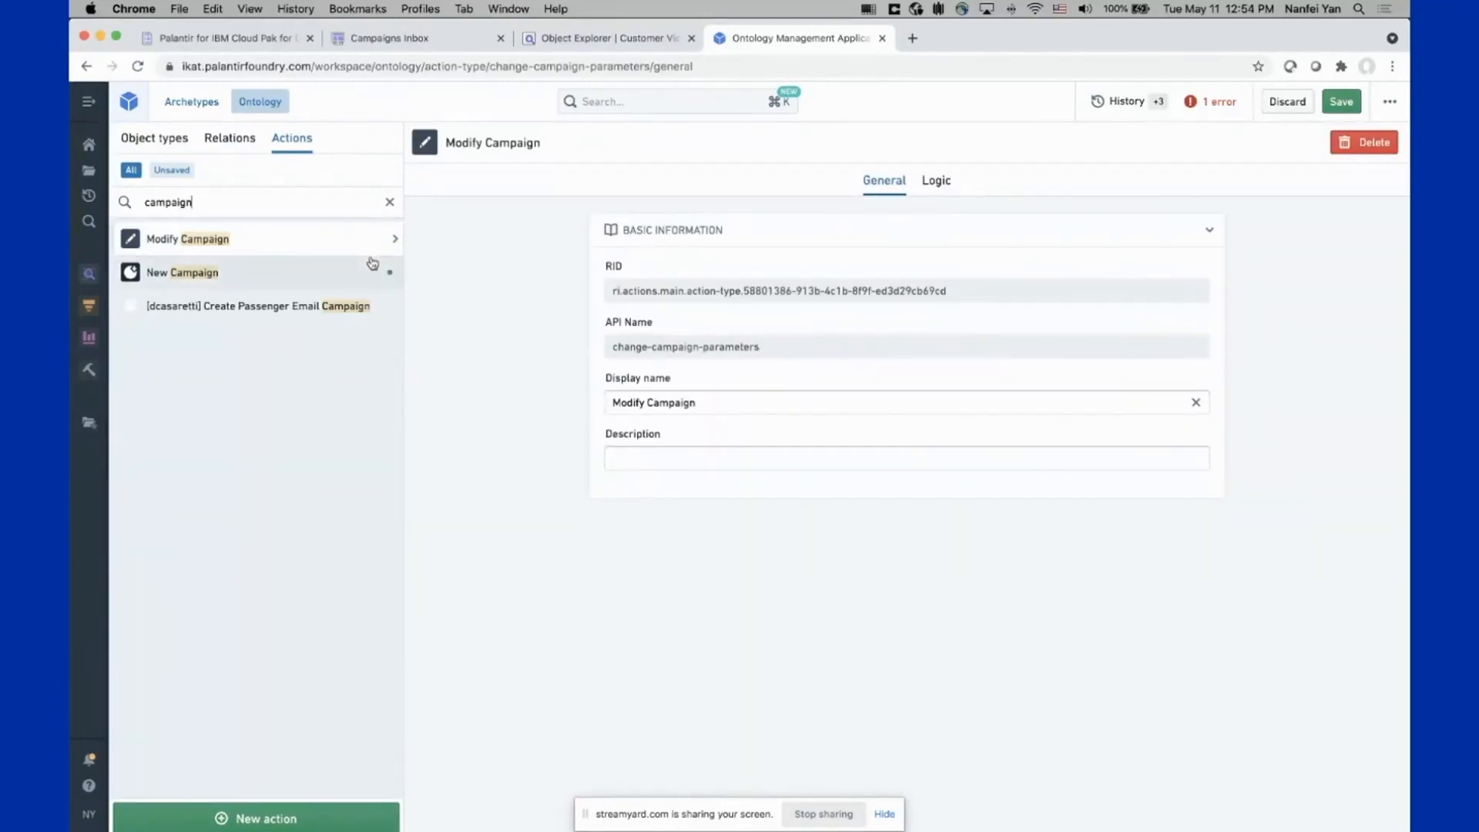
{"action": "left_click", "coordinate": [182, 273]}
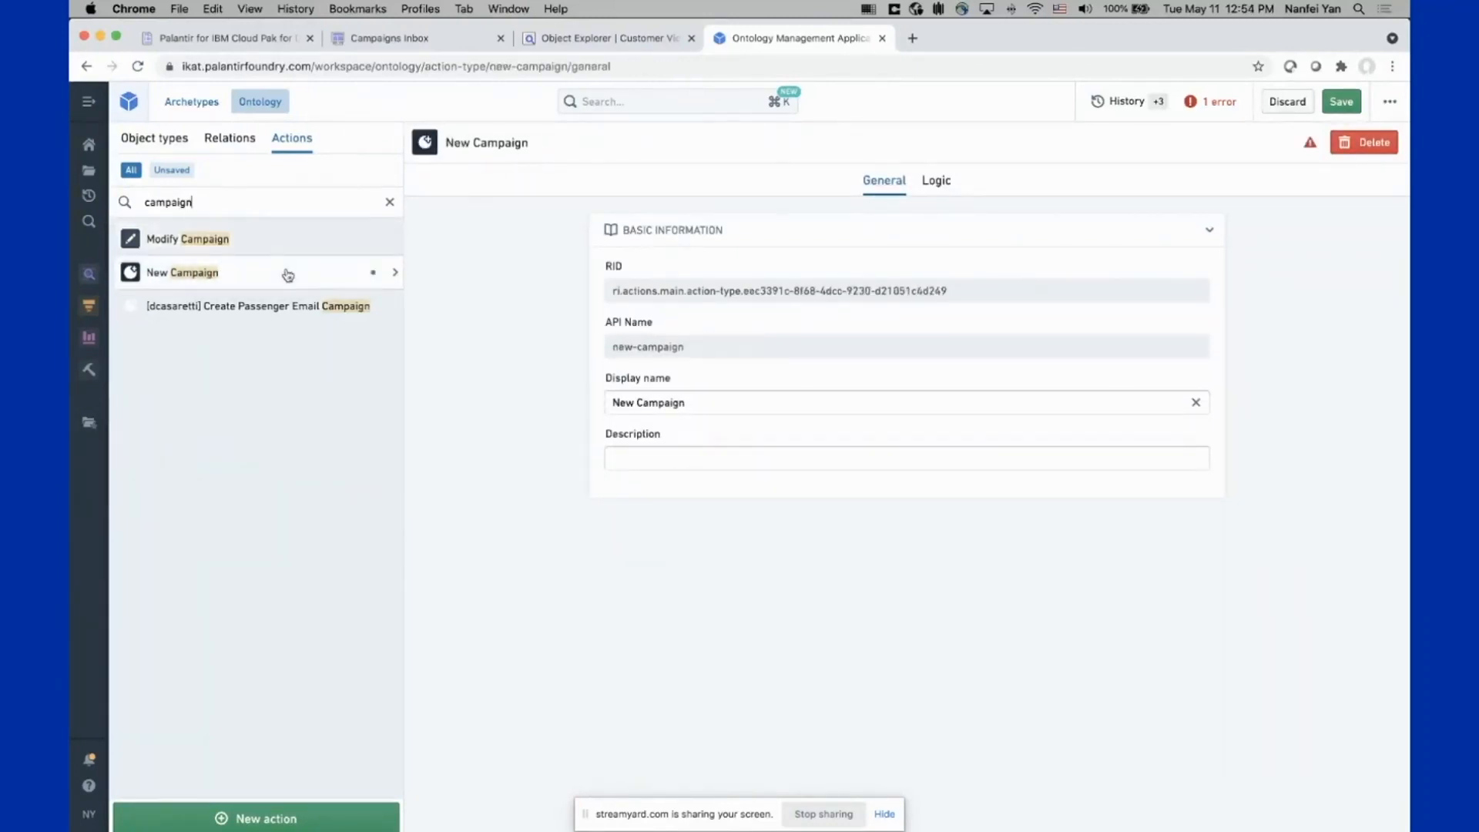
{"action": "left_click", "coordinate": [186, 237]}
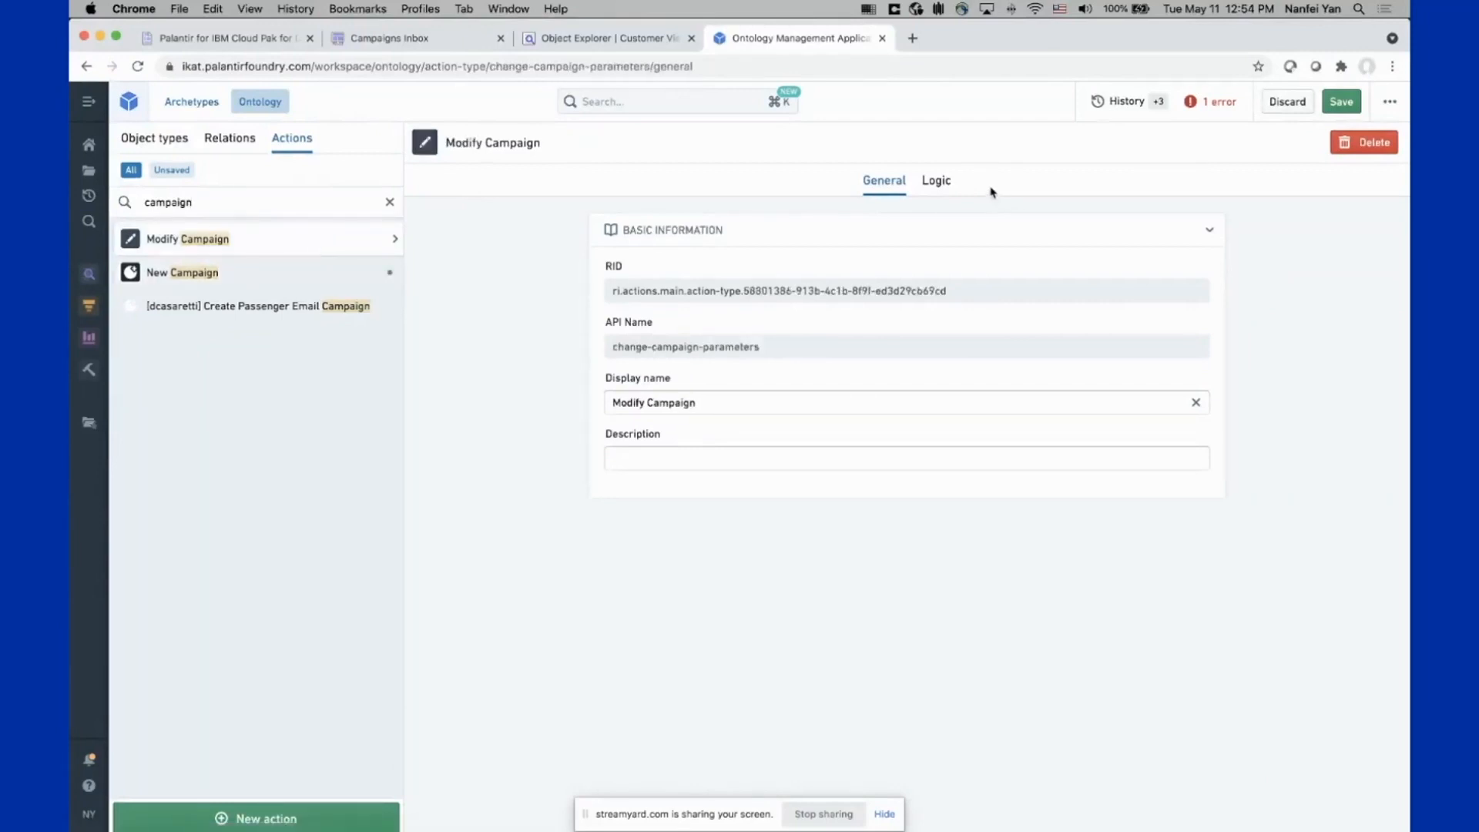
Review the Modify Campaign action's Logic rule and show the Add new rule type list
{"action": "left_click", "coordinate": [935, 180]}
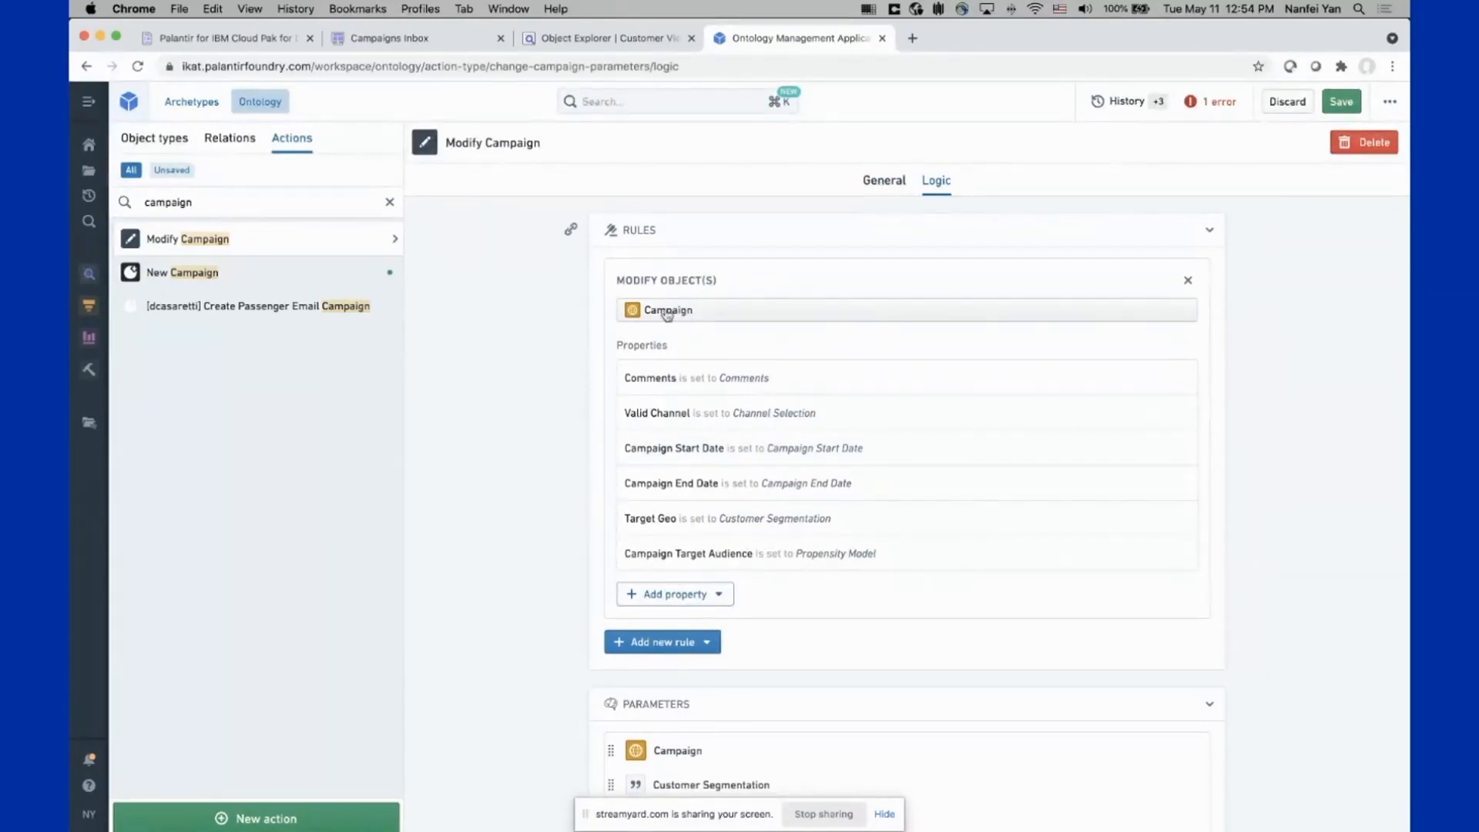
{"action": "mouse_move", "coordinate": [578, 456]}
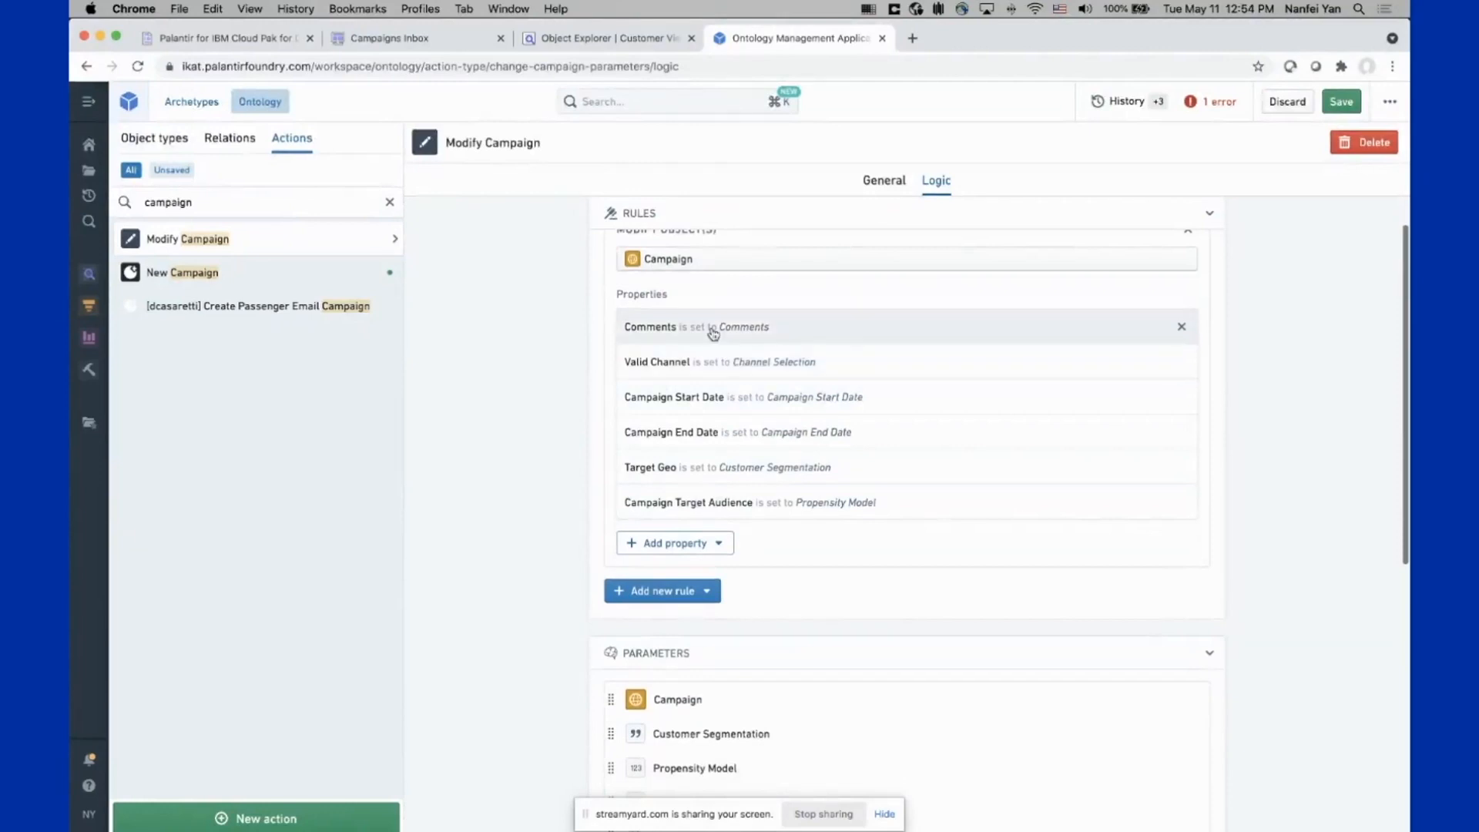
{"action": "mouse_move", "coordinate": [678, 476]}
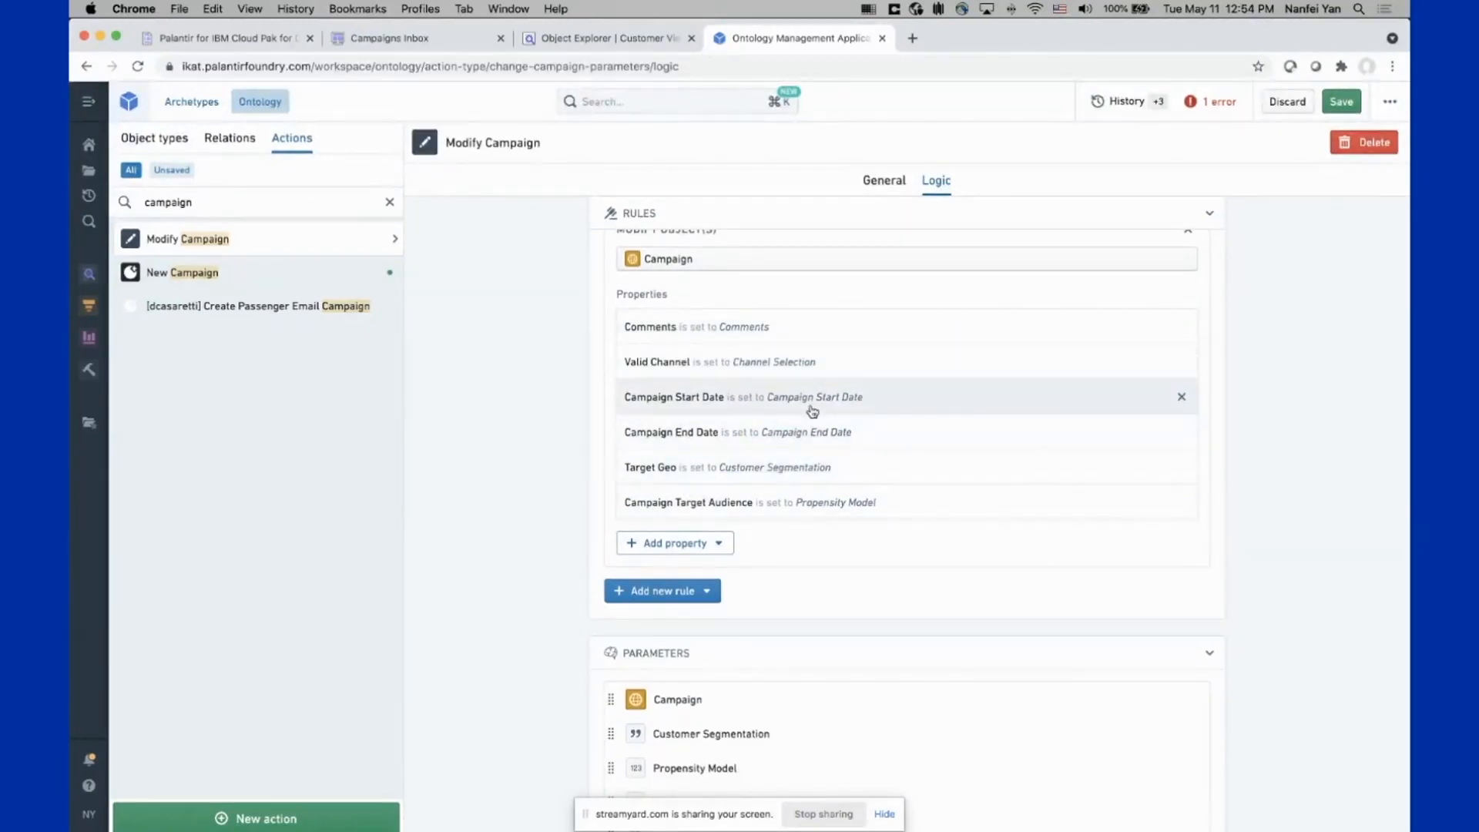
{"action": "scroll", "scroll_direction": "down", "scroll_amount": 3}
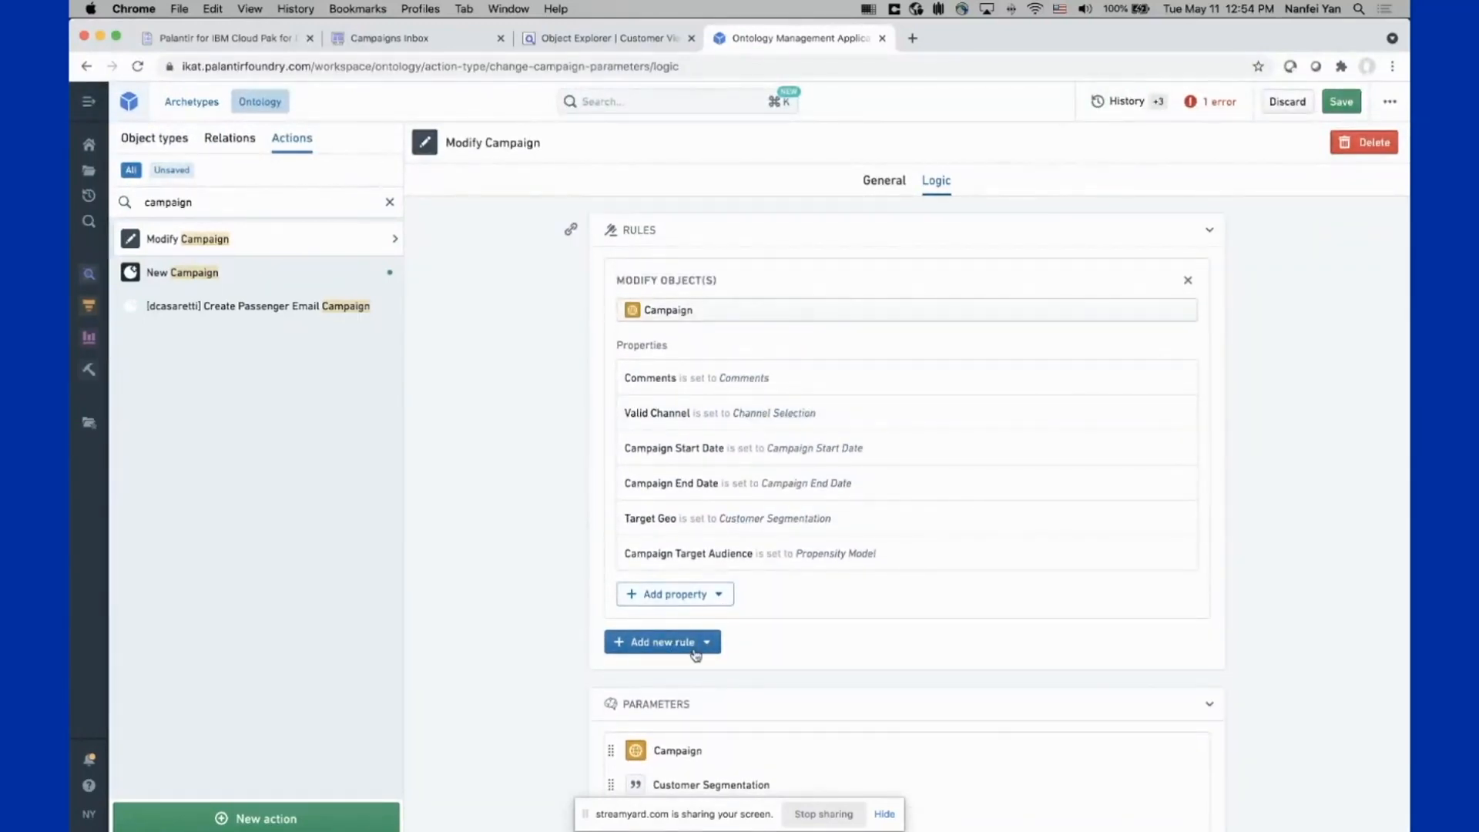
{"action": "left_click", "coordinate": [661, 641]}
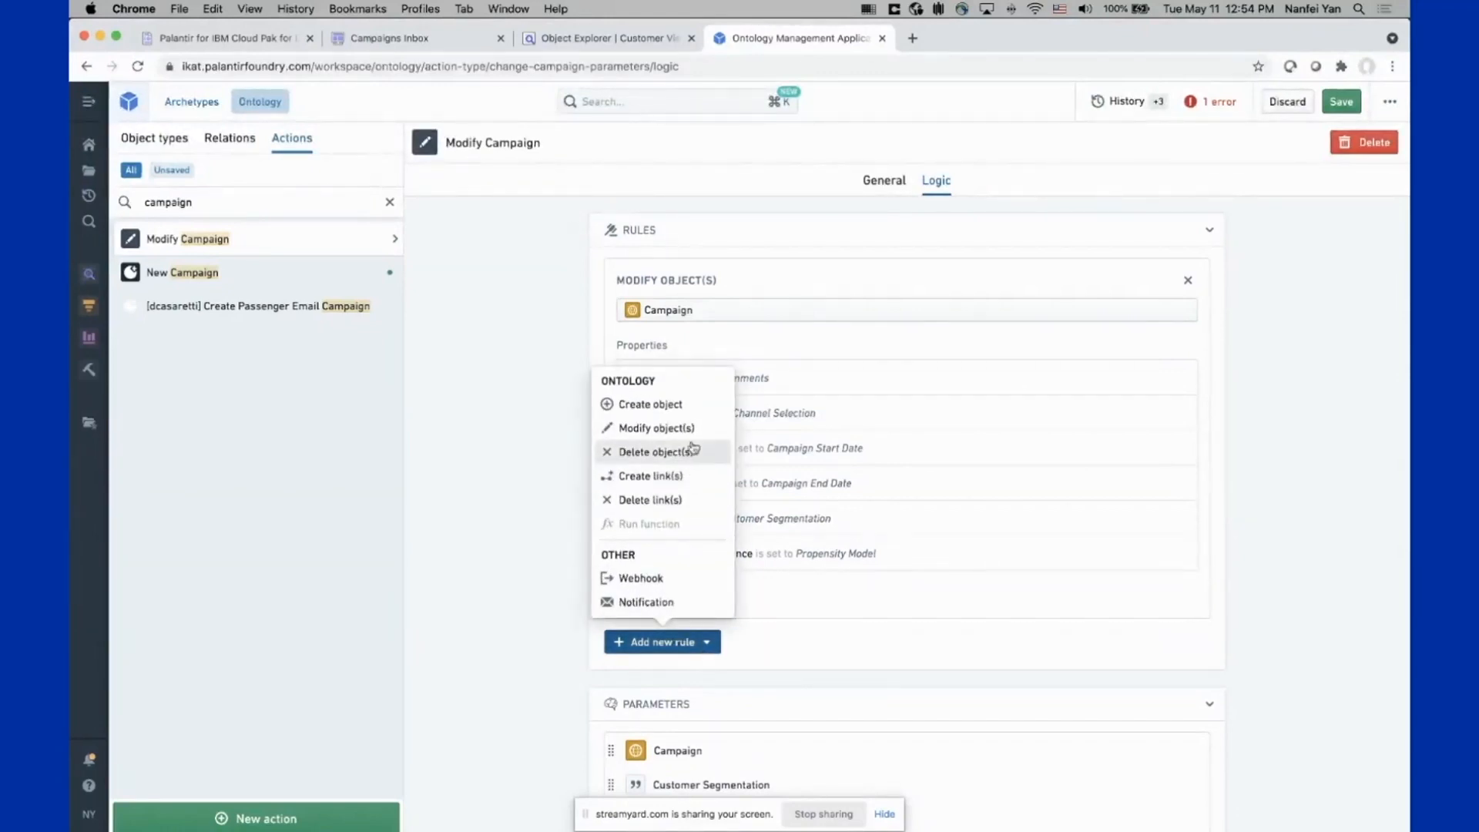
{"action": "mouse_move", "coordinate": [550, 567]}
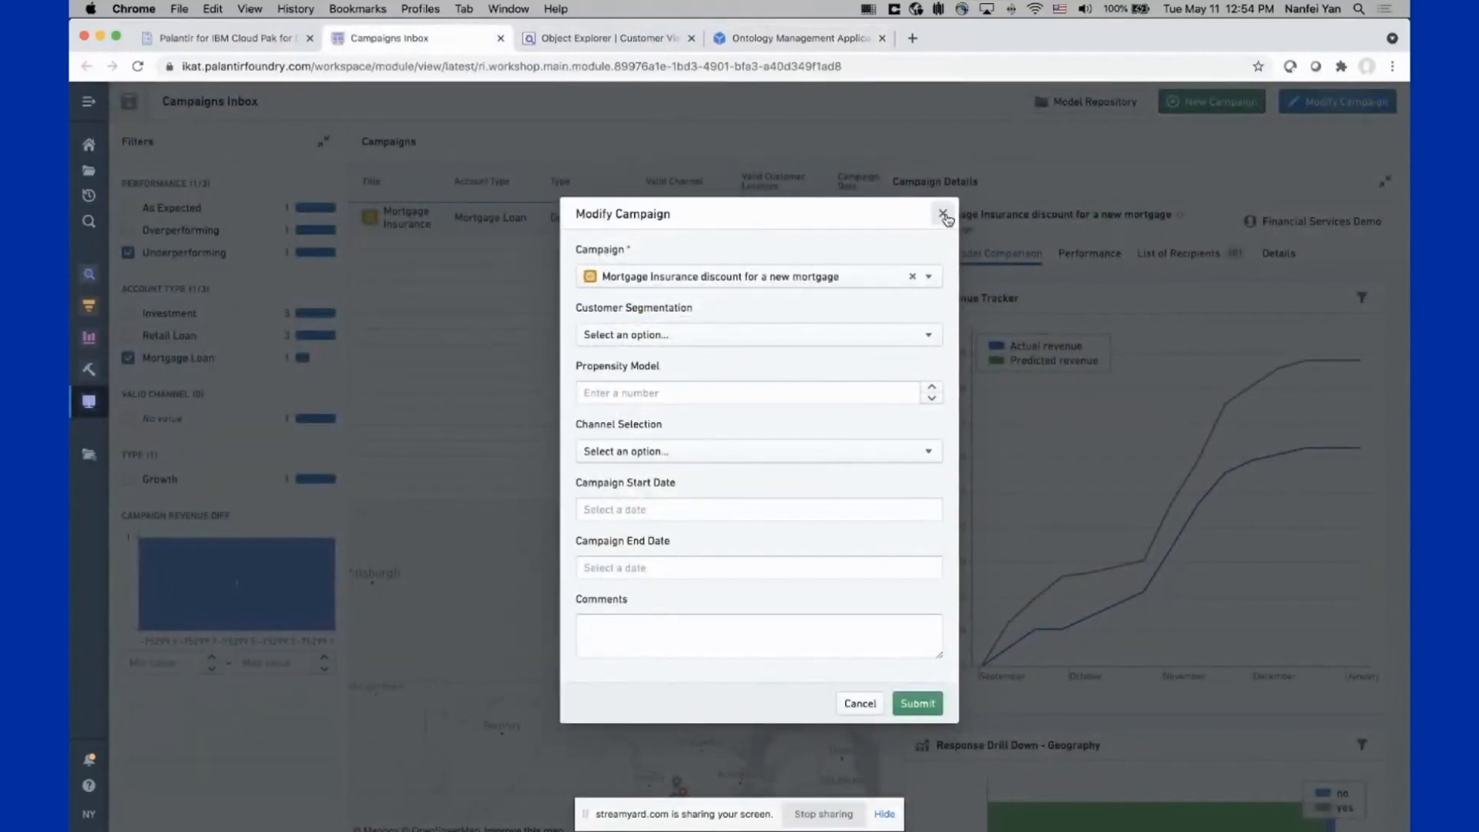
Dismiss the Modify Campaign form without submitting, back to the Mortgage Insurance details
{"action": "left_click", "coordinate": [942, 215]}
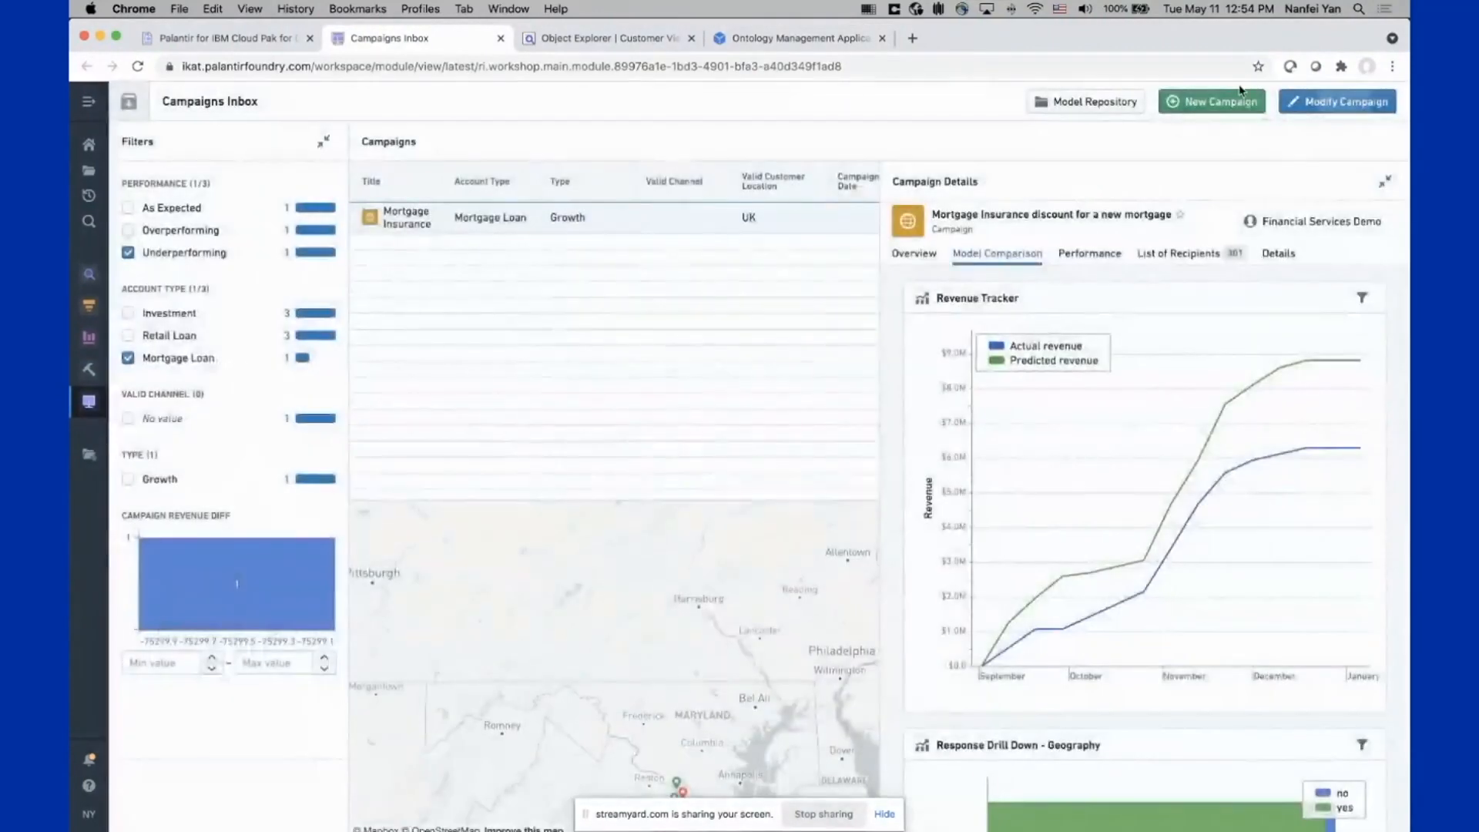
{"action": "mouse_move", "coordinate": [1252, 113]}
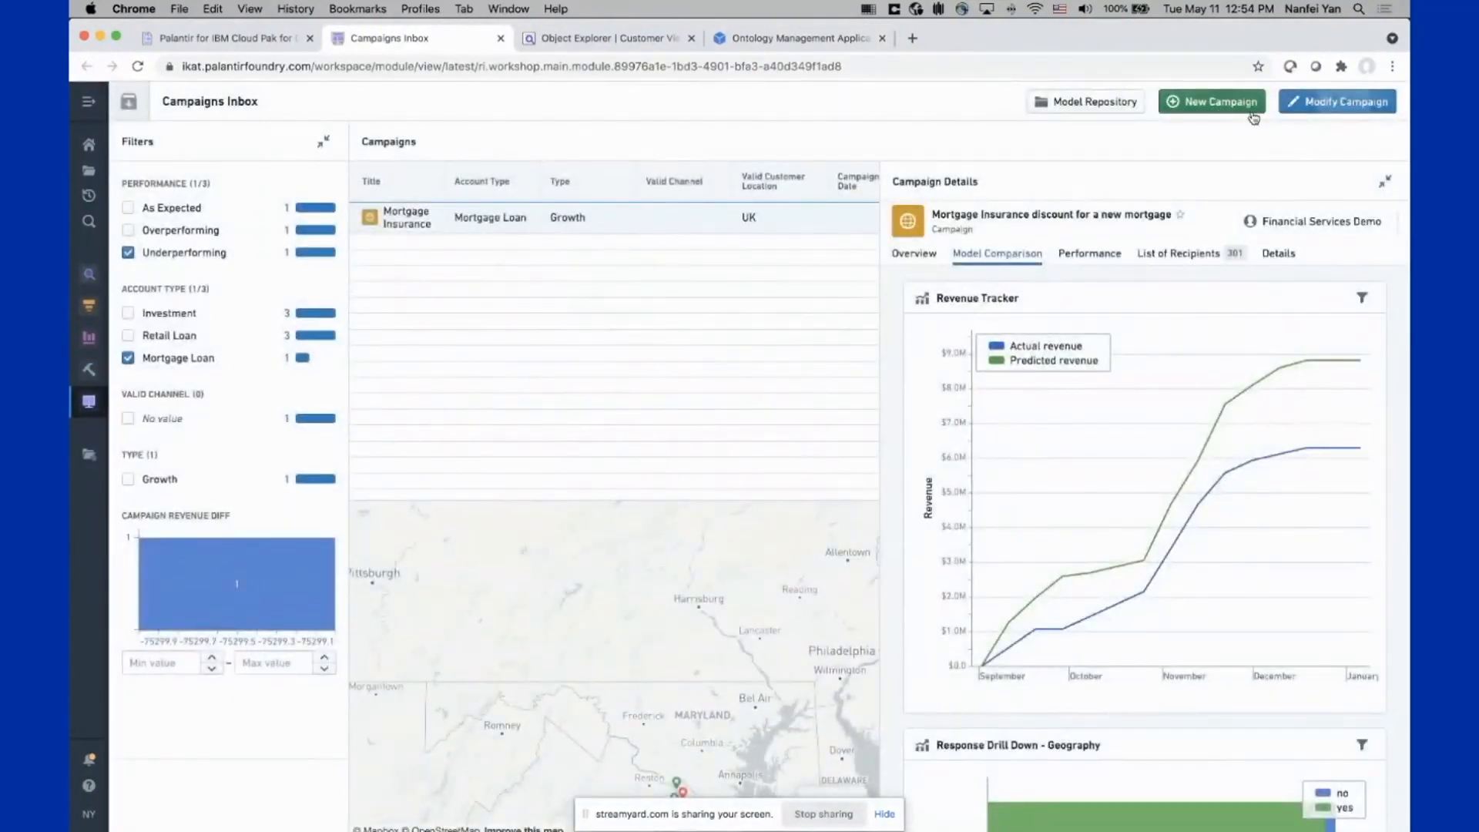
{"action": "mouse_move", "coordinate": [1205, 143]}
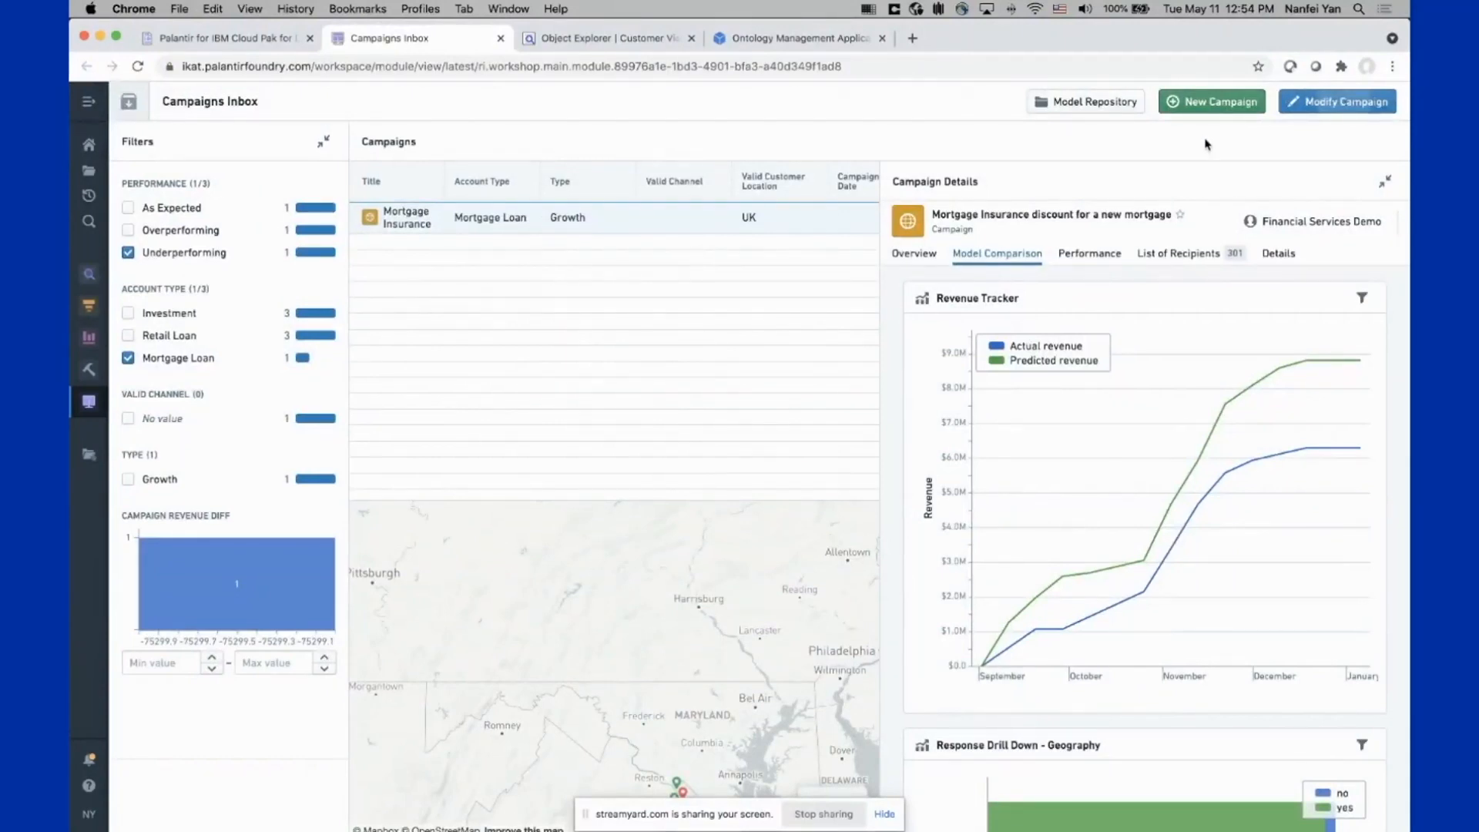
{"action": "mouse_move", "coordinate": [1280, 141]}
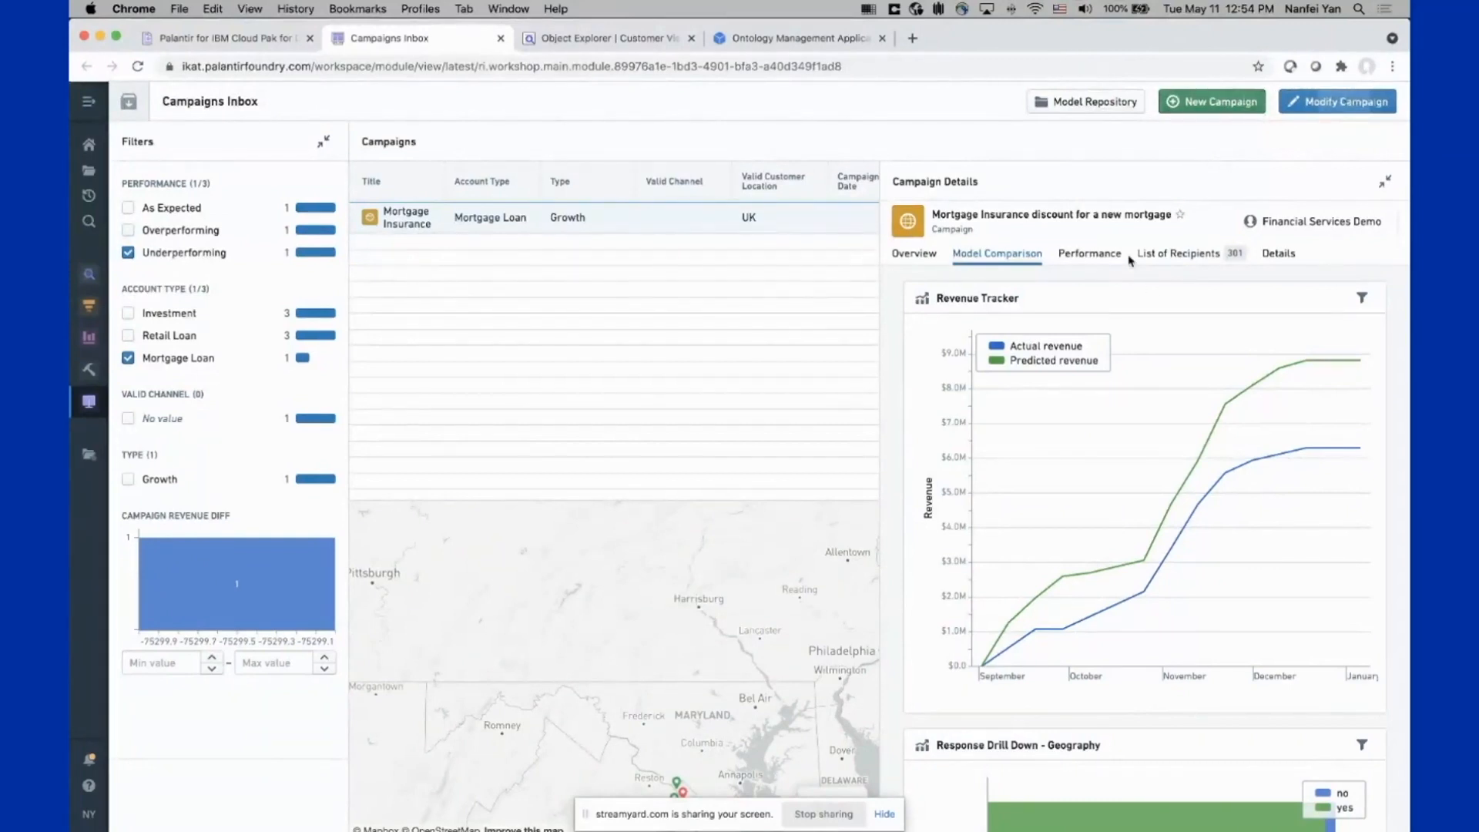
{"action": "mouse_move", "coordinate": [1234, 111]}
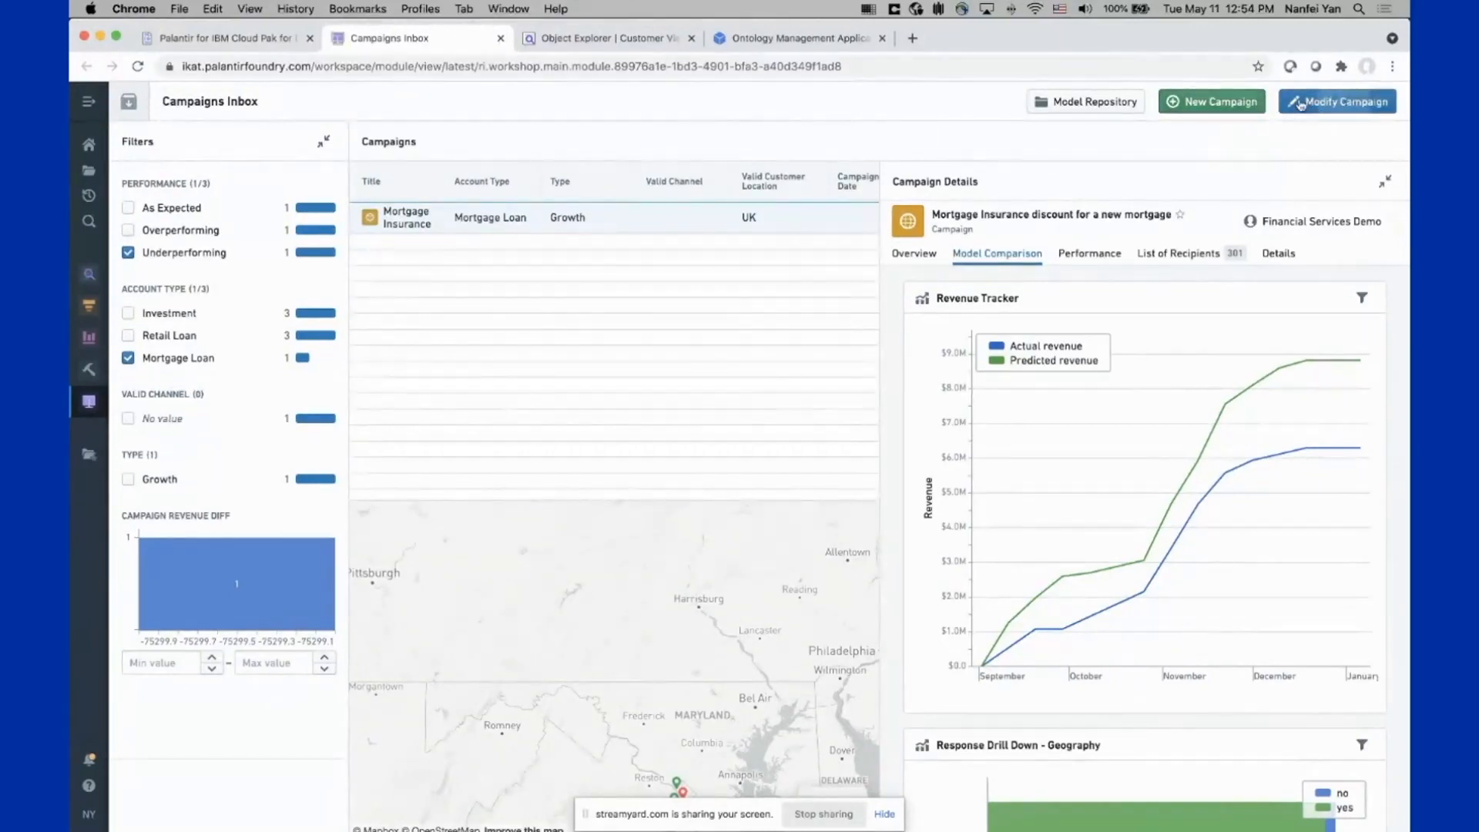
{"action": "mouse_move", "coordinate": [1276, 108]}
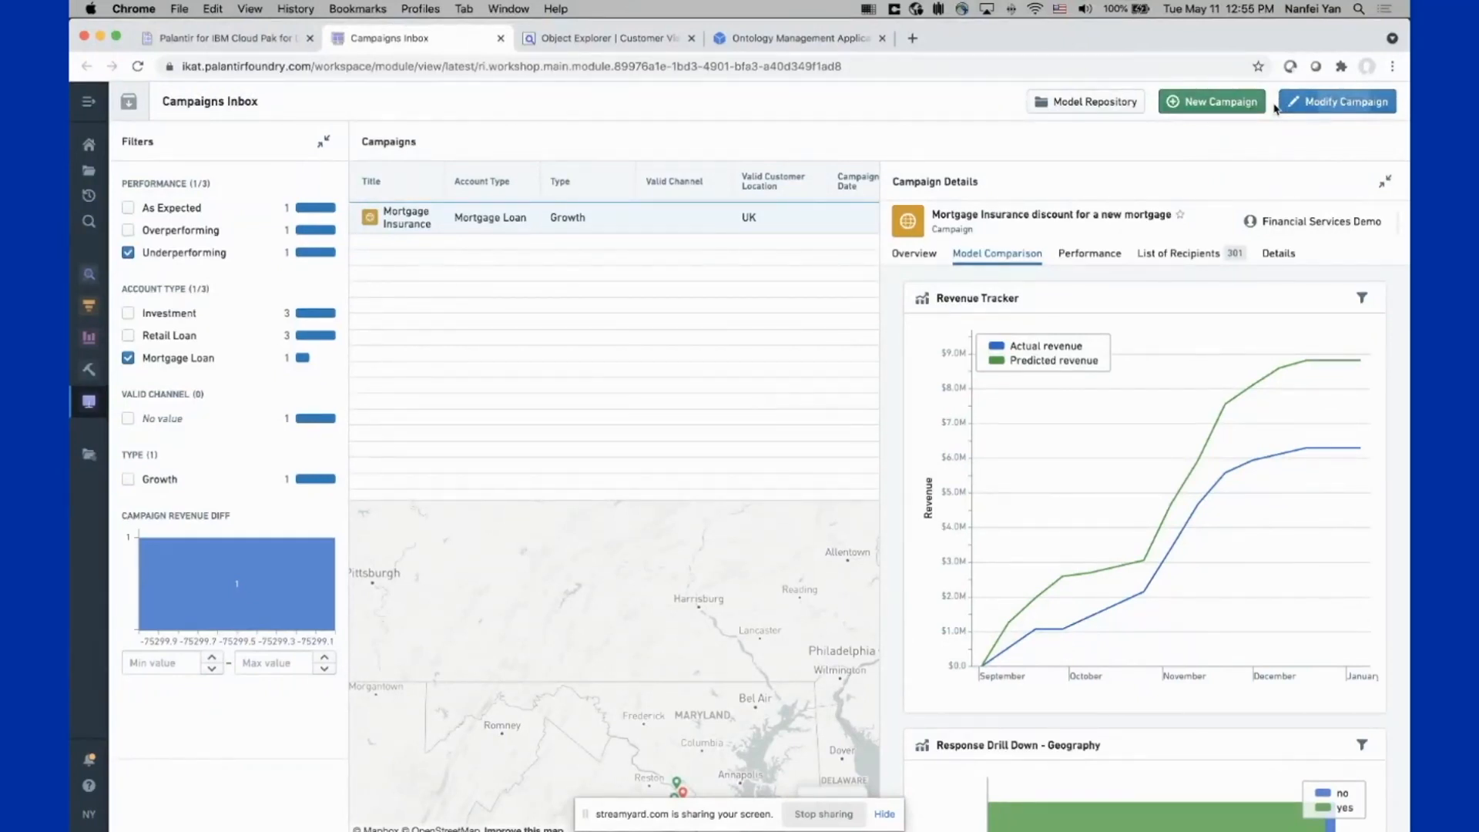
{"action": "mouse_move", "coordinate": [1217, 129]}
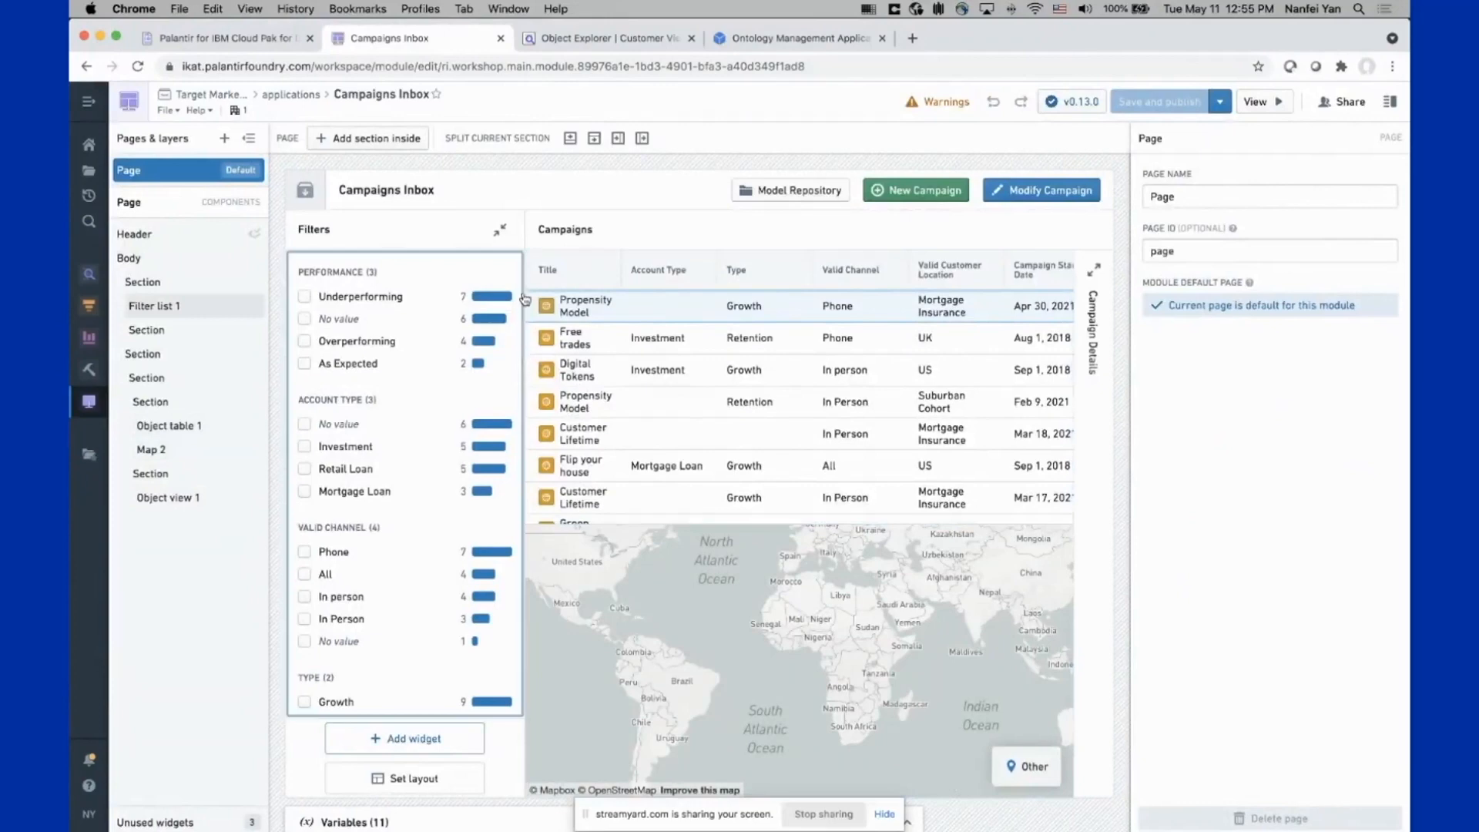
Inspect the Filter list 1 widget's configuration in the editor, then return to the live Campaigns Inbox
{"action": "left_click", "coordinate": [154, 305]}
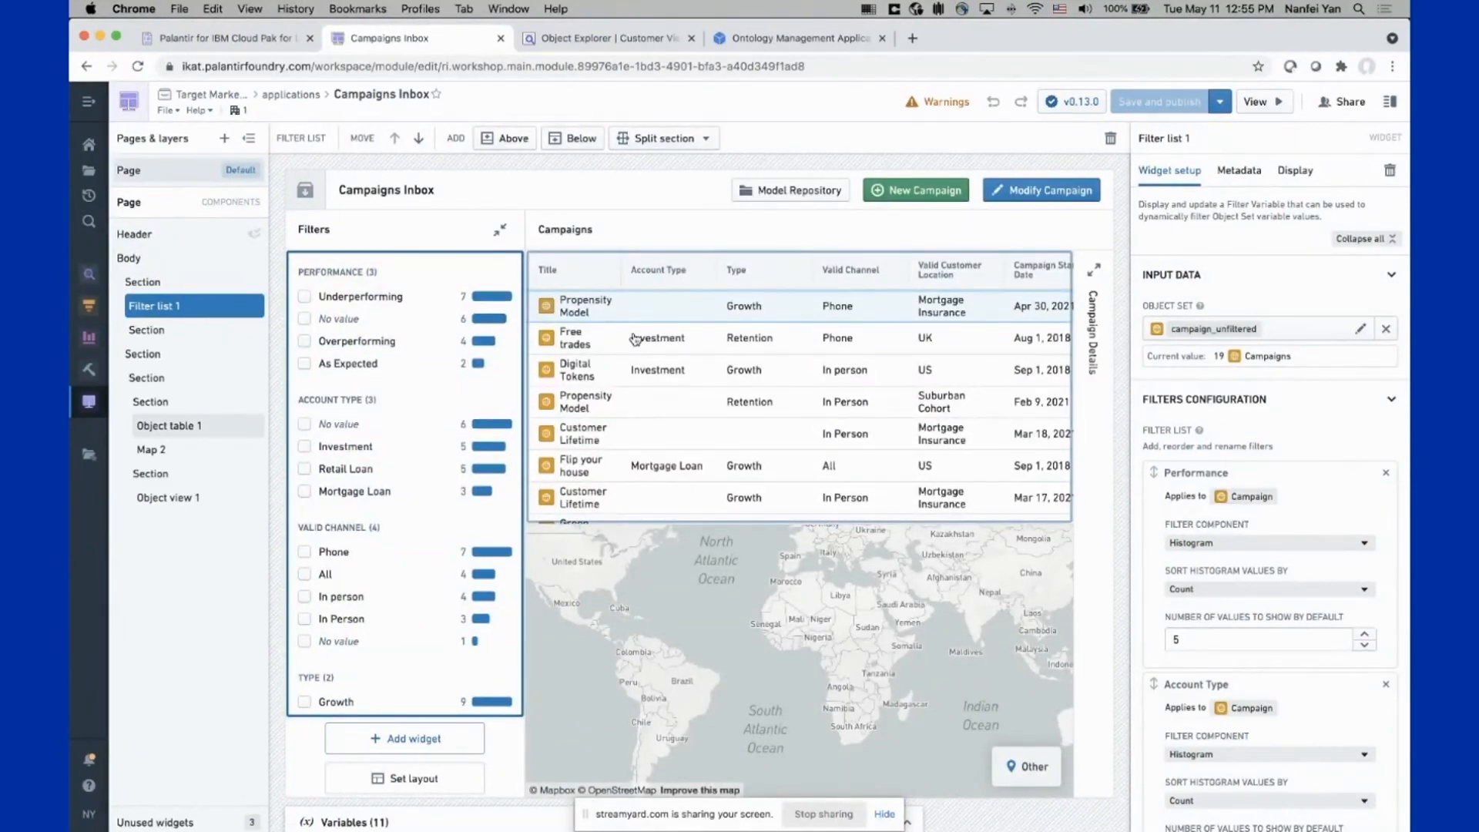
{"action": "mouse_move", "coordinate": [795, 410]}
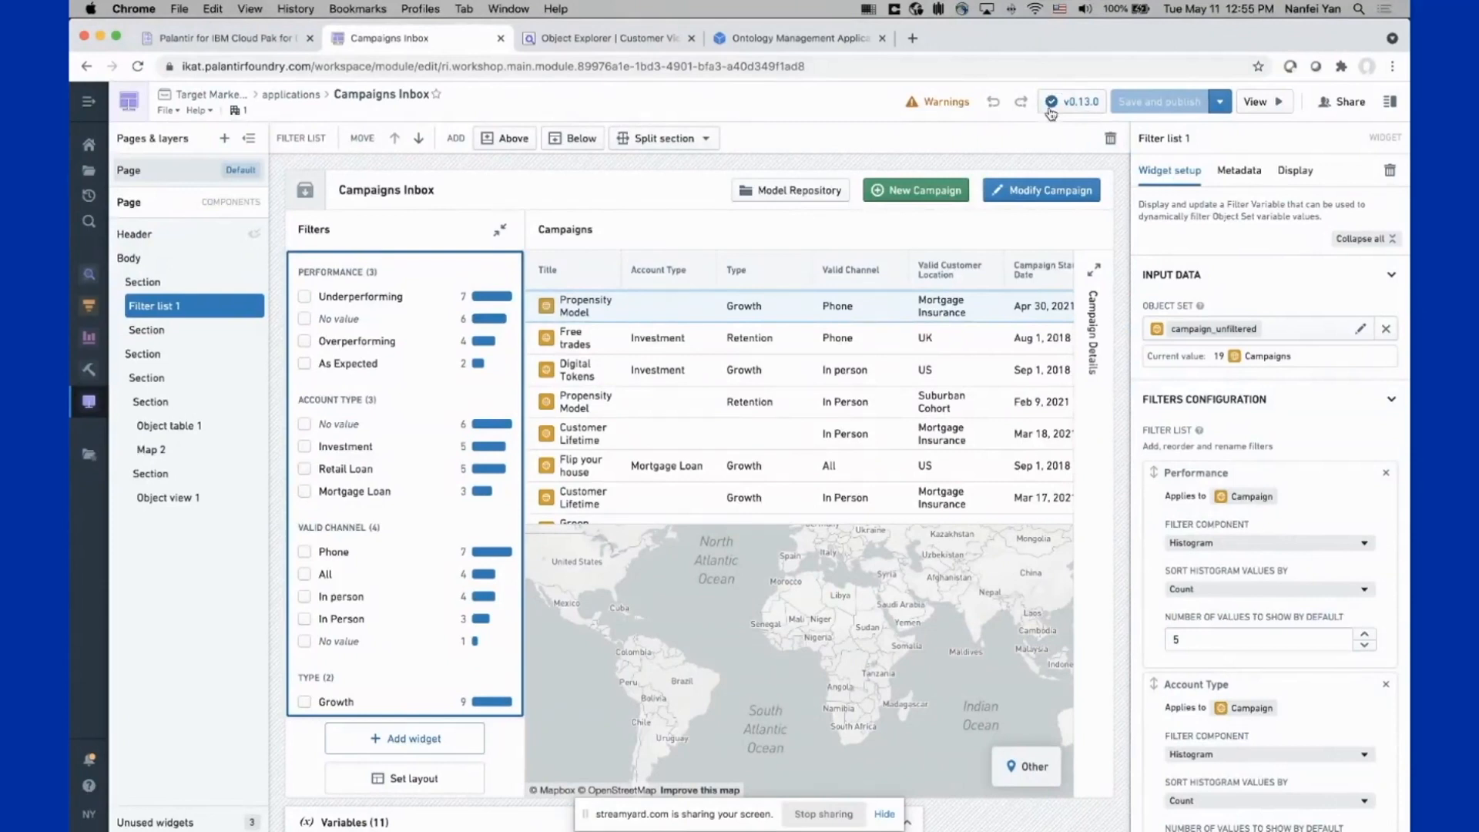
{"action": "mouse_move", "coordinate": [905, 111]}
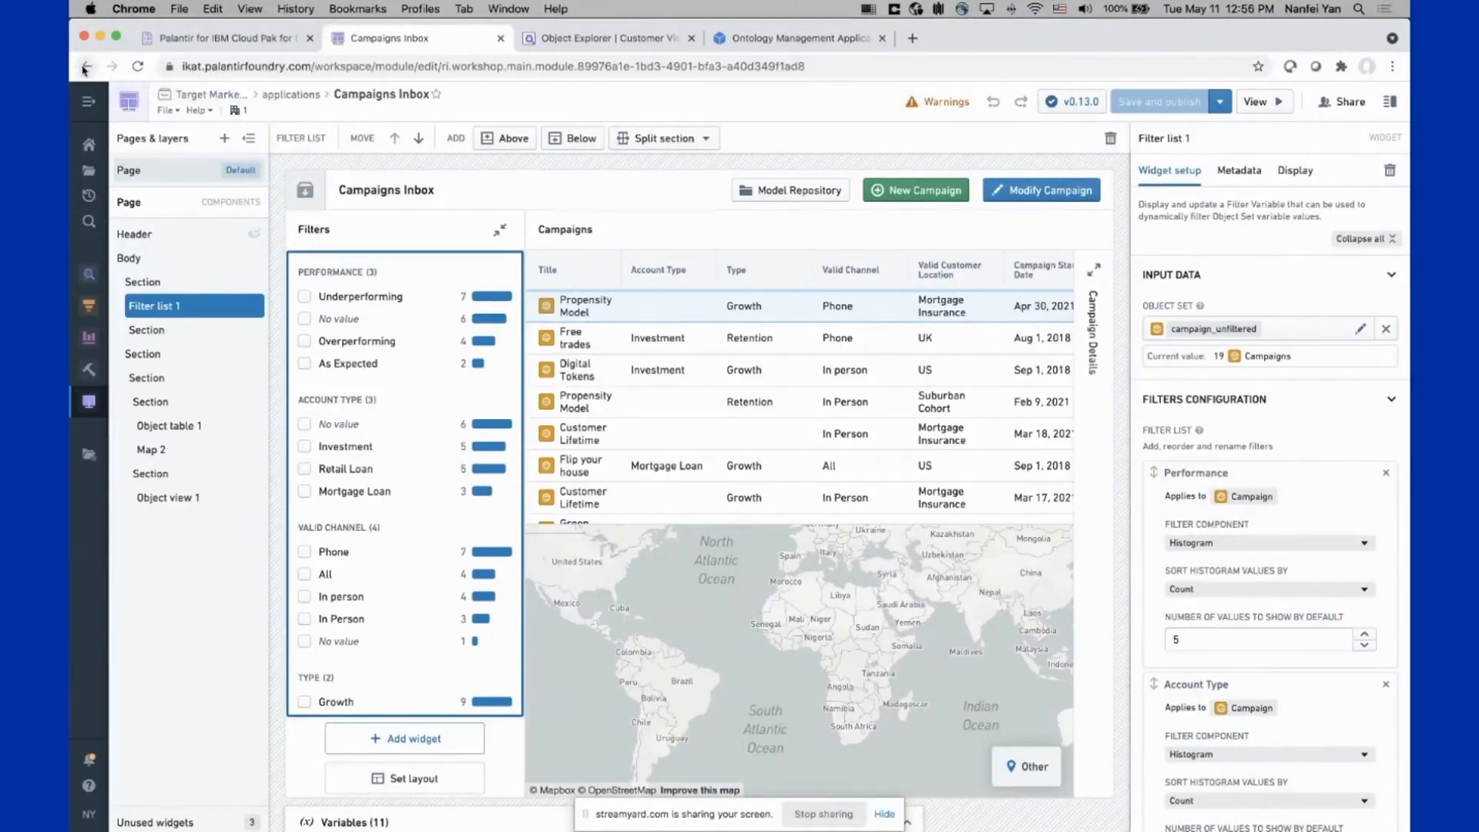
{"action": "mouse_move", "coordinate": [84, 66]}
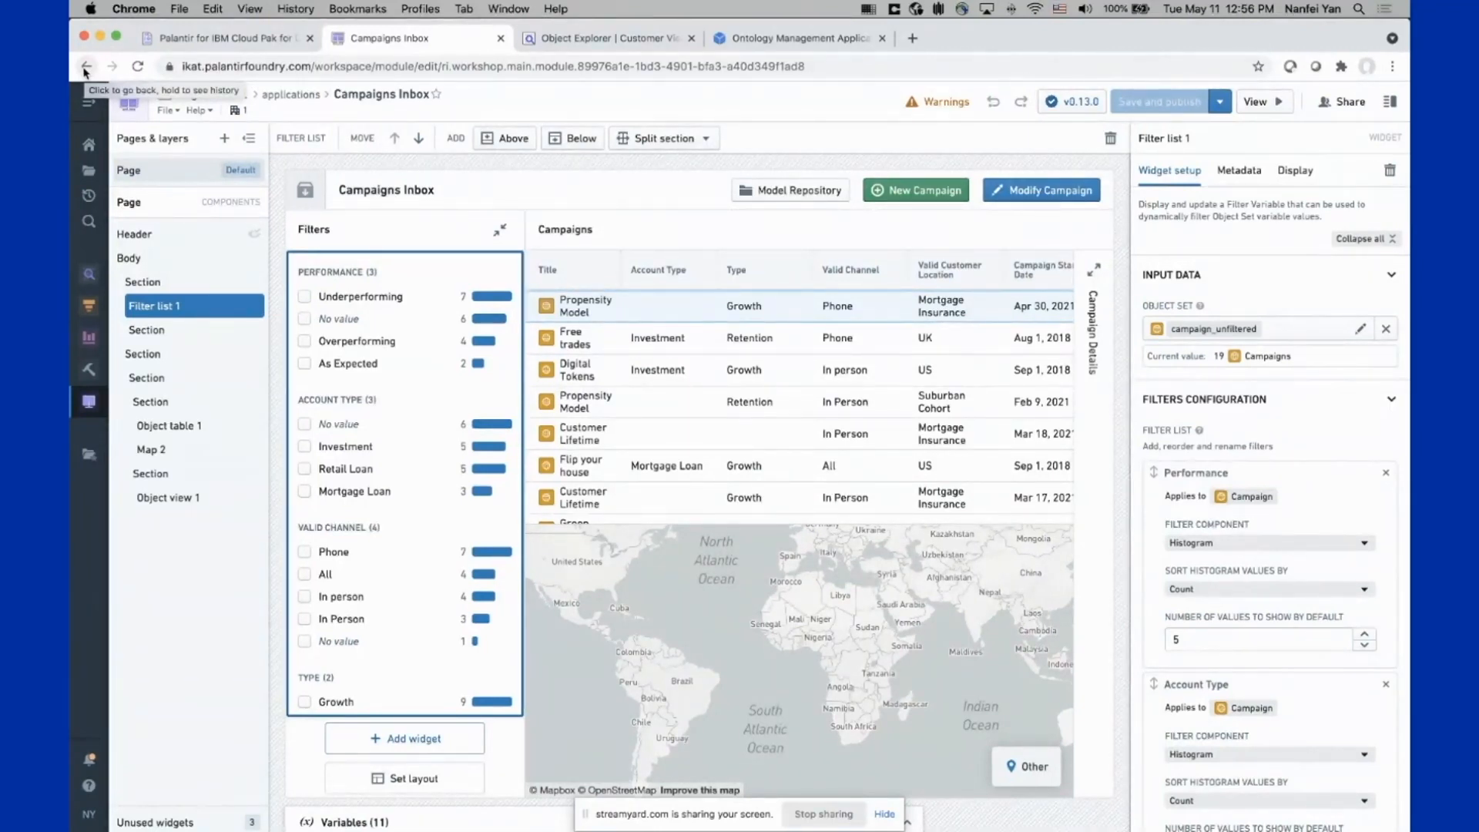
{"action": "left_click", "coordinate": [1262, 102]}
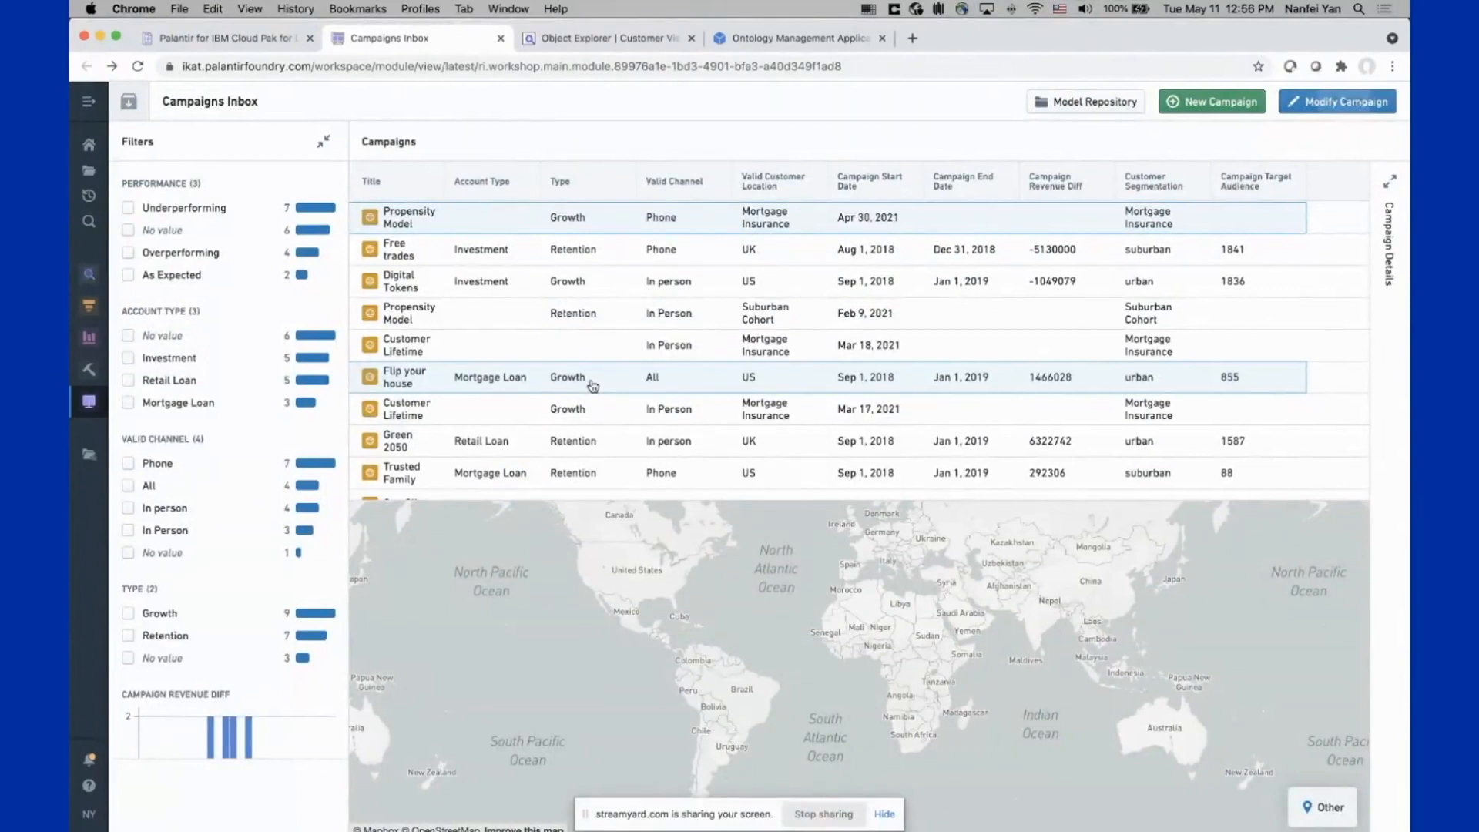
{"action": "left_click", "coordinate": [226, 37]}
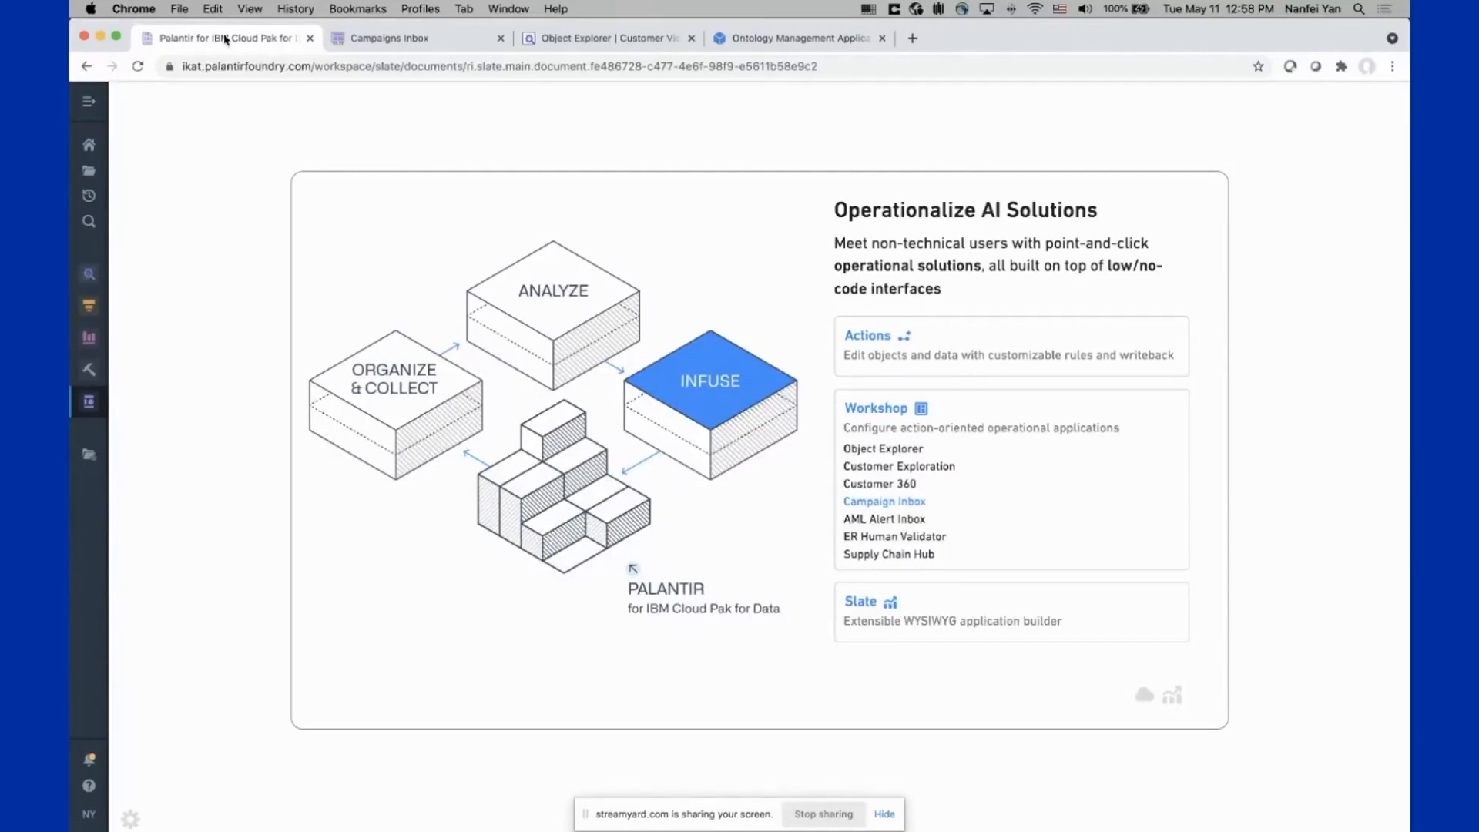
{"action": "mouse_move", "coordinate": [453, 137]}
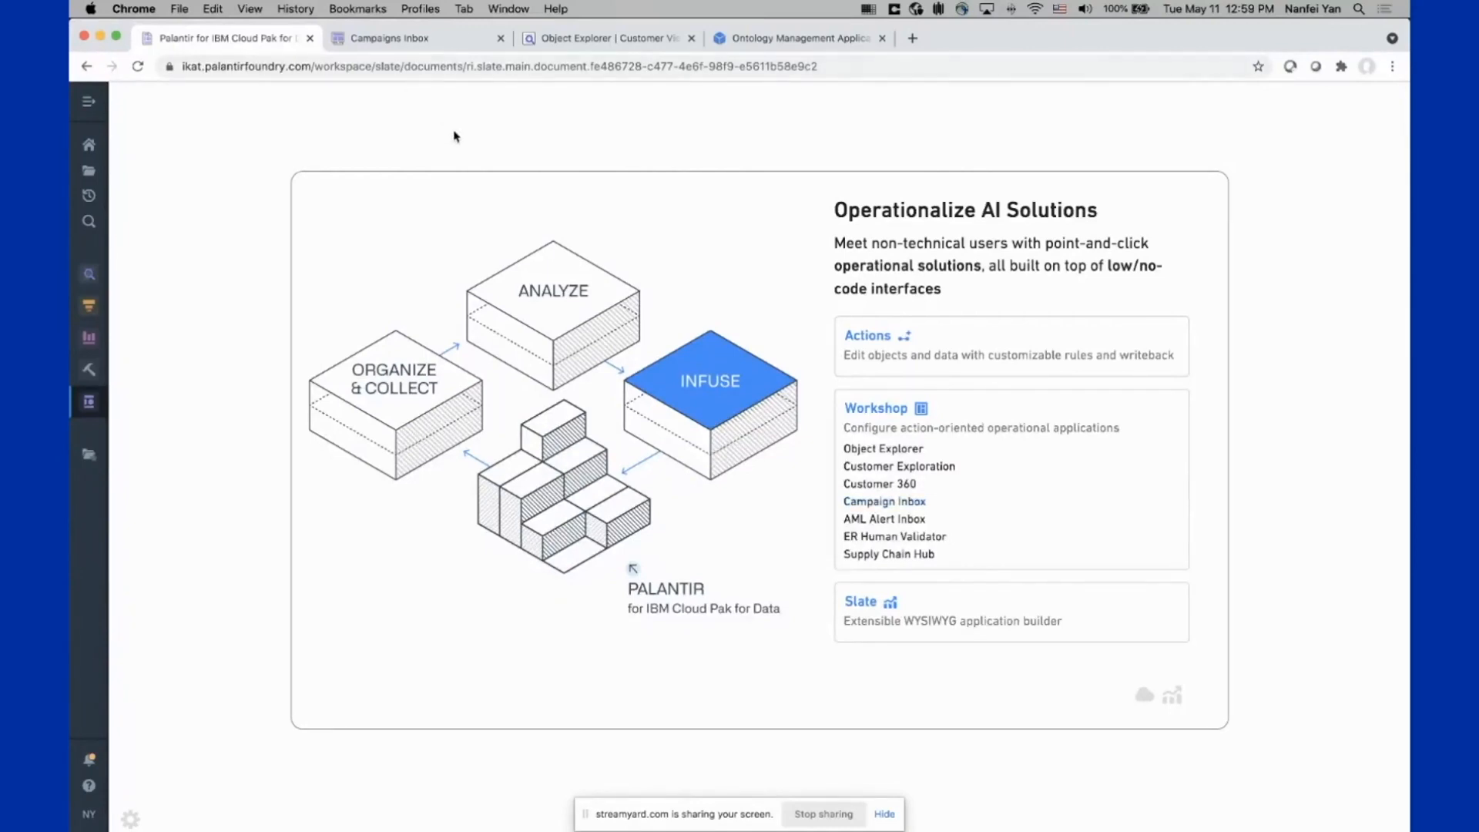
{"action": "mouse_move", "coordinate": [549, 298]}
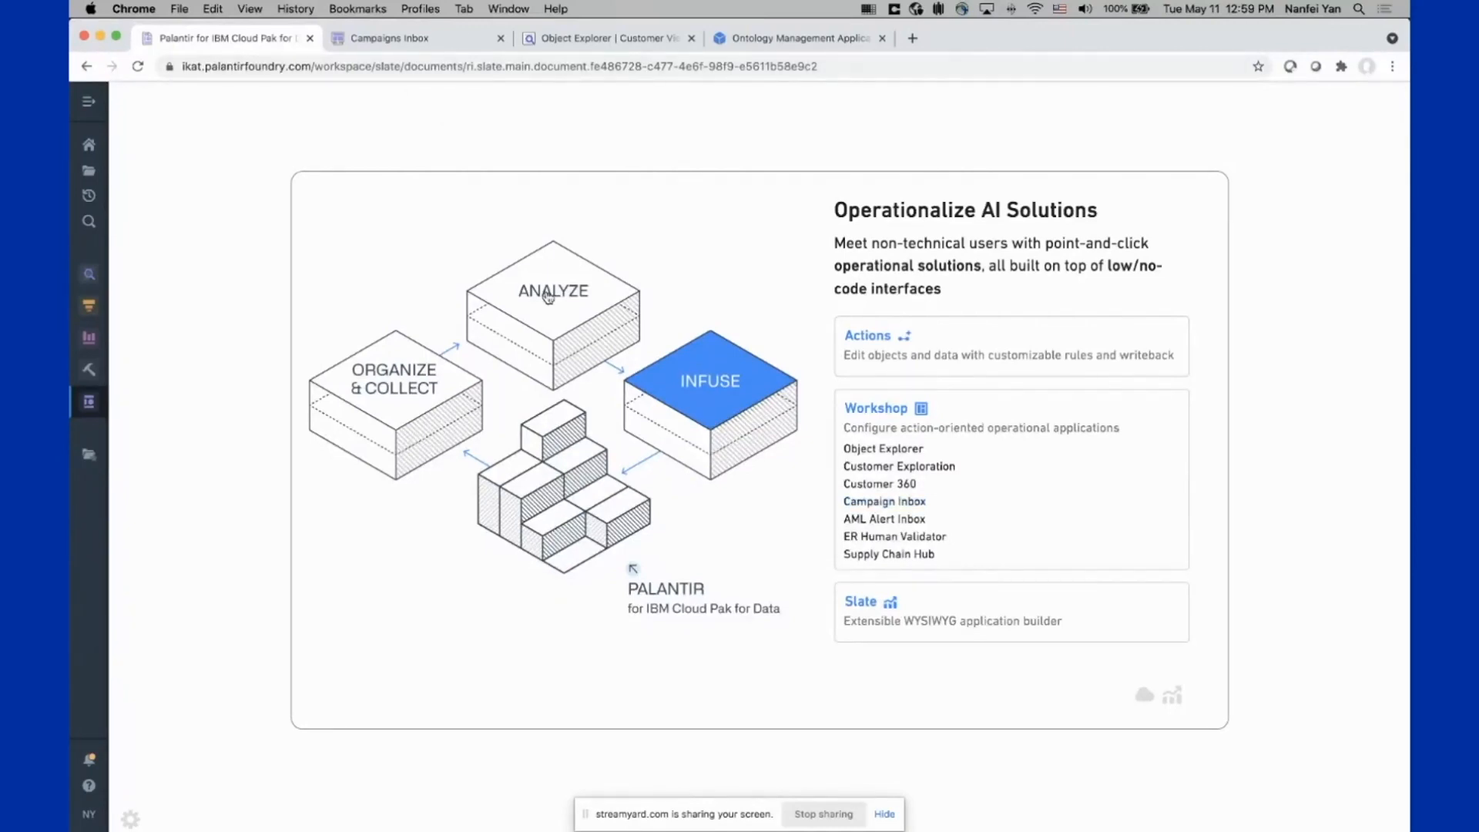